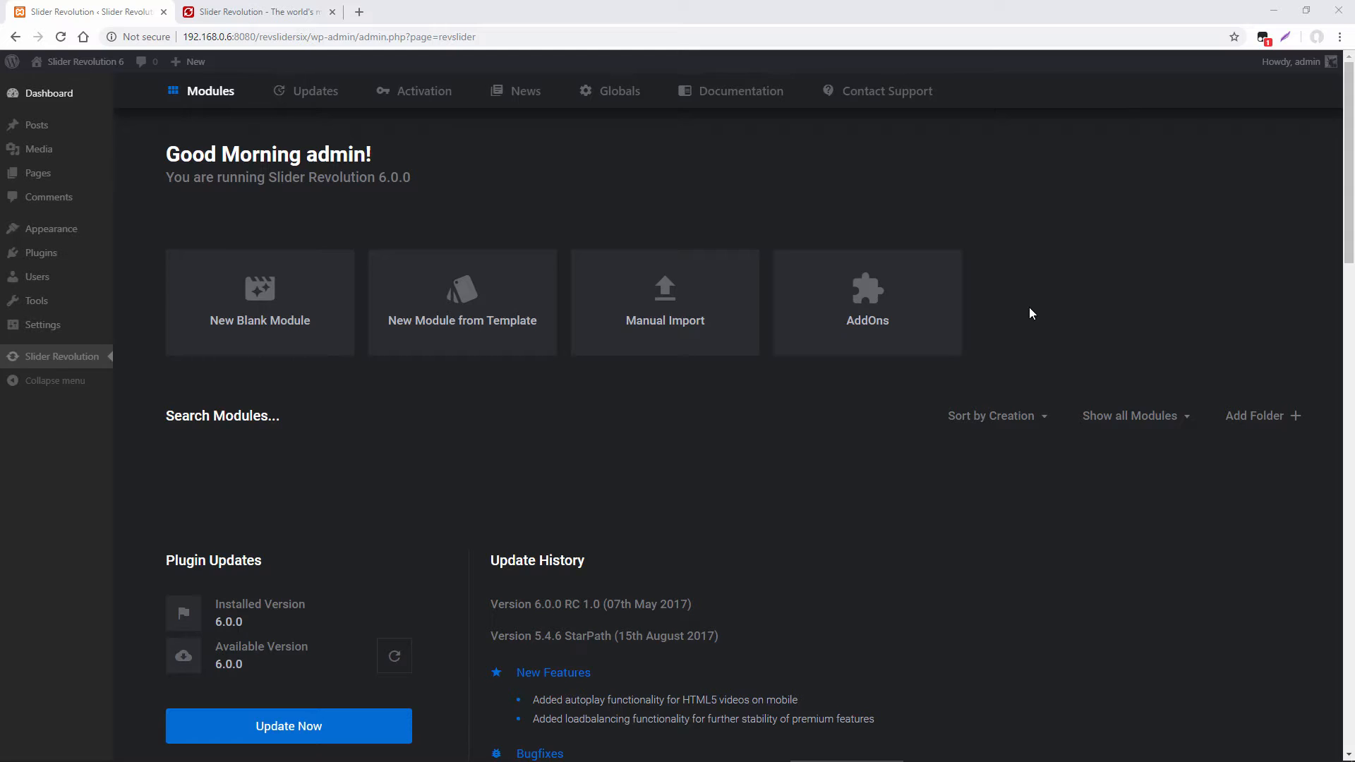
mouse_move(283, 375)
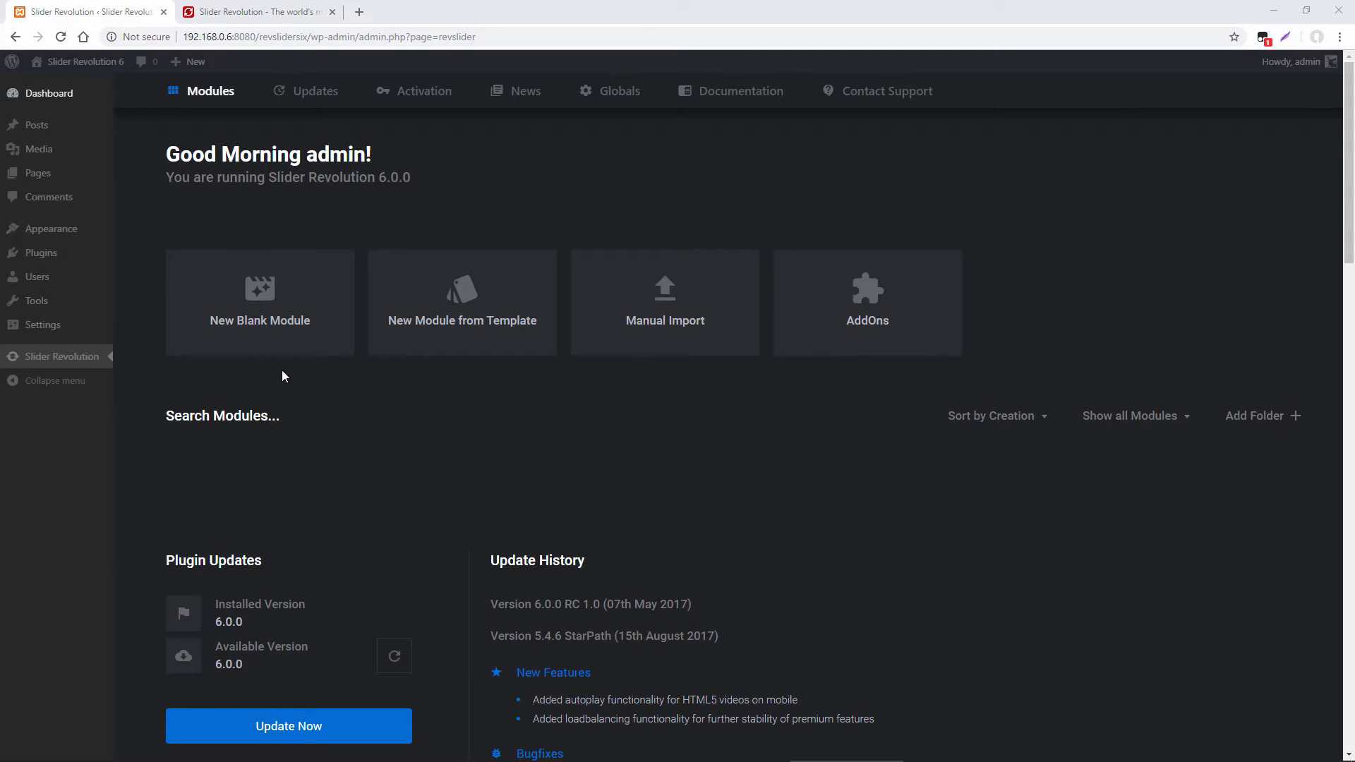
- Start a new blank module as a Scene, keep full-screen size and reach the content resizing step
left_click(260, 302)
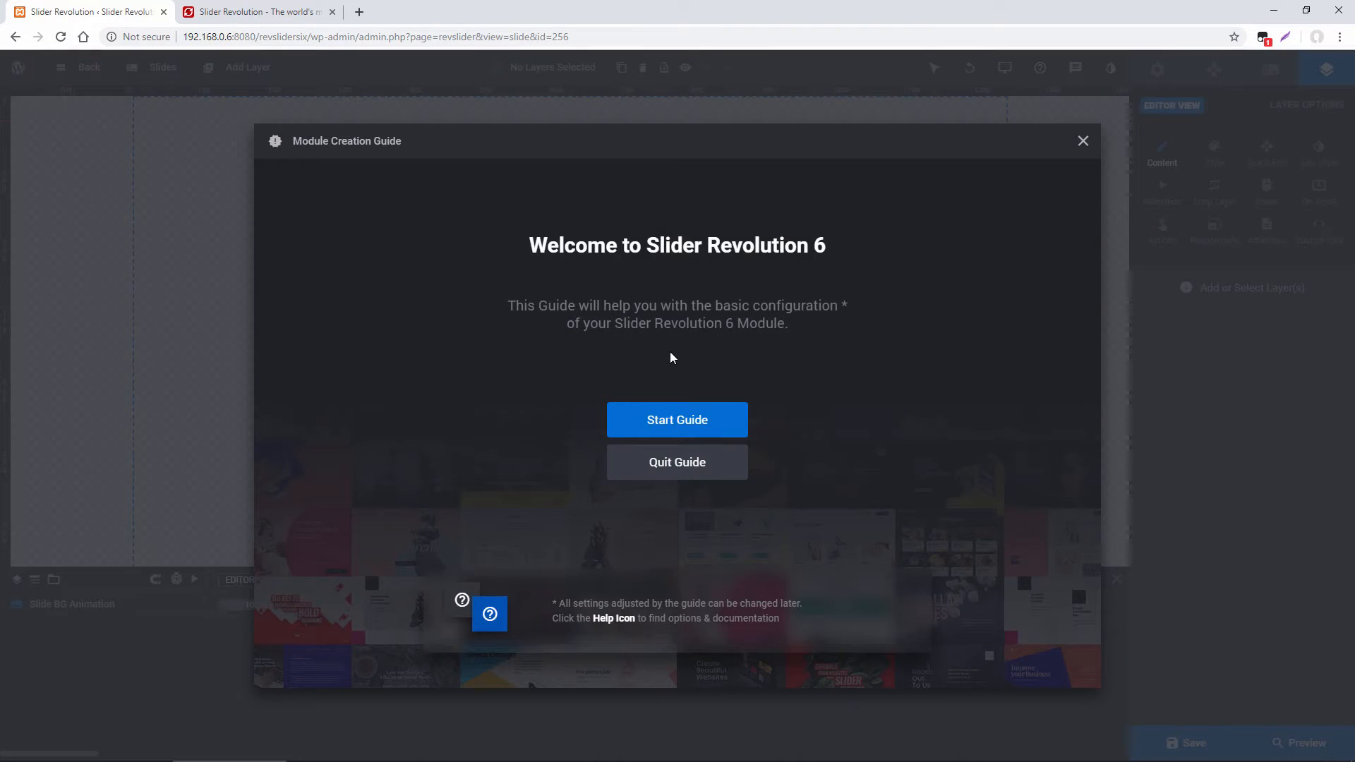
left_click(676, 421)
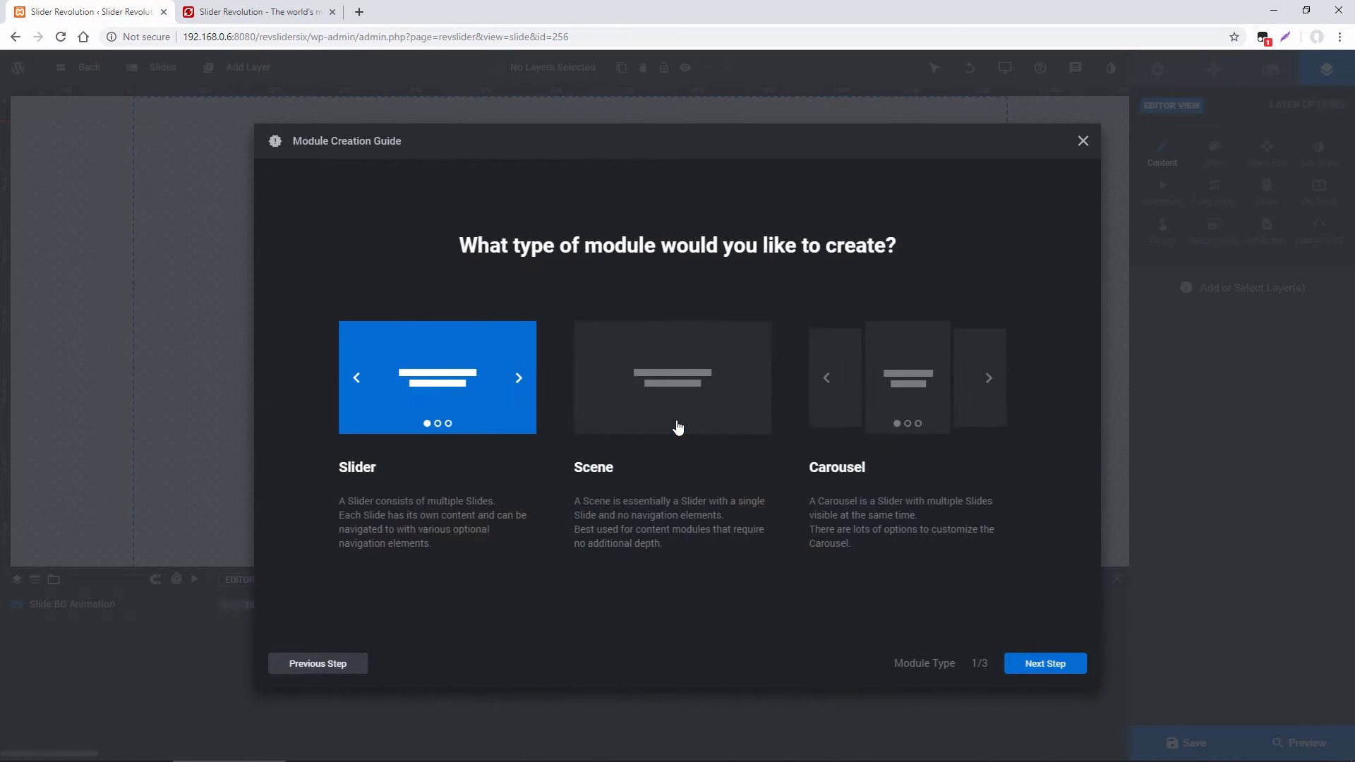
left_click(672, 377)
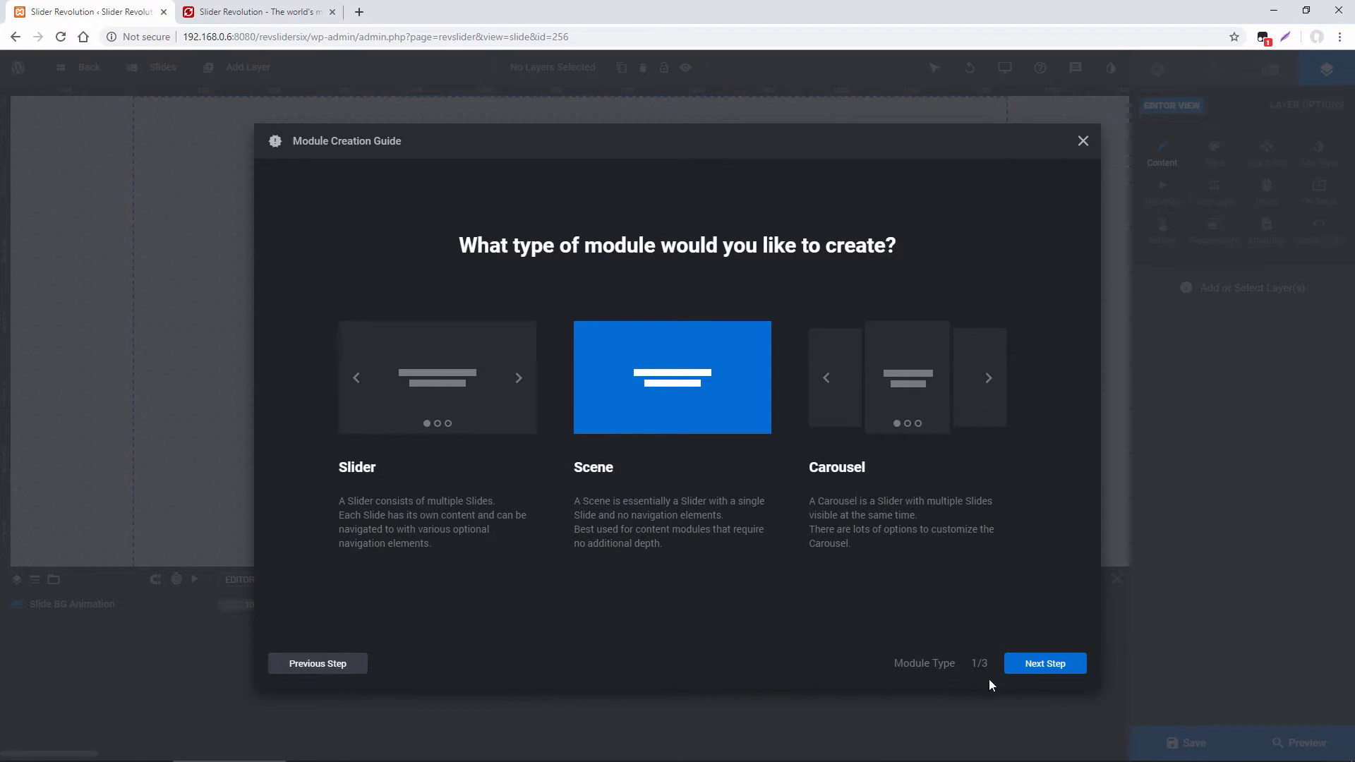
left_click(1045, 664)
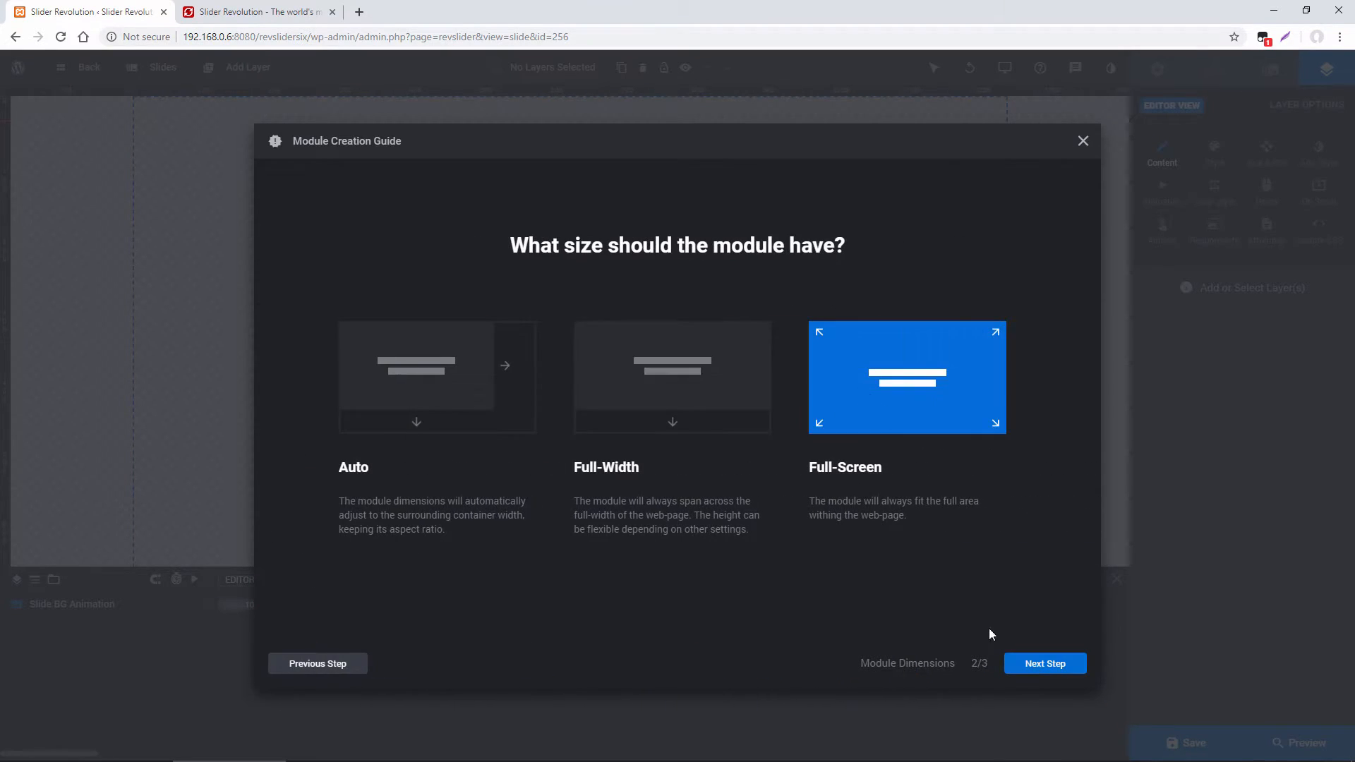
left_click(1043, 664)
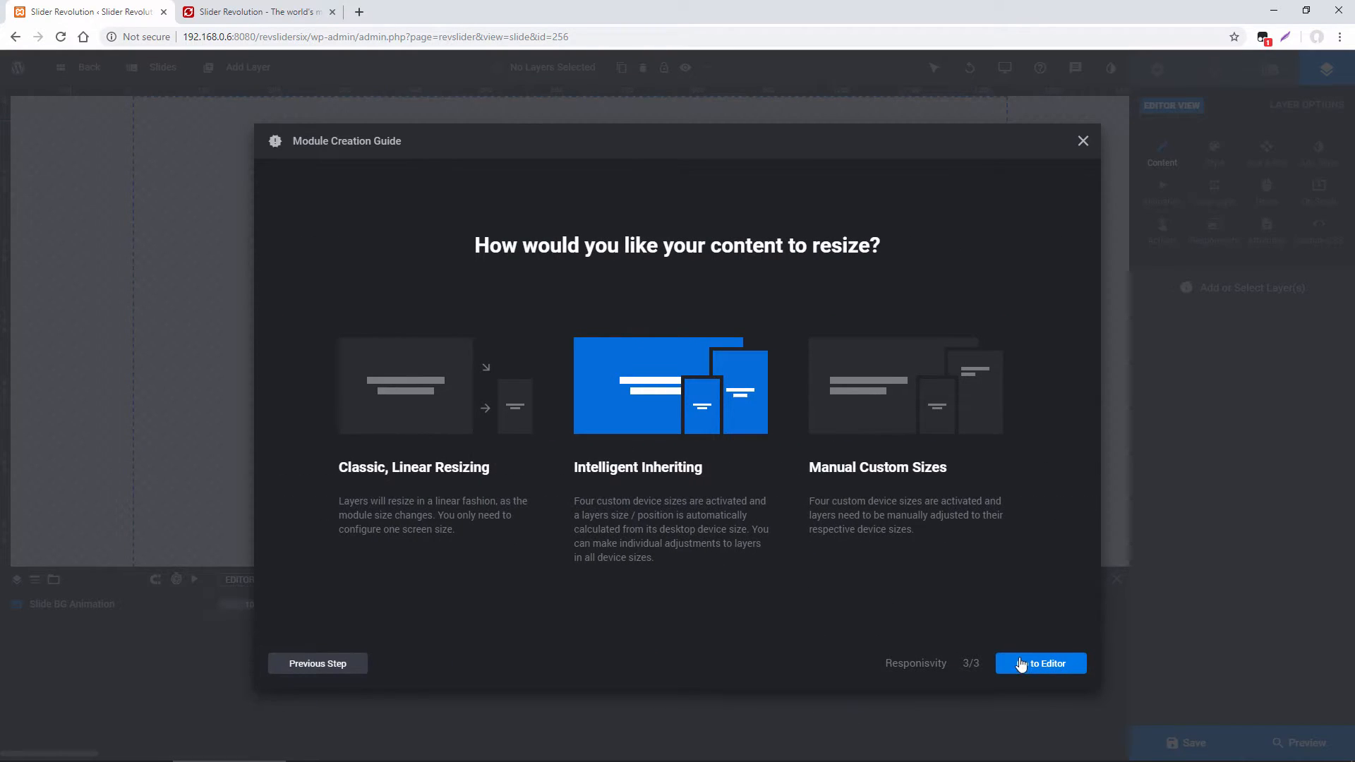
- Finish the guide into the editor and set the slide background to a solid black colour
left_click(1041, 663)
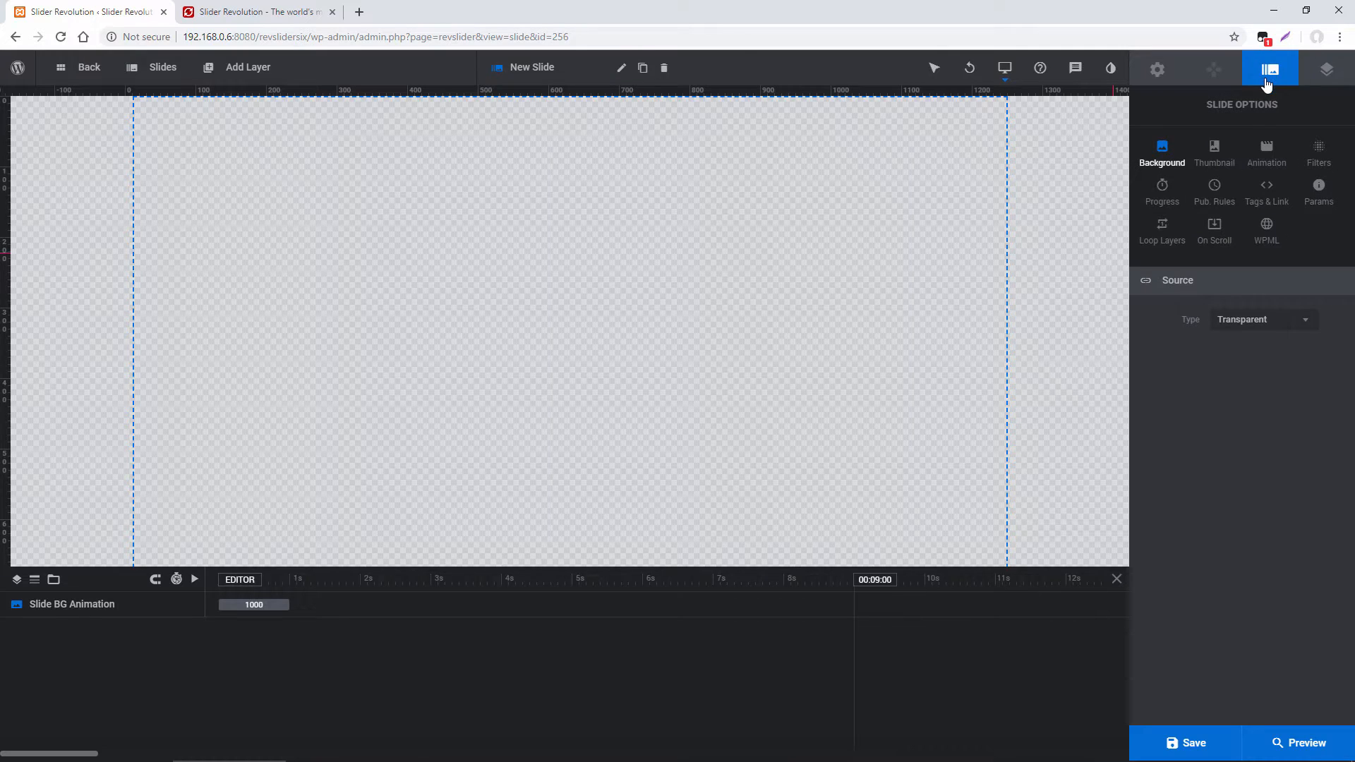
left_click(1260, 319)
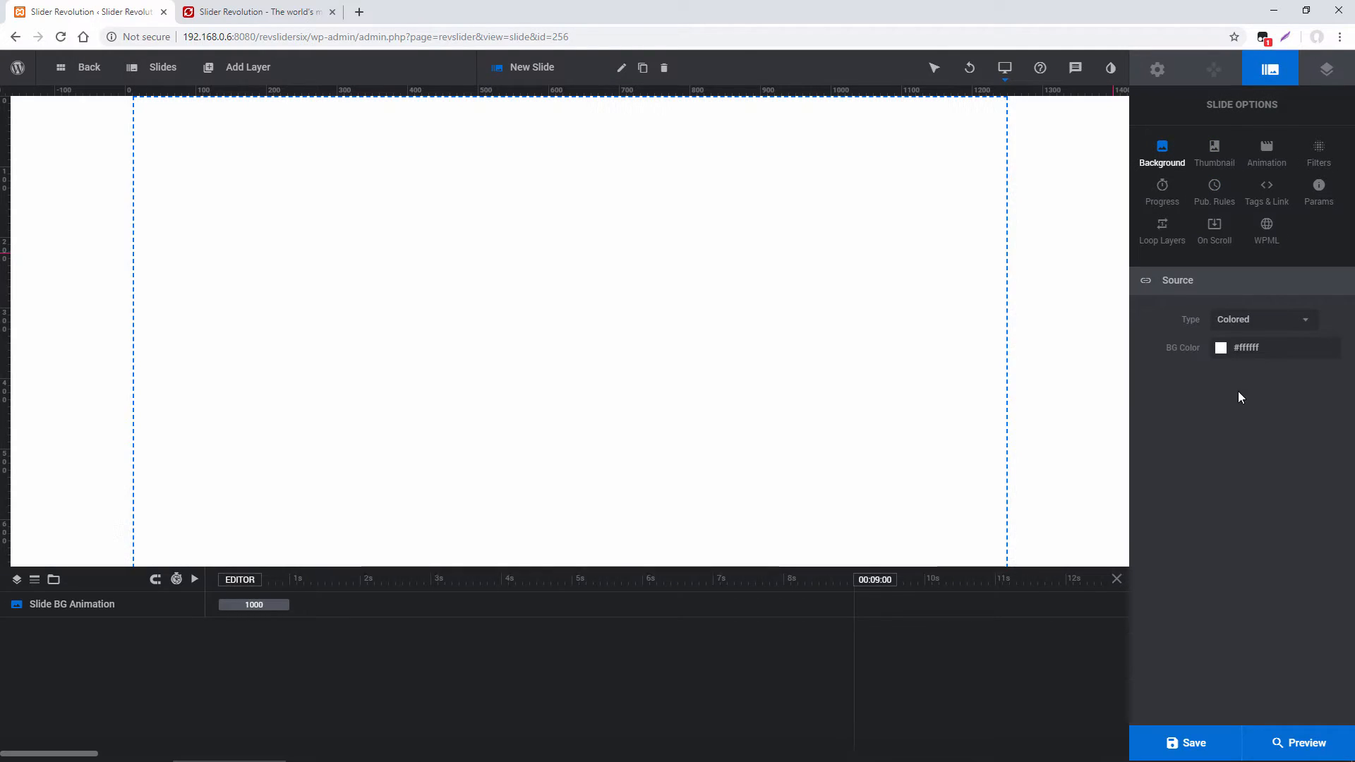
left_click(1220, 348)
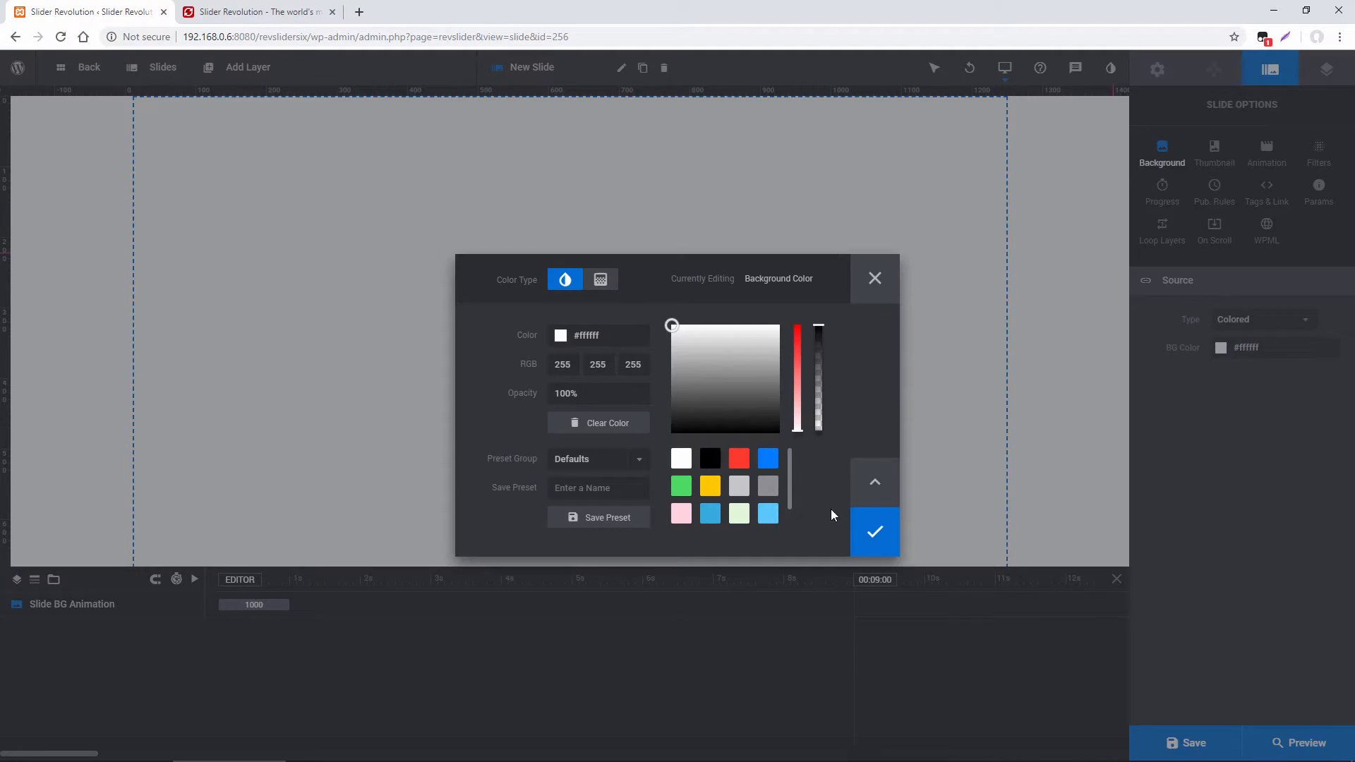
left_click(874, 532)
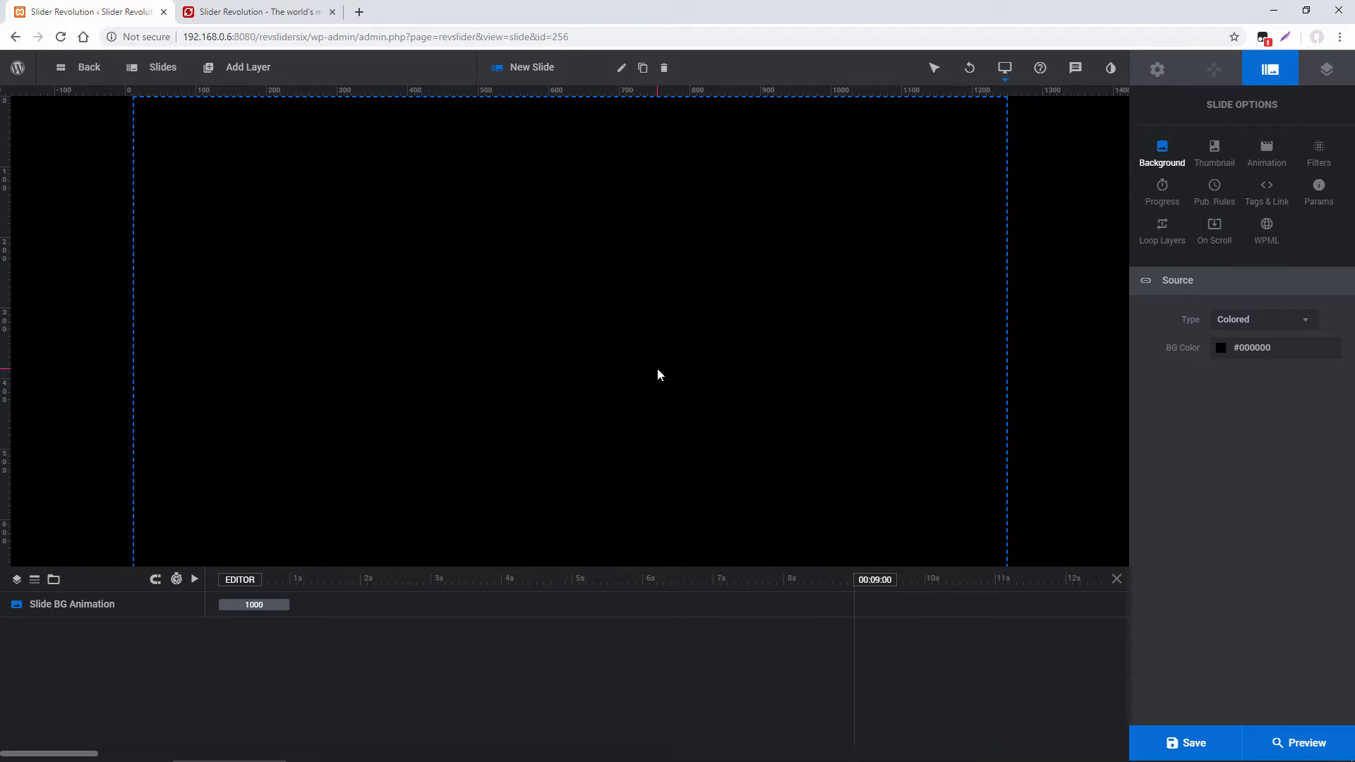
mouse_move(280, 183)
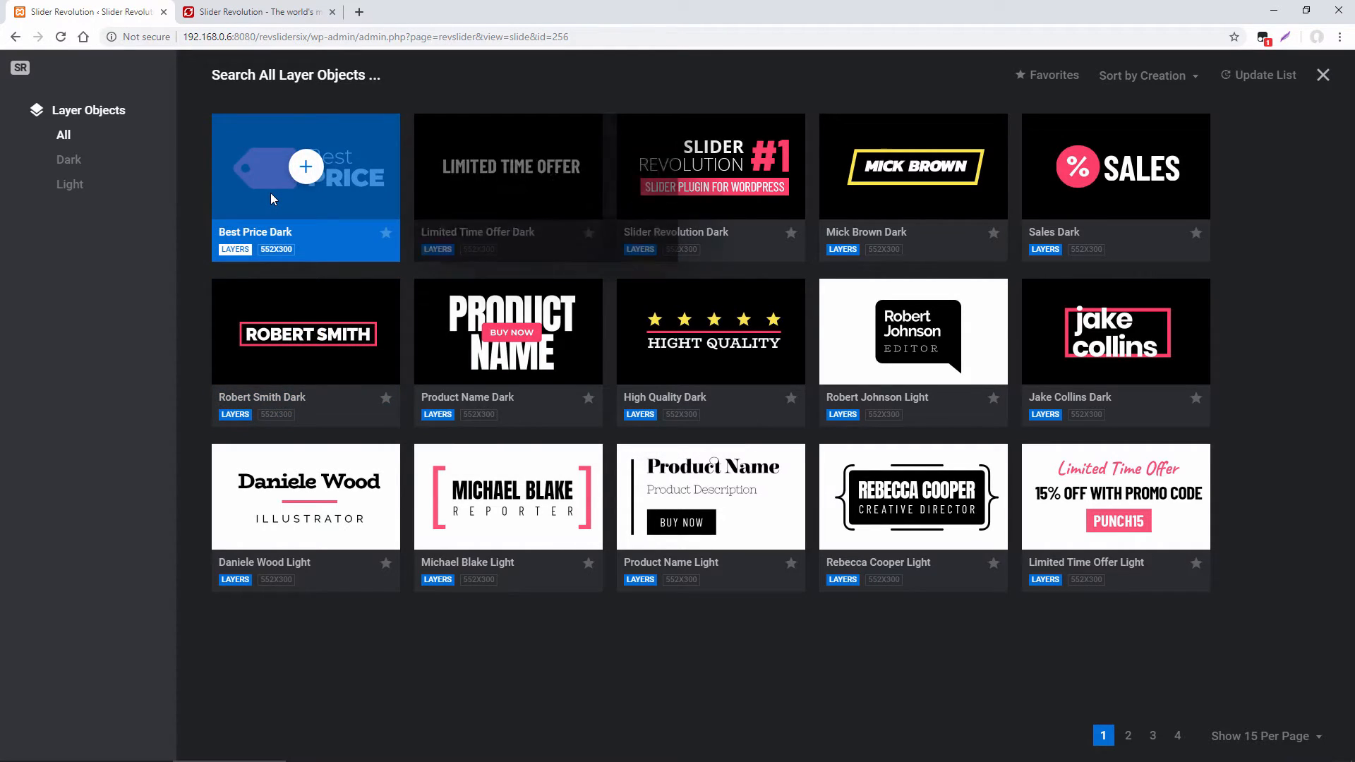
mouse_move(1034, 683)
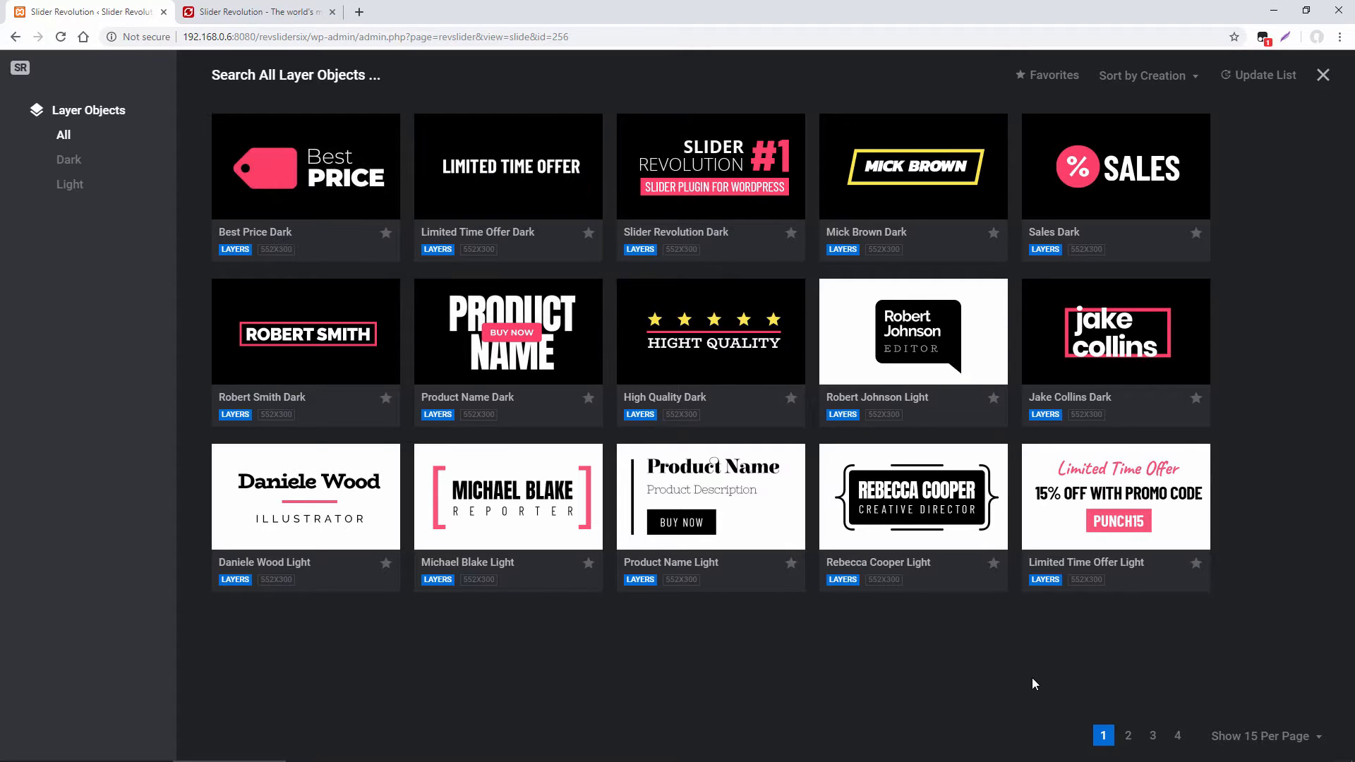
- Show all layer objects, browse the library and import the Slider Revolution Dark template
left_click(1128, 736)
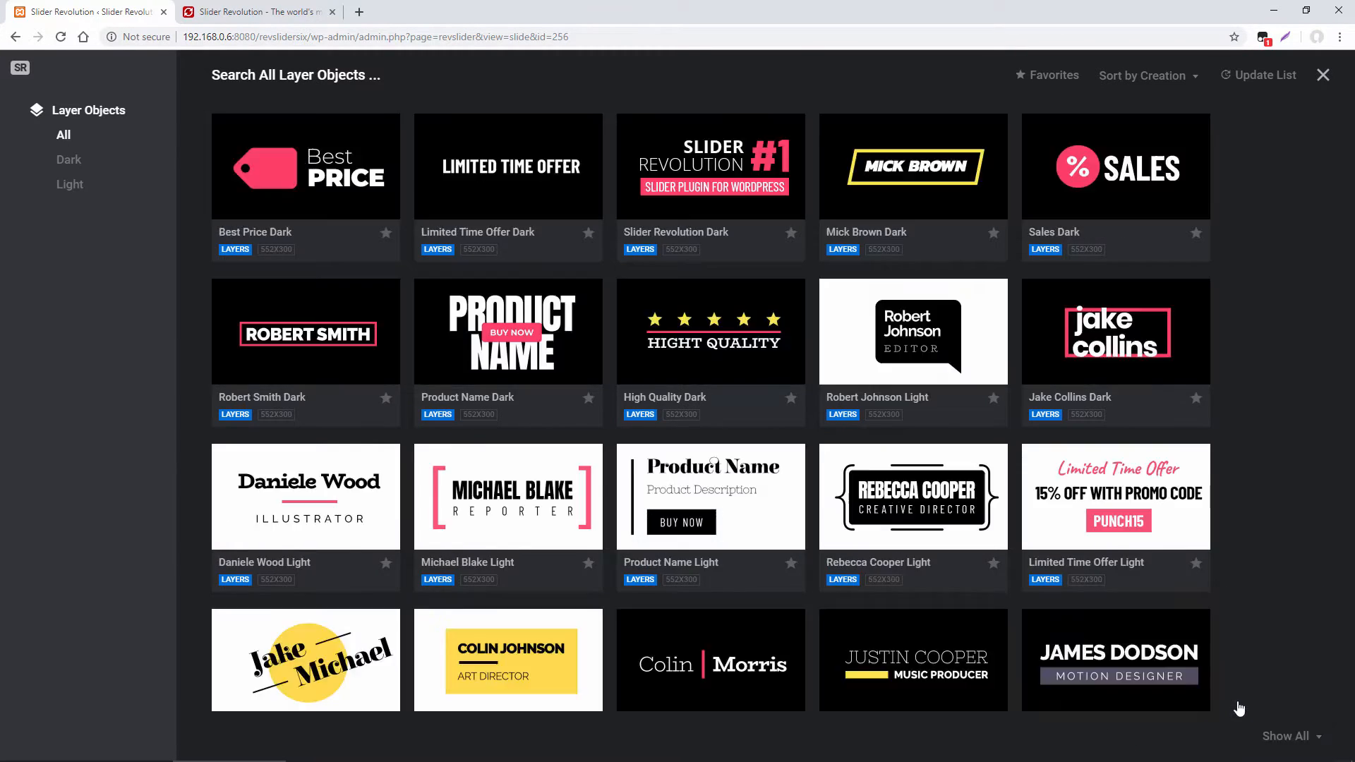
scroll("down", 3)
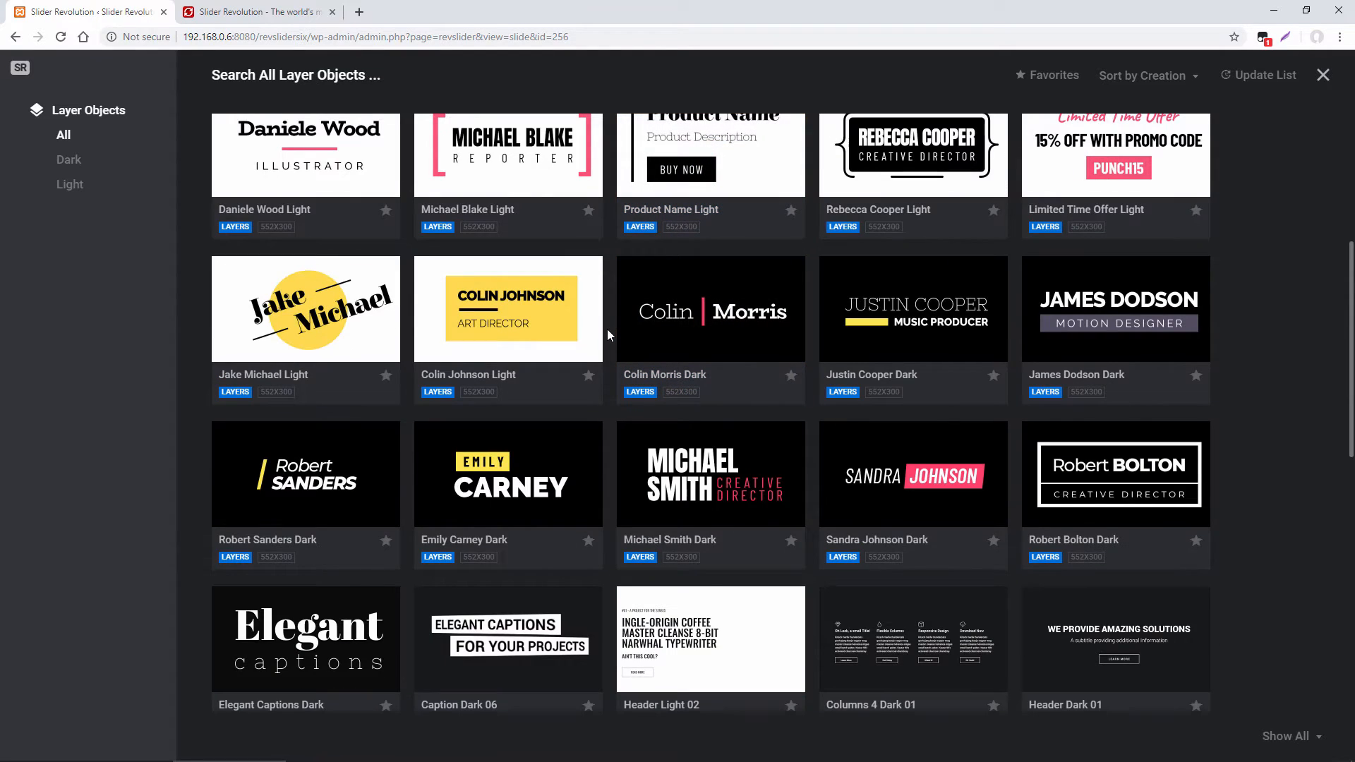
scroll("up", 3)
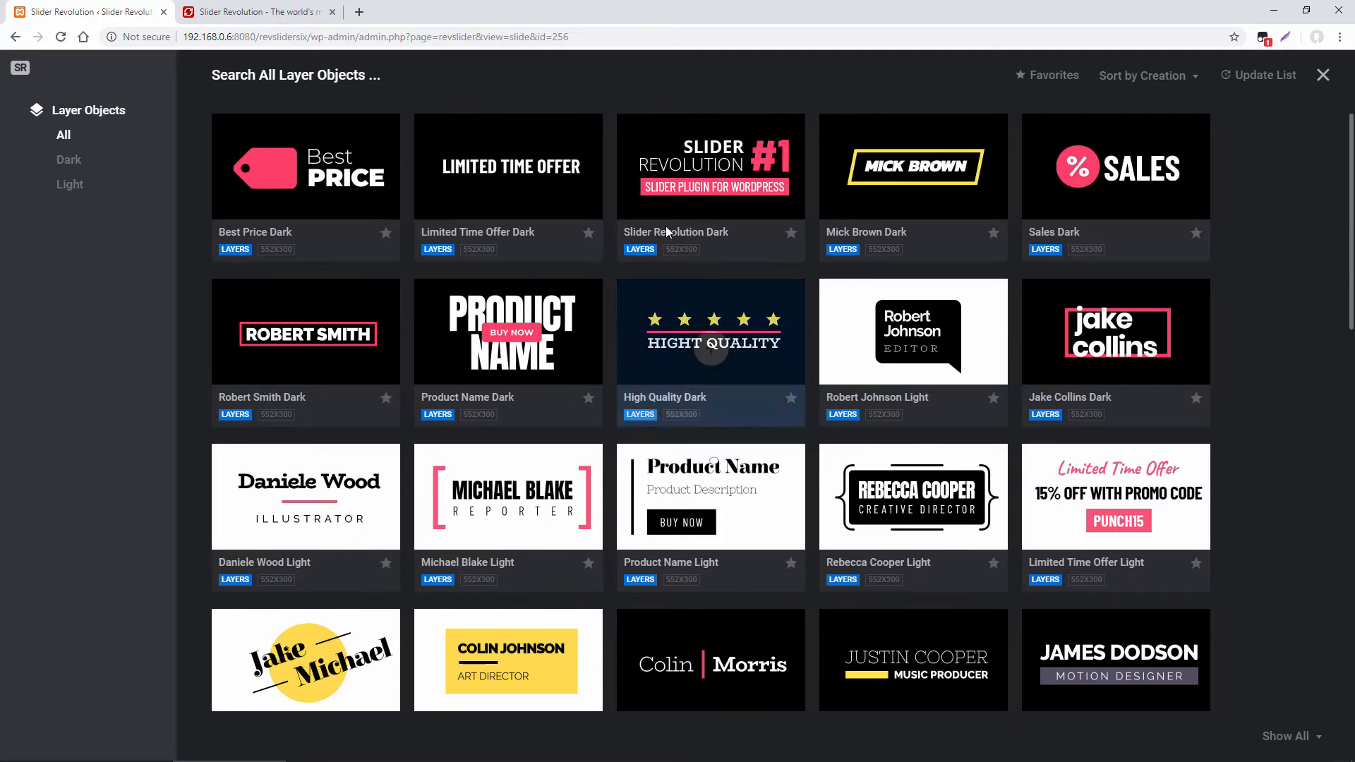
left_click(711, 167)
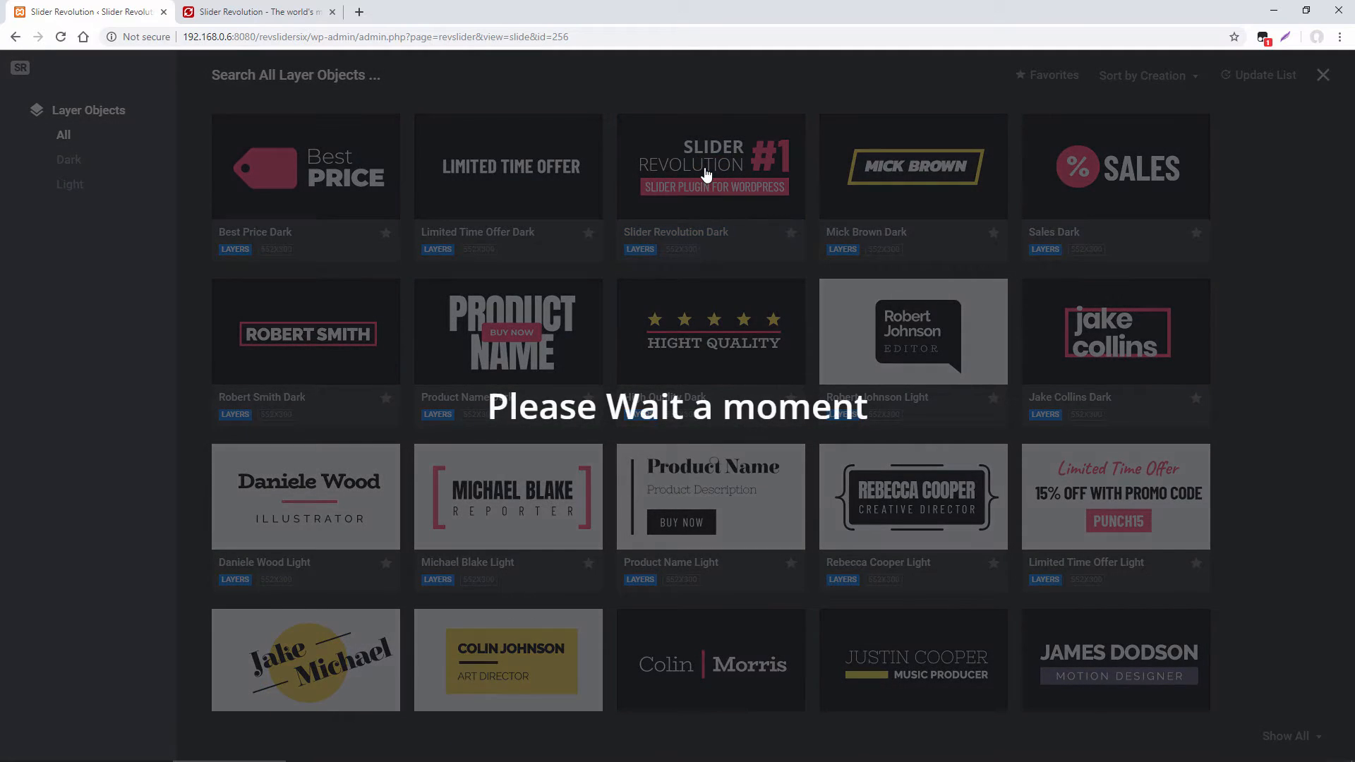
- Move the imported layer group to the slide's upper-left and collapse then expand its child layers
left_click(710, 167)
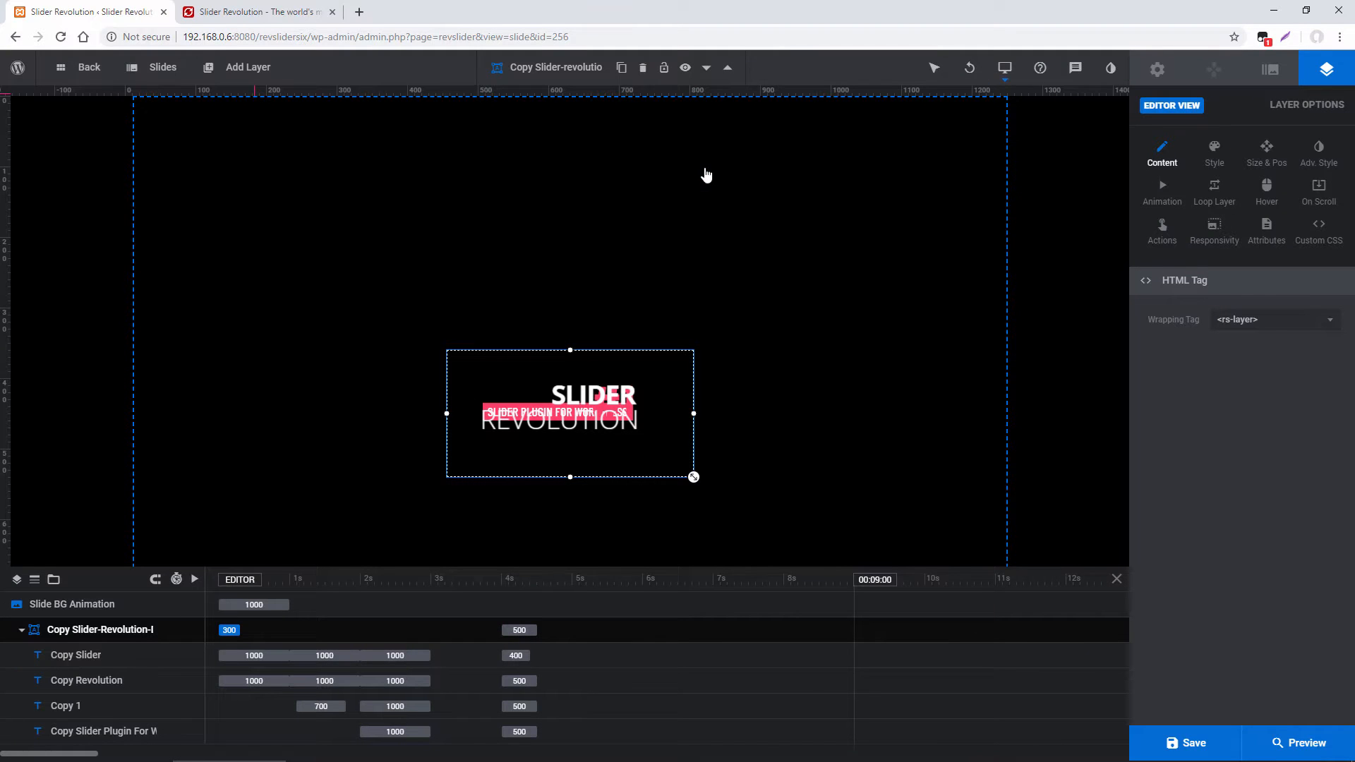
mouse_move(545, 353)
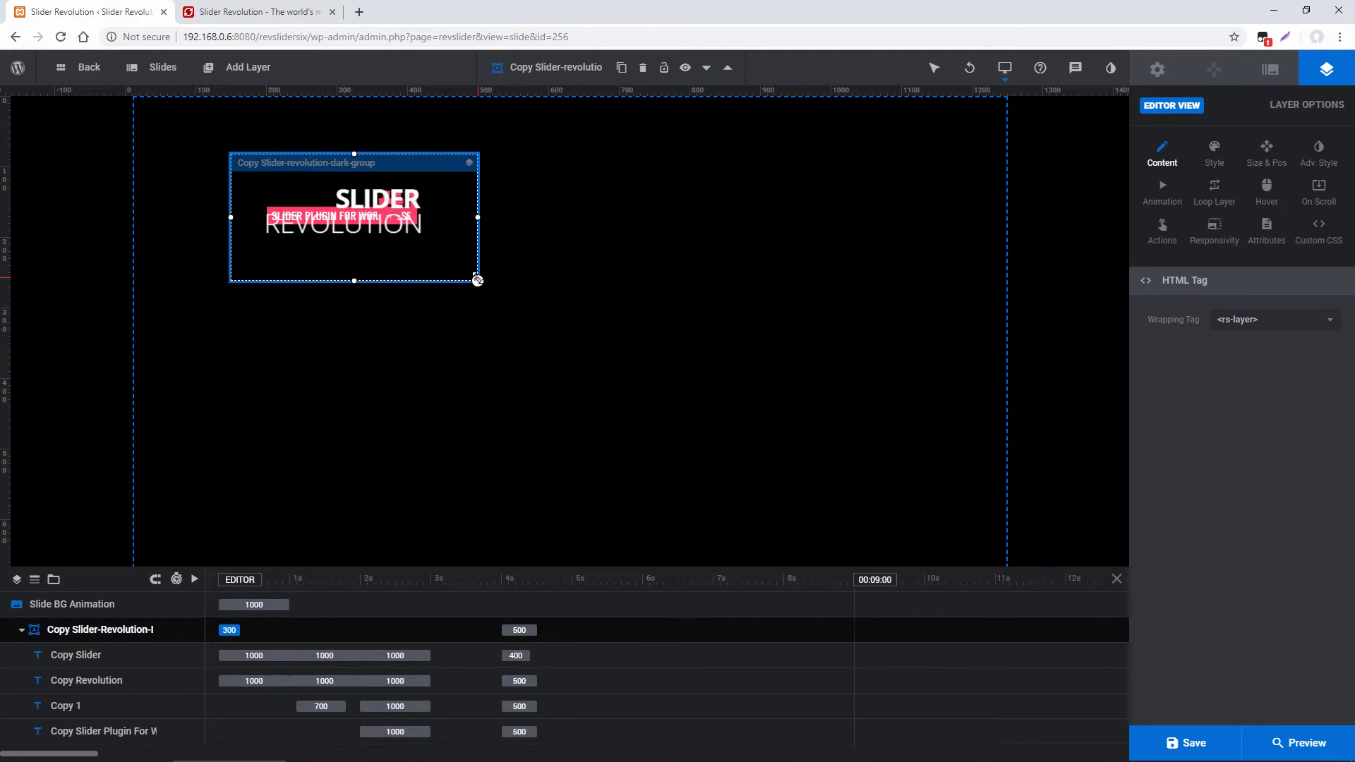
left_click_drag(479, 280, 518, 302)
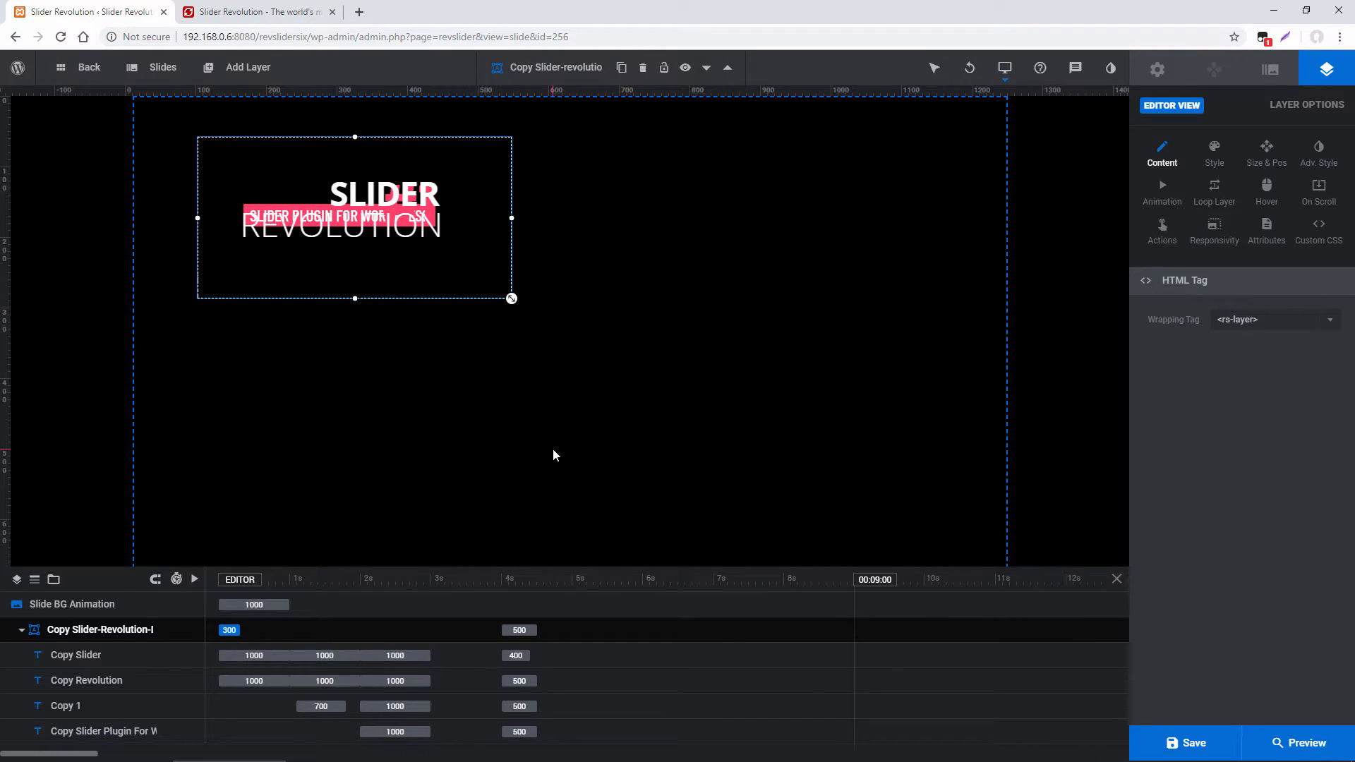
mouse_move(598, 576)
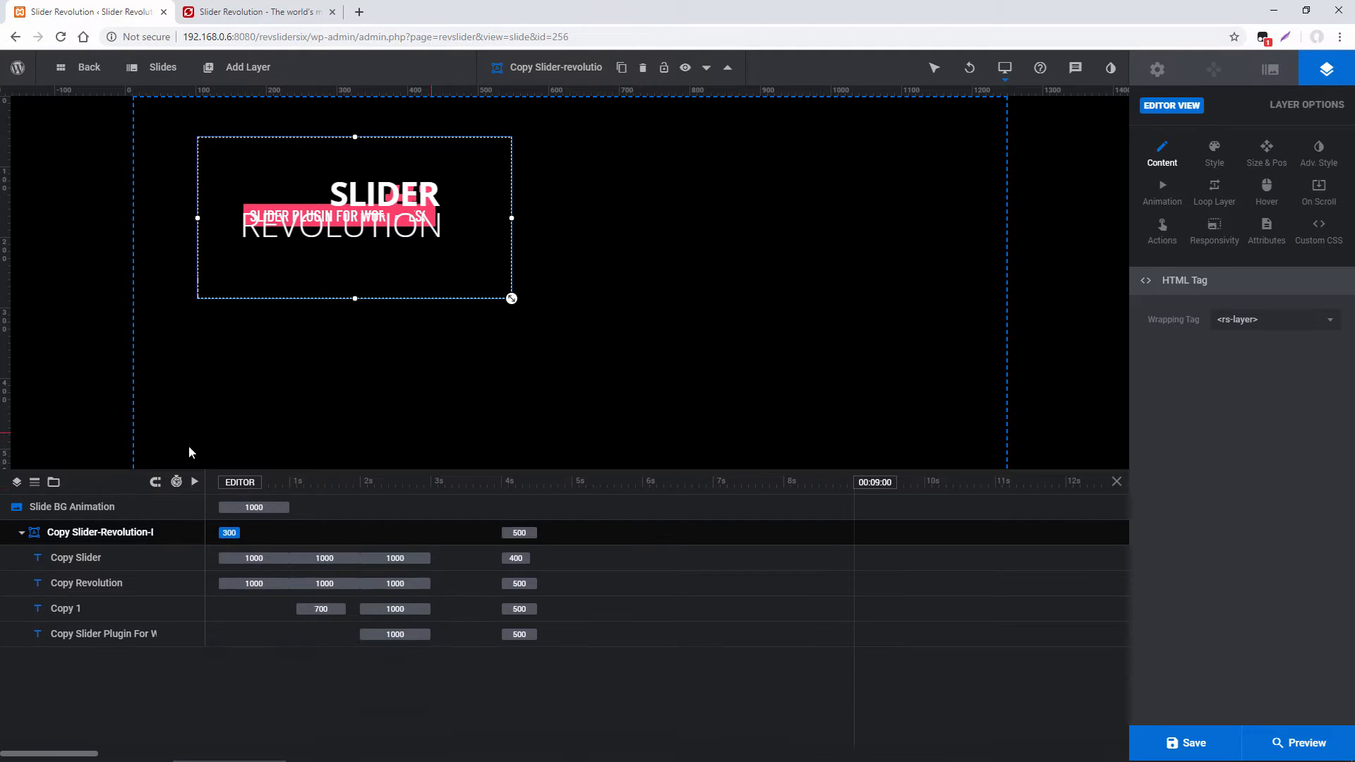
left_click(21, 532)
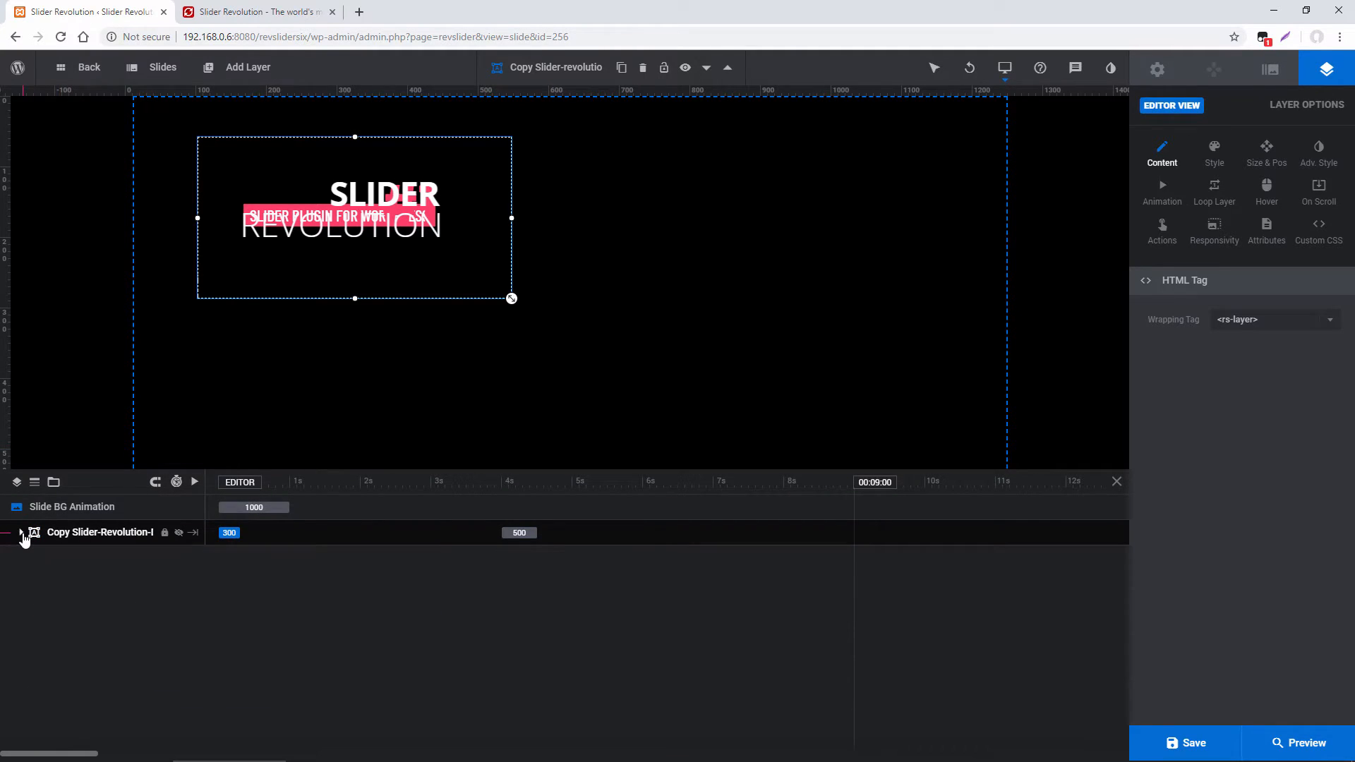
left_click(21, 534)
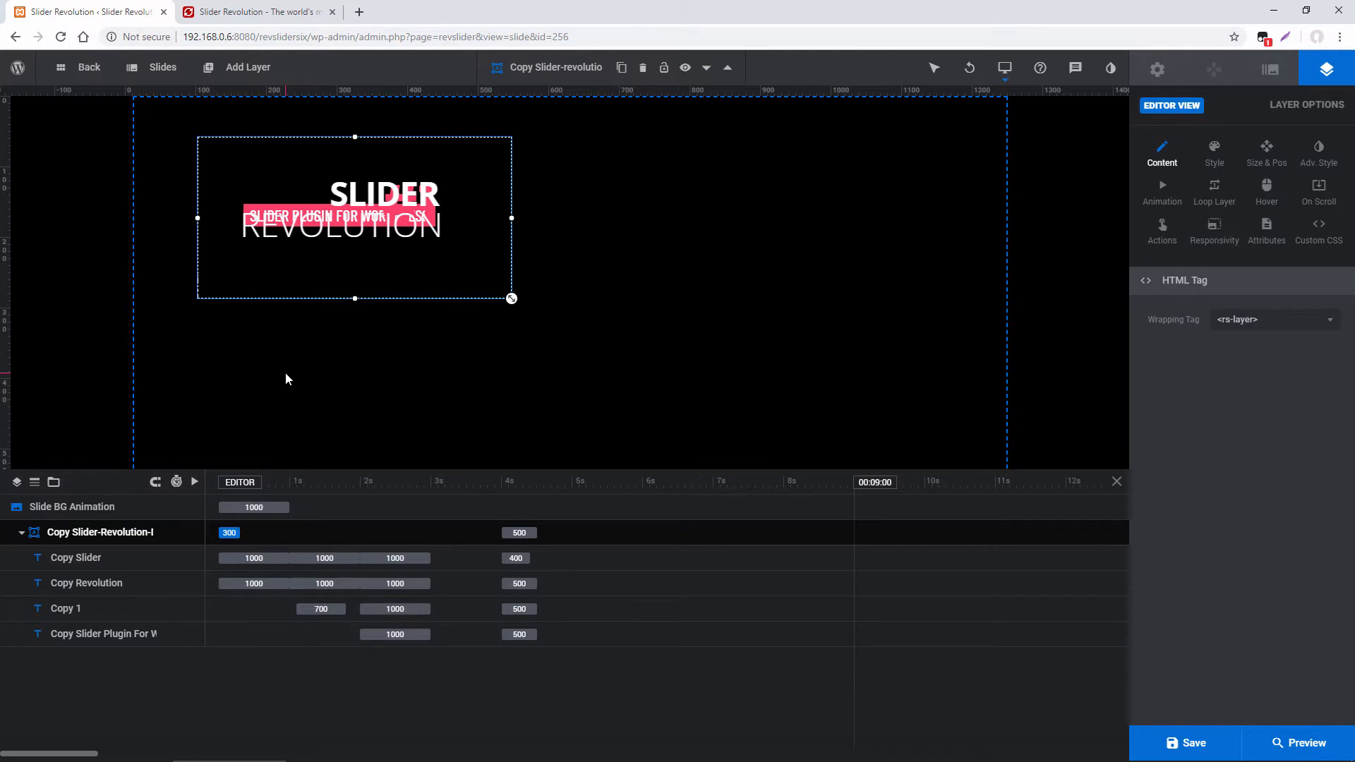
- Play the slide's layer animations to preview the group's intro
left_click(346, 216)
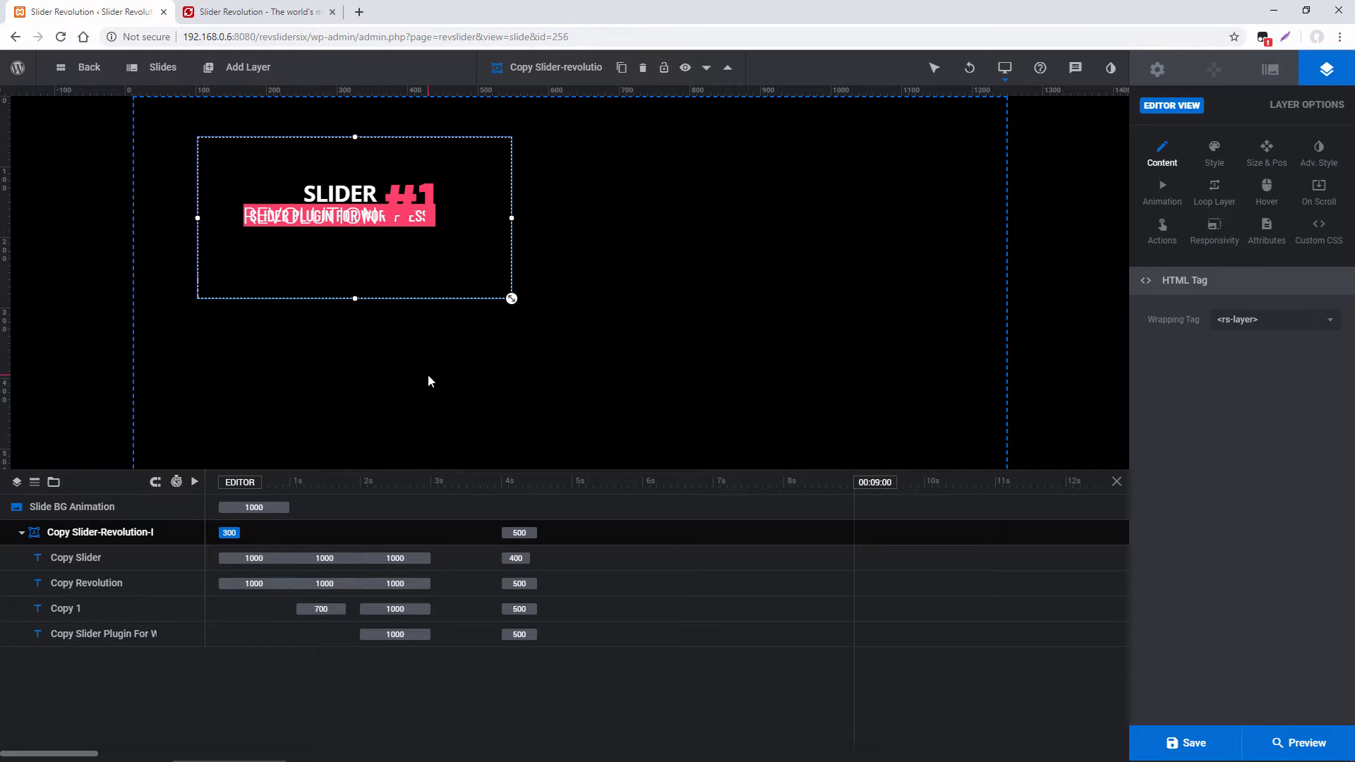
mouse_move(252, 449)
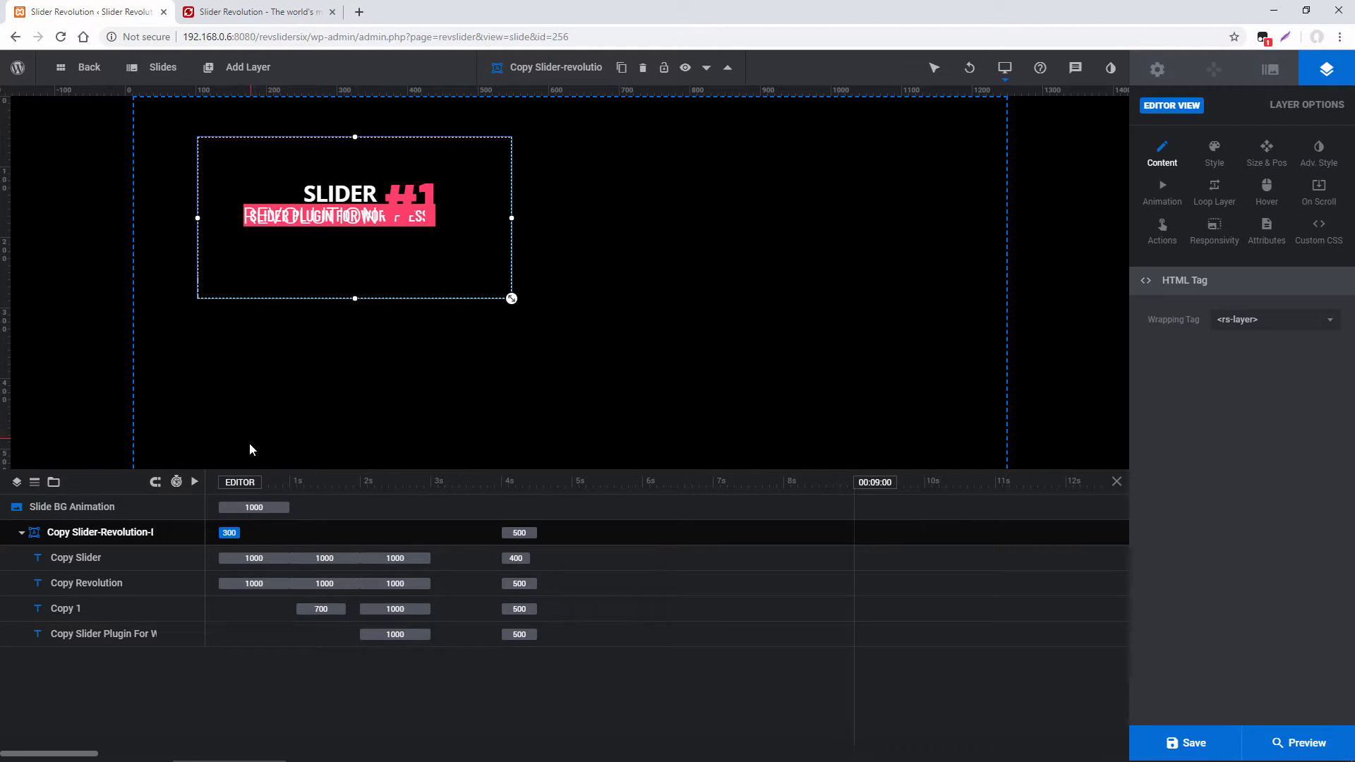
left_click(248, 481)
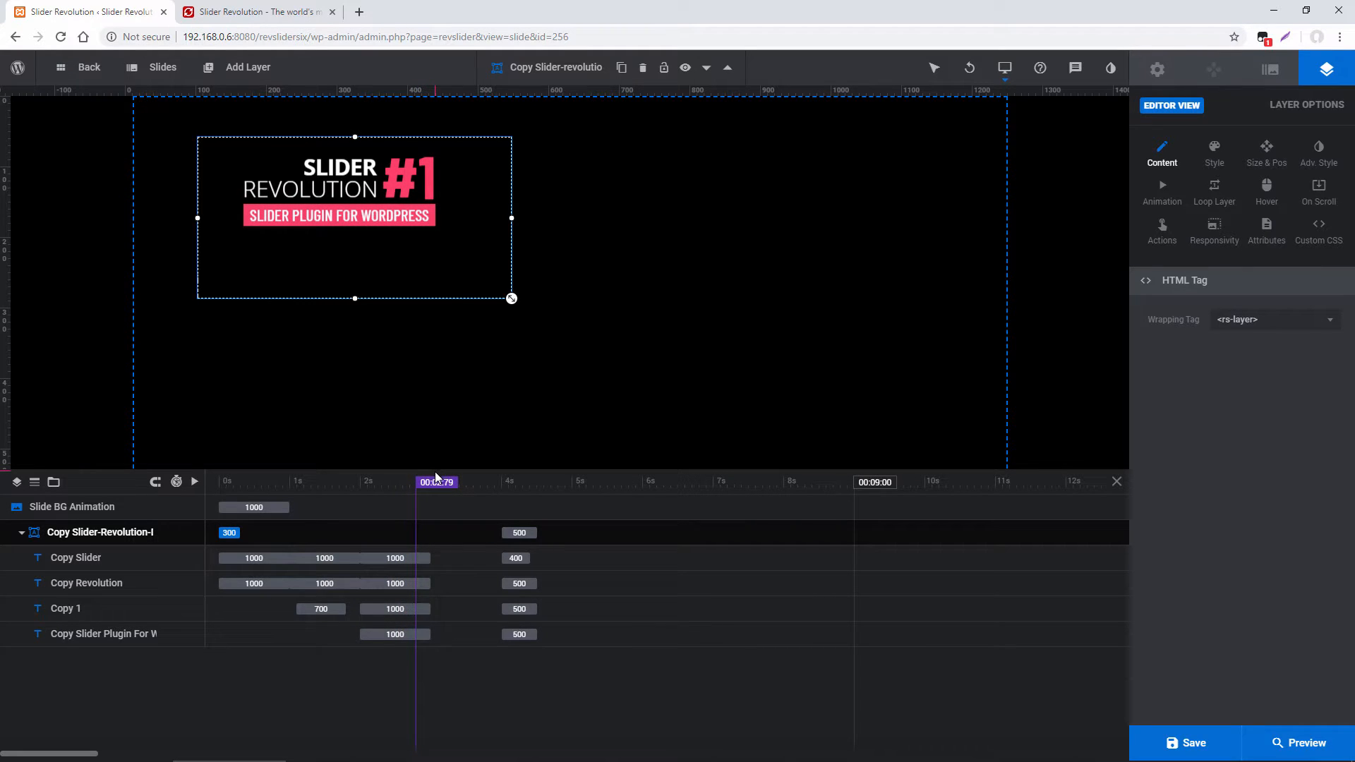
- Select the Copy Slider and Copy Revolution layers' final keyframes and use them as the editing state
left_click(74, 558)
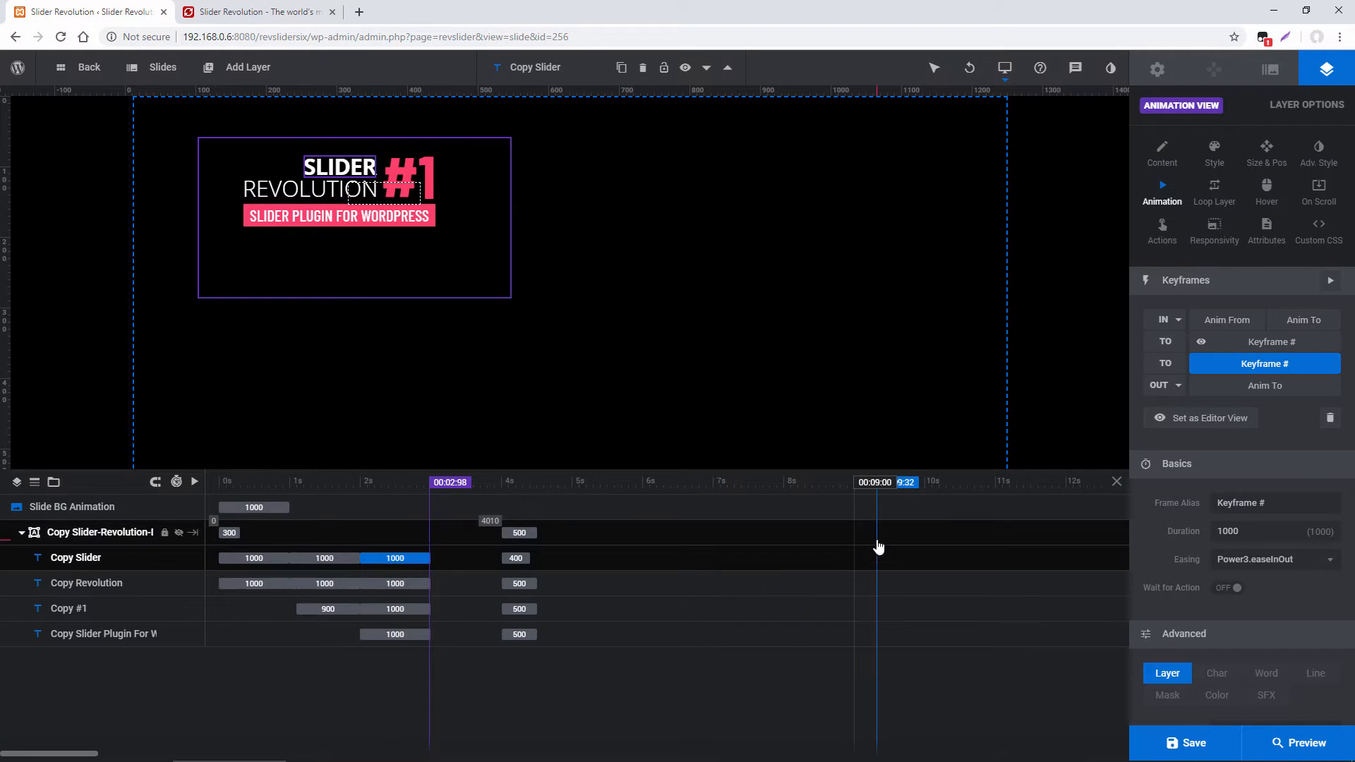
left_click(1209, 417)
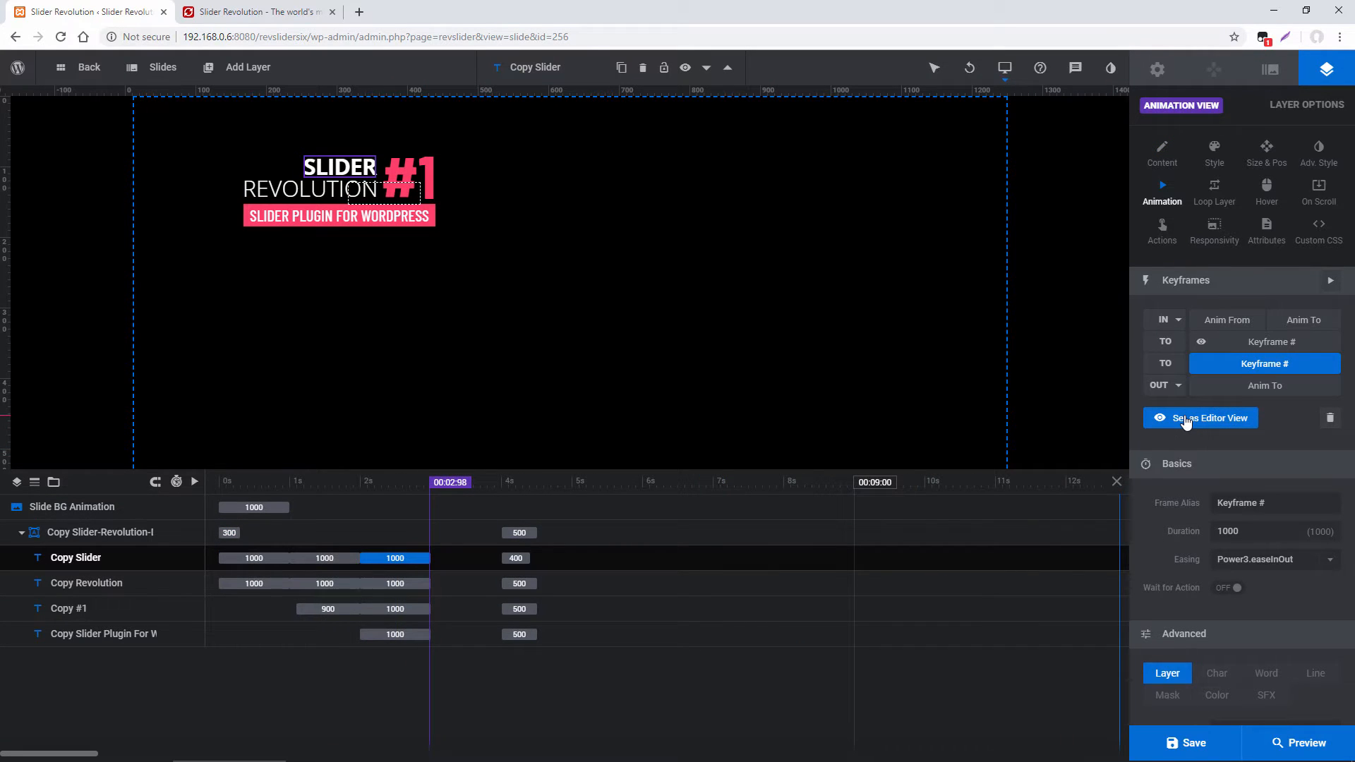
left_click(1201, 418)
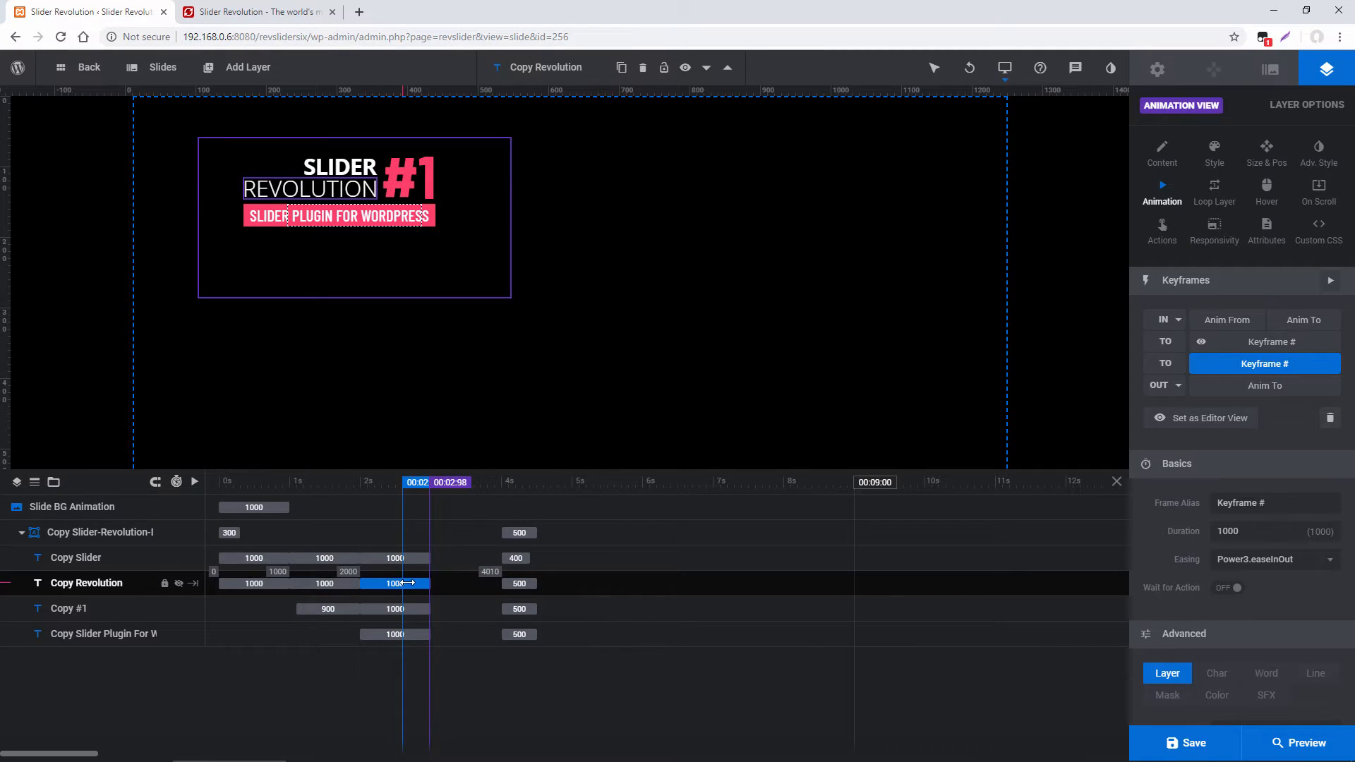
left_click(68, 607)
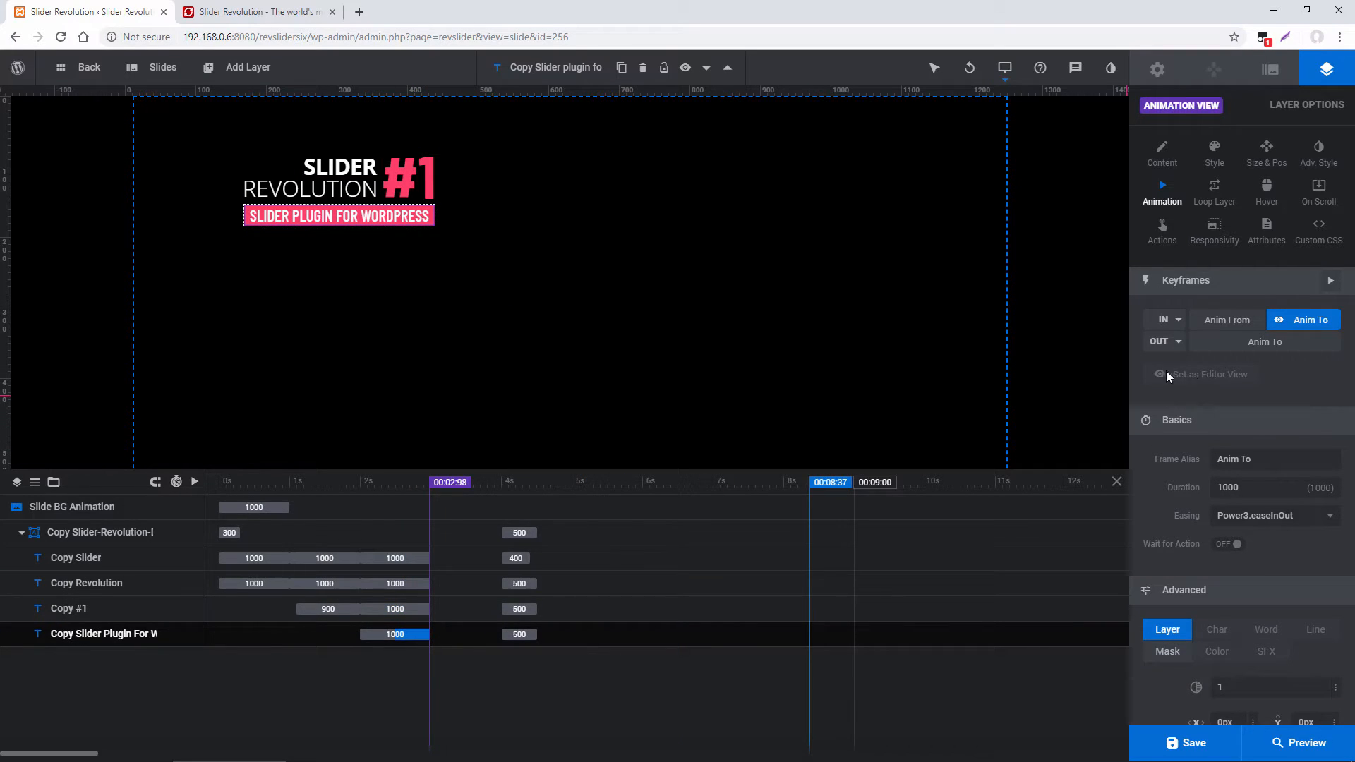
mouse_move(463, 353)
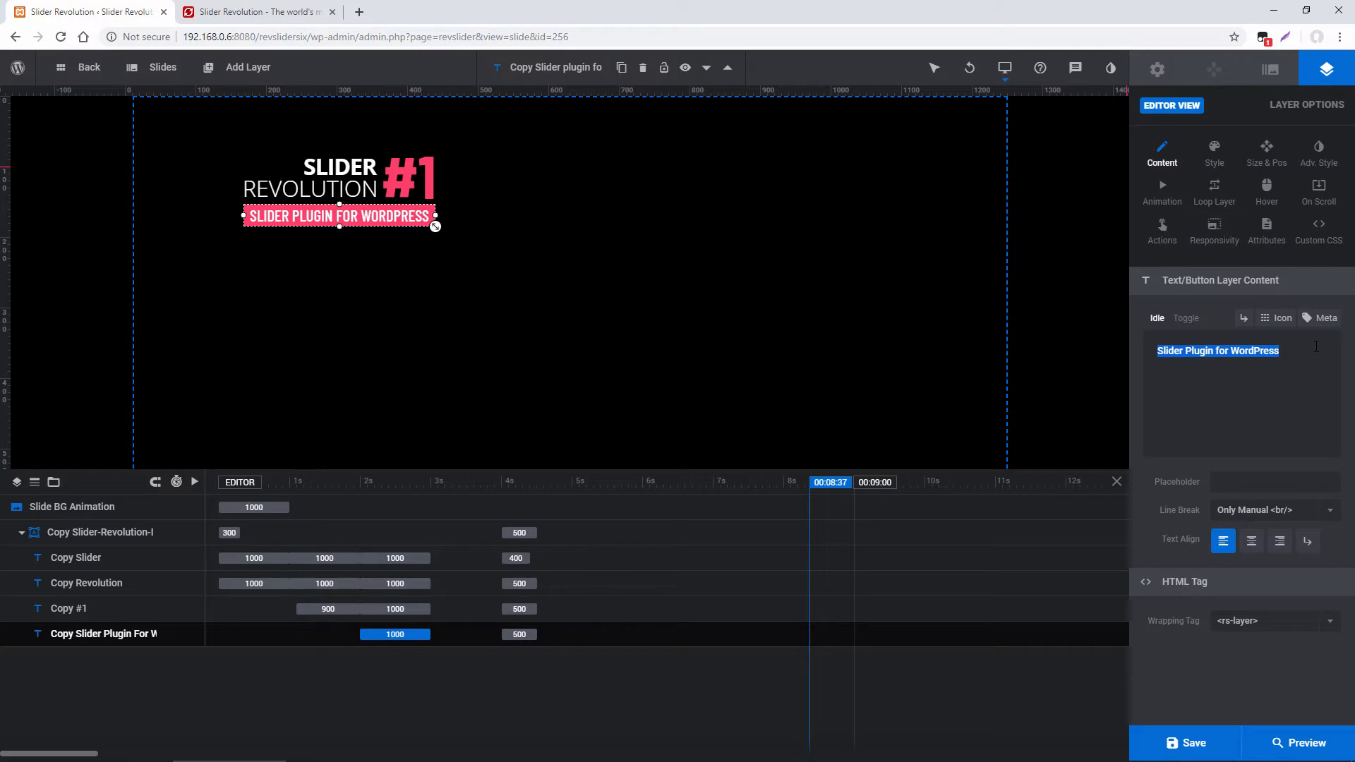
- Show the Slider Plugin for WordPress text layer's style settings and scroll through Font, Background and Spacings
left_click(1214, 151)
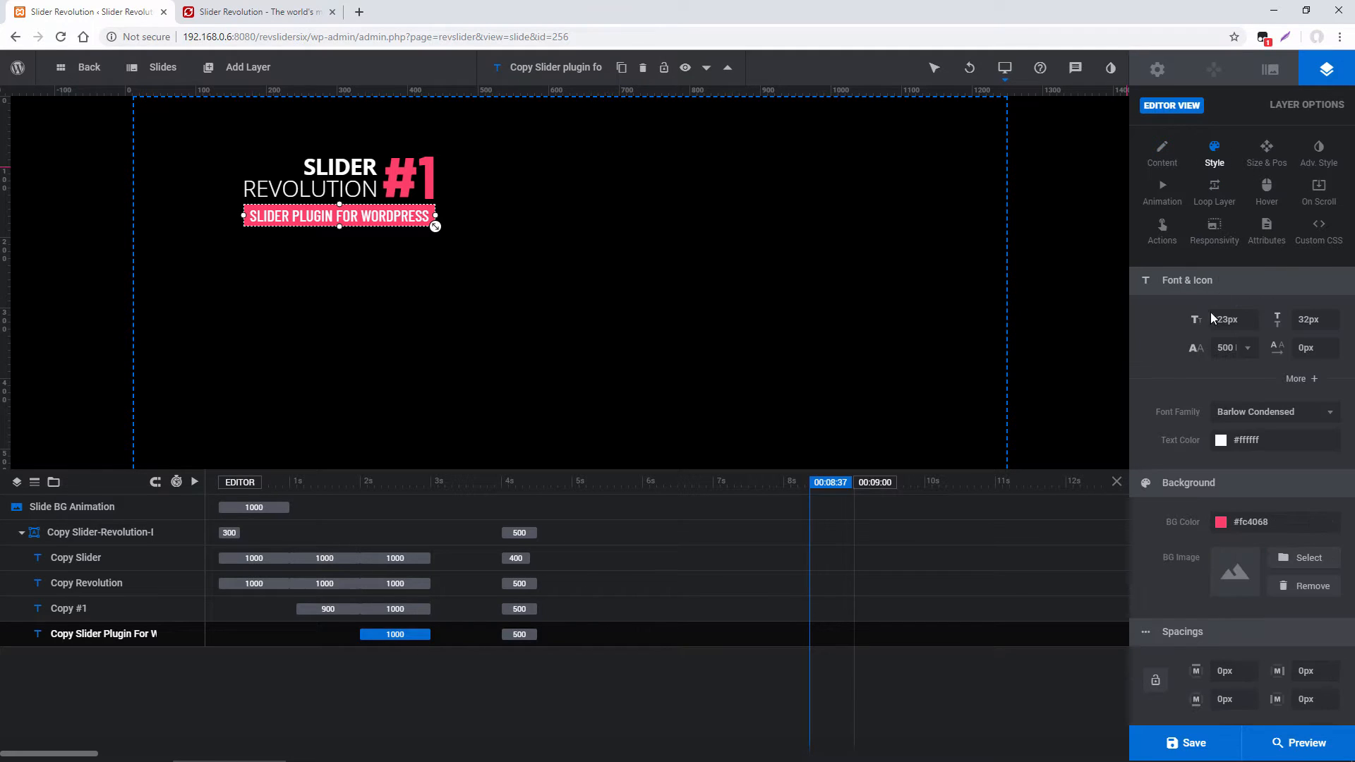
scroll("down", 3)
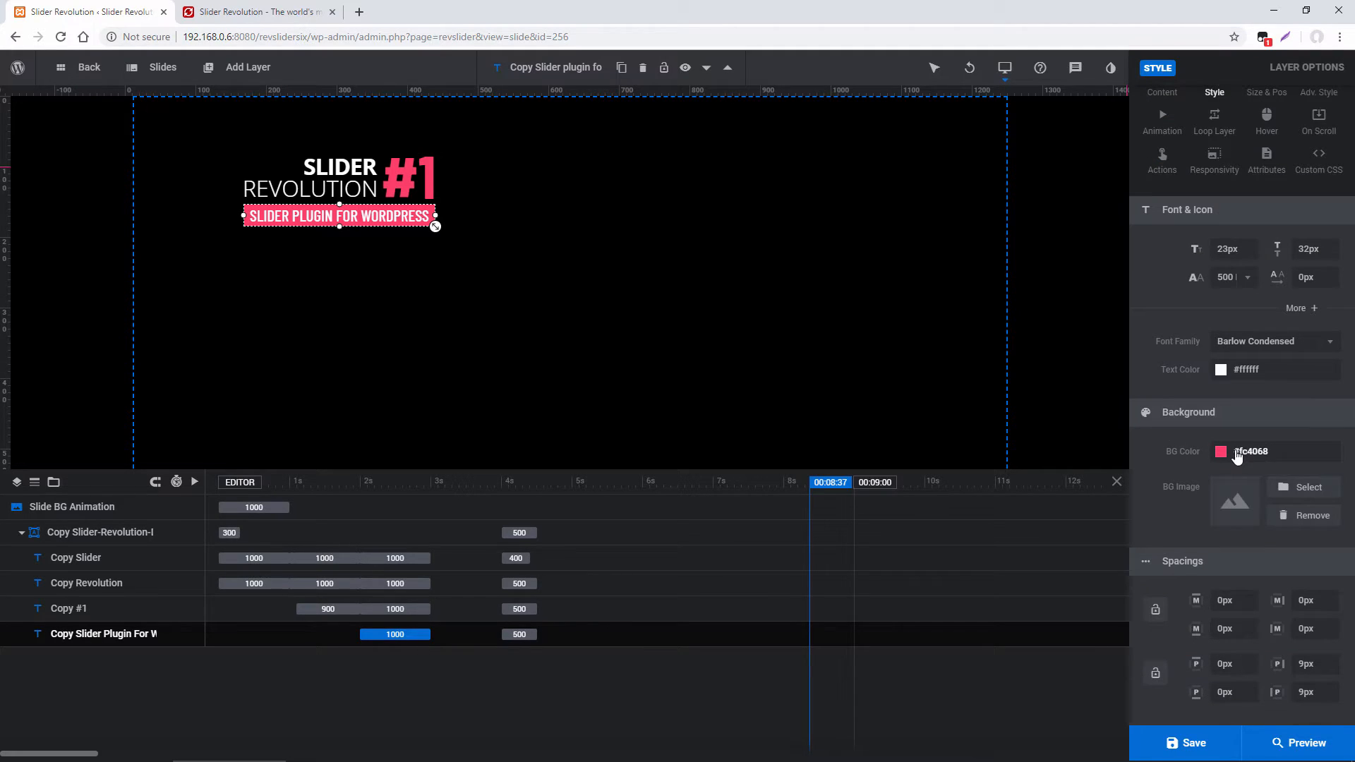
mouse_move(773, 325)
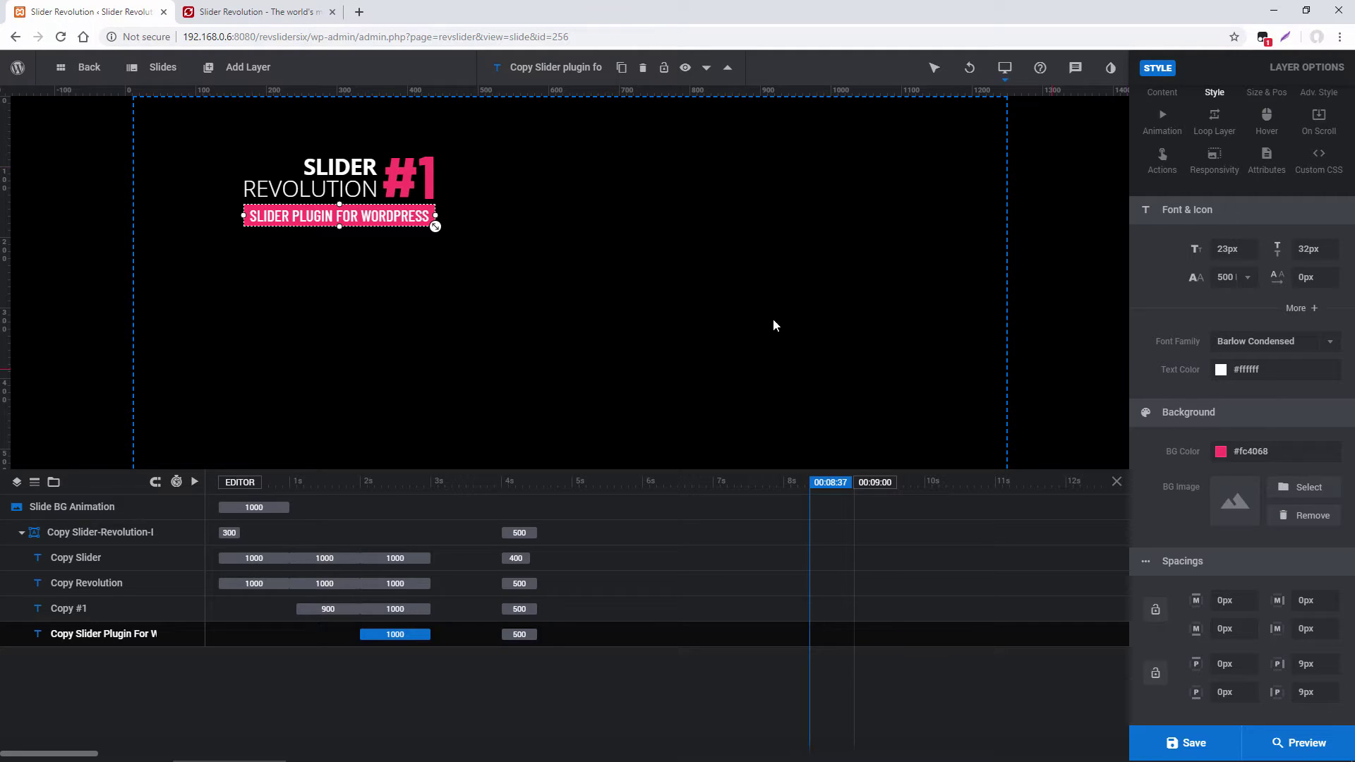
mouse_move(762, 326)
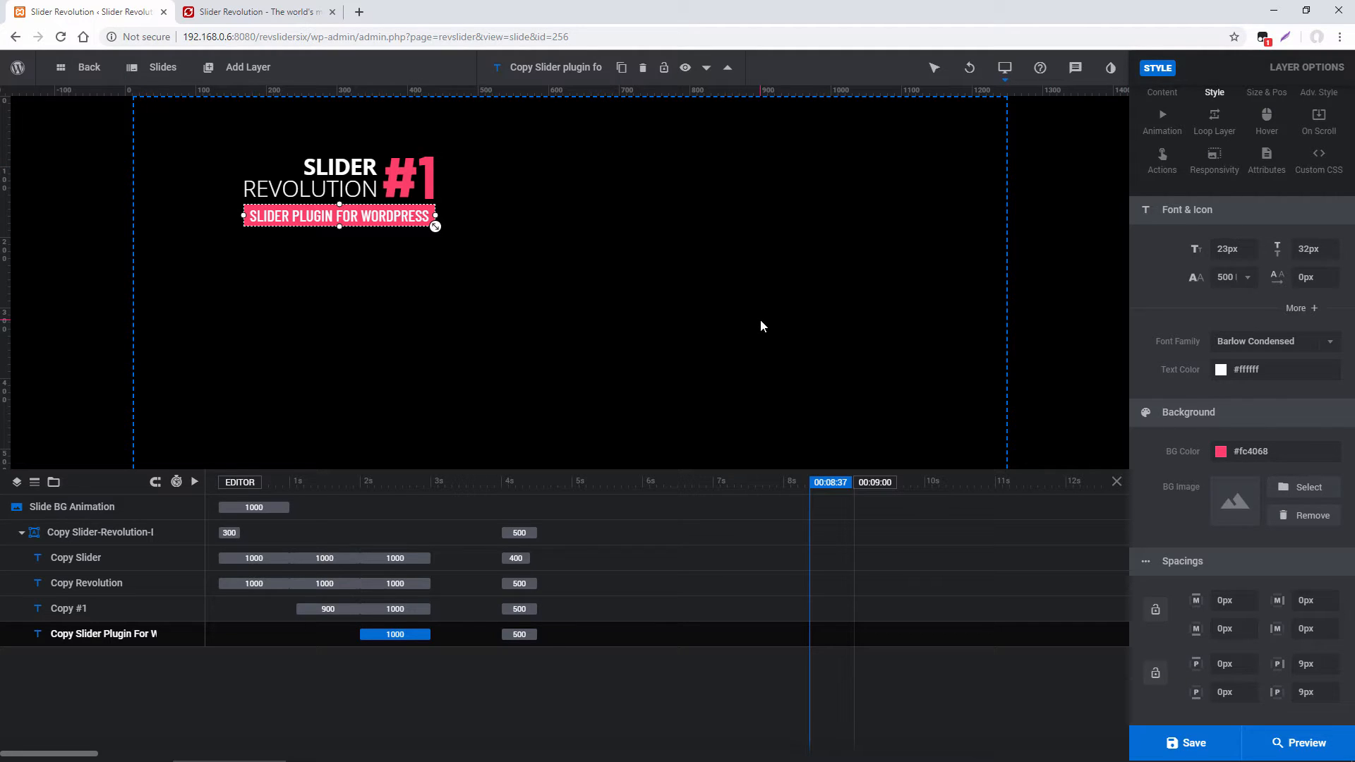
mouse_move(255, 11)
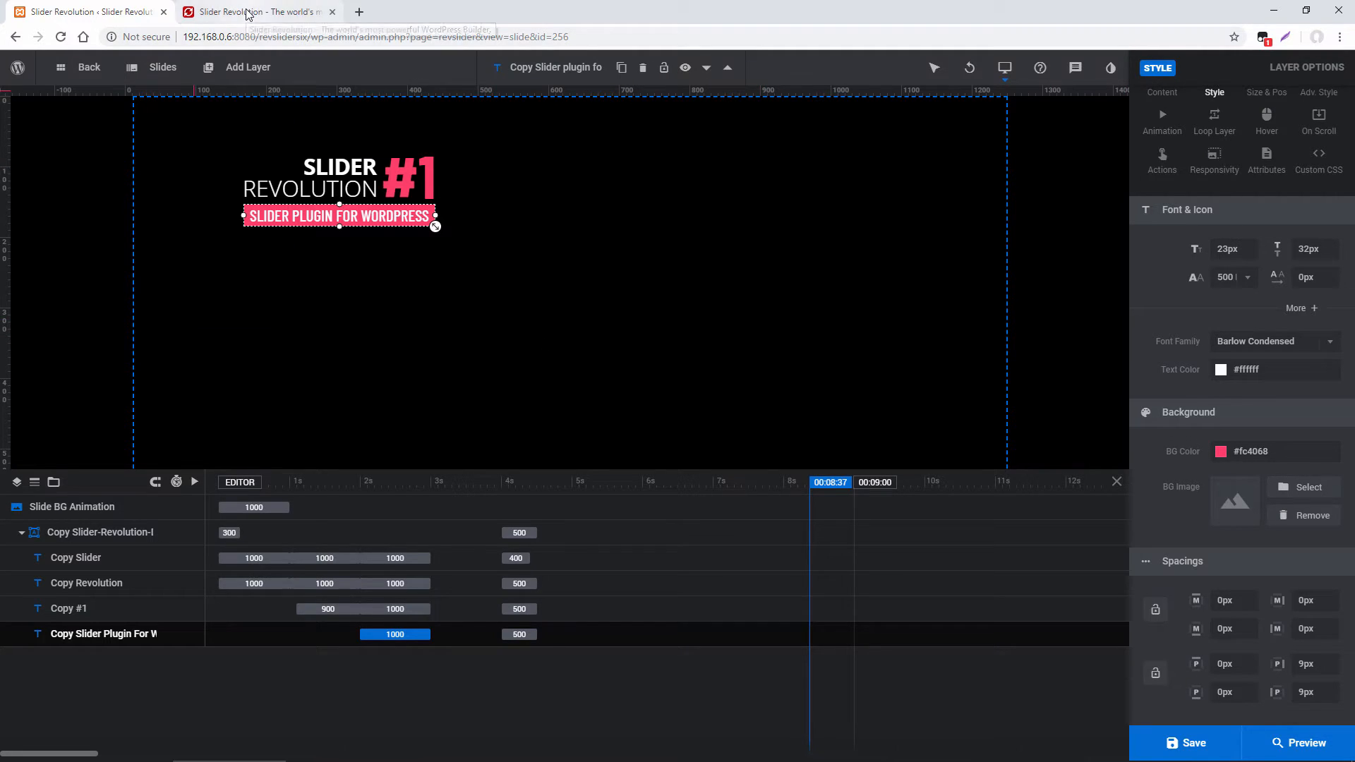
- Switch to the ThemePunch website and scroll down the homepage to the 200+ templates section
left_click(255, 11)
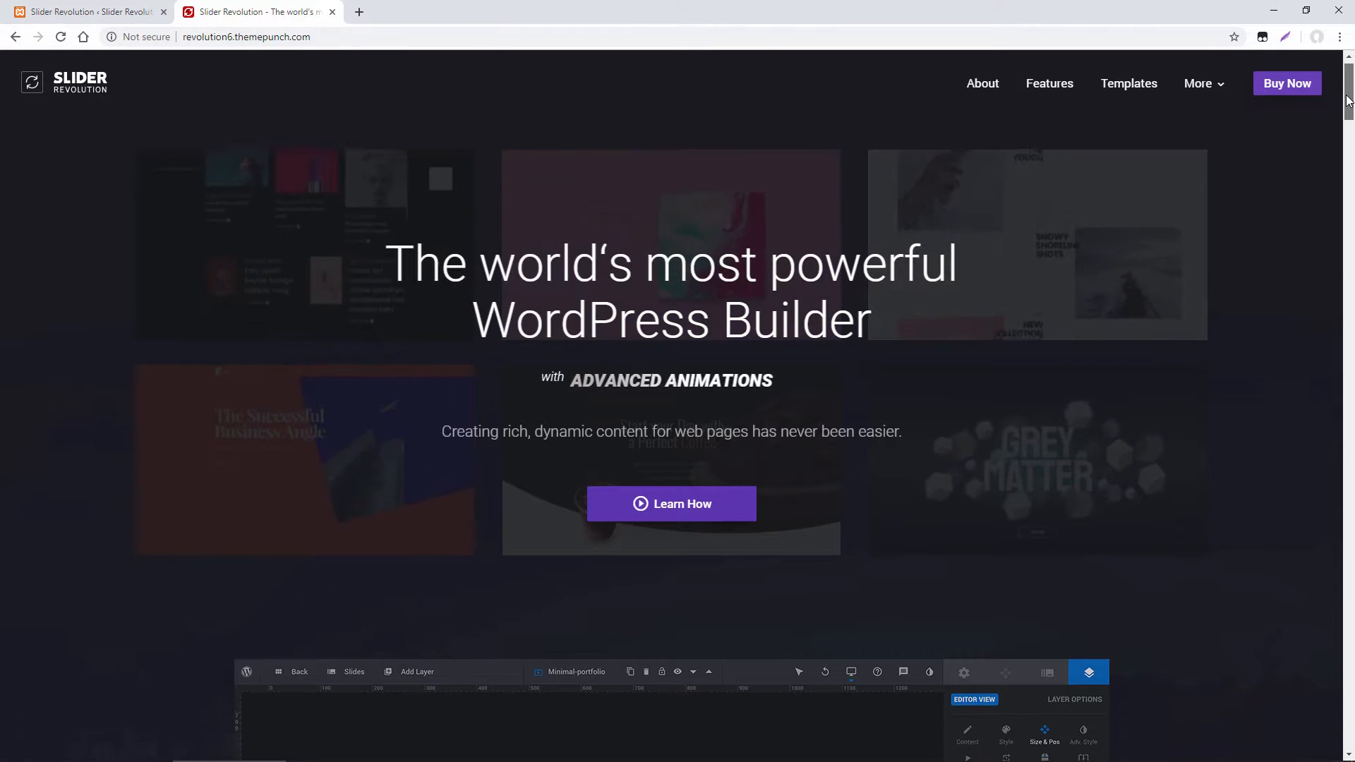
scroll("down", 3)
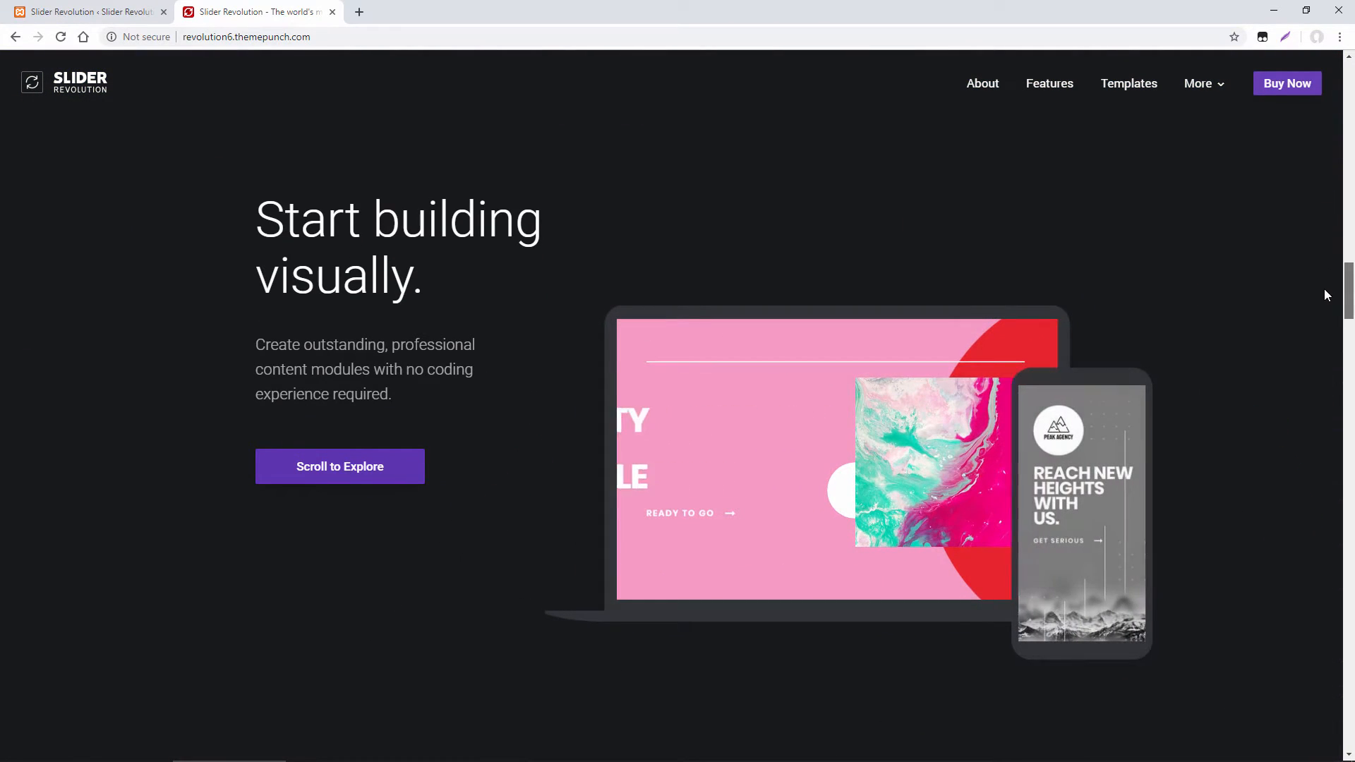
scroll("down", 3)
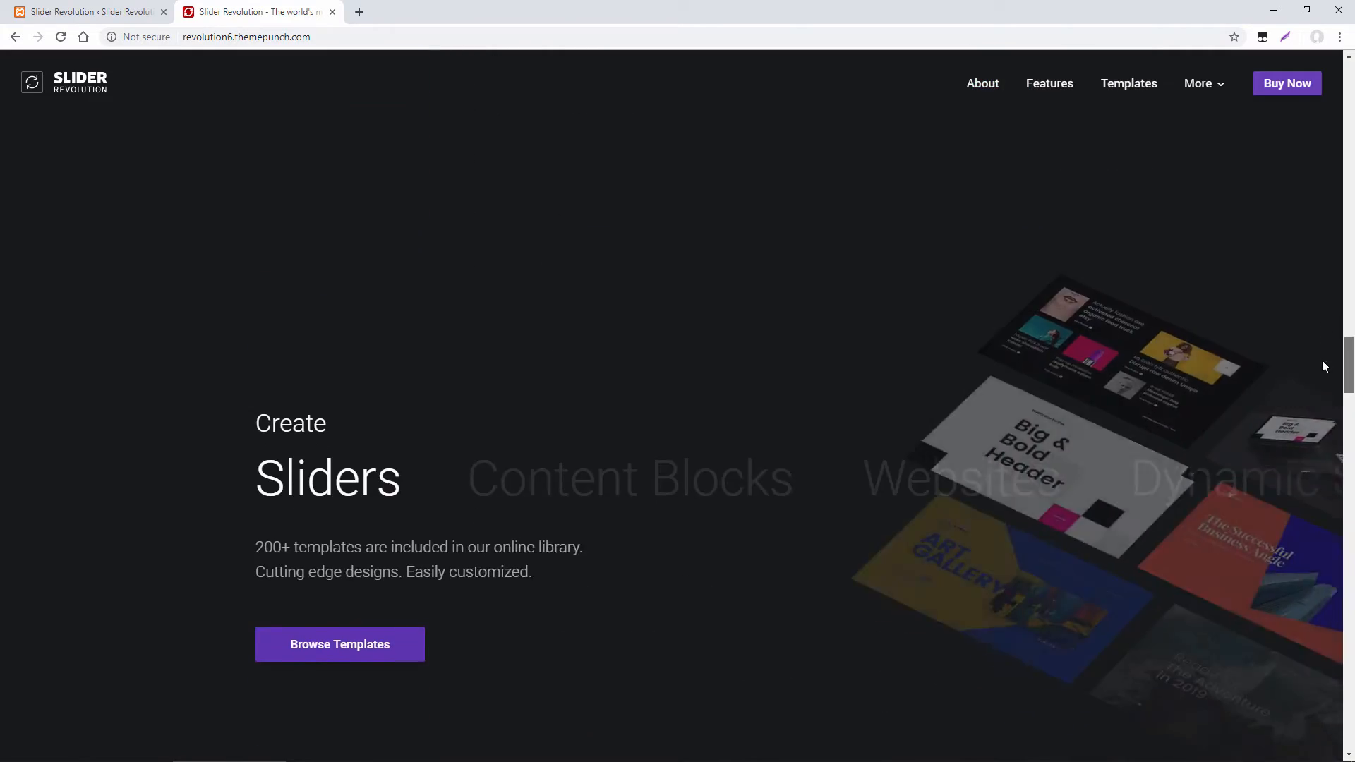
scroll("down", 3)
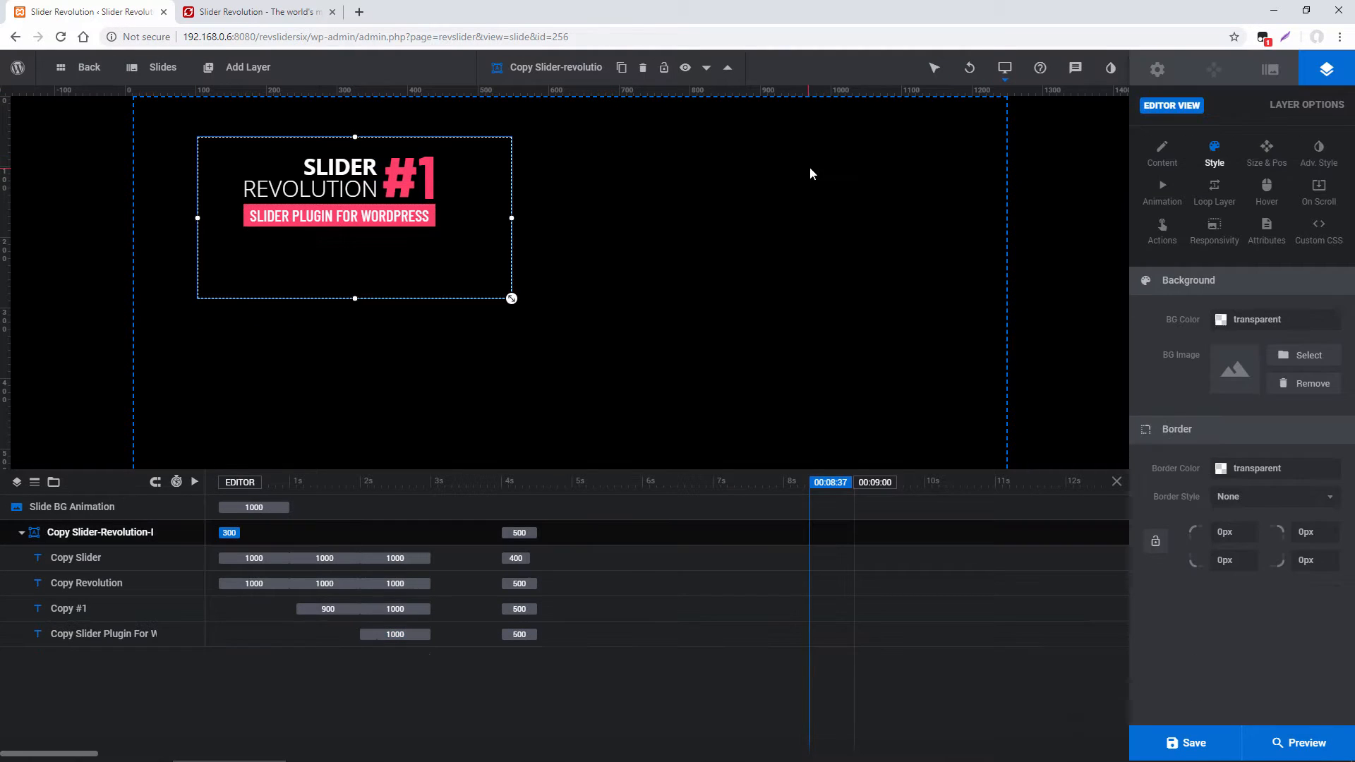
- Centre the Slider Revolution #1 logo group on the slide at 0px offsets
left_click(1267, 151)
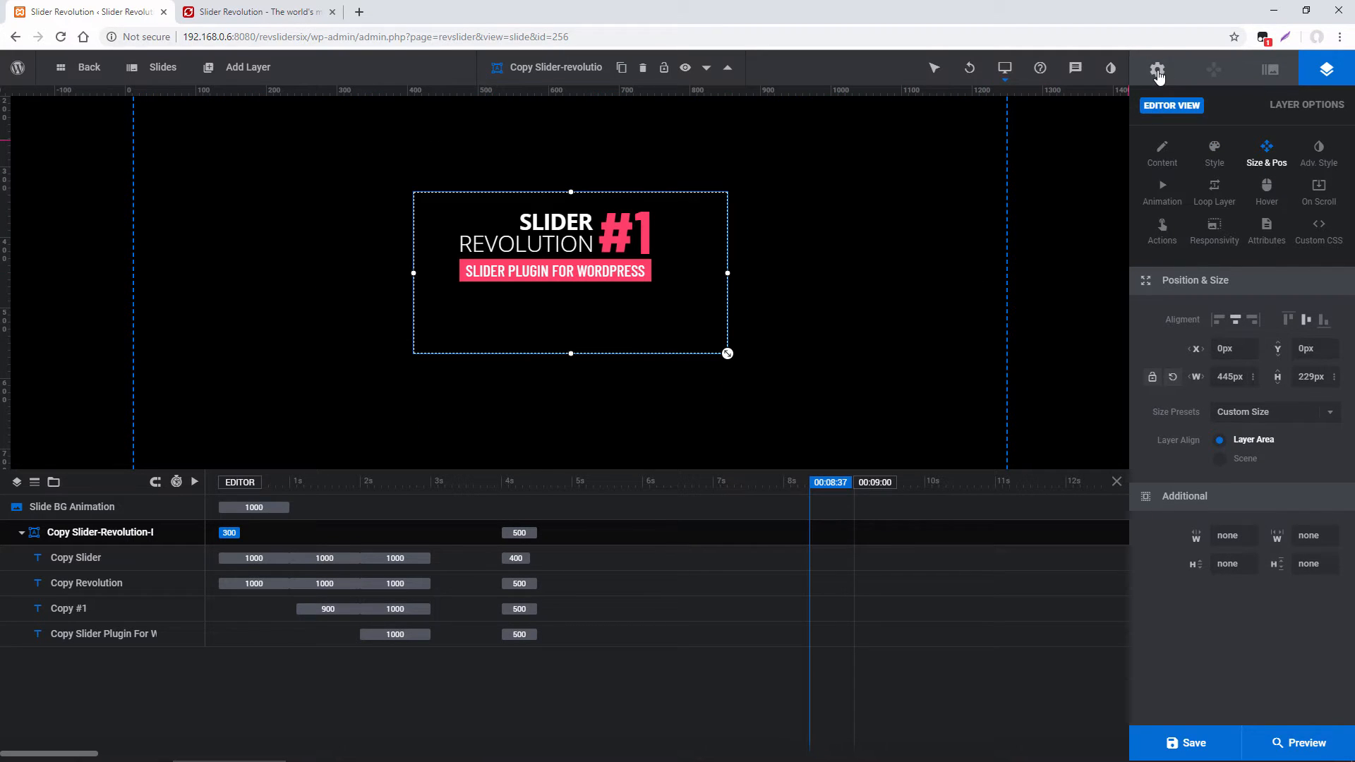
- In Module General Options > On Scroll > Timeline, switch scroll-based timelines on, then bring the website forward
left_click(1156, 69)
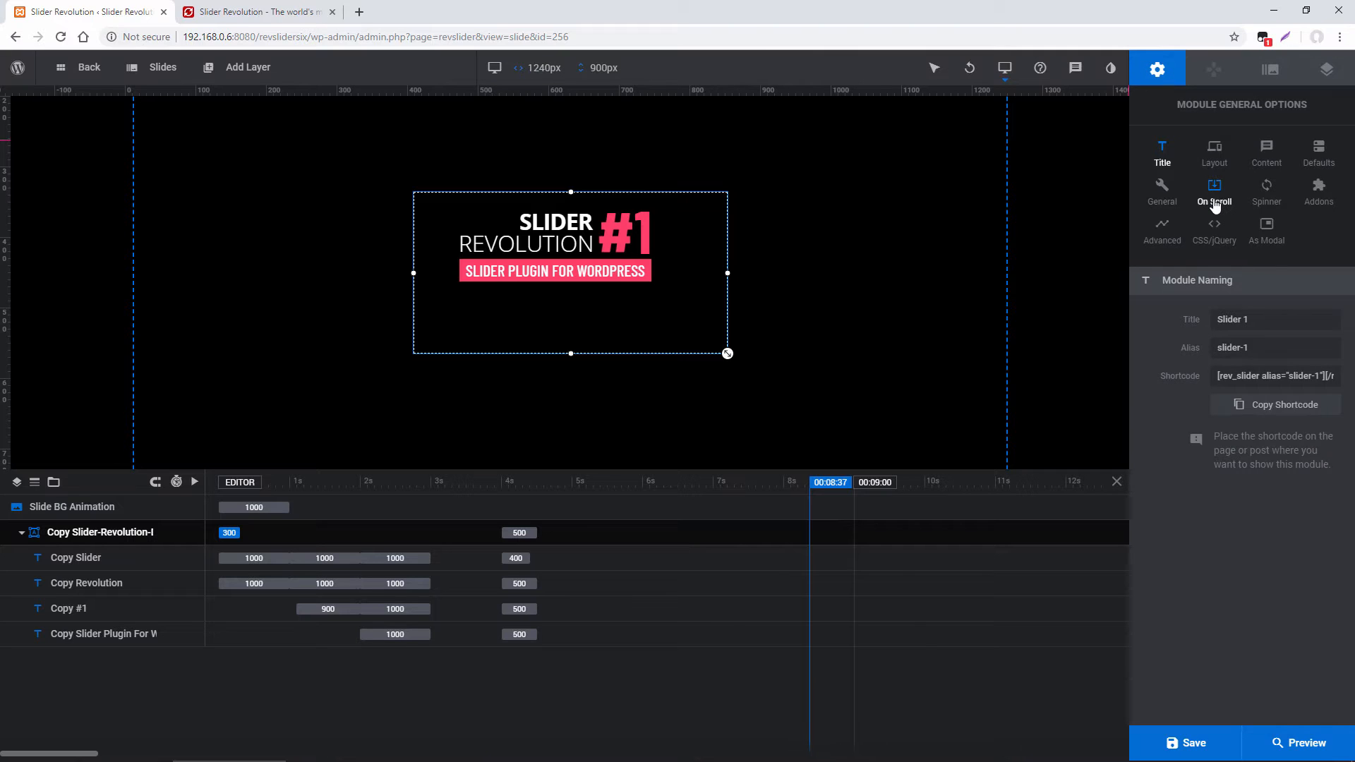
left_click(1214, 191)
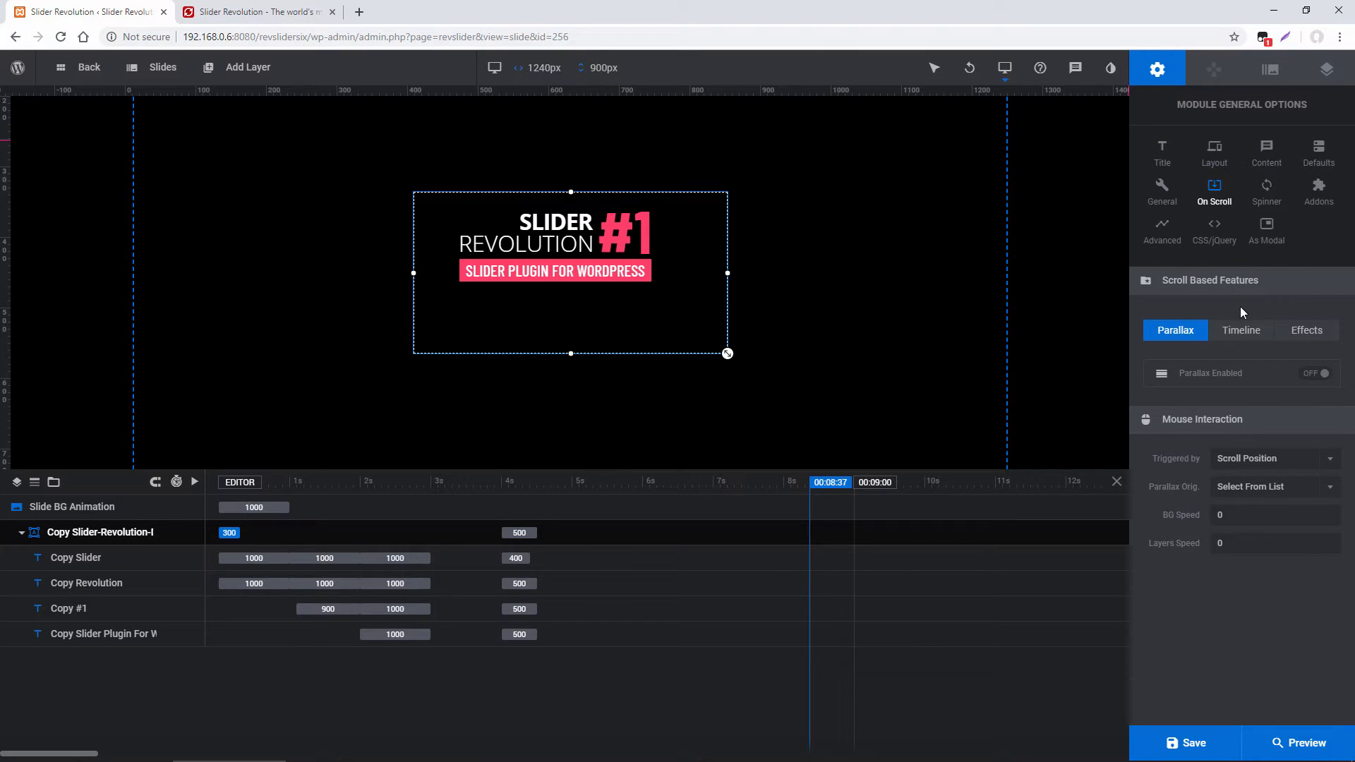
left_click(1240, 330)
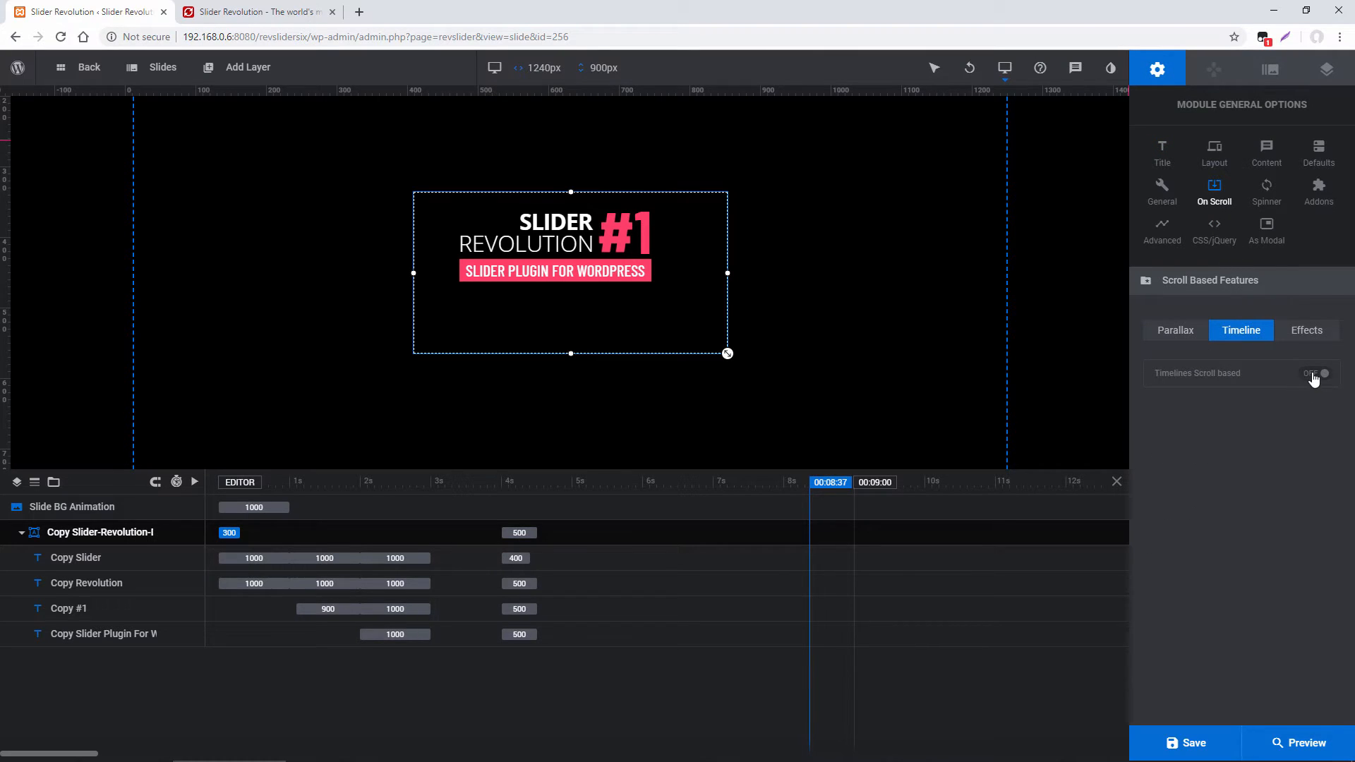
left_click(1316, 372)
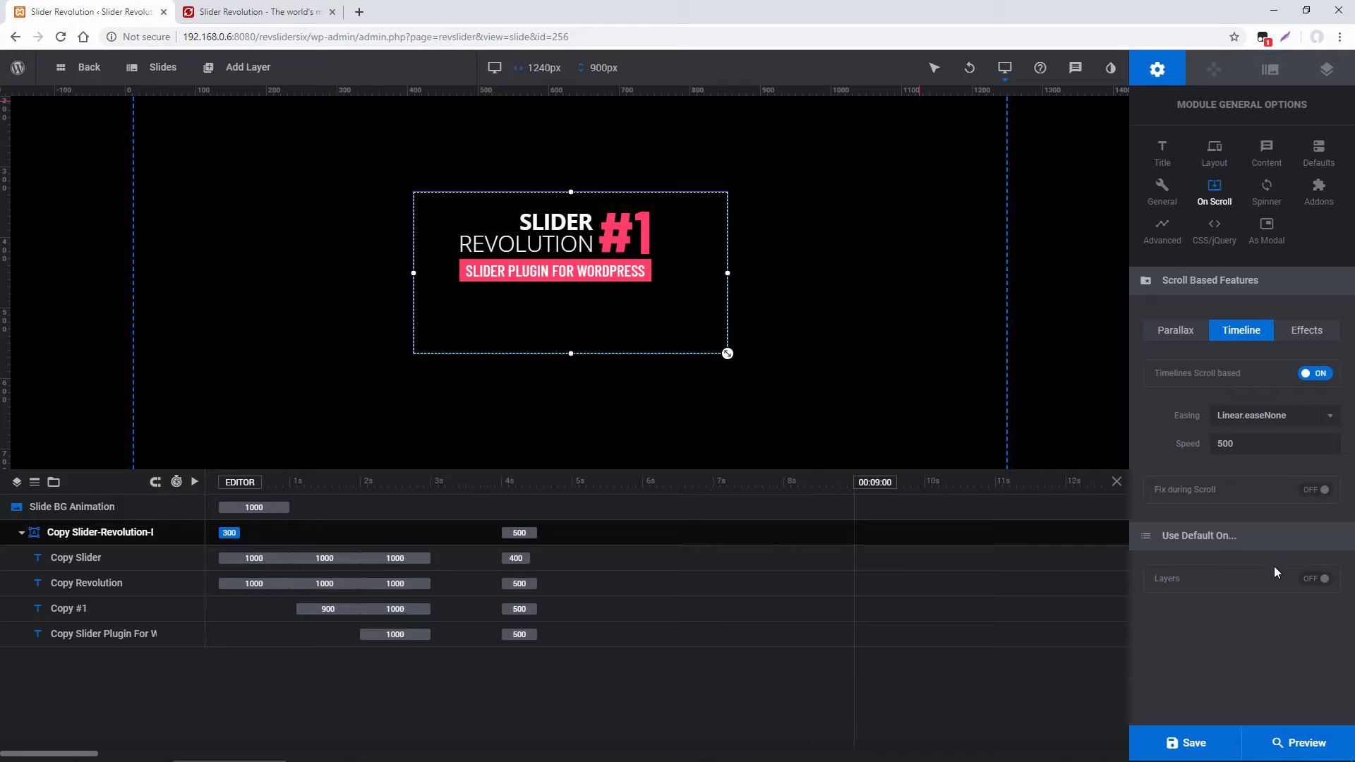
left_click(256, 11)
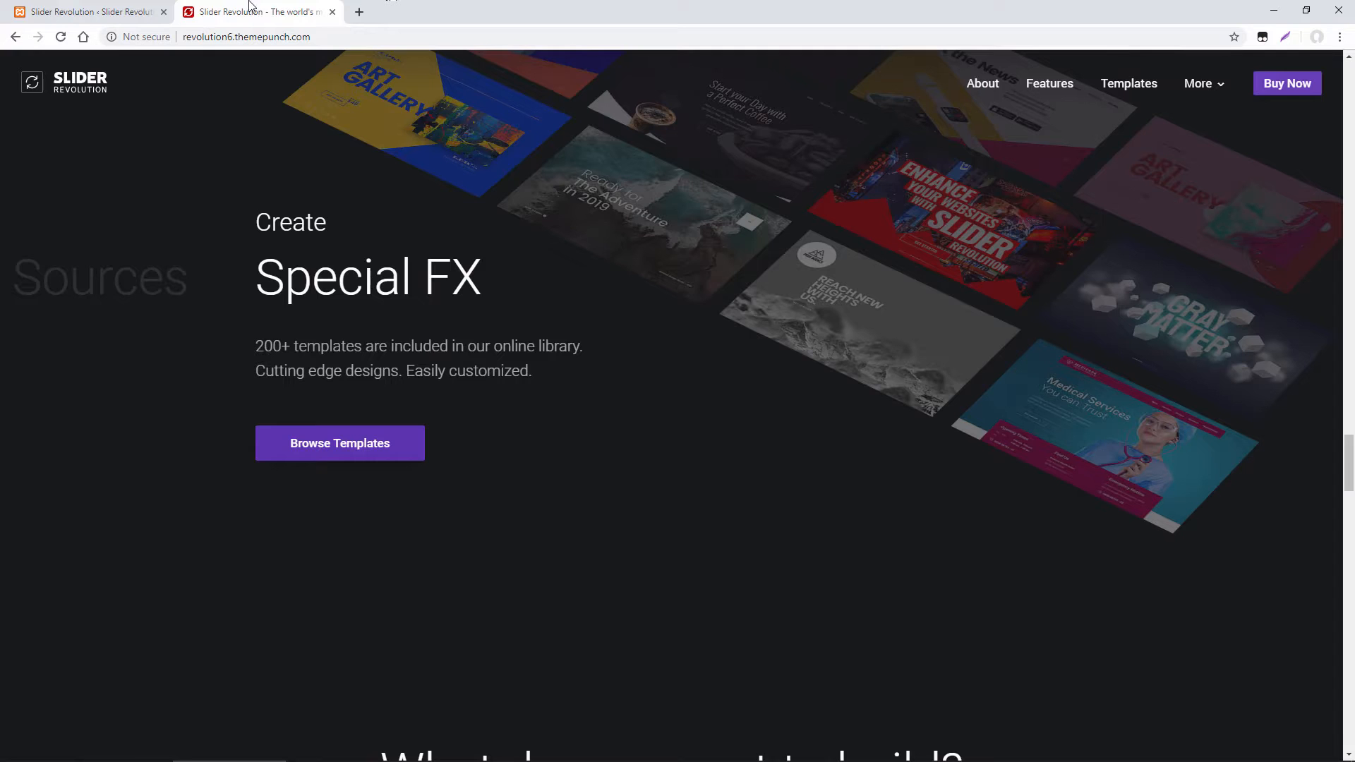
- Scroll the Slider Revolution homepage past the video section back to Start building visually
scroll("up", 3)
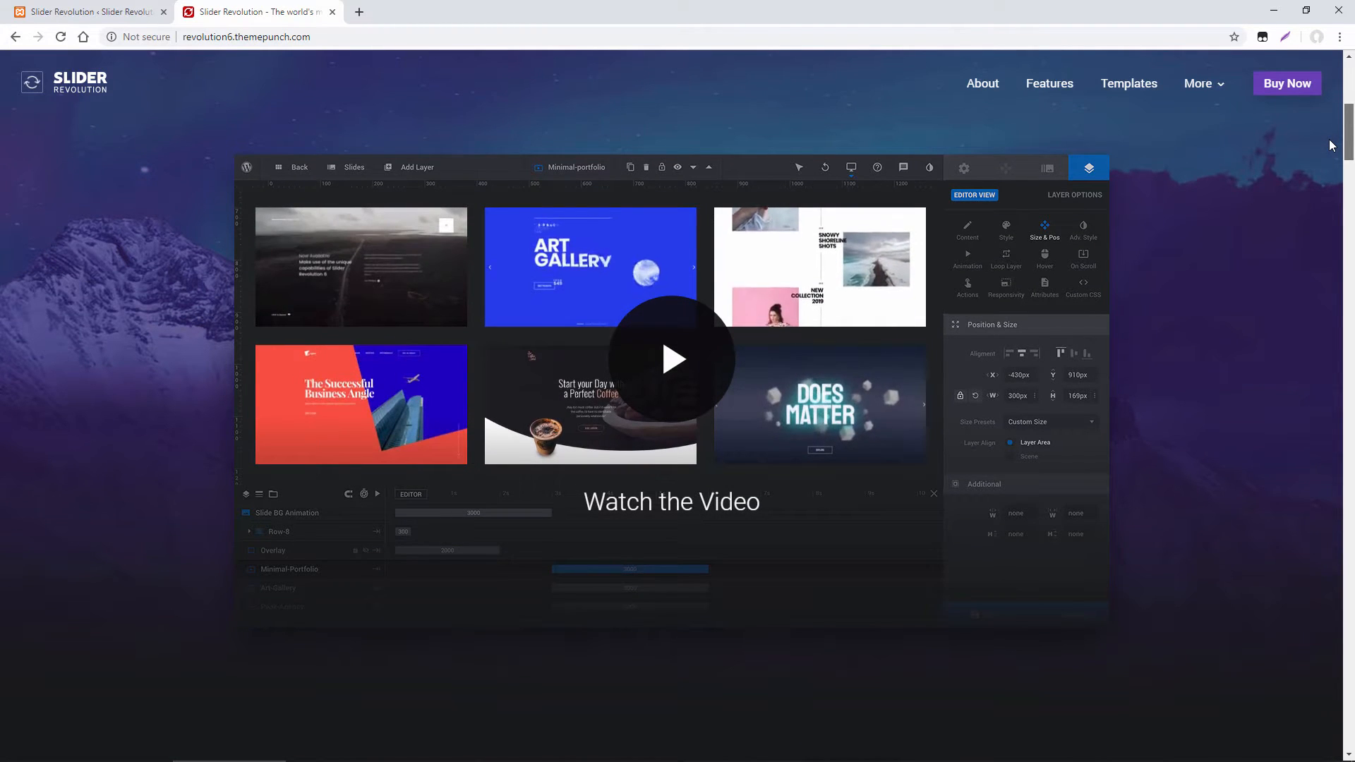
scroll("down", 3)
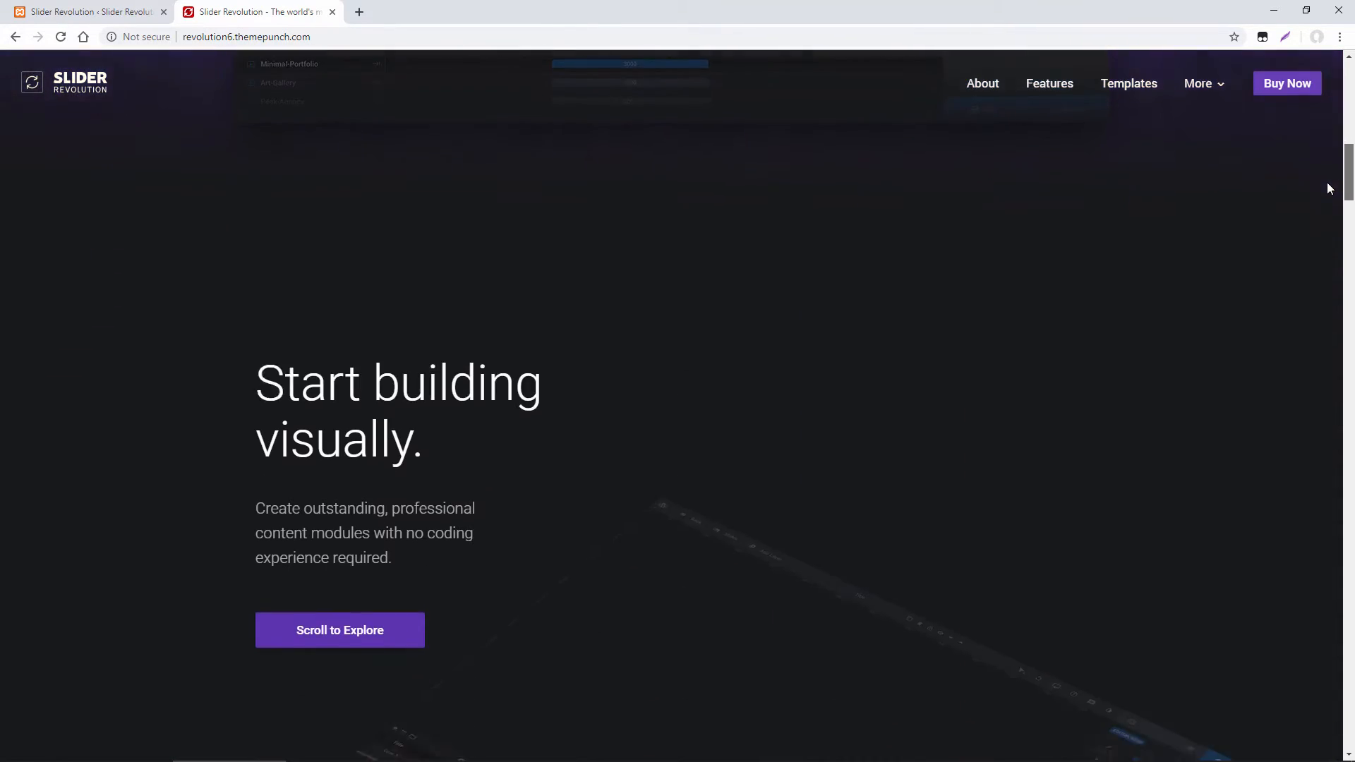
scroll("down", 3)
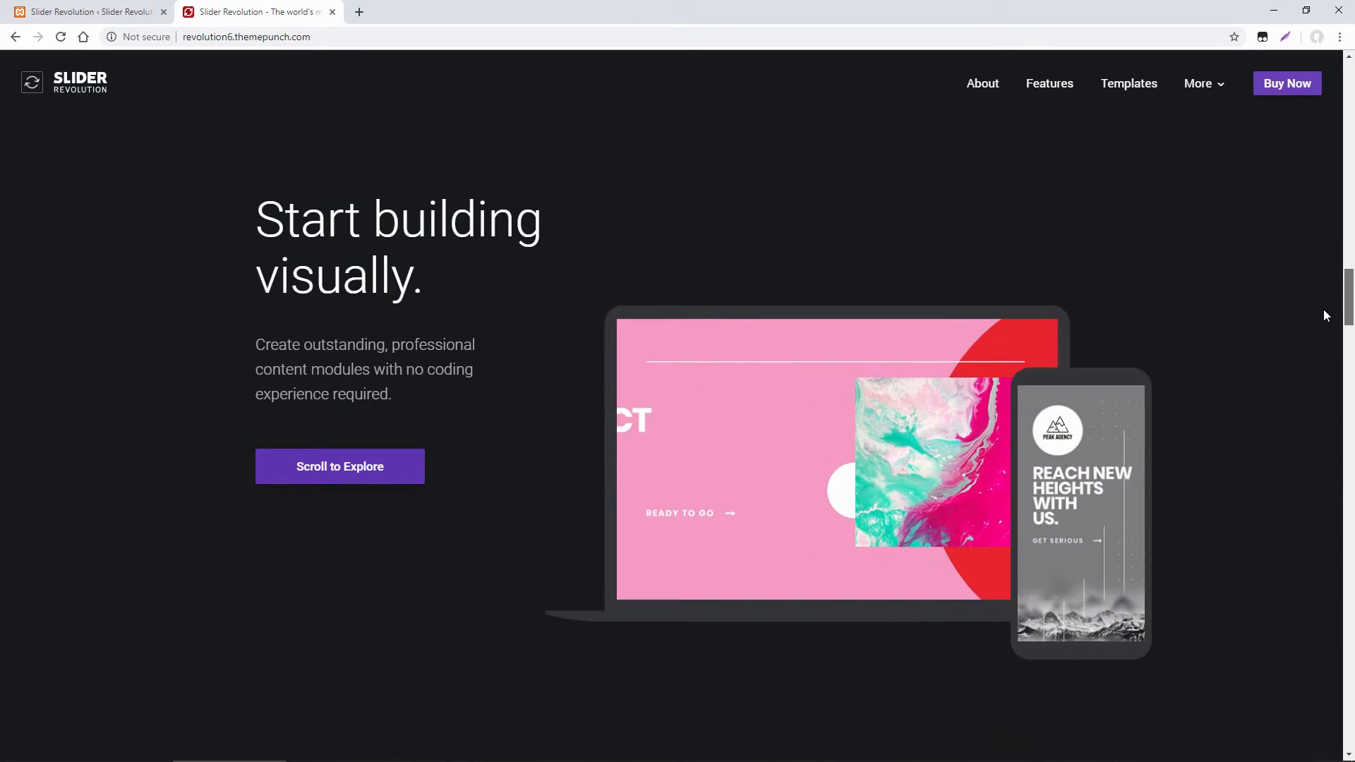
- Turn Fix during Scroll on (2000–4000) and make layers use the scroll timeline by default
left_click(86, 11)
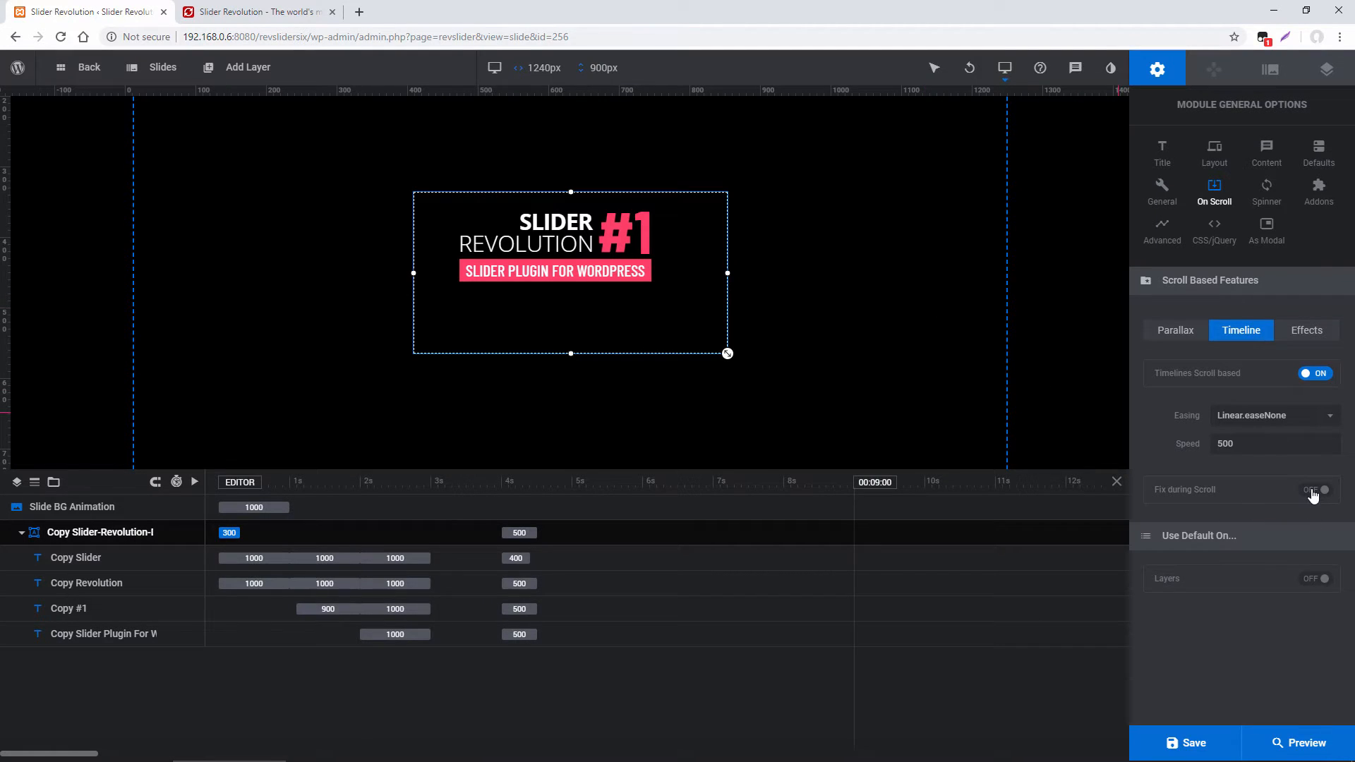
left_click(1315, 490)
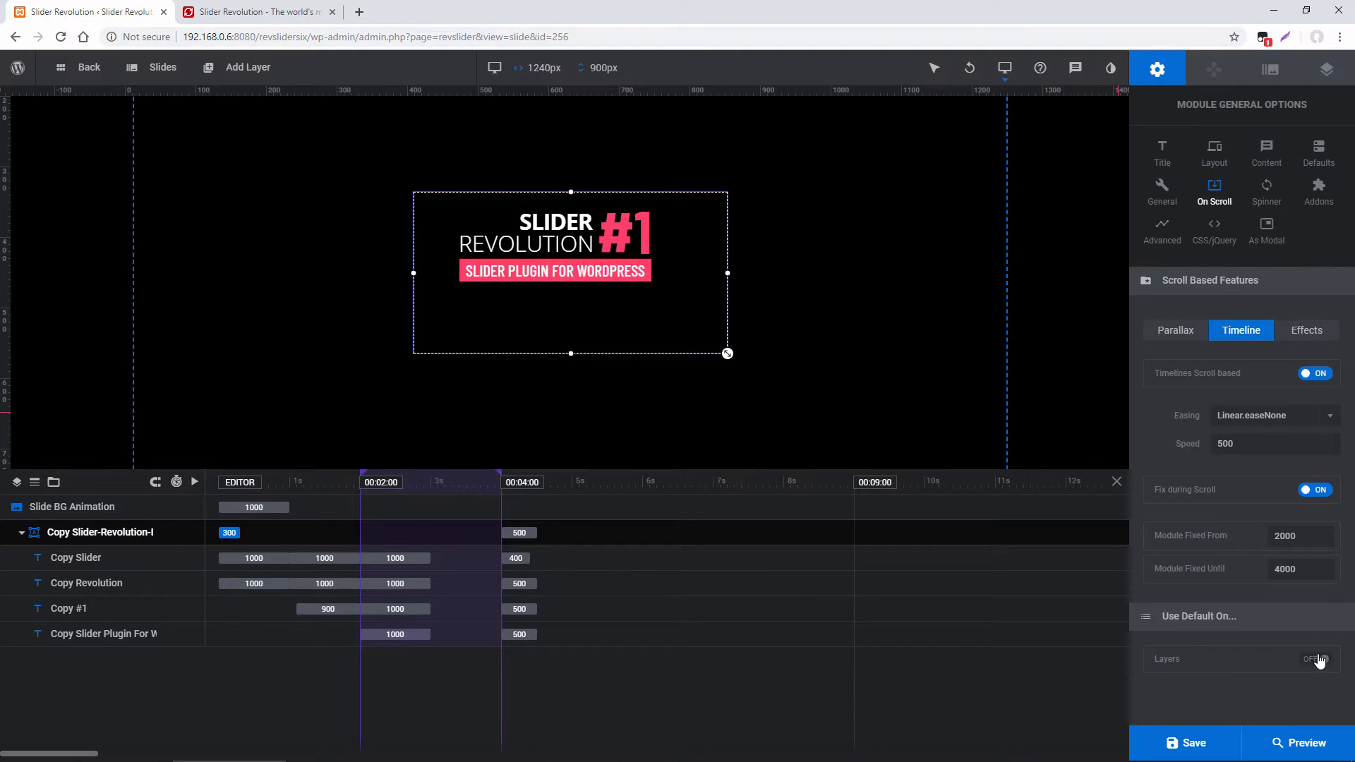
left_click(1315, 659)
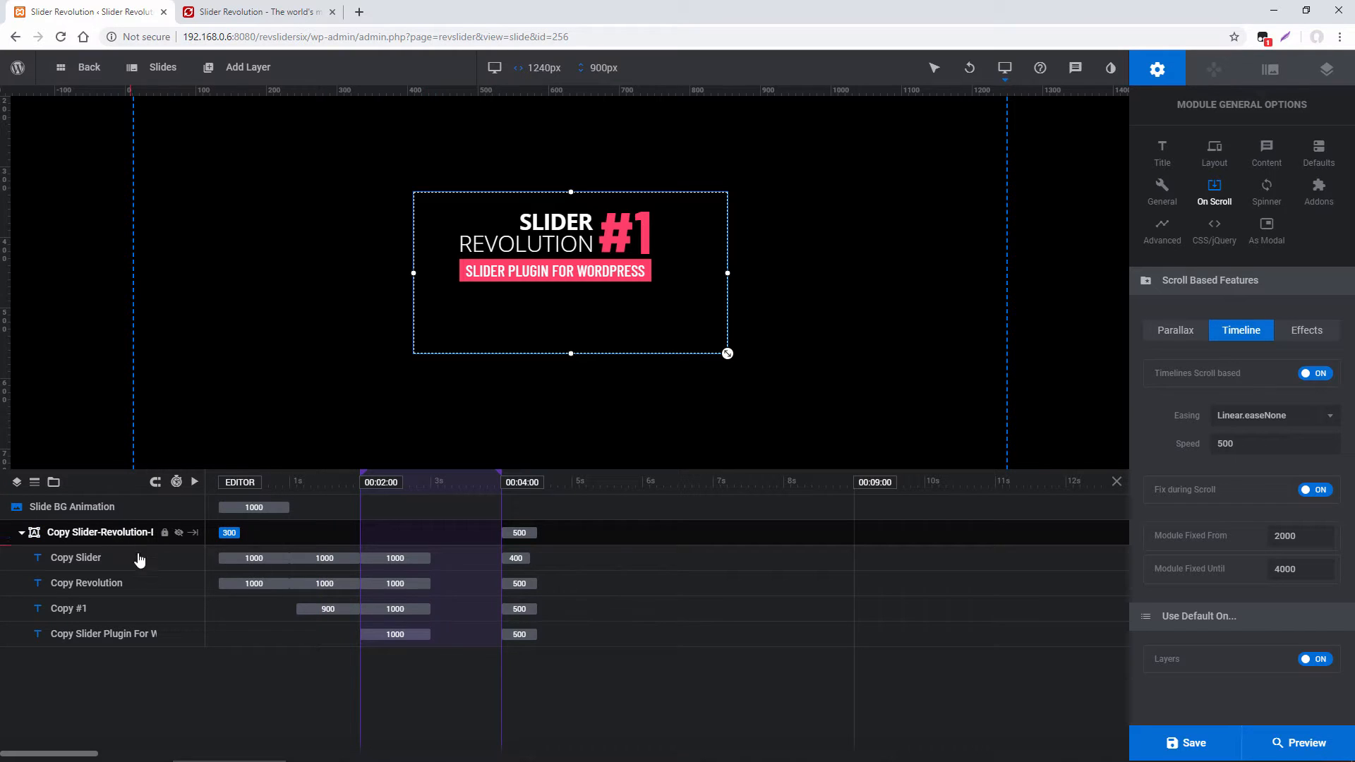
- Select the logo group and choose Hierarchy Sticky keyframes in its timeline options
left_click(74, 557)
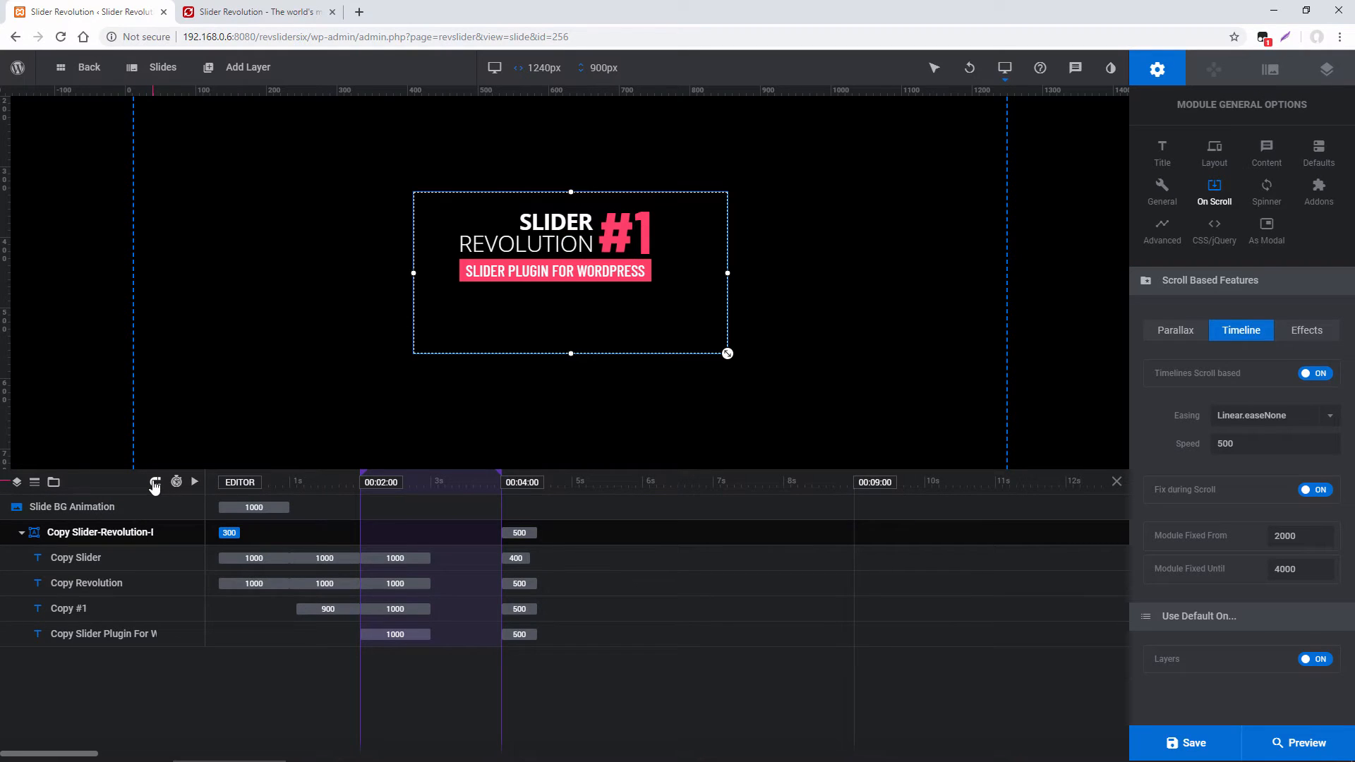
left_click(154, 483)
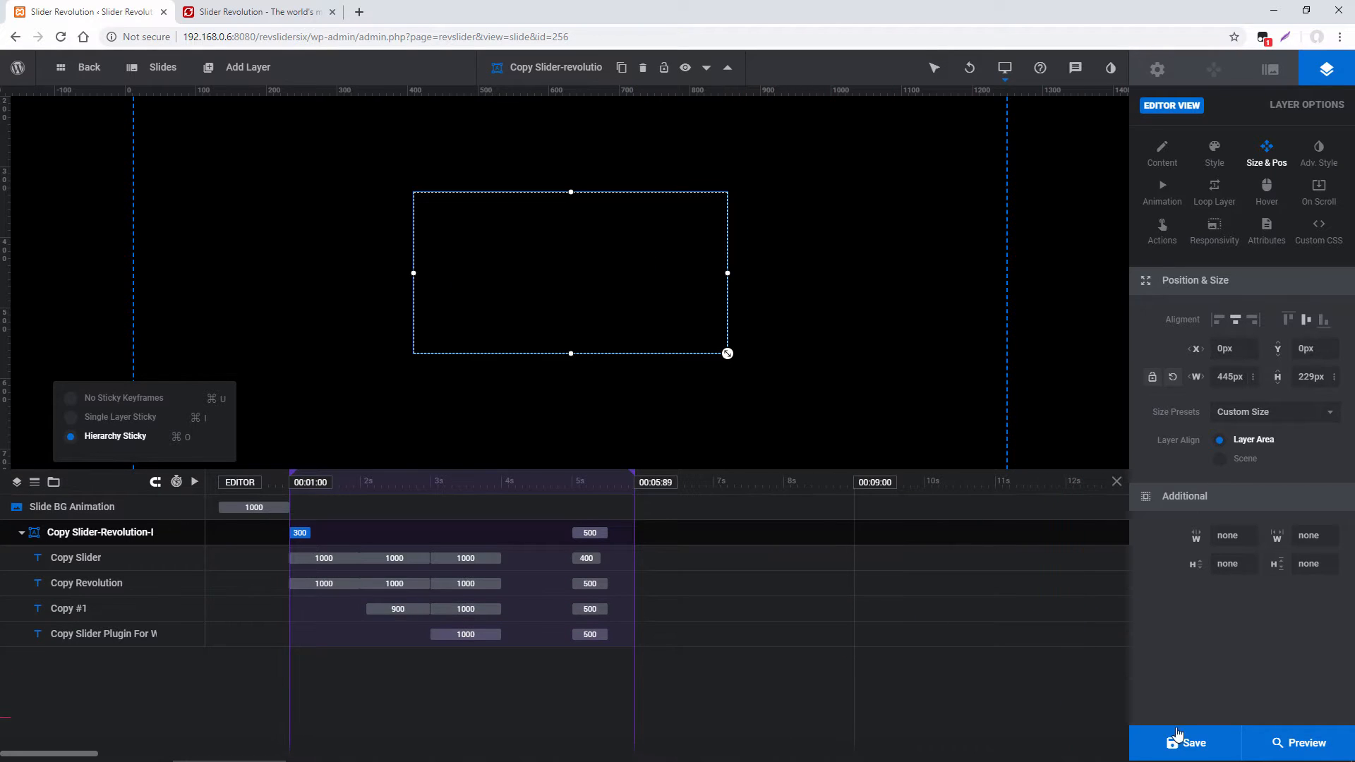
- Save the slider, then update the Revolution Slider 6 Home Page embedding Slider 1 in WordPress
left_click(1191, 742)
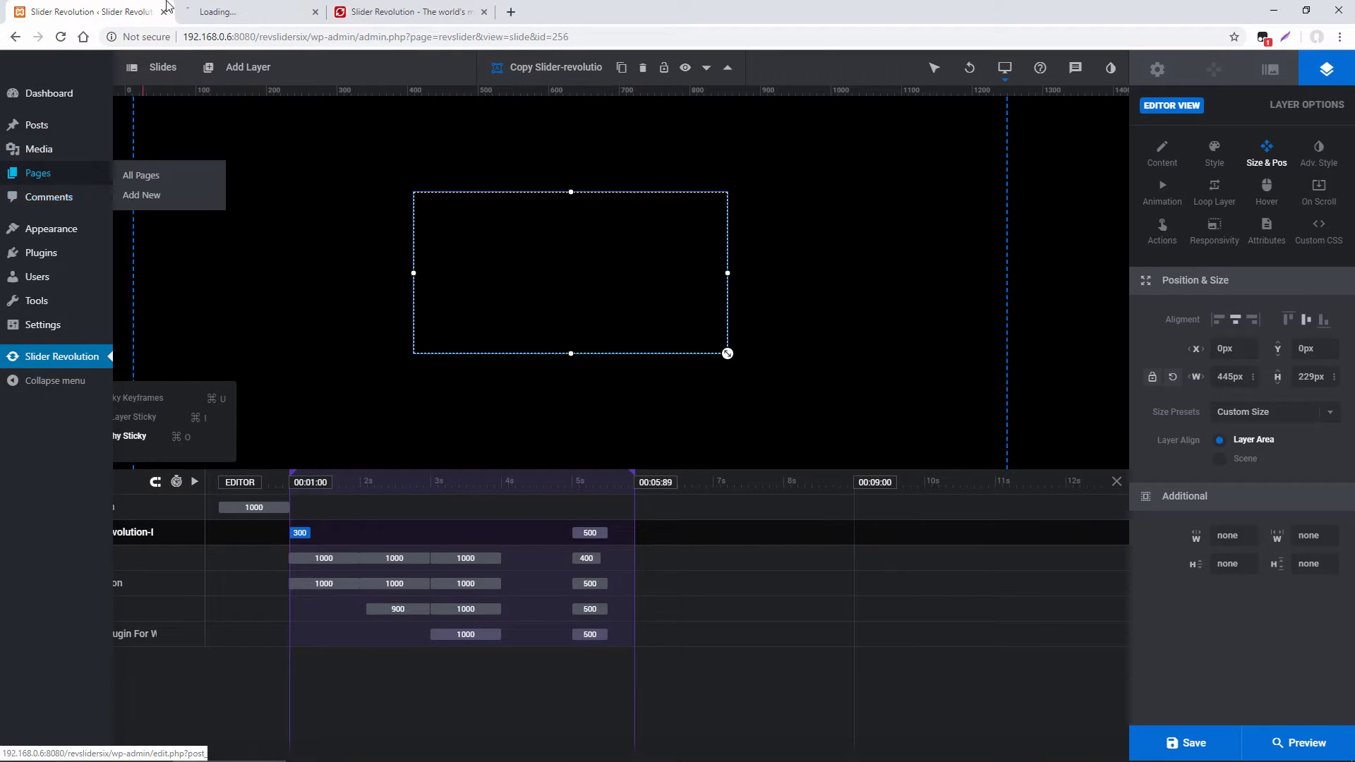
left_click(139, 175)
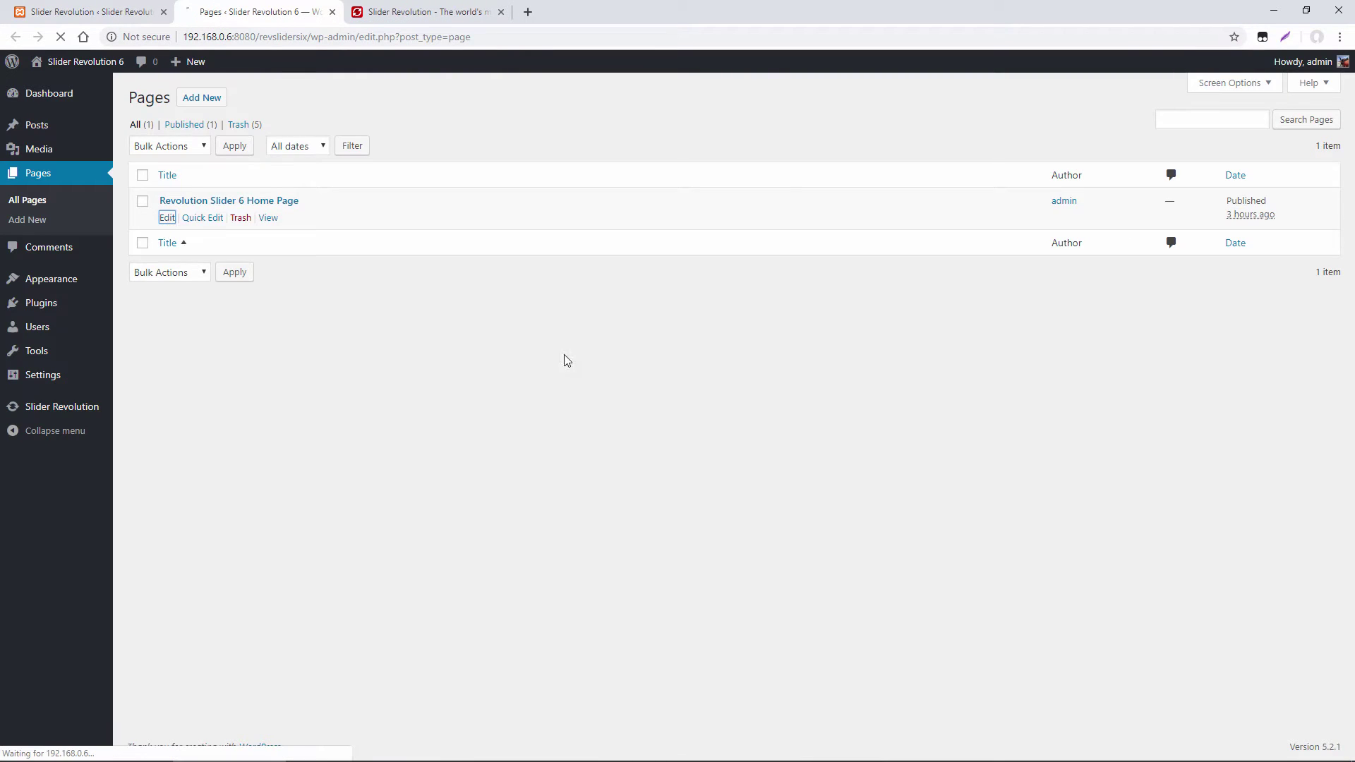
left_click(167, 217)
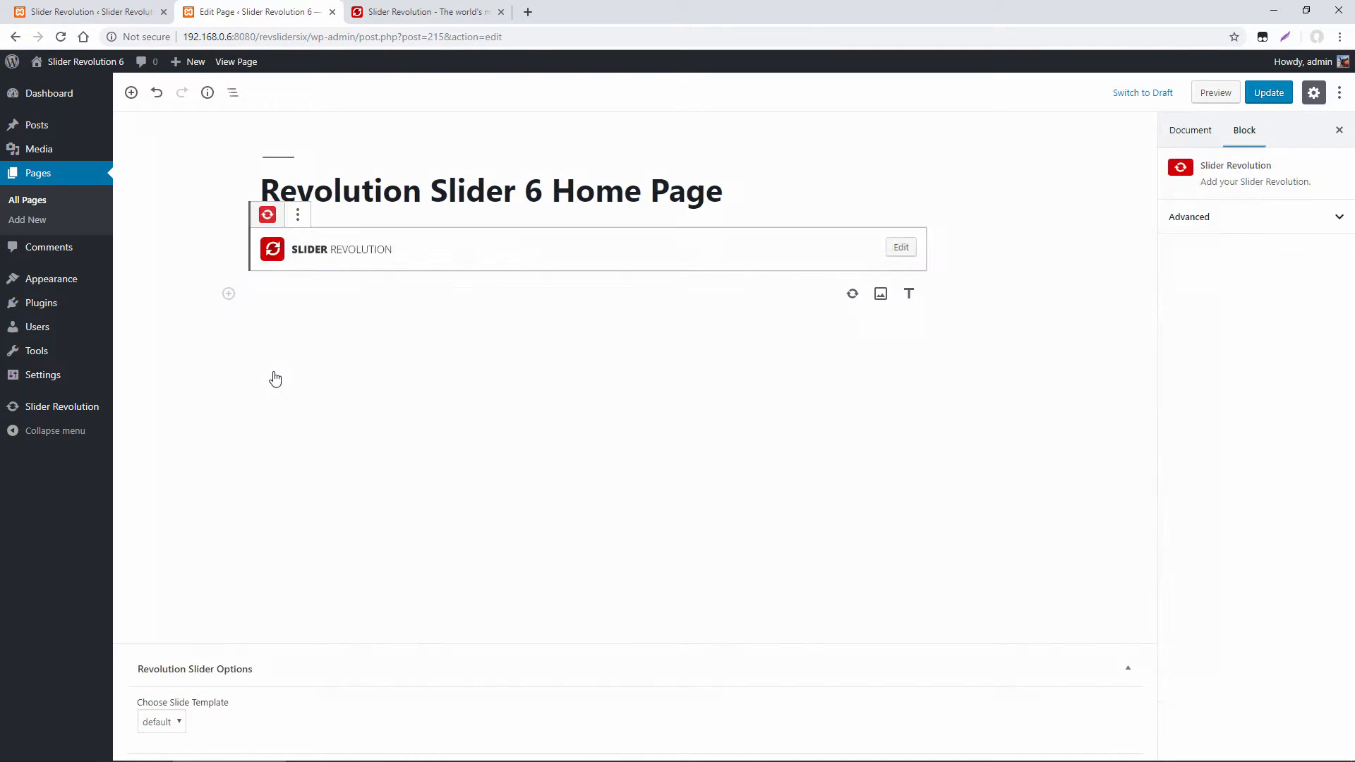
left_click(1268, 93)
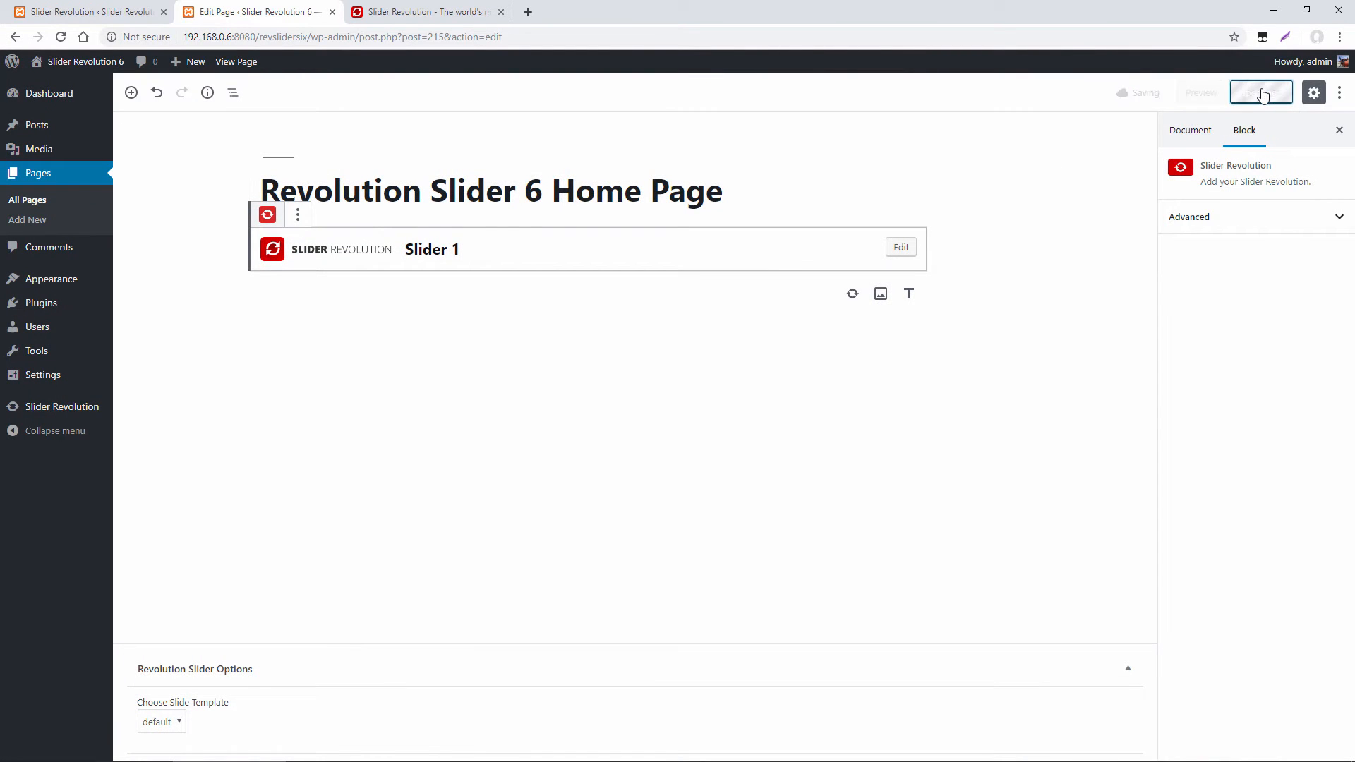
left_click(1260, 94)
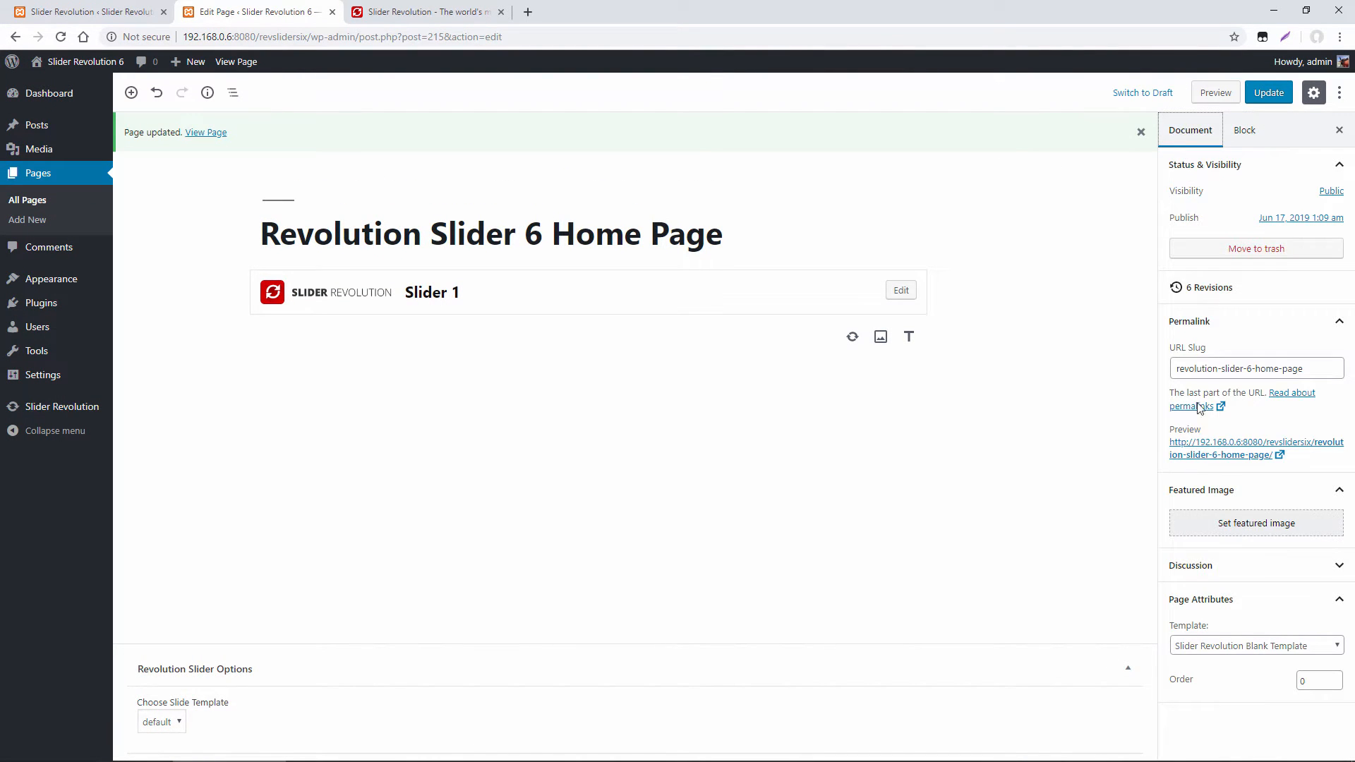
mouse_move(1186, 627)
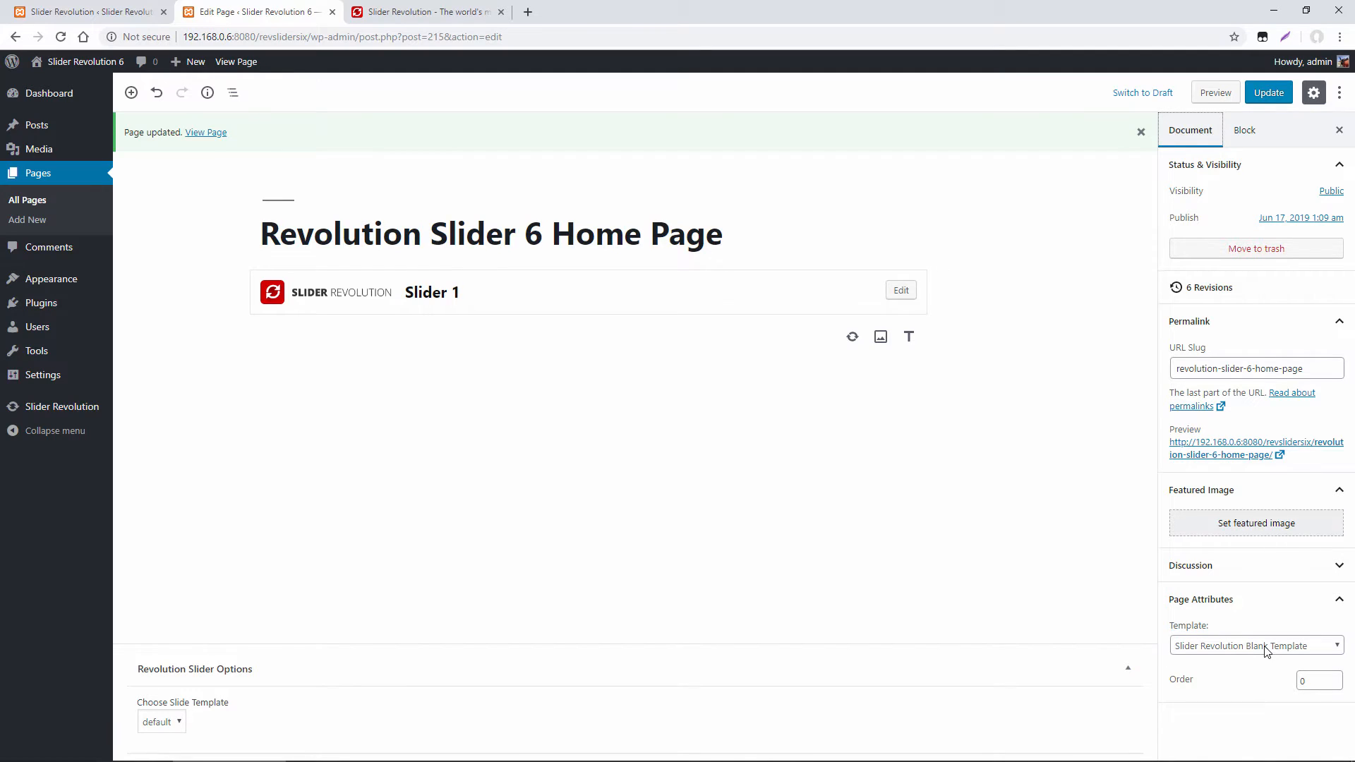
- Bring the Slider Revolution editor tab back in front with the copied layer group
left_click(900, 289)
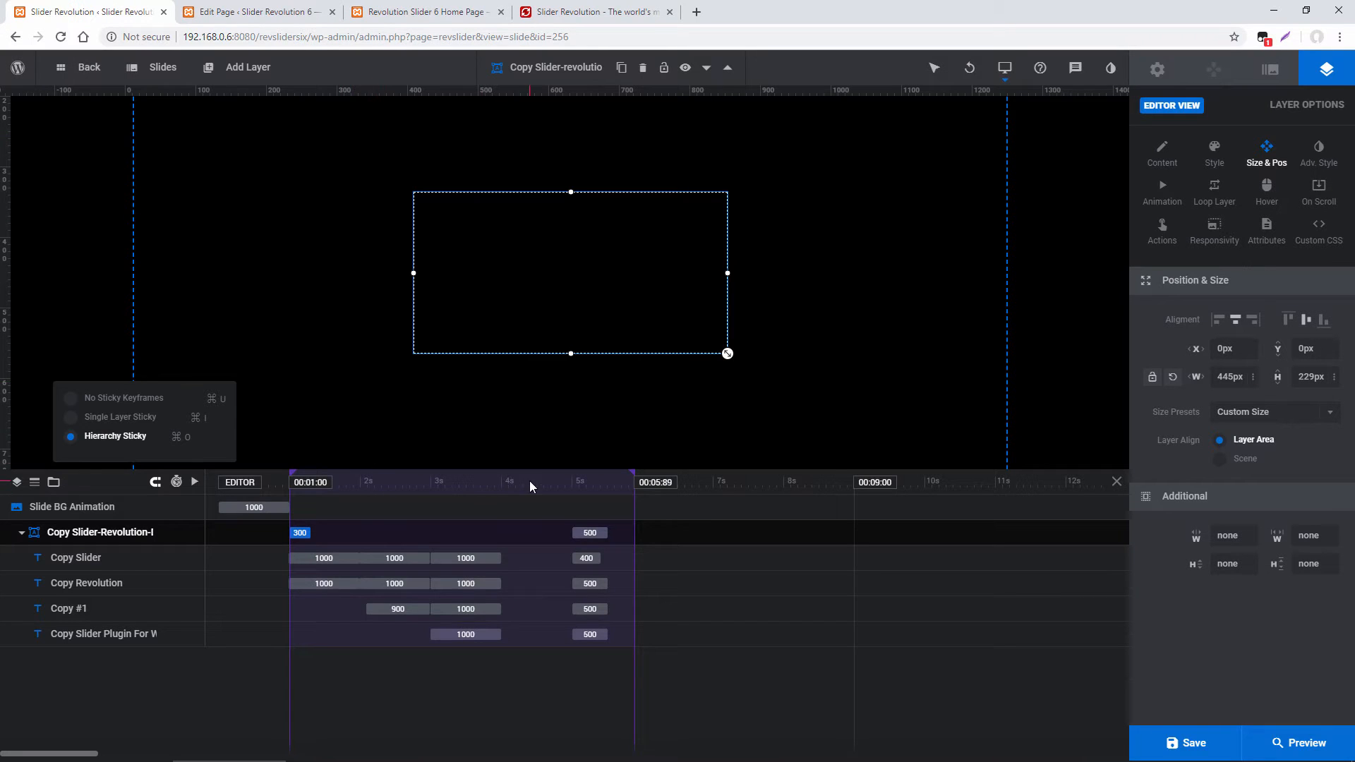
mouse_move(295, 440)
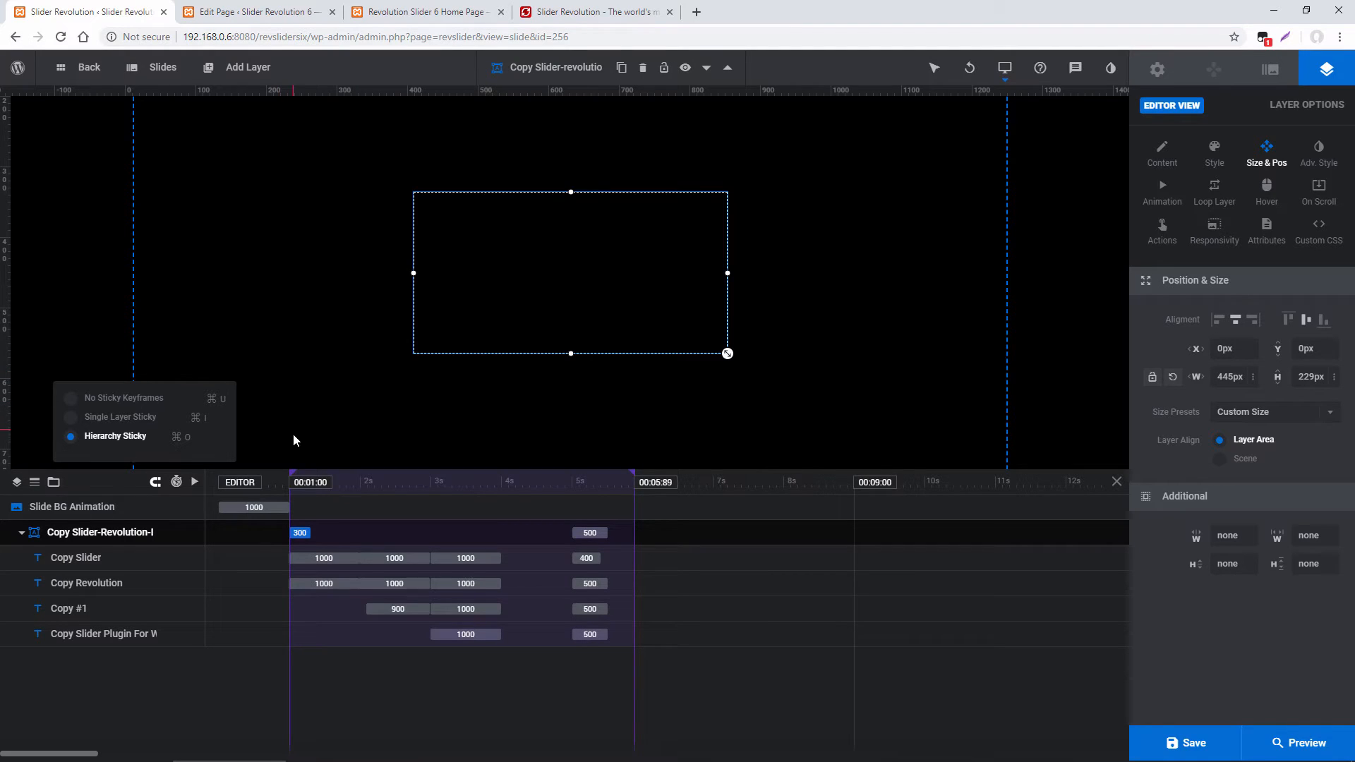
left_click(424, 11)
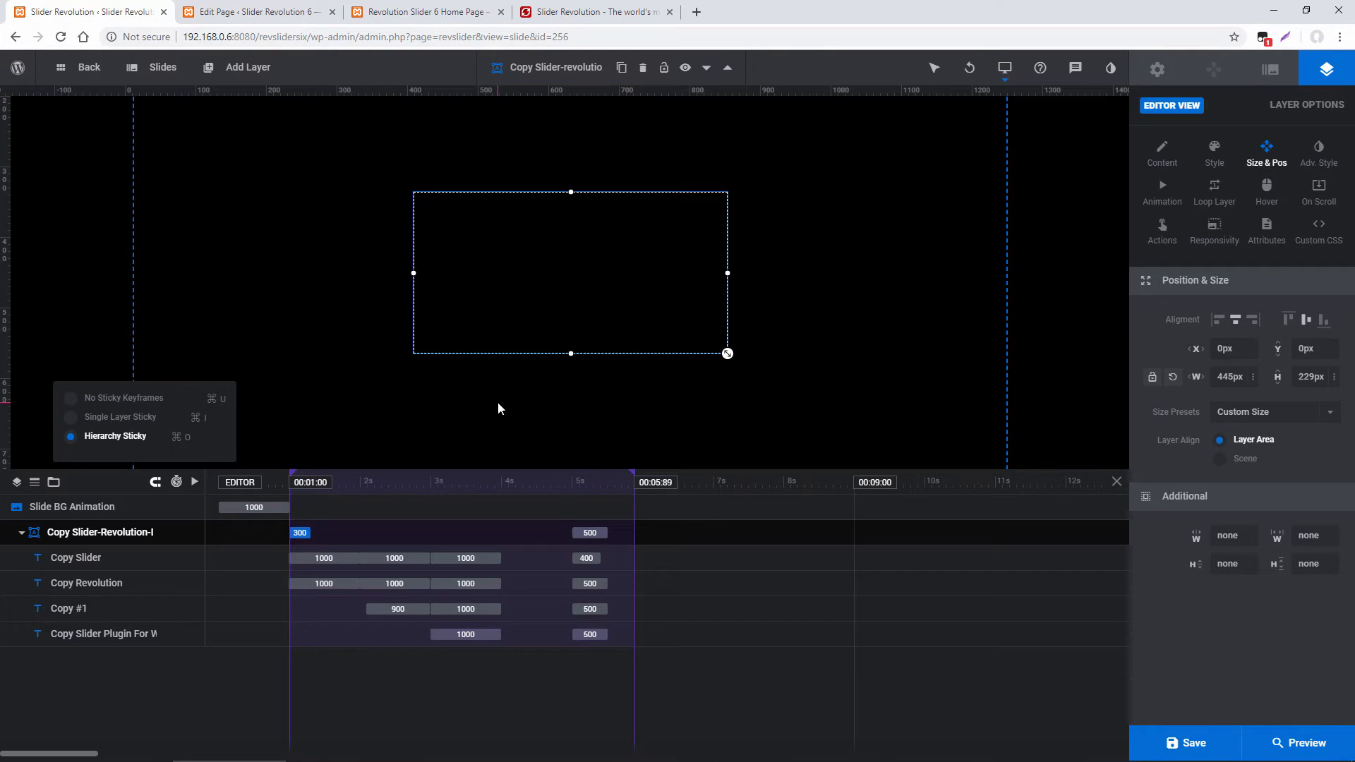
mouse_move(852, 364)
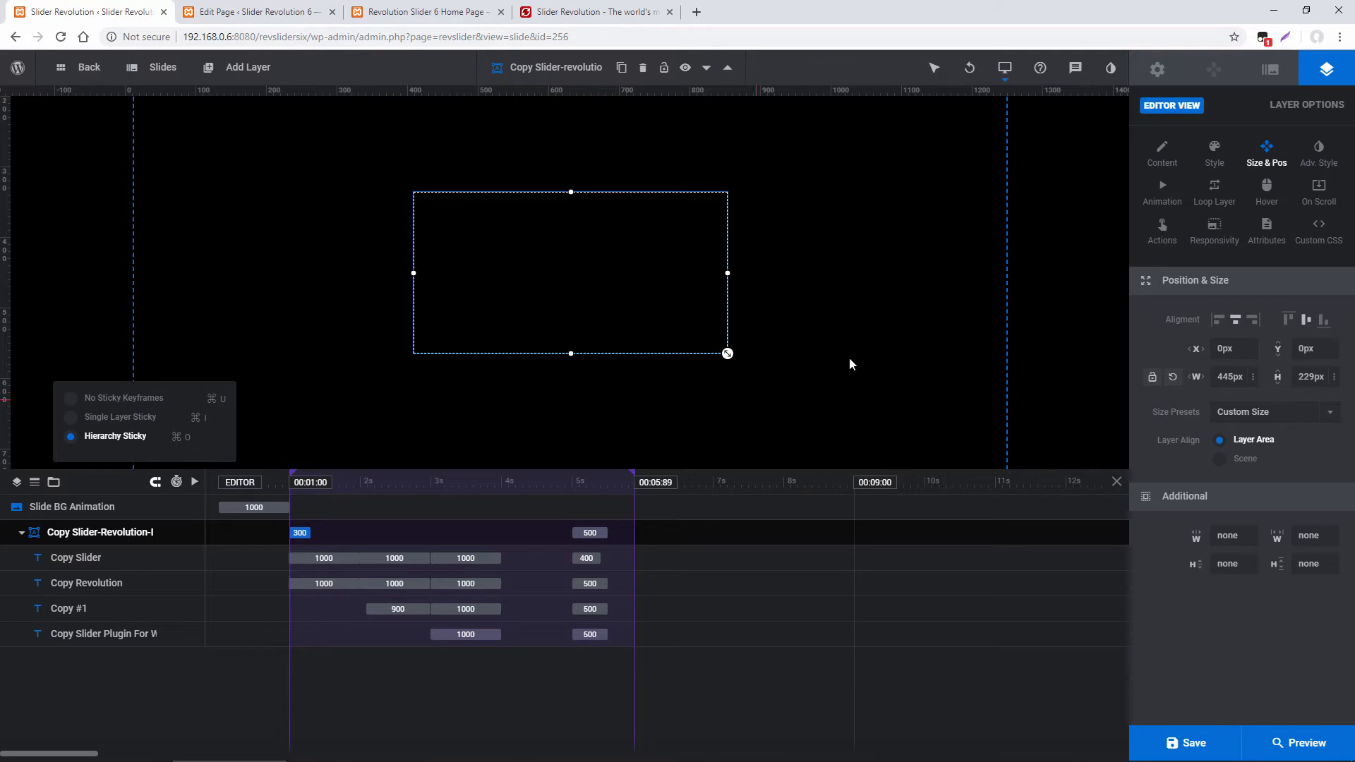
- Switch scroll-based timelines off in Module General Options > On Scroll
left_click(1156, 67)
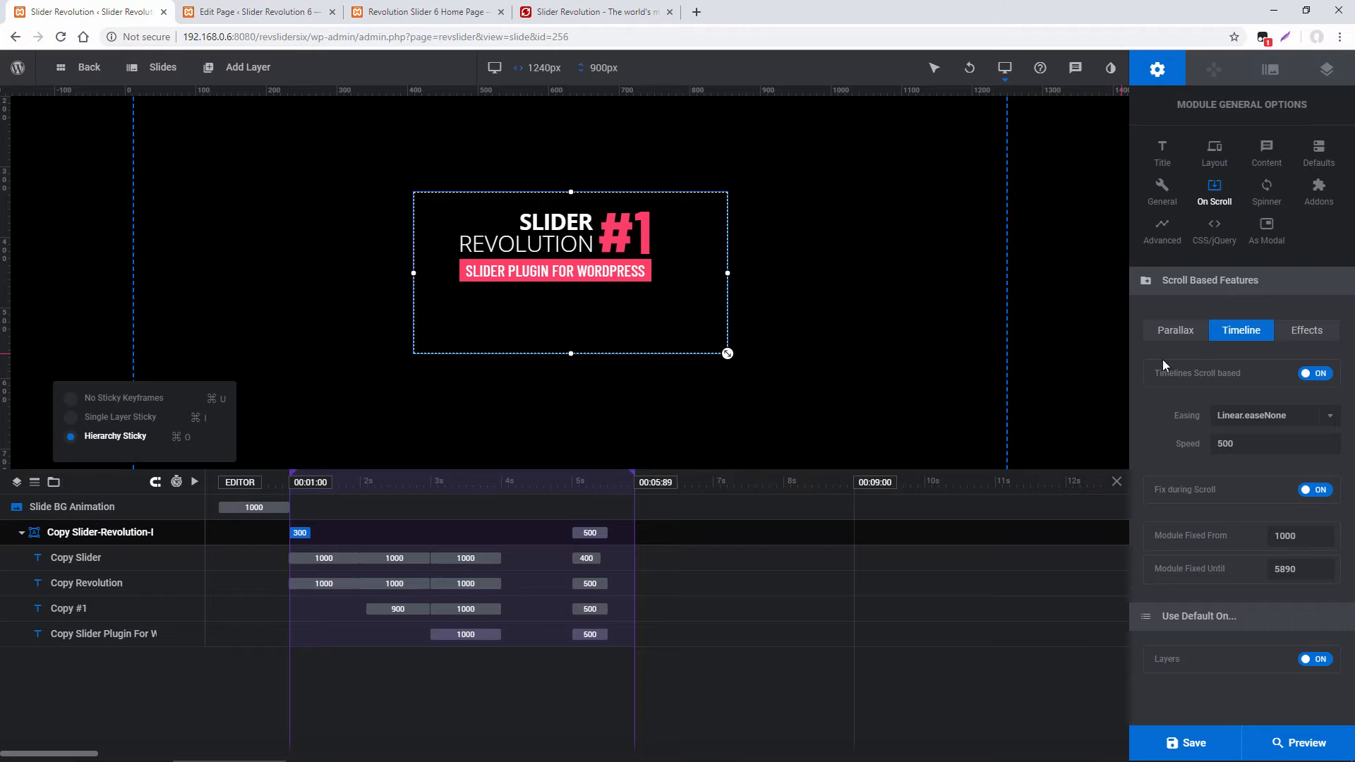
left_click(1315, 373)
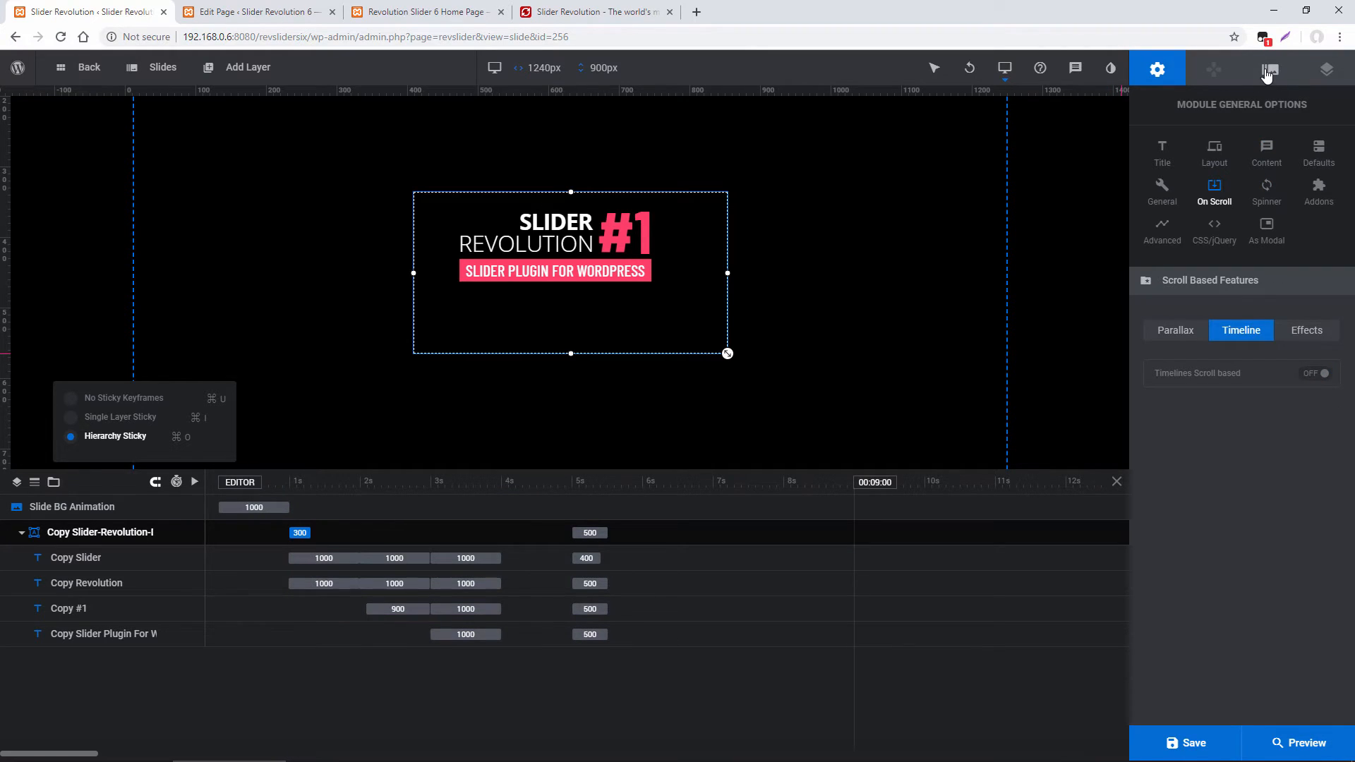
- Turn on Use Slide Loop so layers loop unlimited from 0 to 5880, and save the slider
left_click(1271, 68)
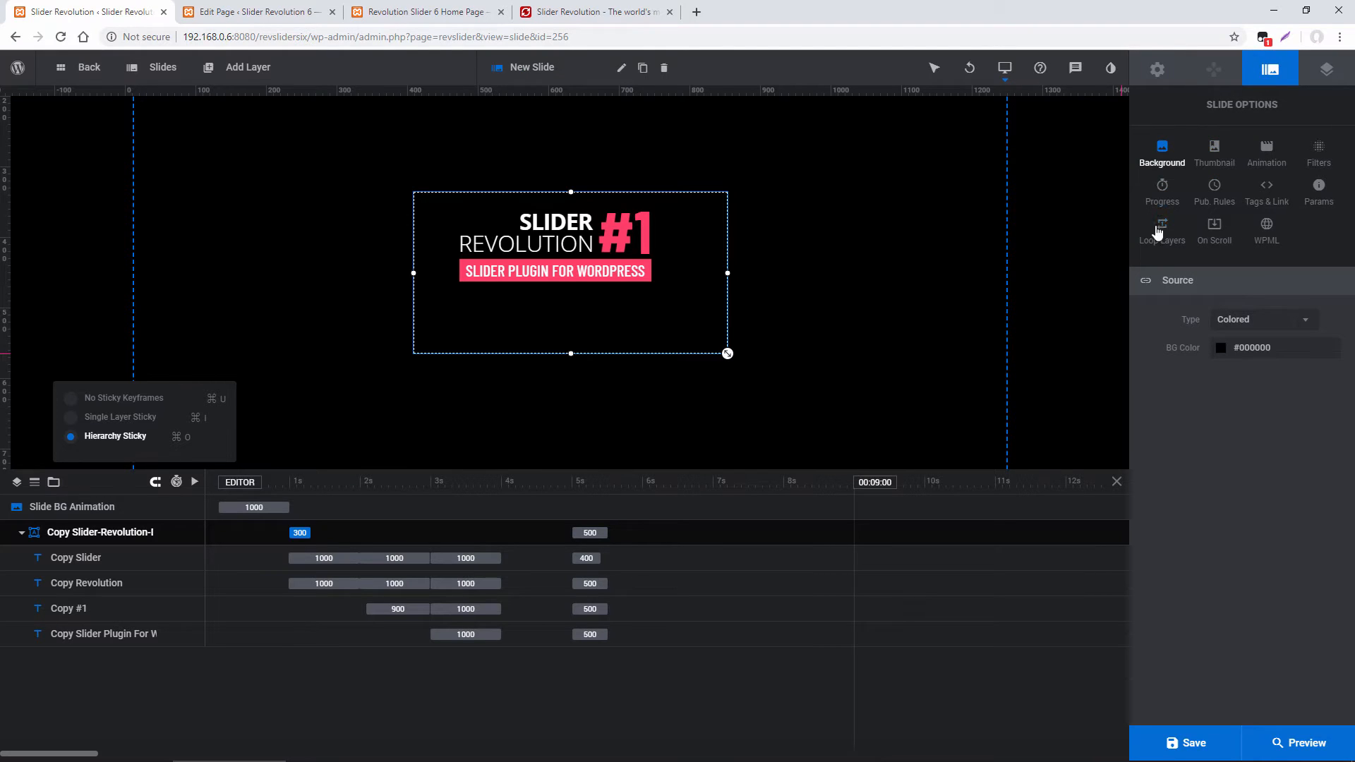
left_click(1162, 232)
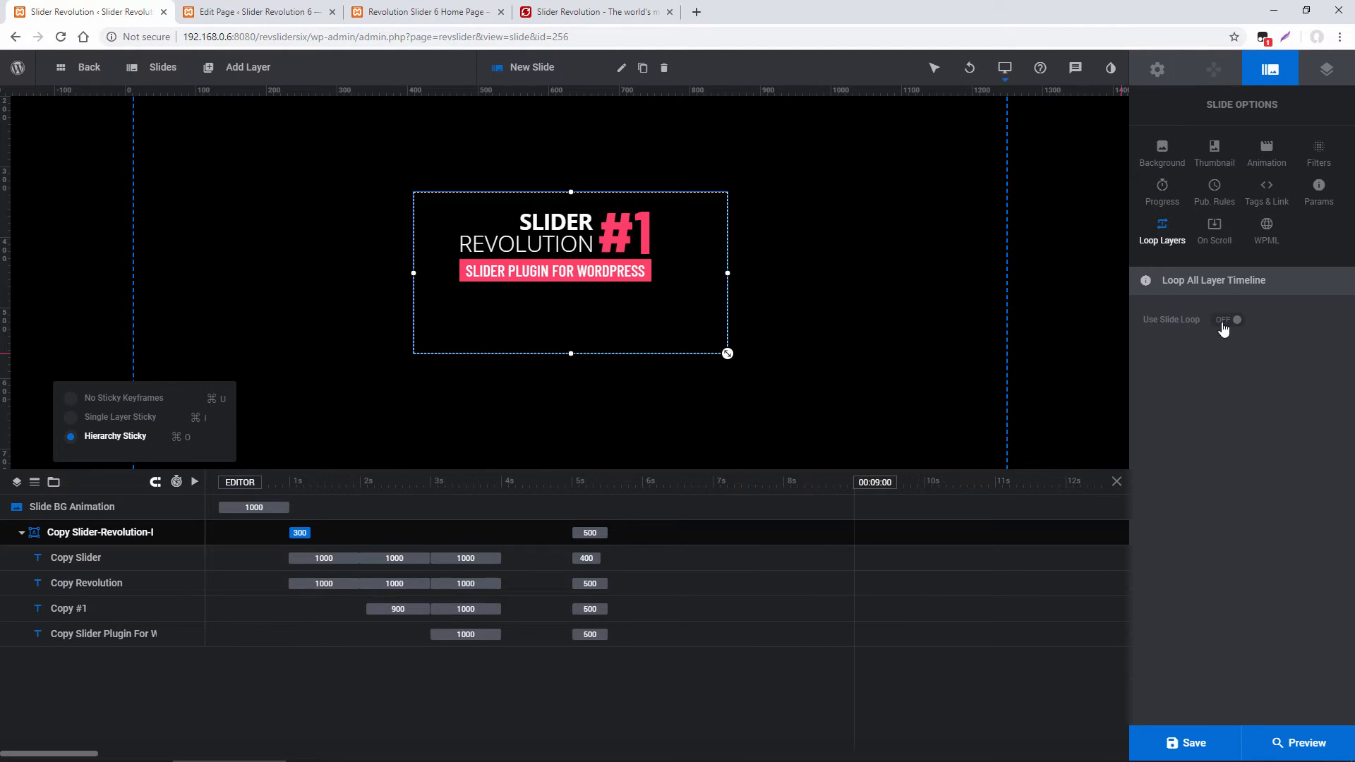
left_click(1228, 319)
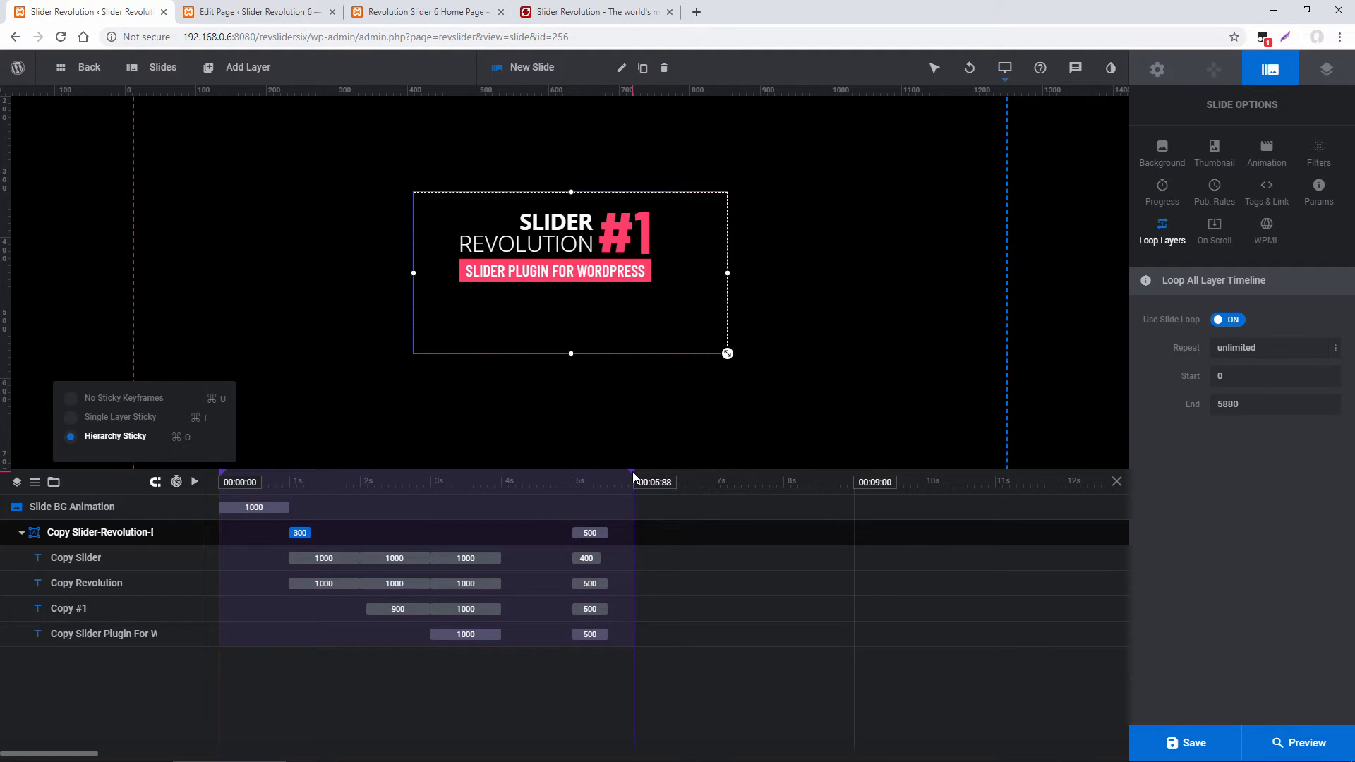
left_click(1192, 748)
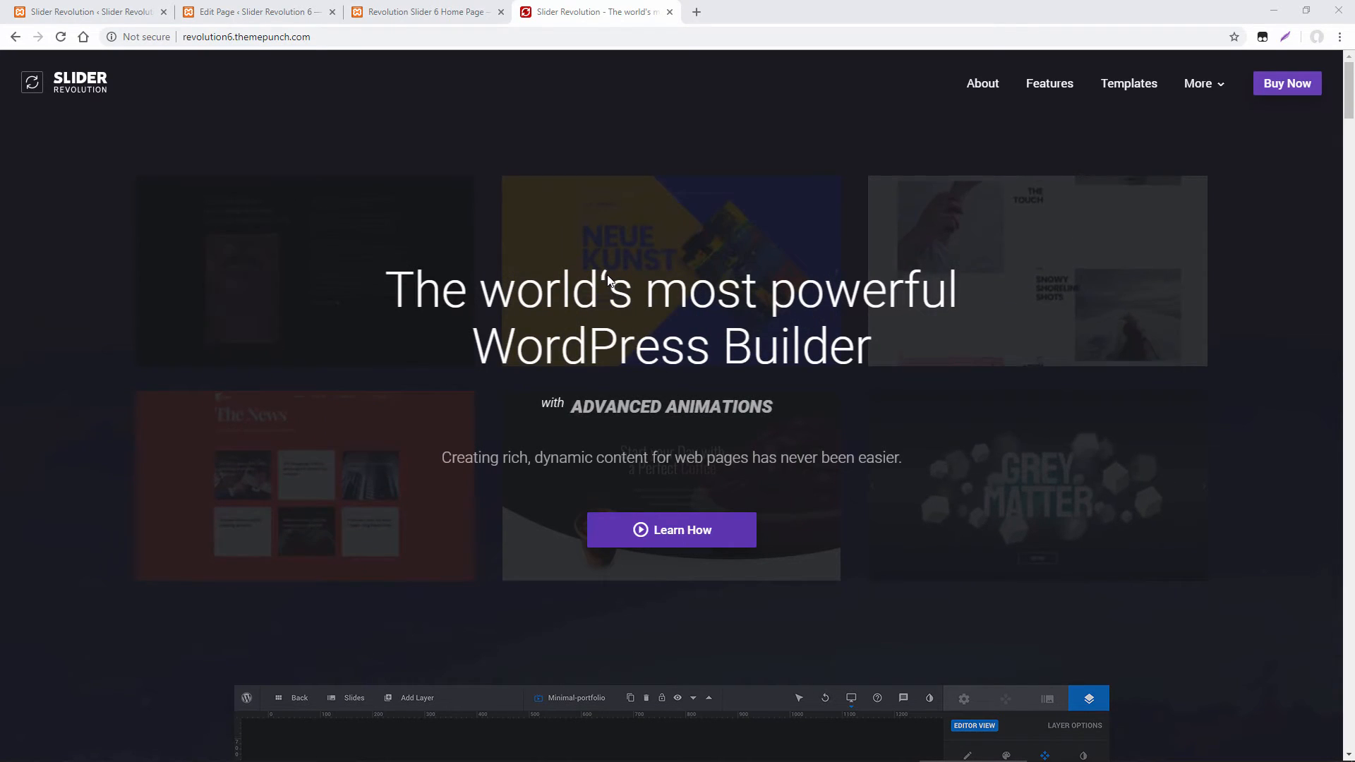
mouse_move(661, 240)
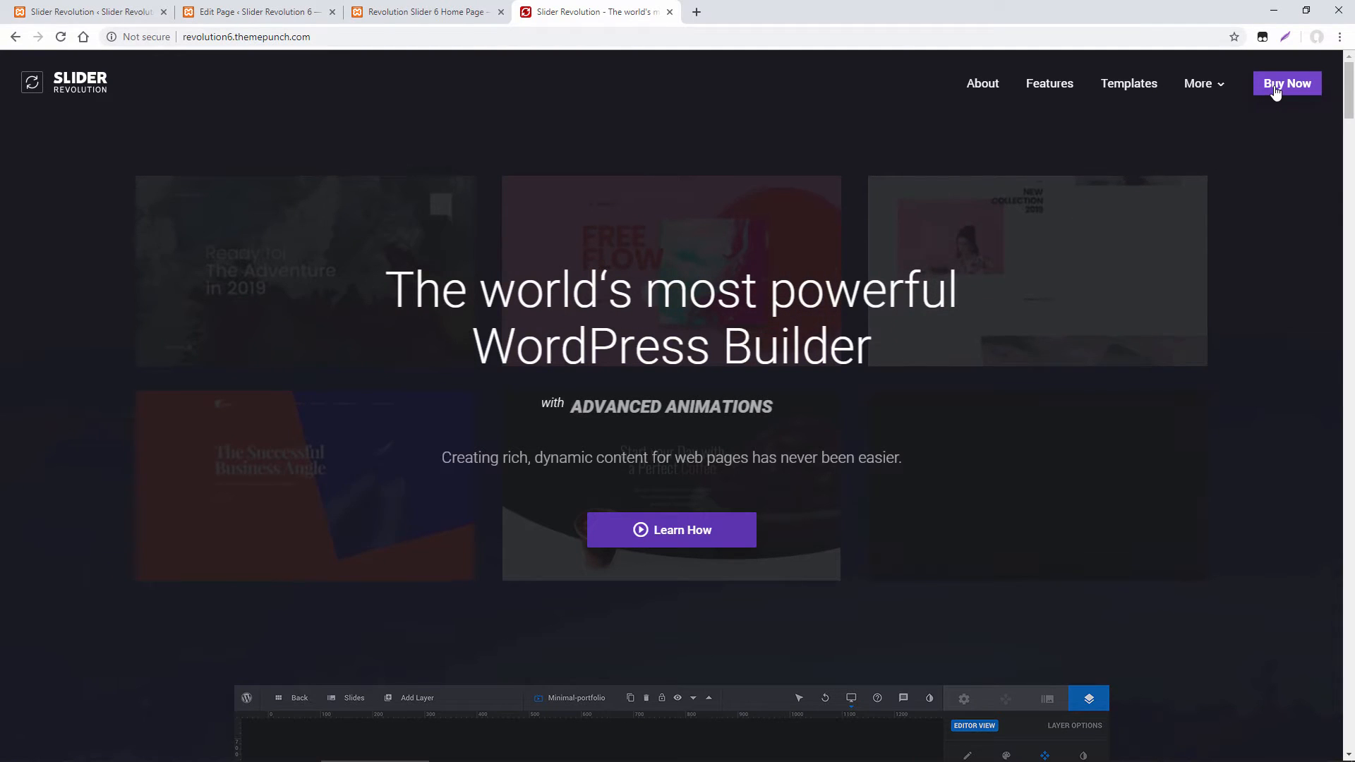
- View the Buy Now license offers on the Slider Revolution website, then return to the editor
left_click(1288, 83)
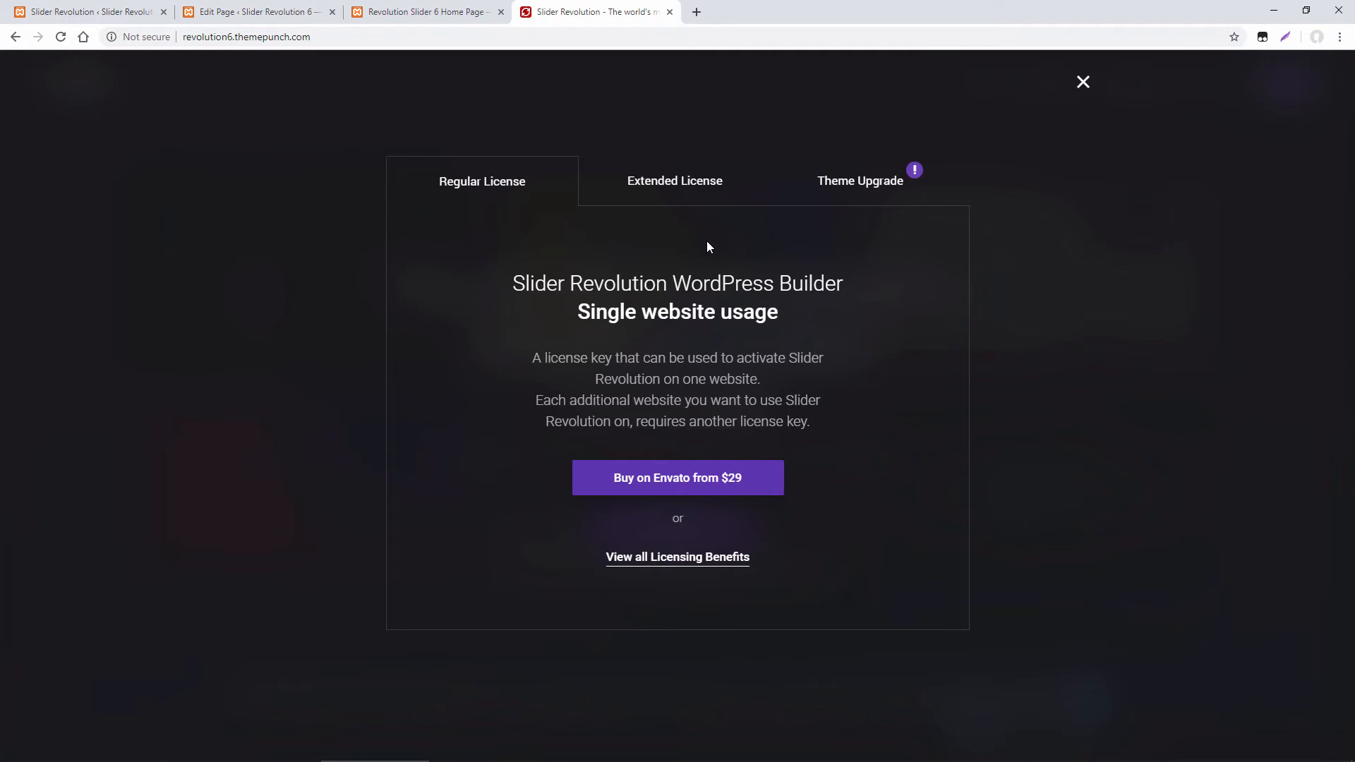
mouse_move(339, 284)
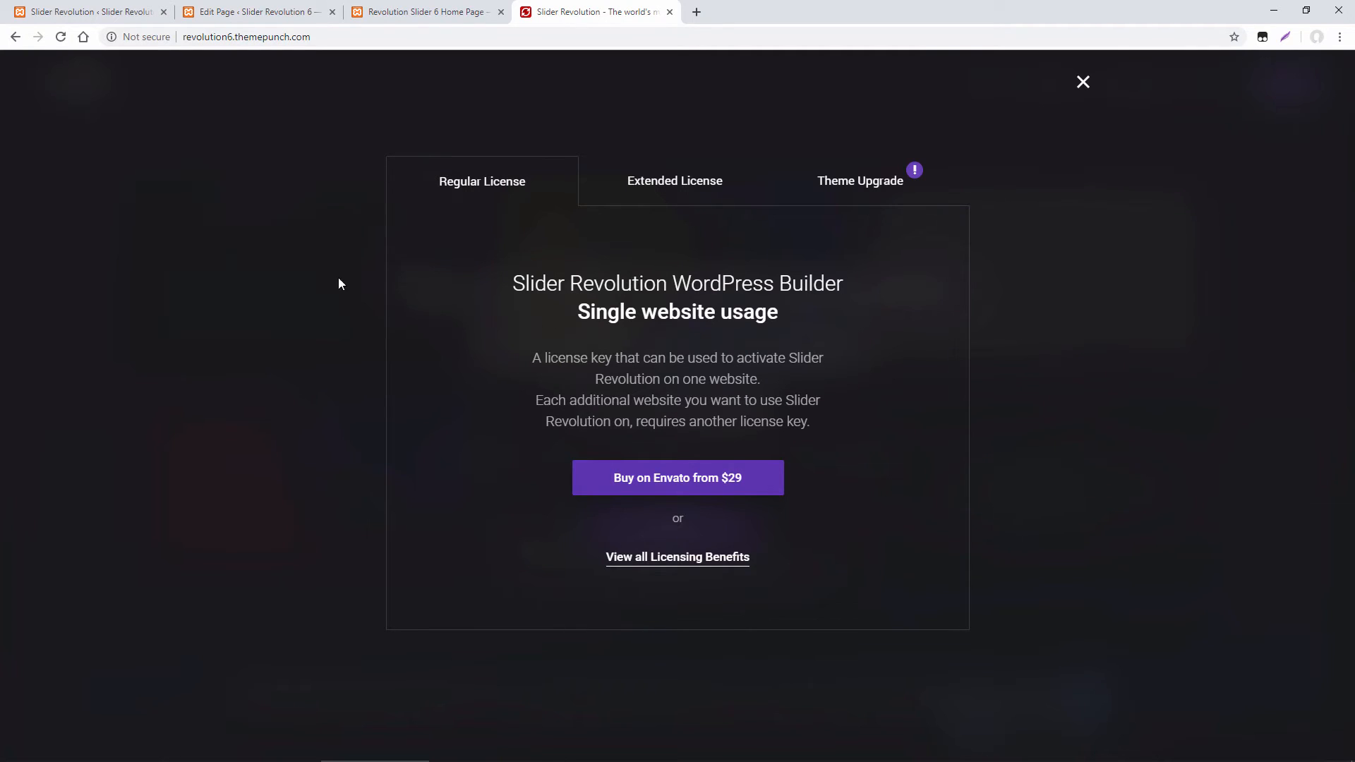
left_click(1083, 82)
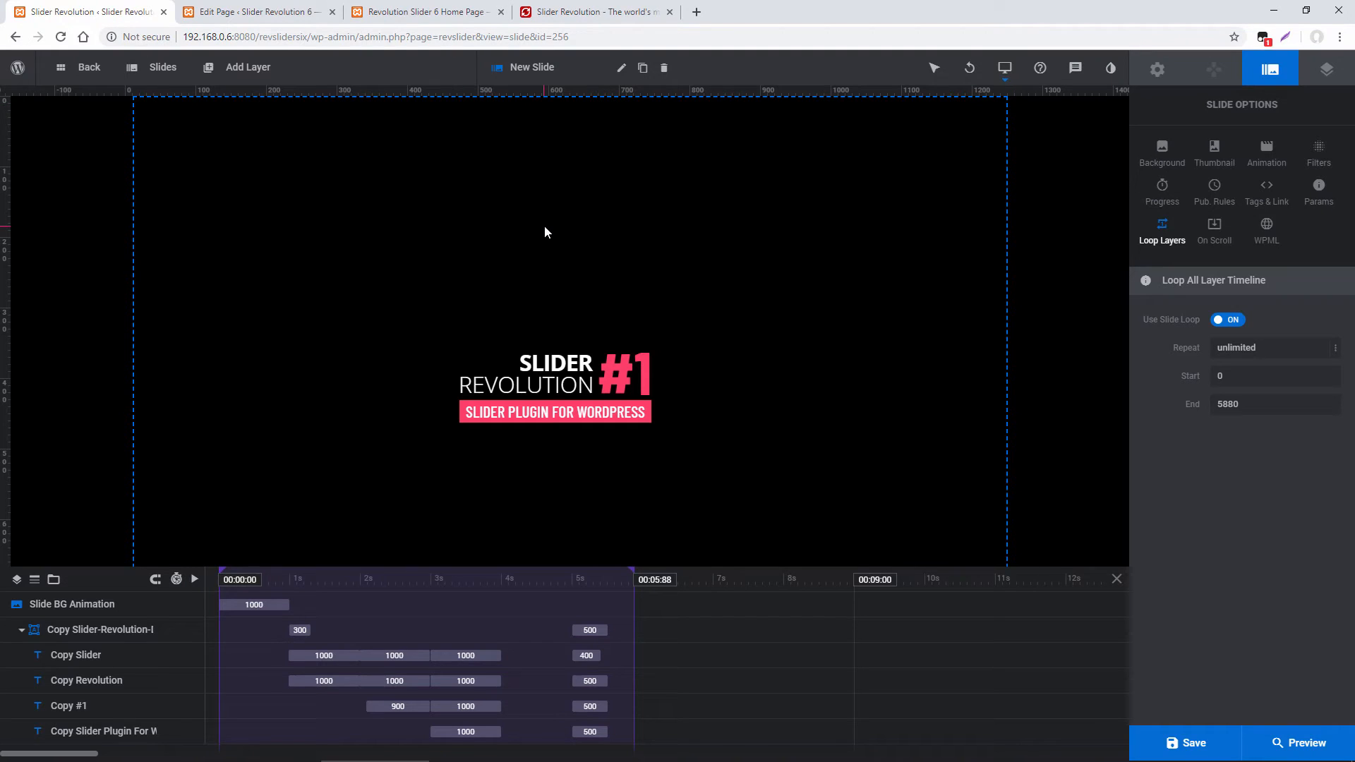
mouse_move(884, 411)
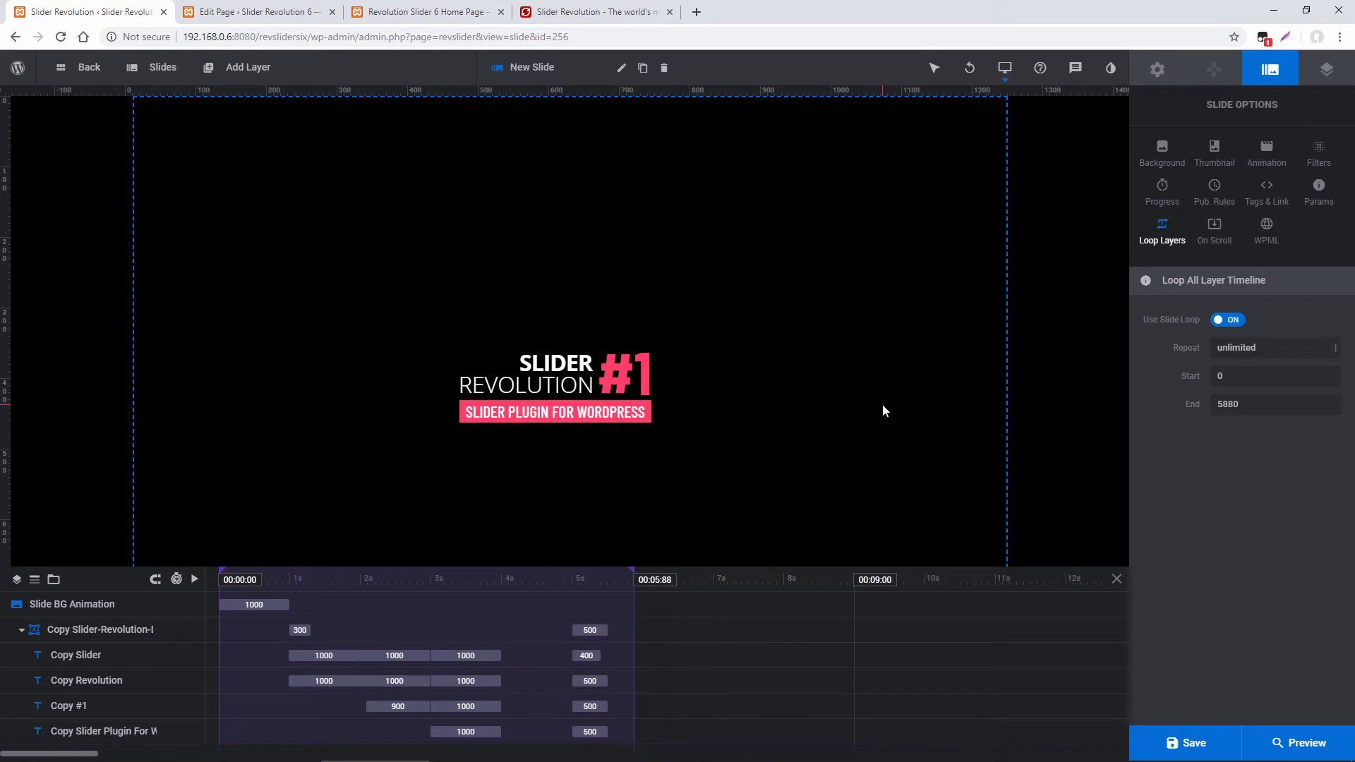
mouse_move(603, 264)
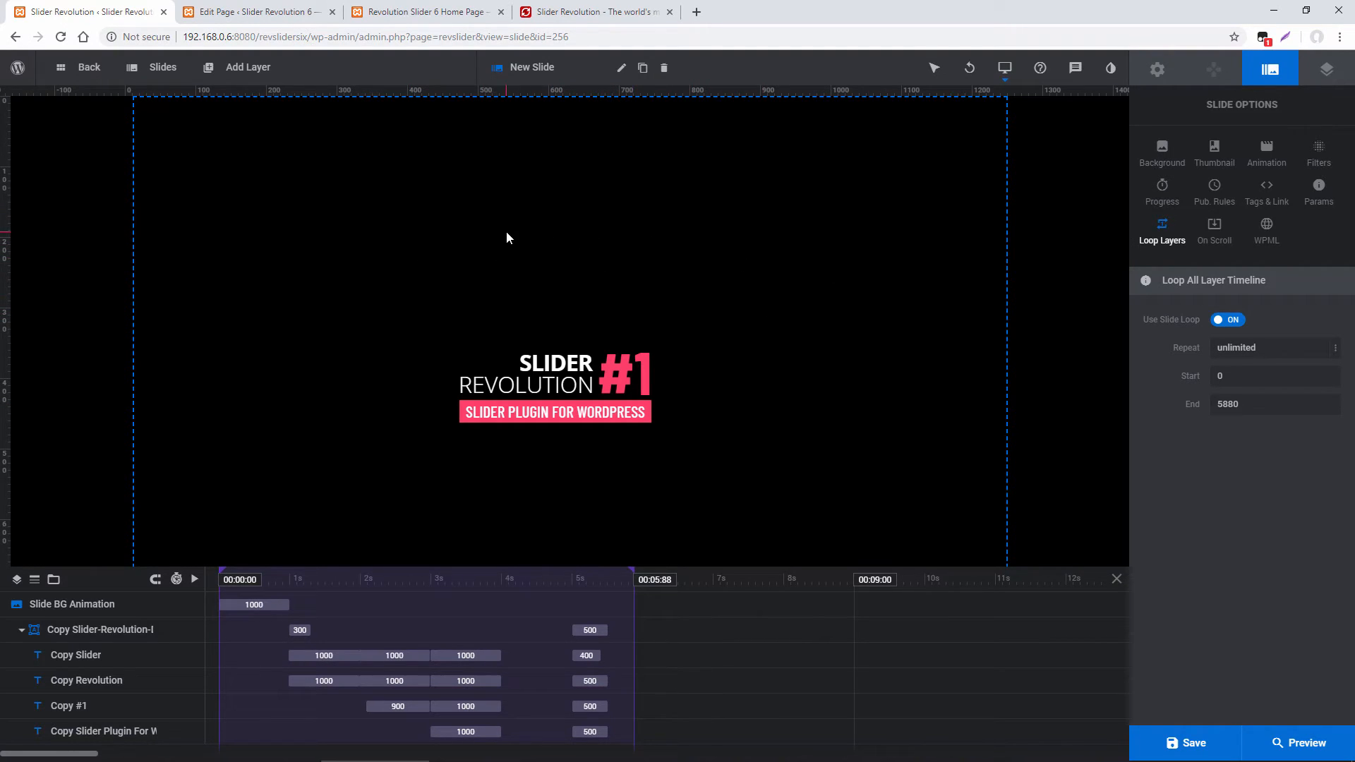
mouse_move(592, 11)
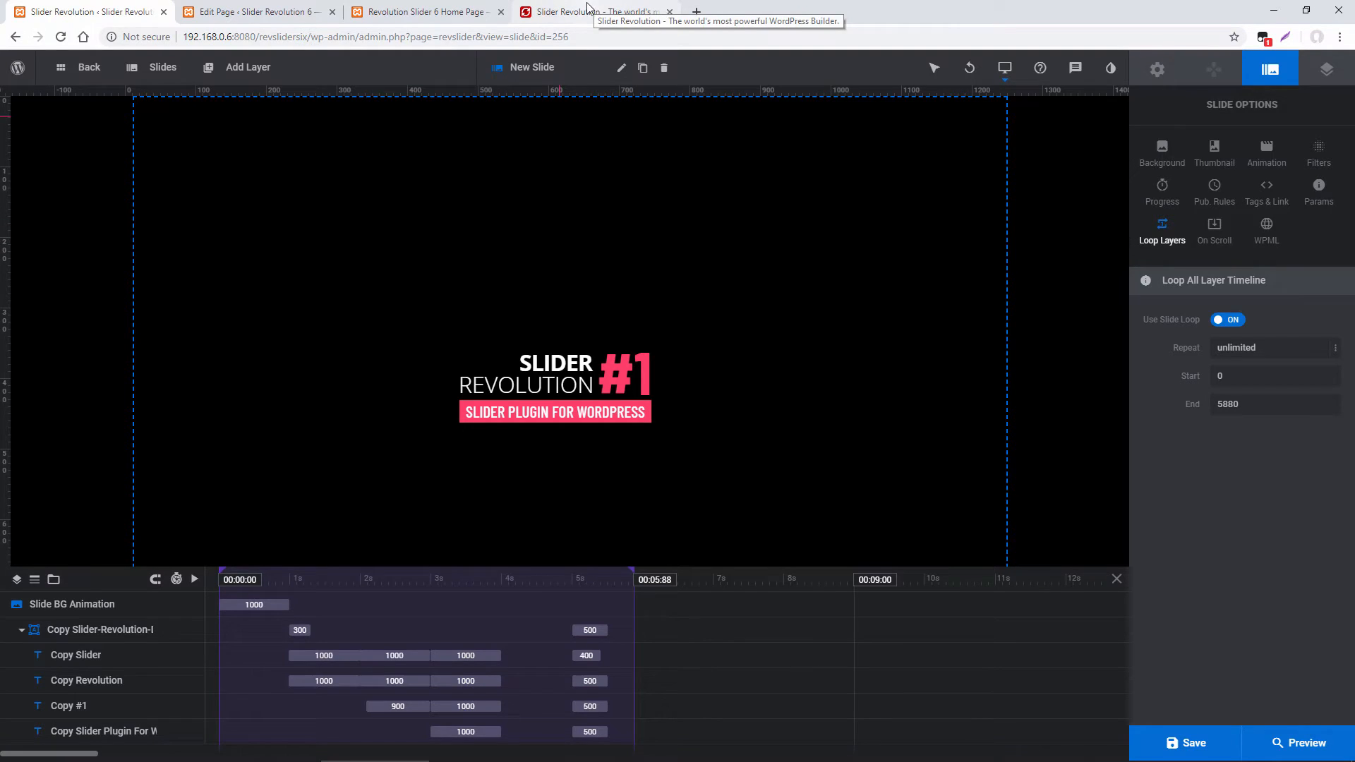
- Add an Icon/SVG layer, searching 'close' and picking the Close icon
left_click(592, 11)
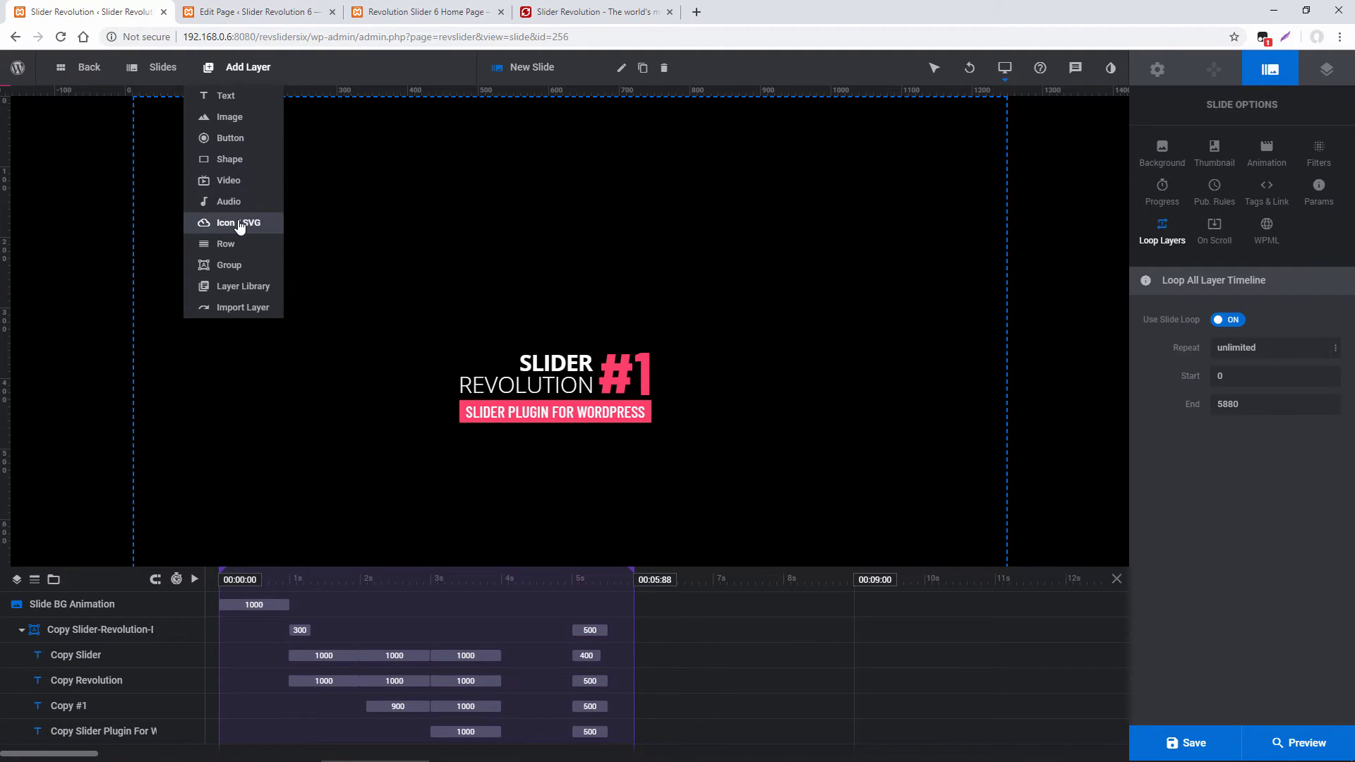
left_click(240, 222)
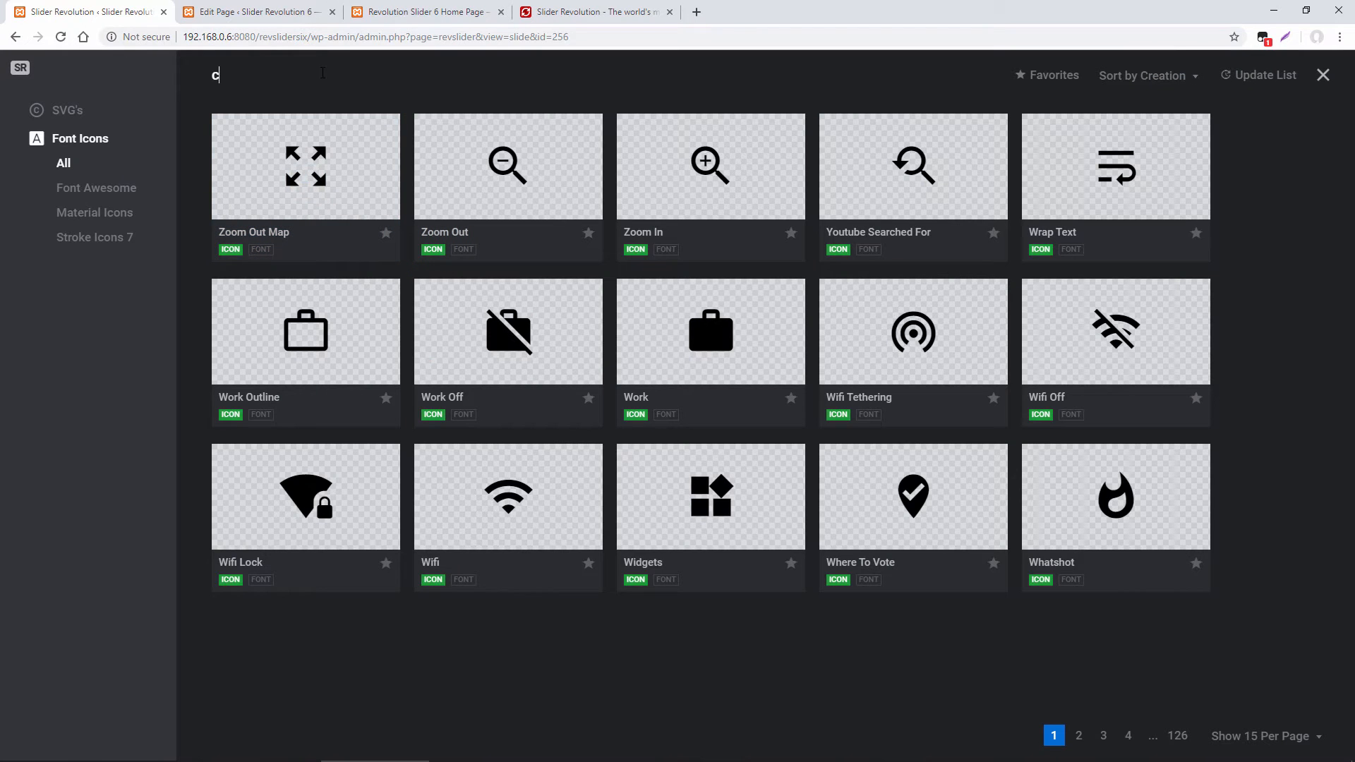
type("lose")
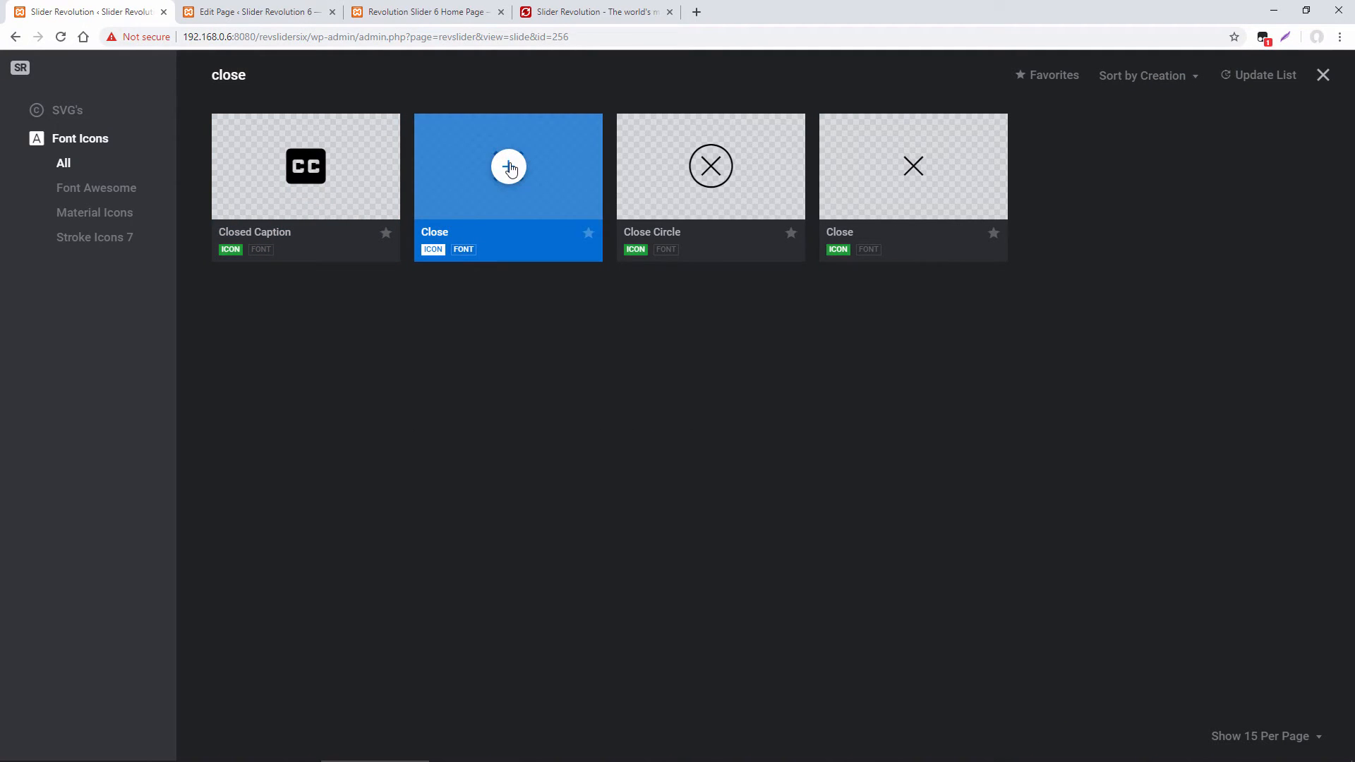
left_click(508, 166)
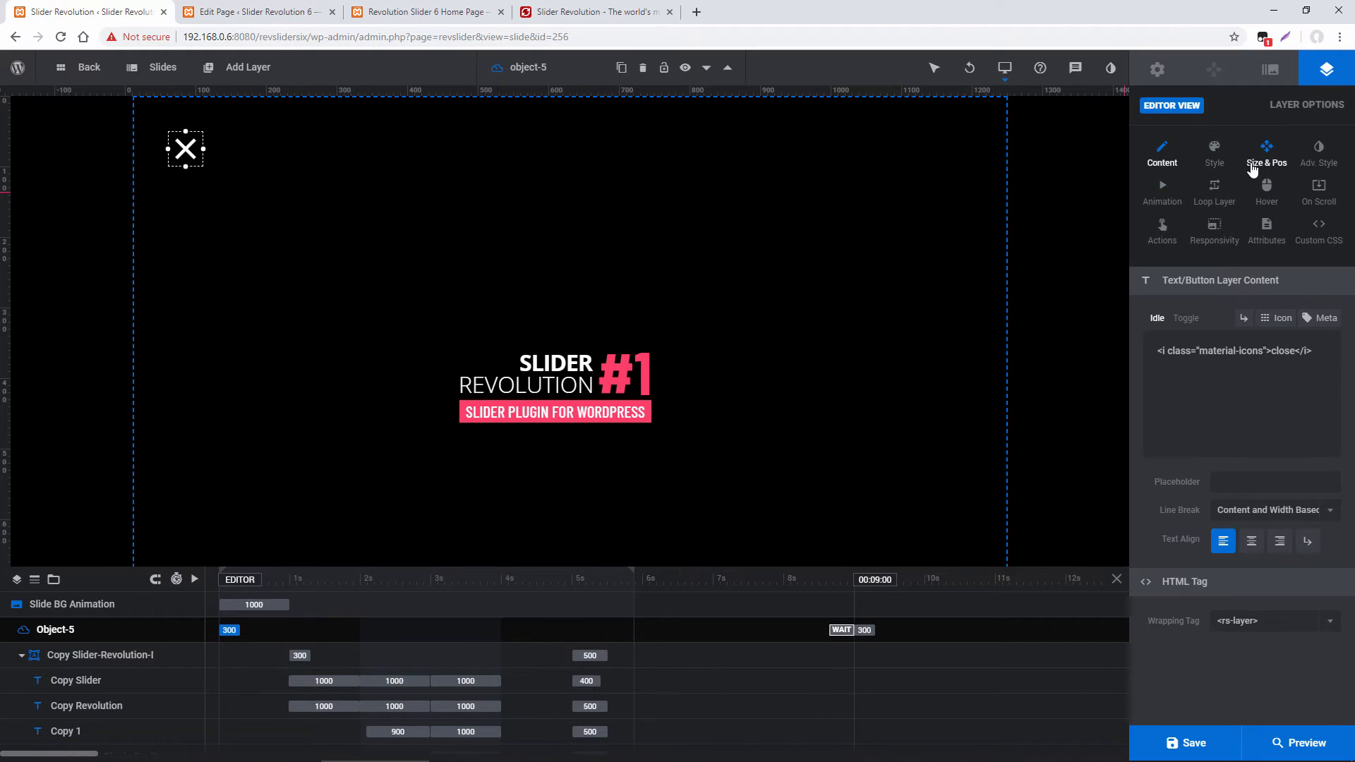
- Place the icon top-right, give it a pointer hover cursor and a Close Slider Modal action
left_click(1268, 154)
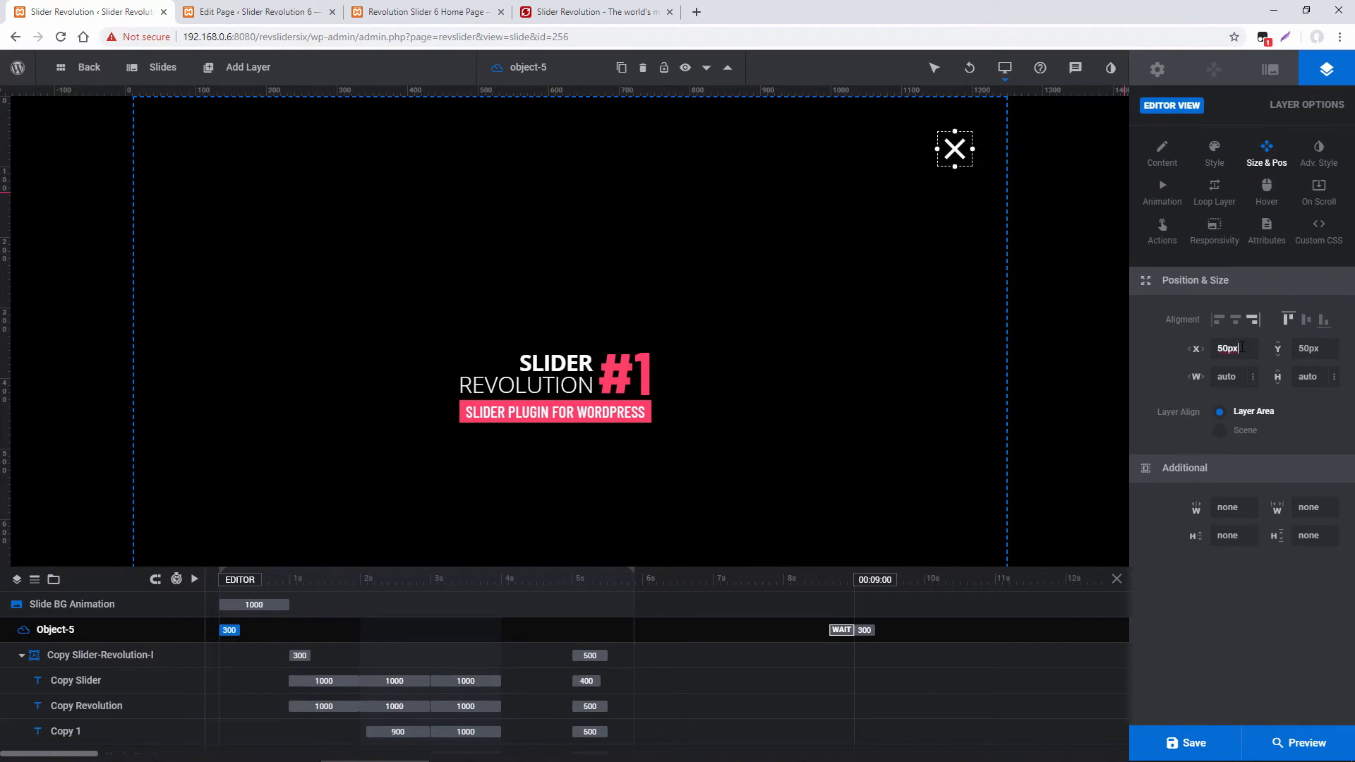
left_click(1266, 188)
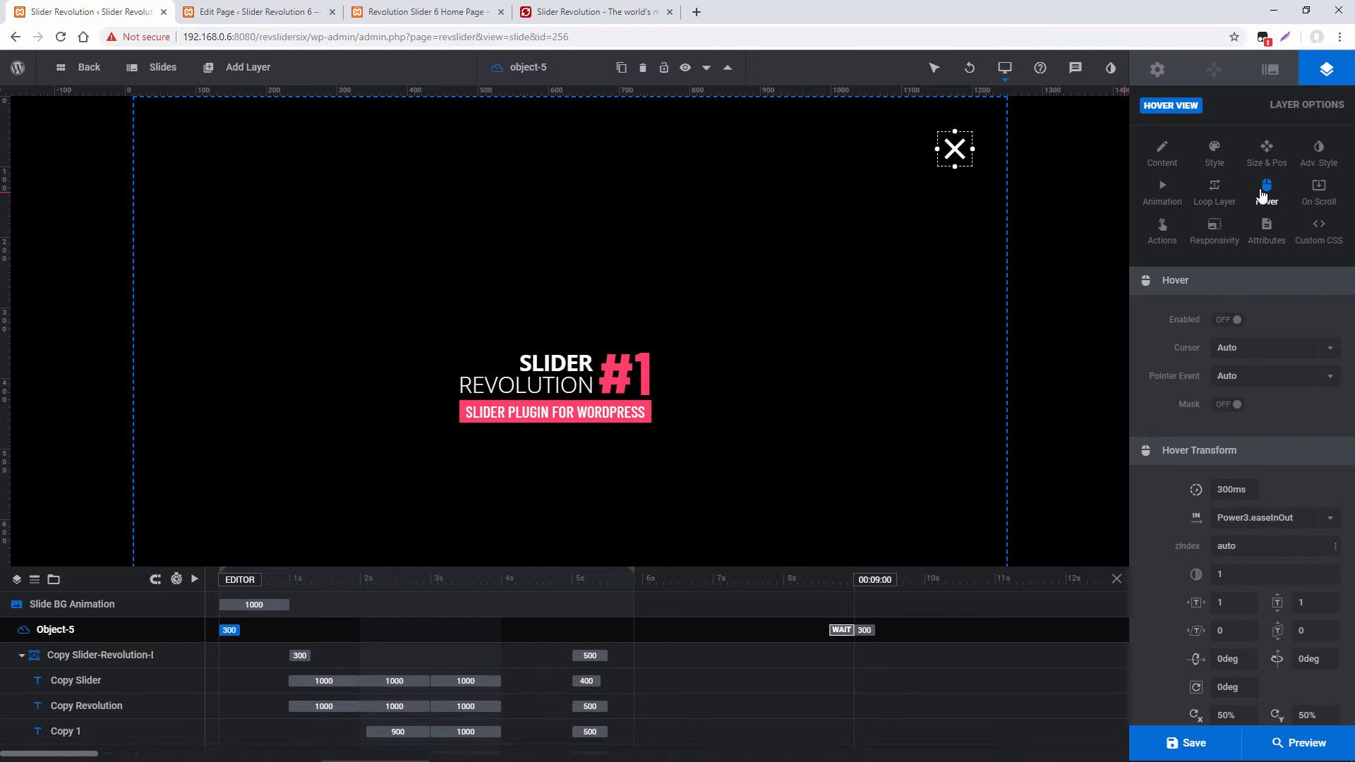
left_click(1270, 347)
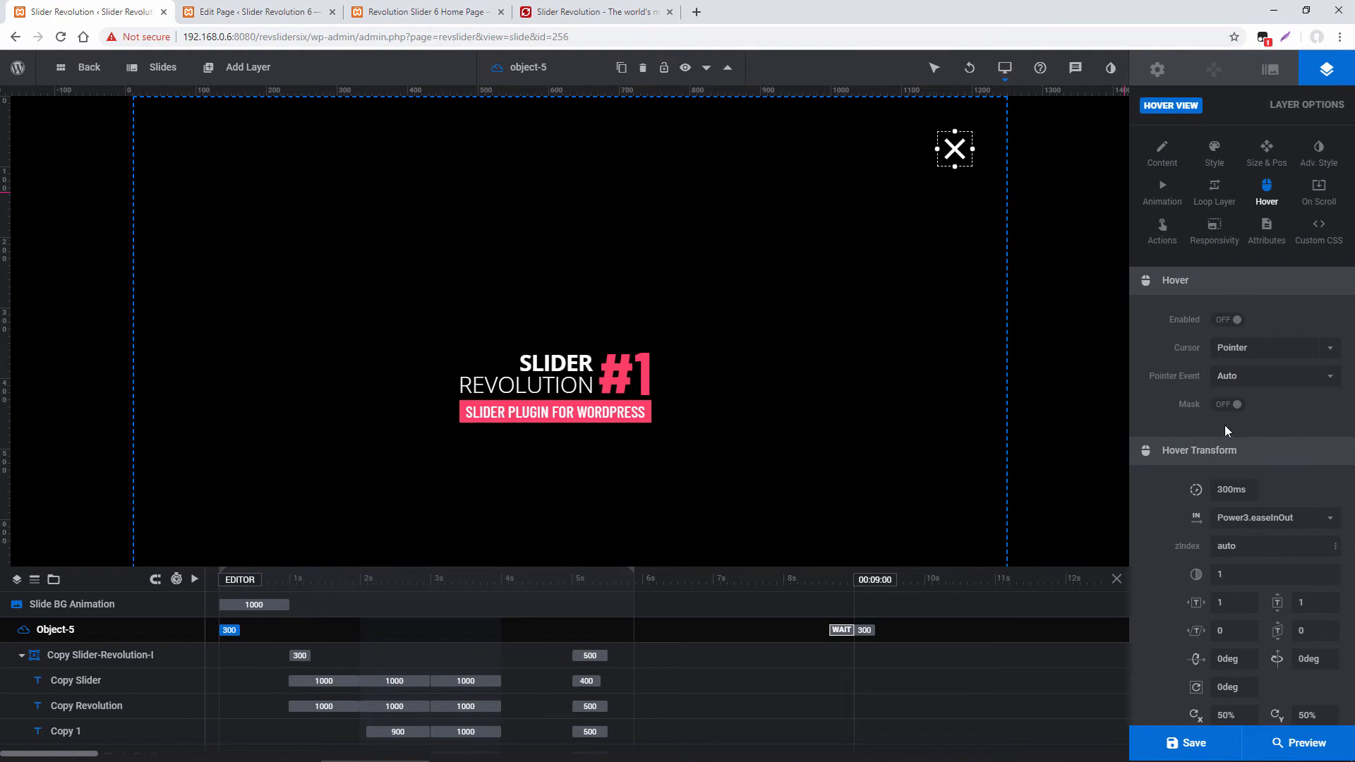
left_click(1162, 232)
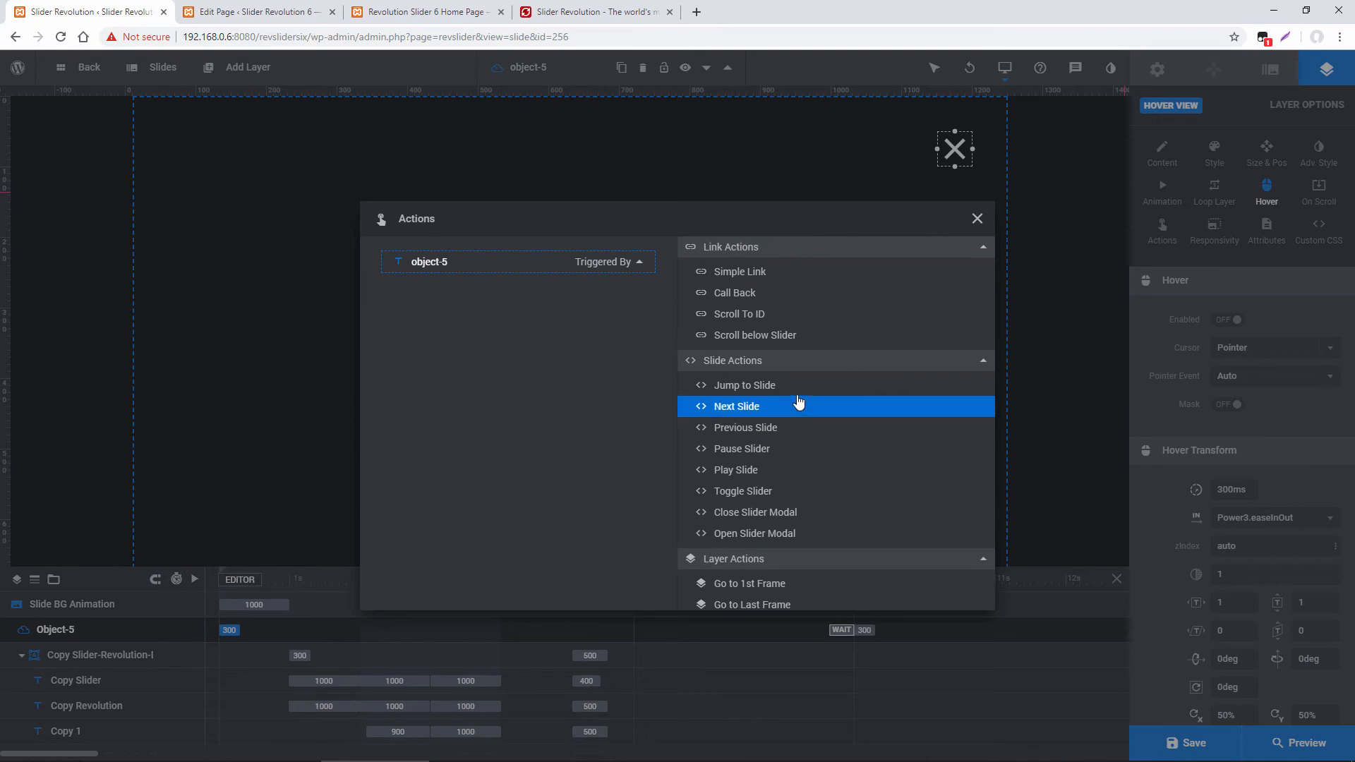
left_click(754, 511)
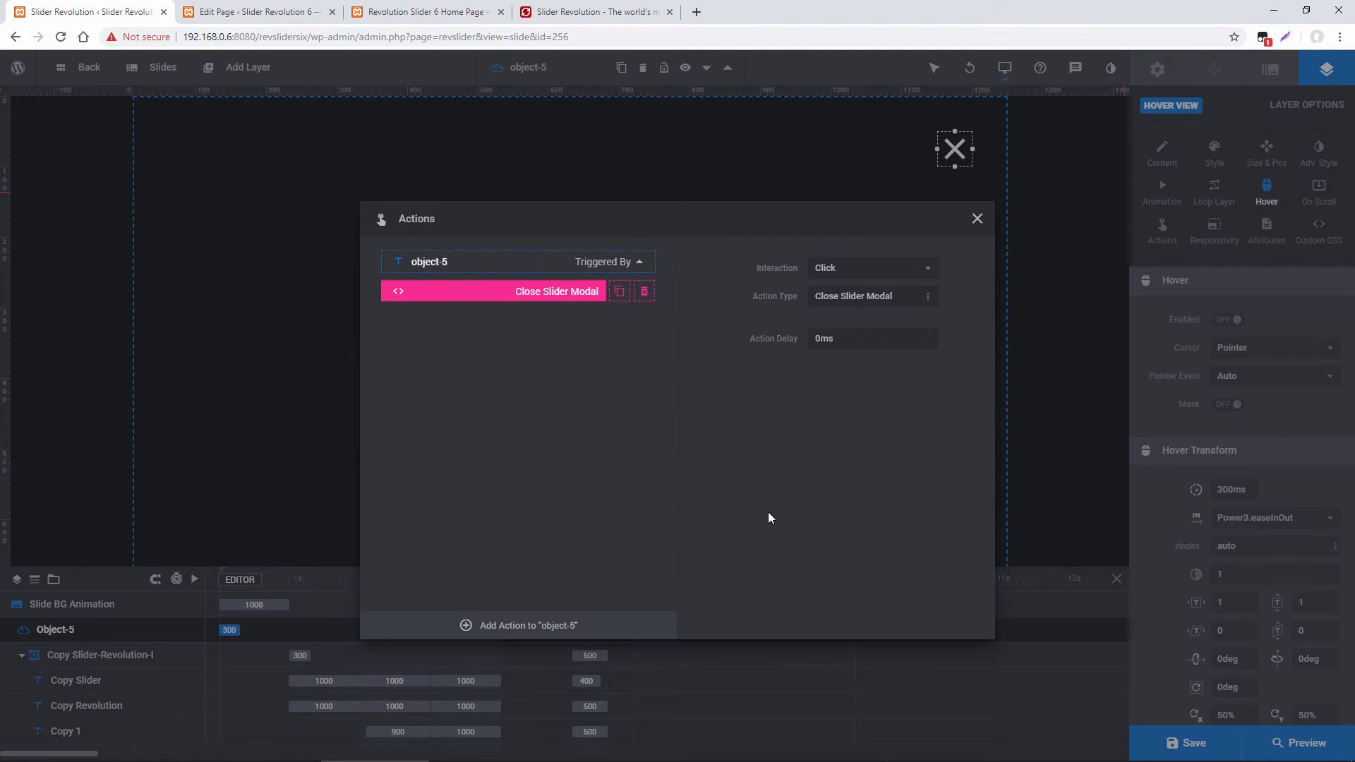
- Save the slider, install the Restaurant Menu template as new module Restaurant Menu1 and edit it
left_click(975, 217)
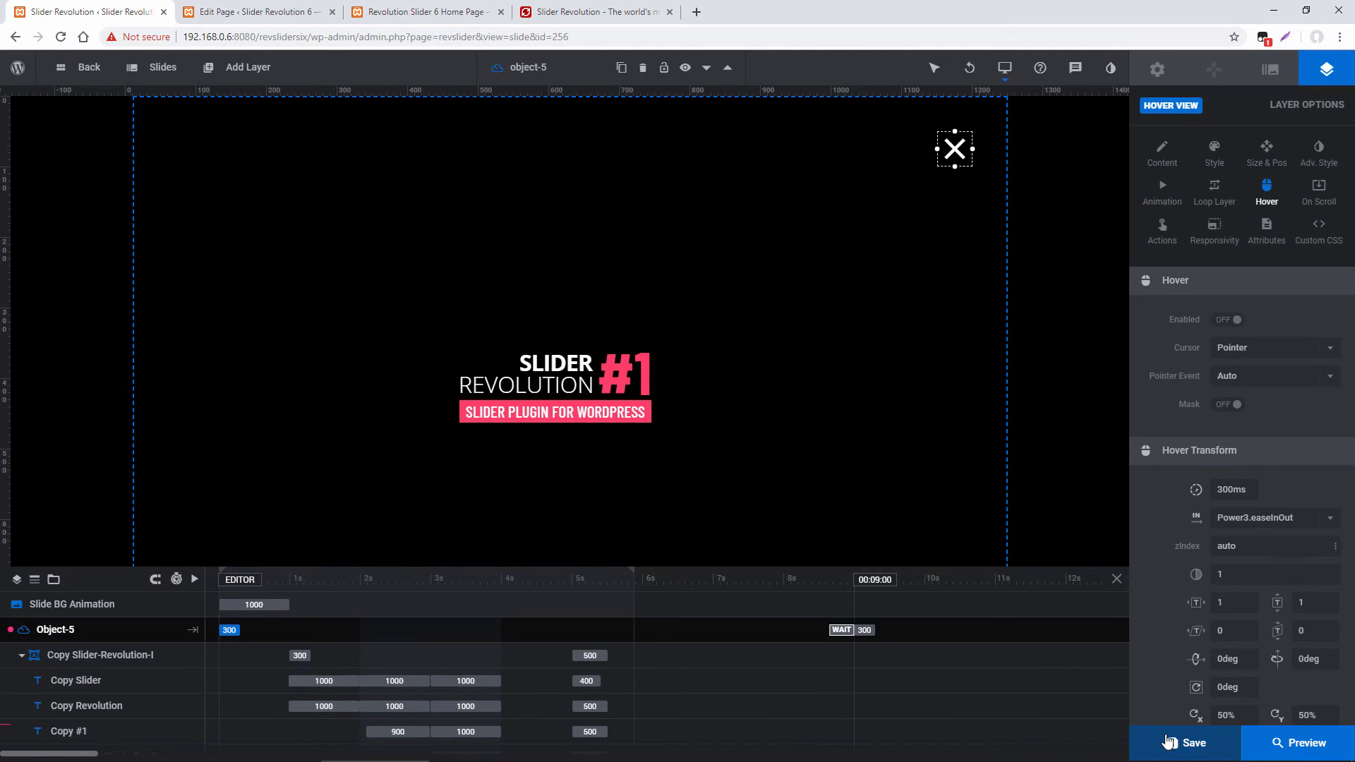
left_click(1192, 743)
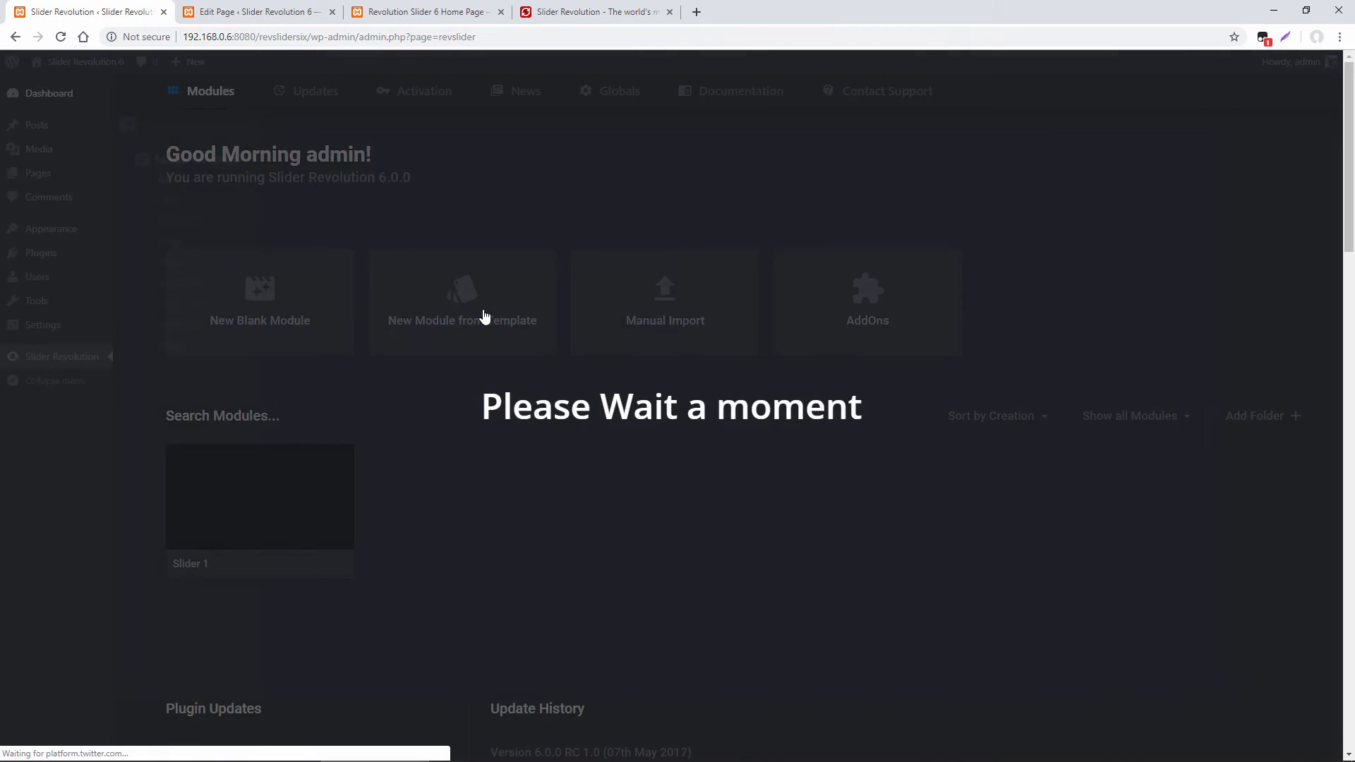
left_click(461, 302)
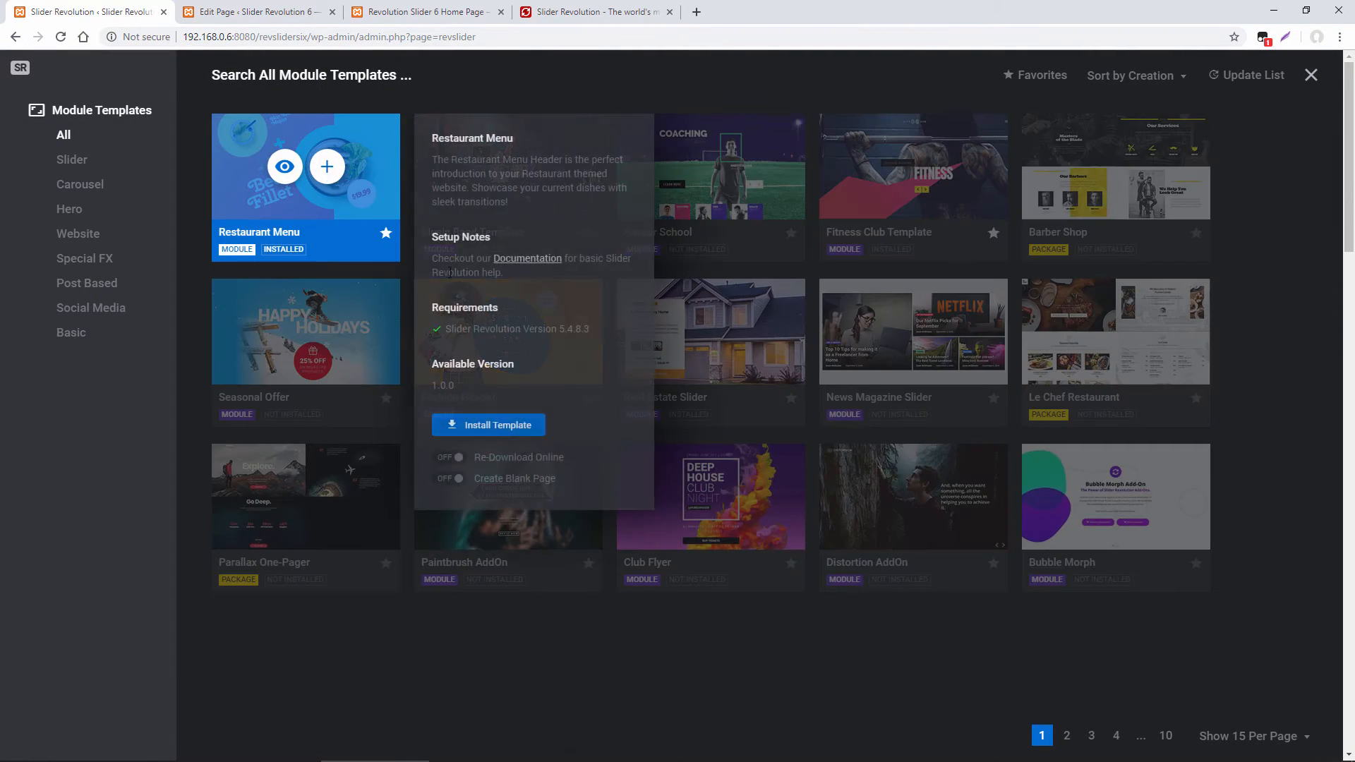
left_click(1310, 75)
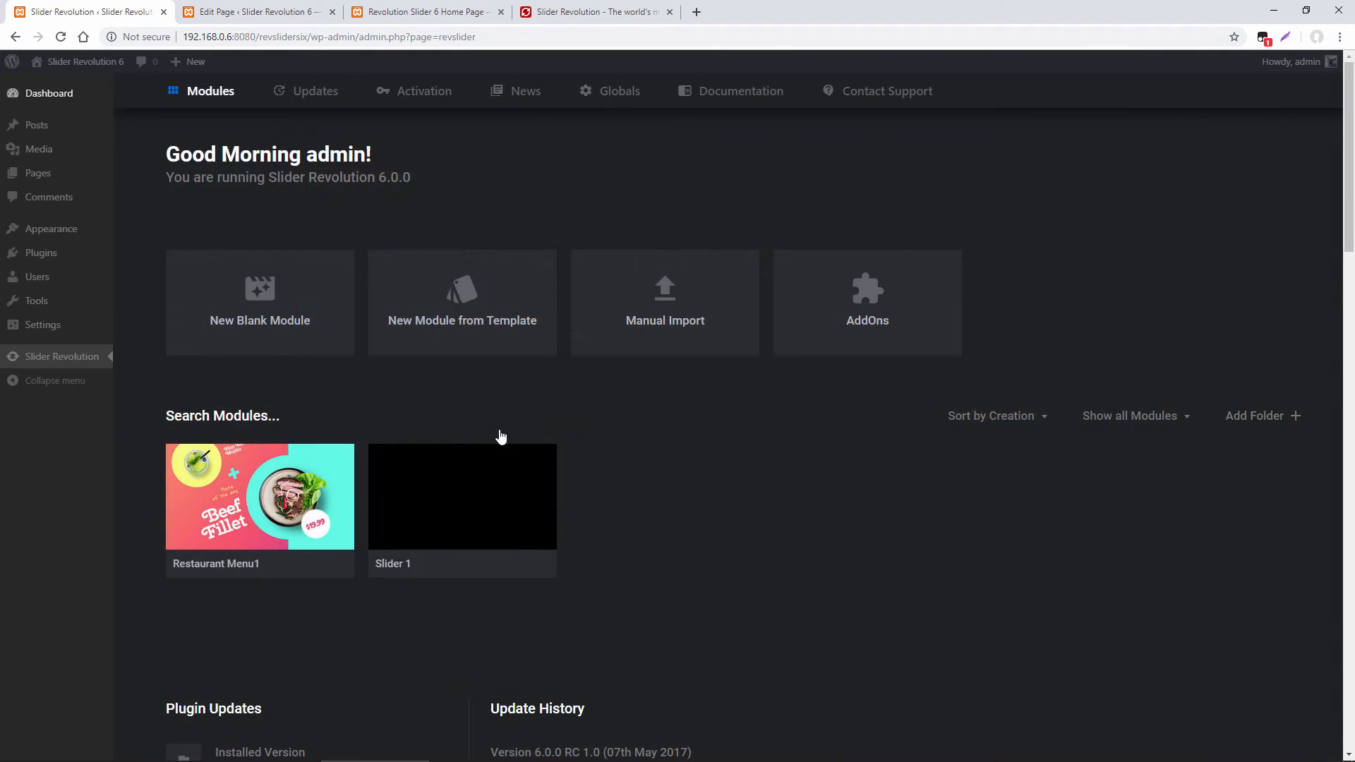
left_click(259, 497)
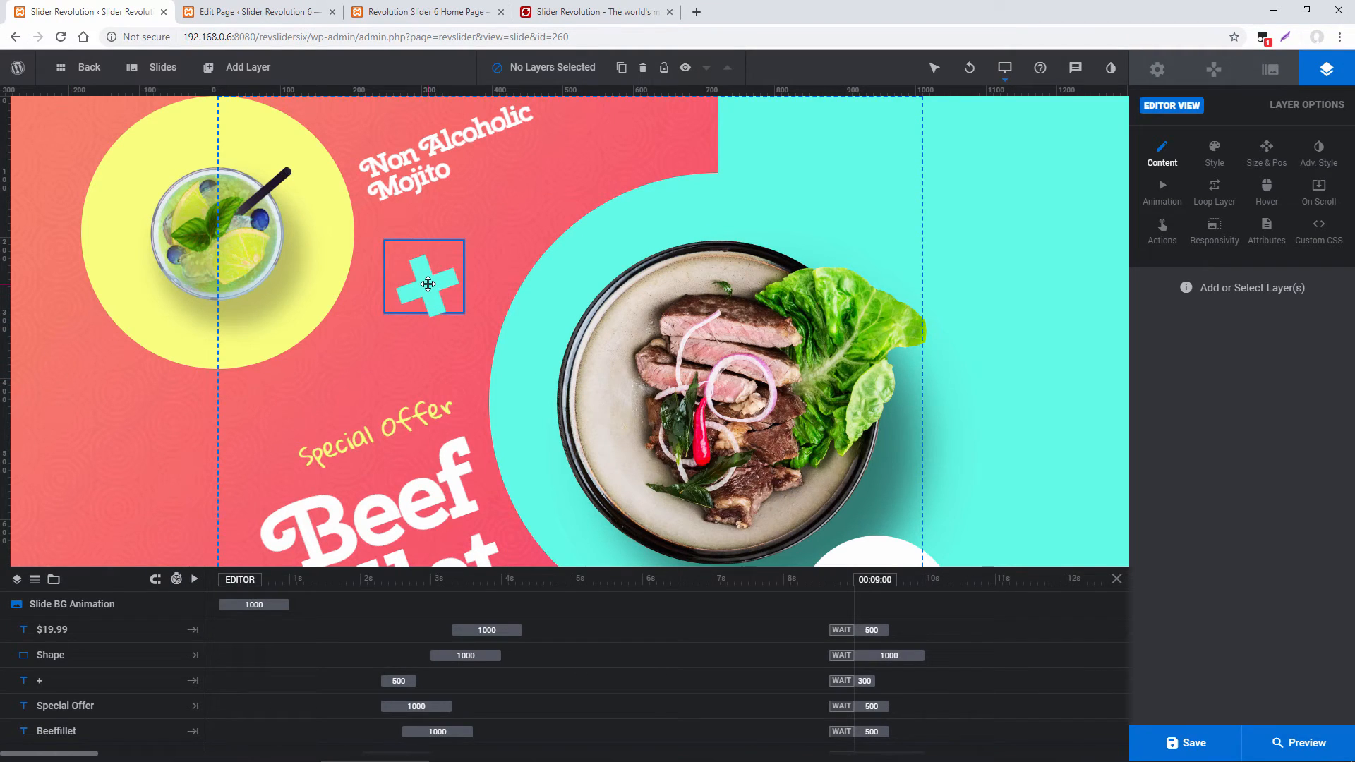
- Select the plus-sign layer and set its hover cursor to Pointer
left_click(423, 279)
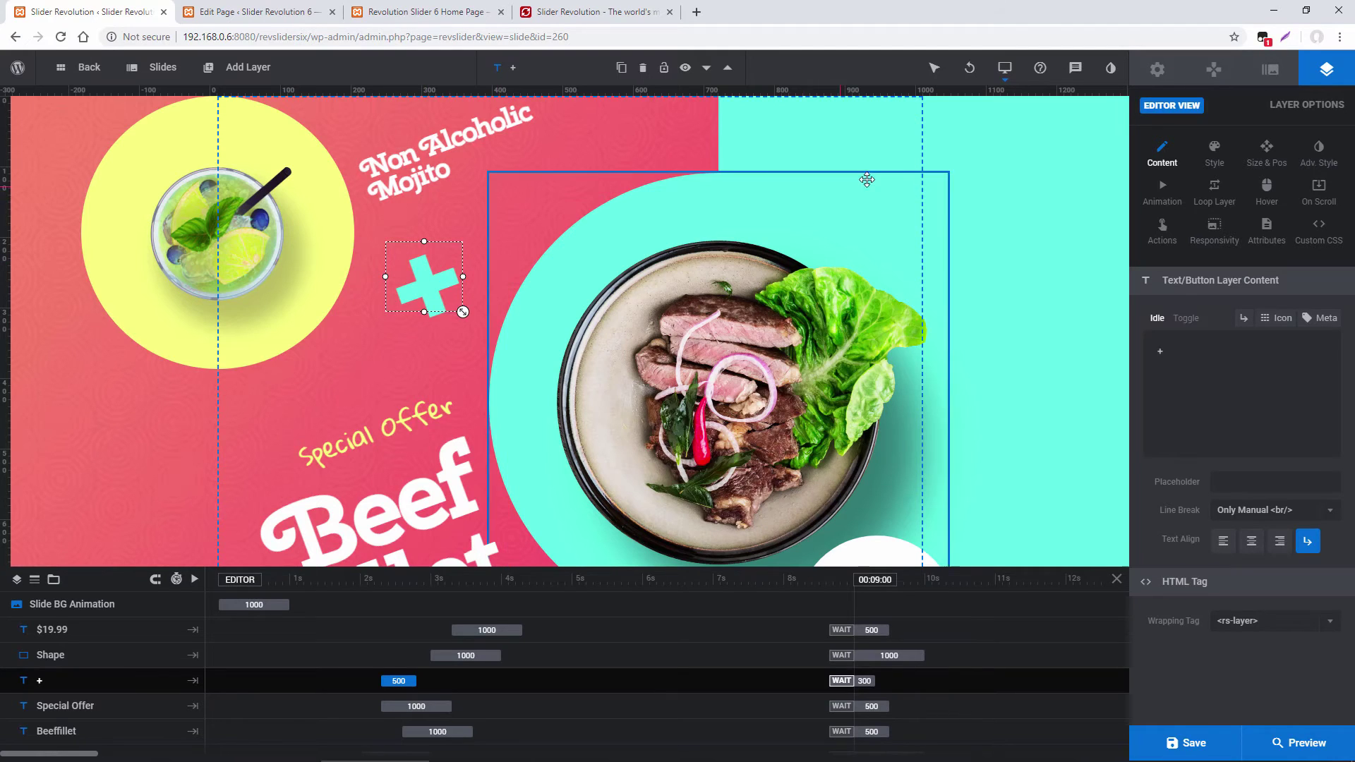
left_click(1267, 188)
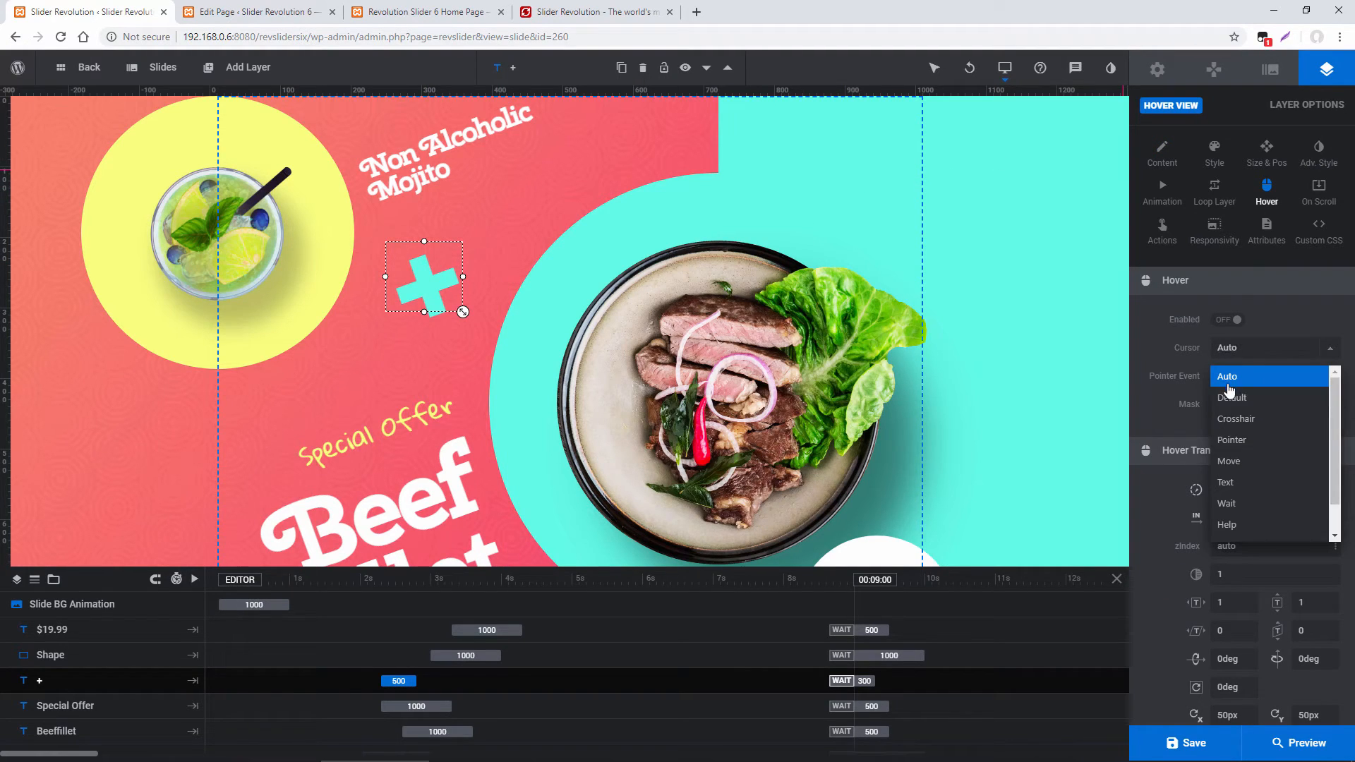
left_click(1231, 439)
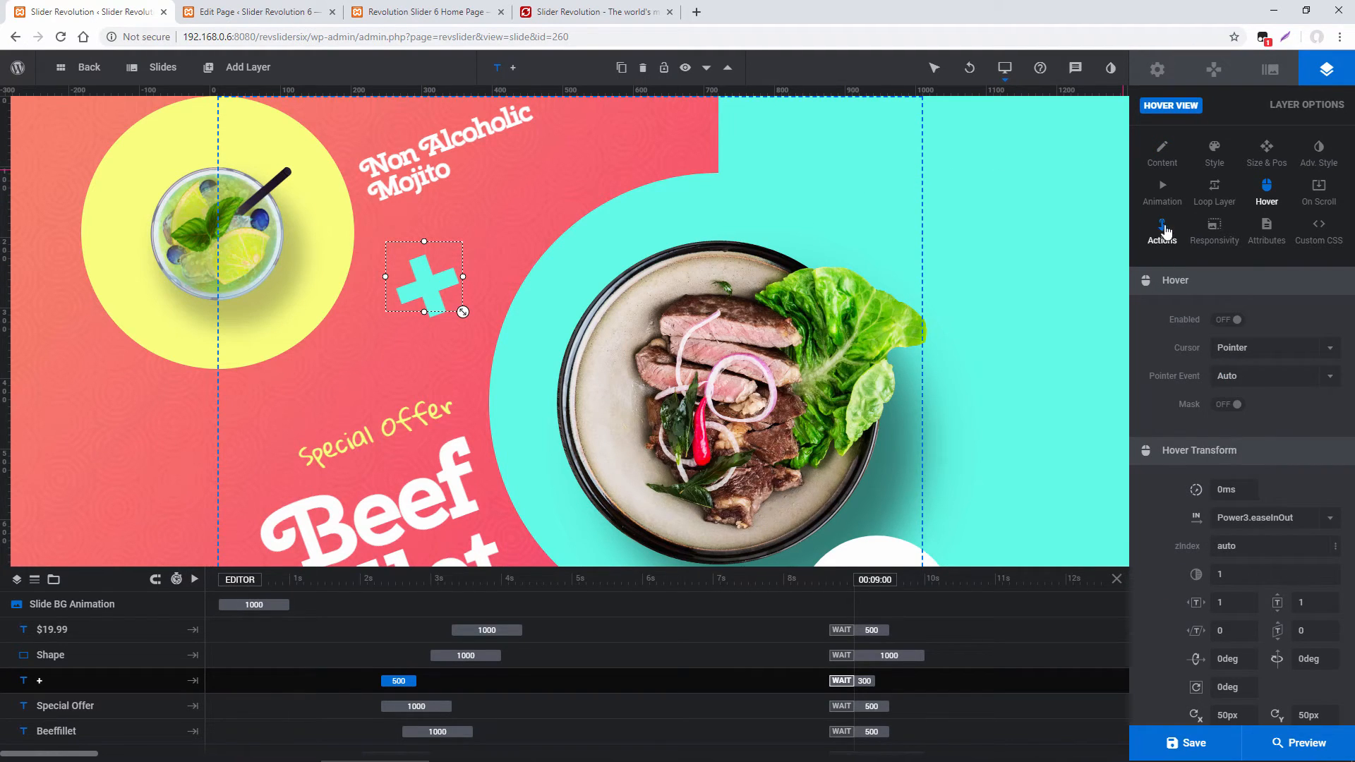
- Add an Open Slider Modal on Click action with Slider 1 chosen
left_click(1162, 229)
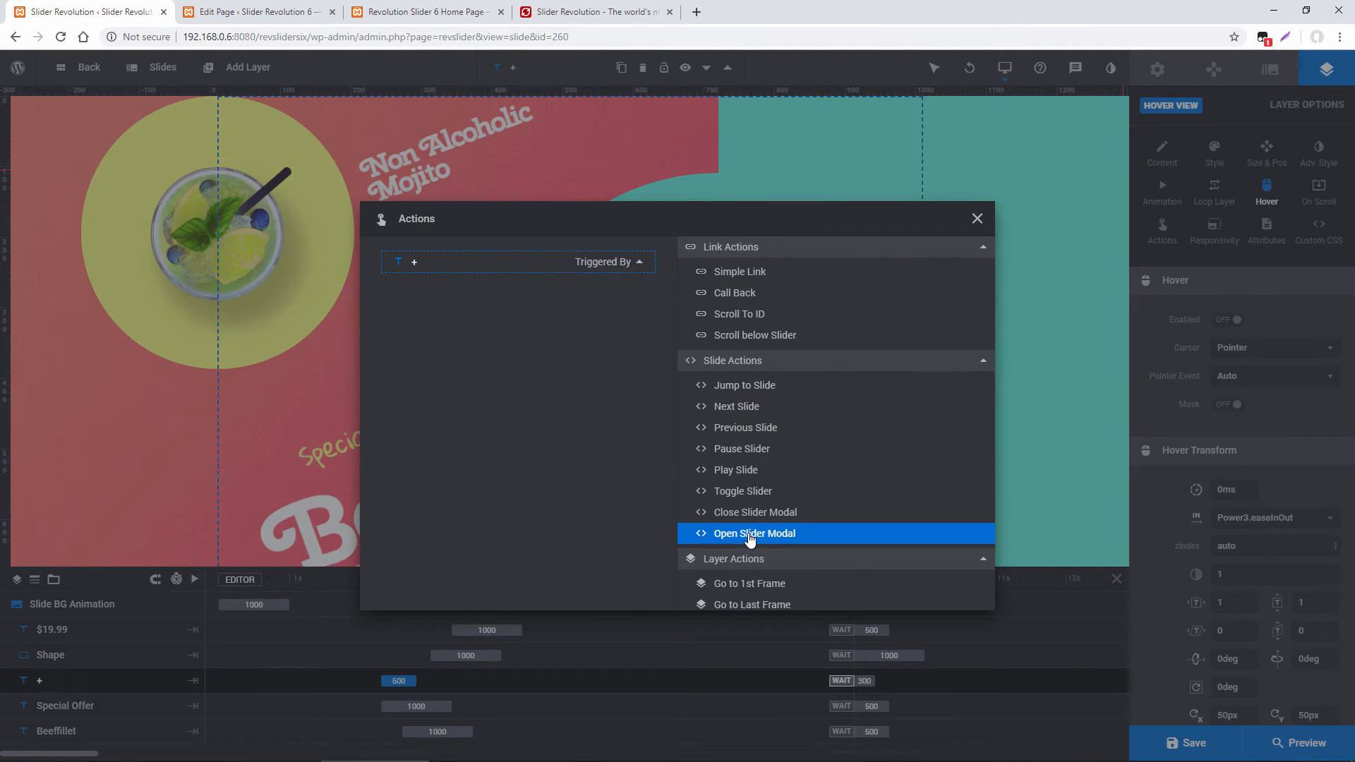
left_click(754, 534)
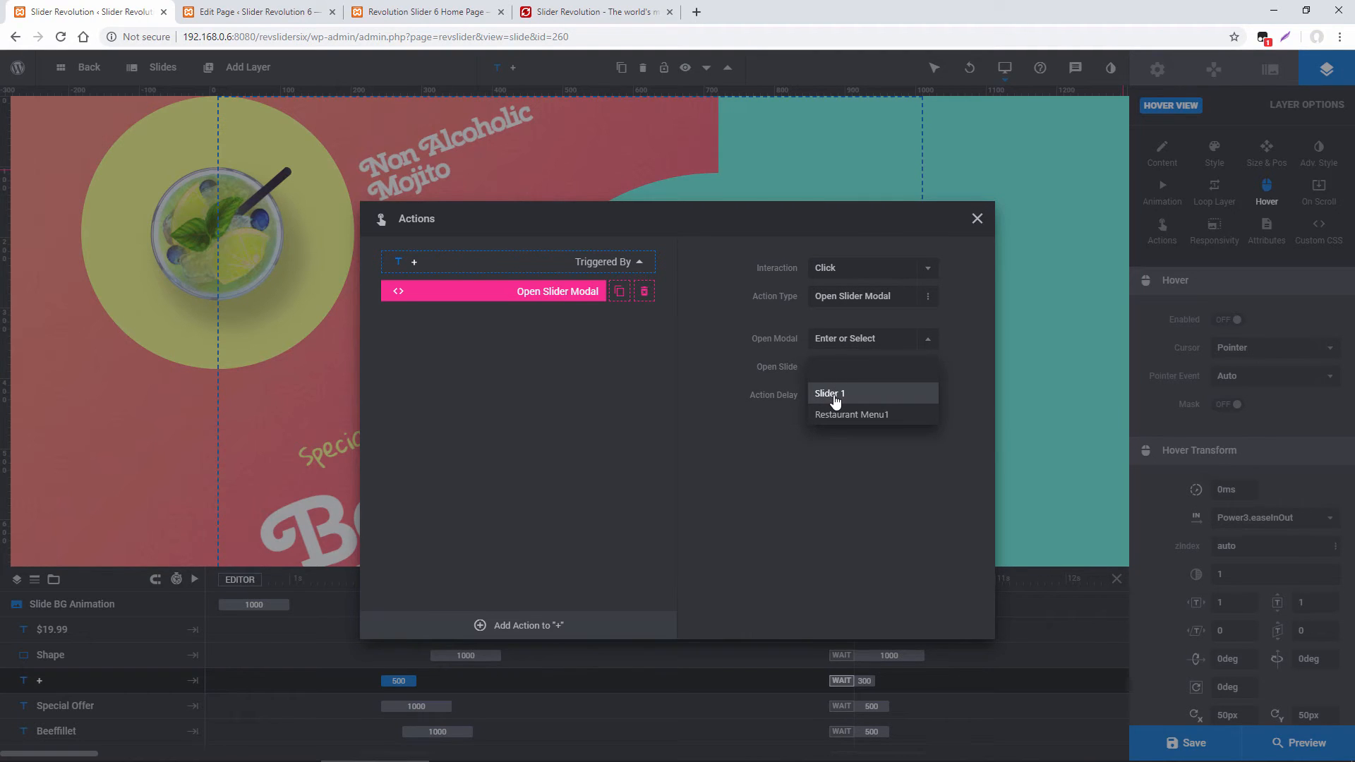
left_click(828, 393)
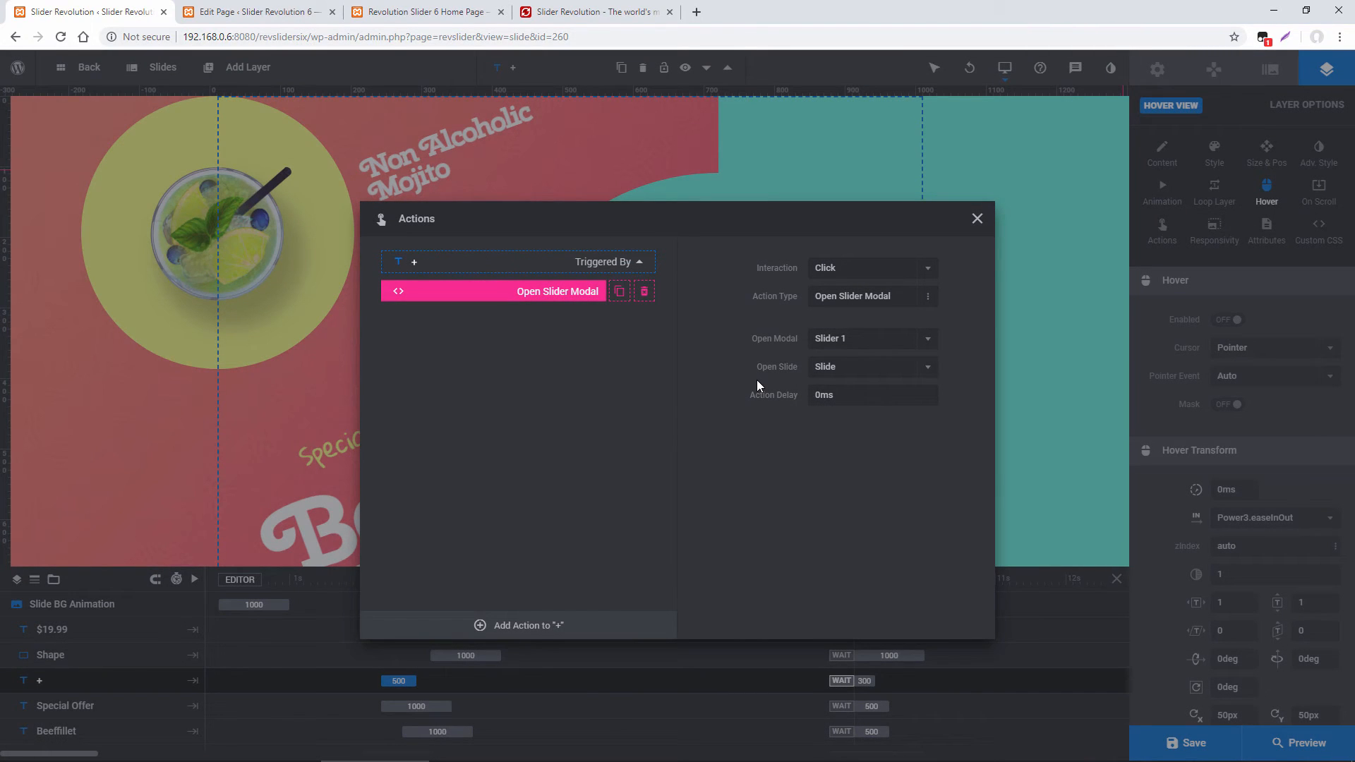
left_click(977, 217)
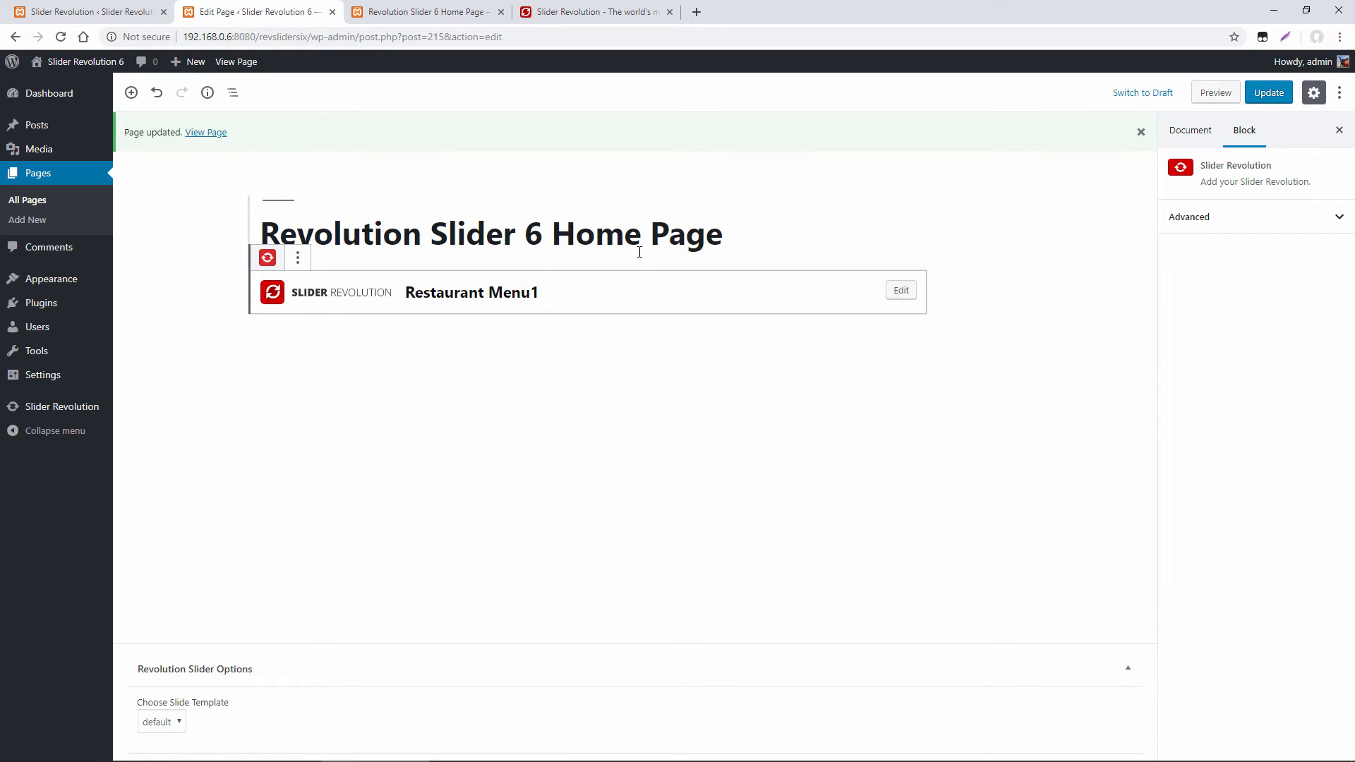
mouse_move(1267, 93)
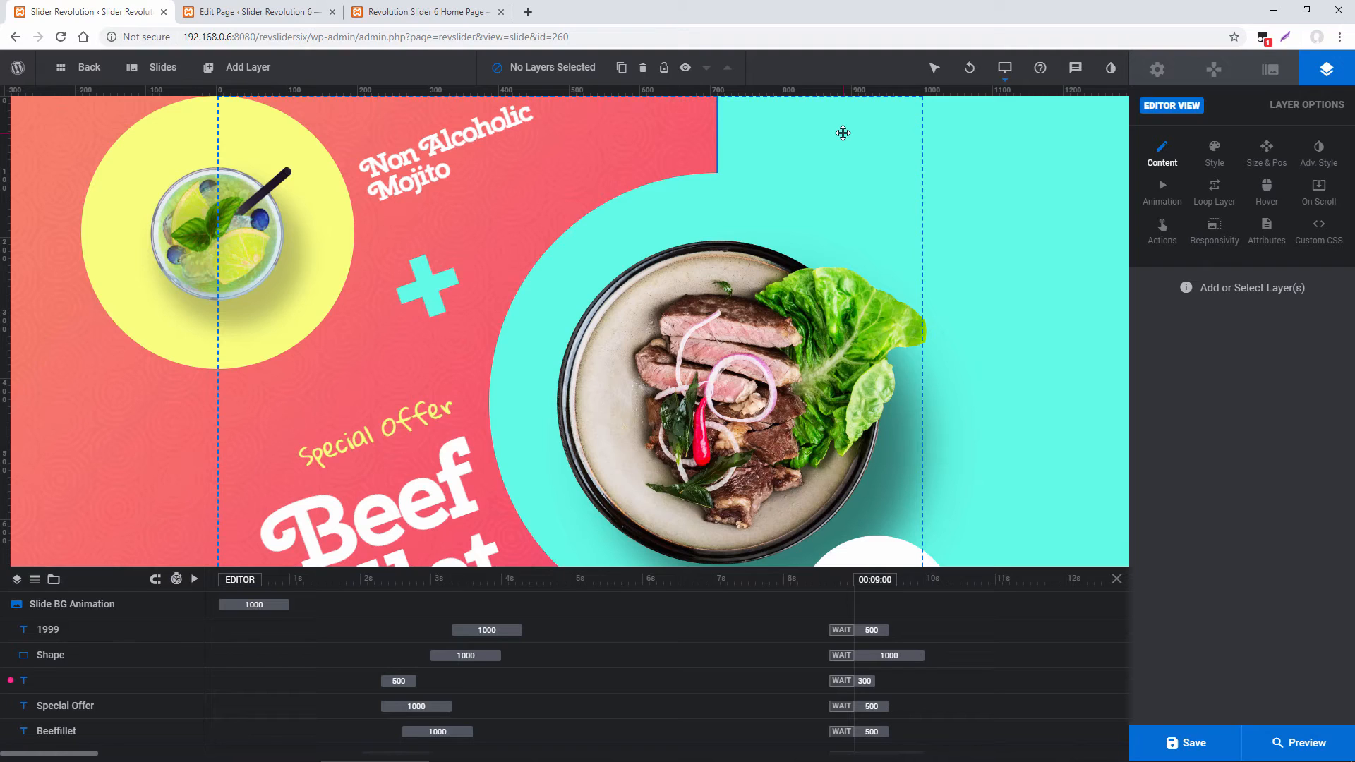
- Add a Quick Style Headline text layer NEW LAYER with a bold uppercase style
left_click(445, 143)
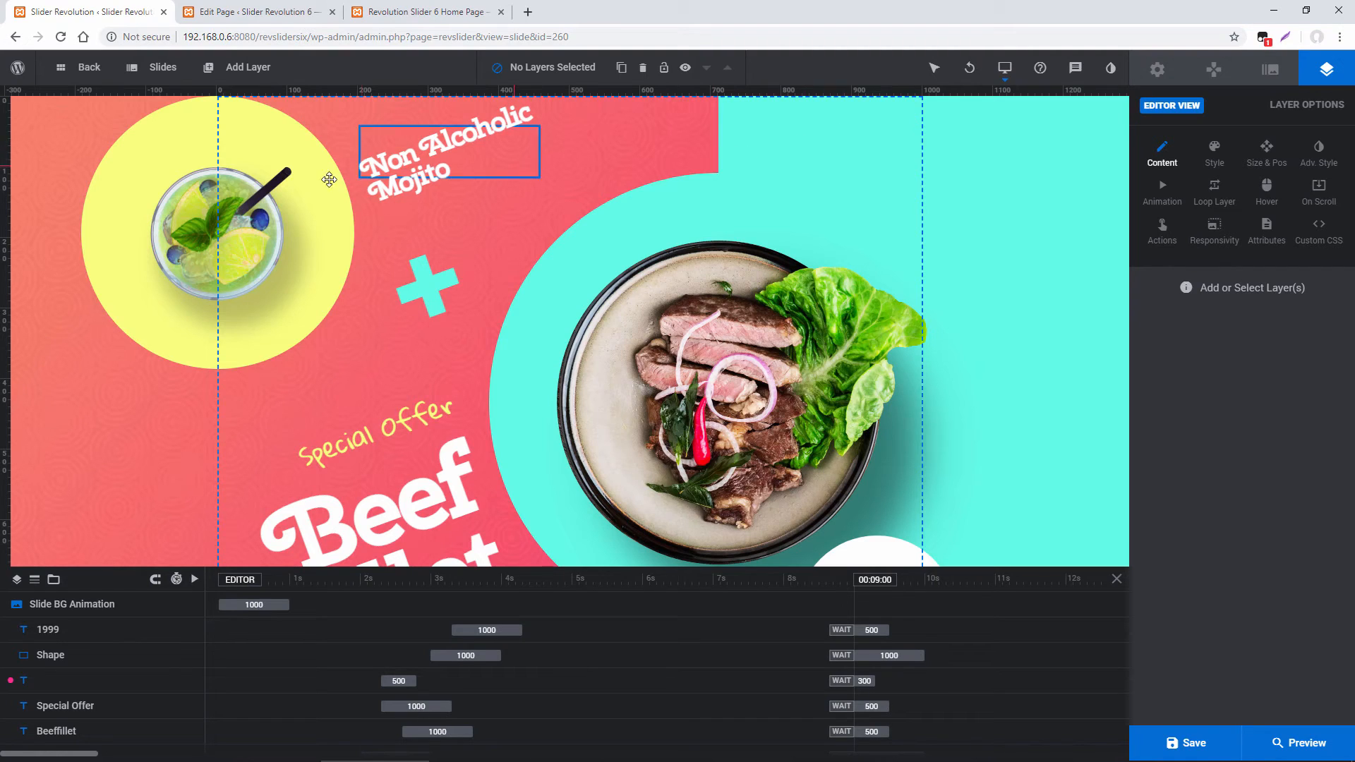
left_click(246, 68)
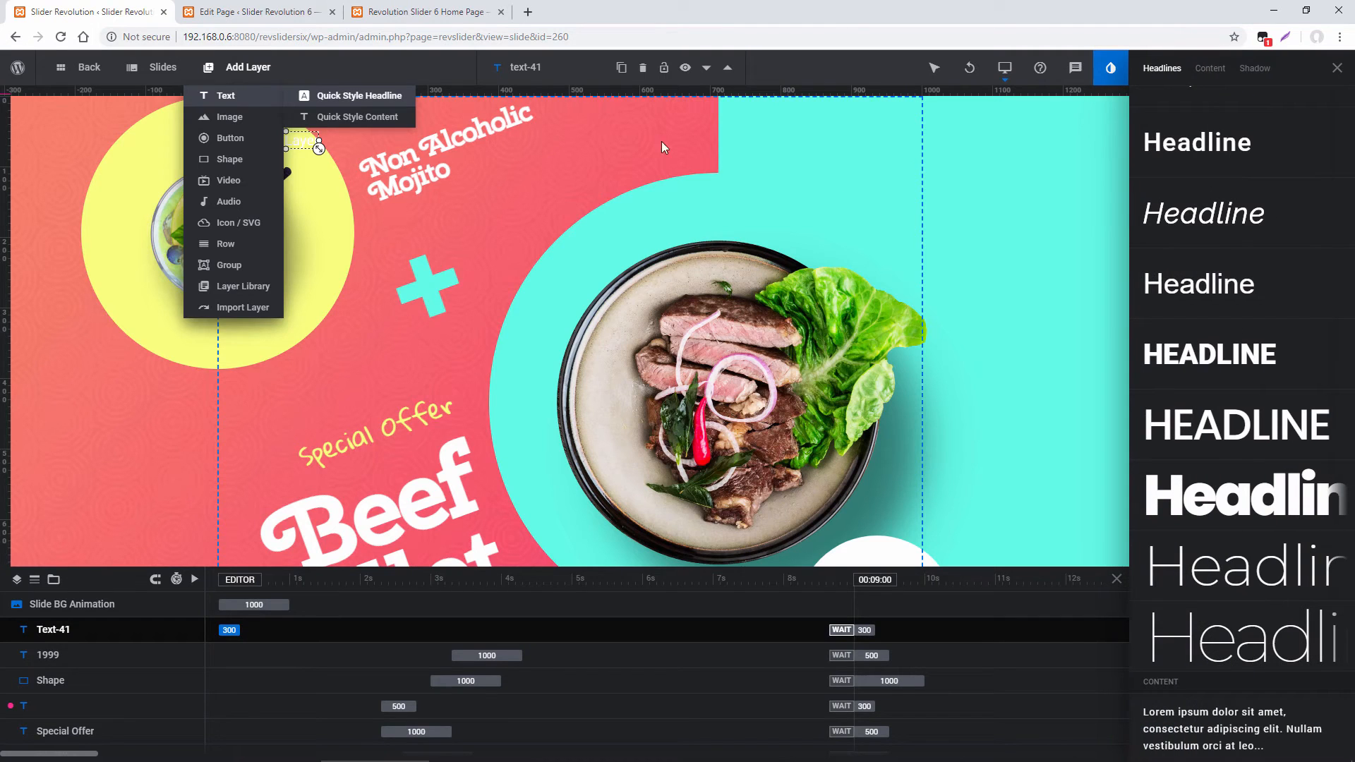
mouse_move(1203, 213)
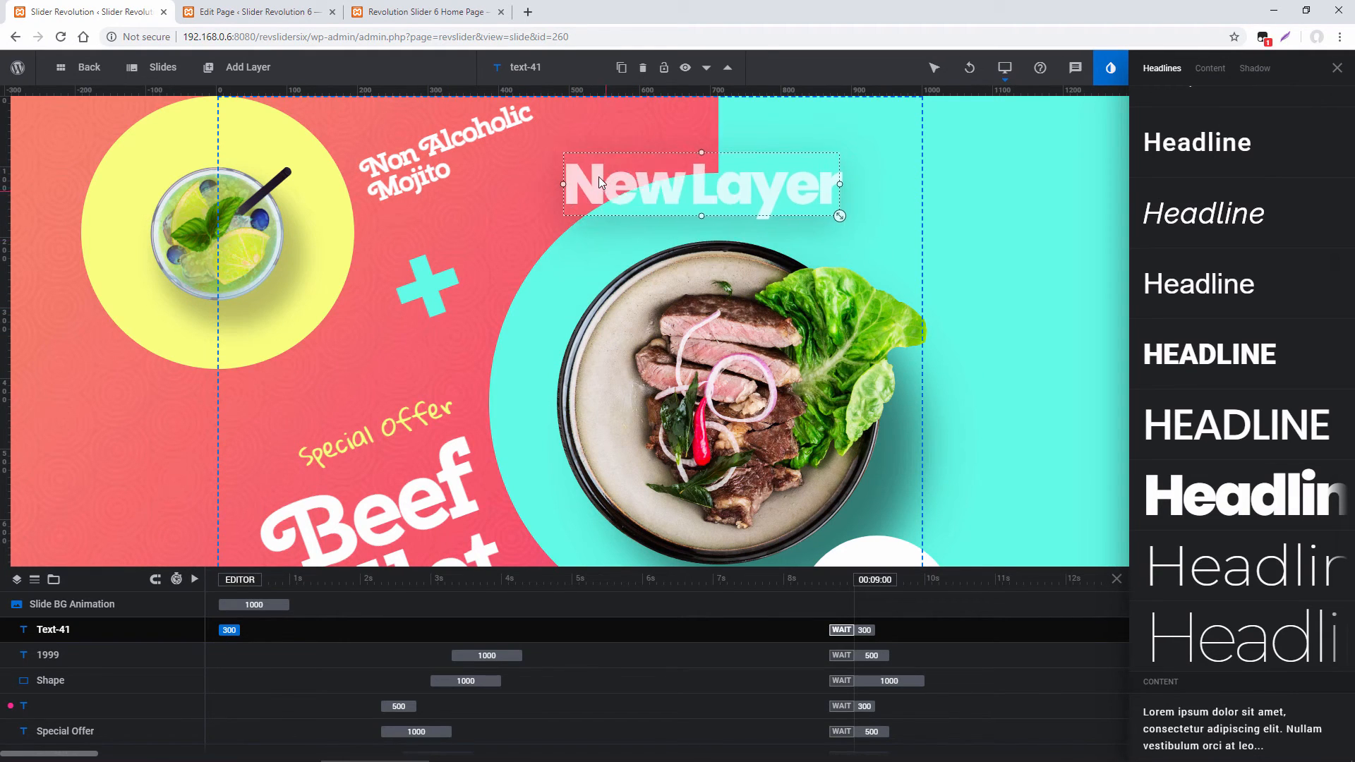
left_click(1210, 353)
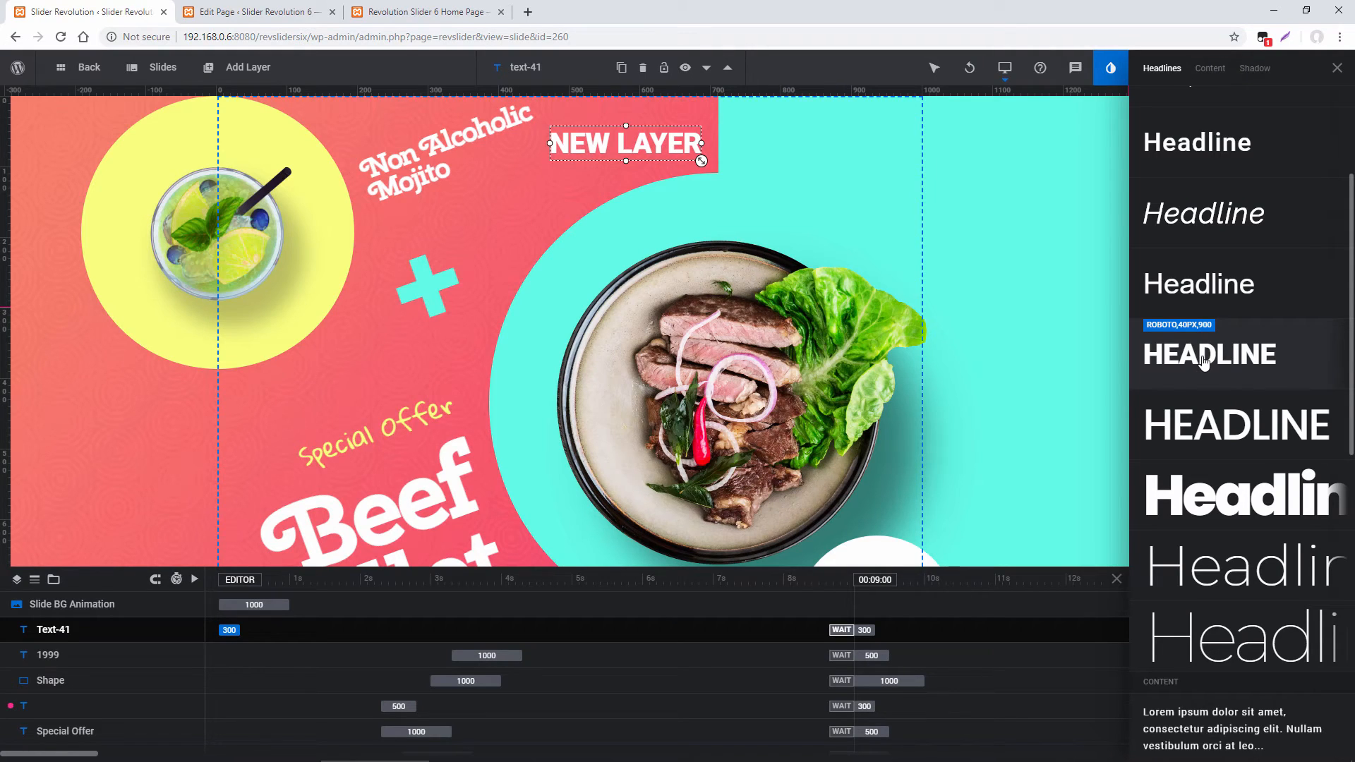
left_click(448, 156)
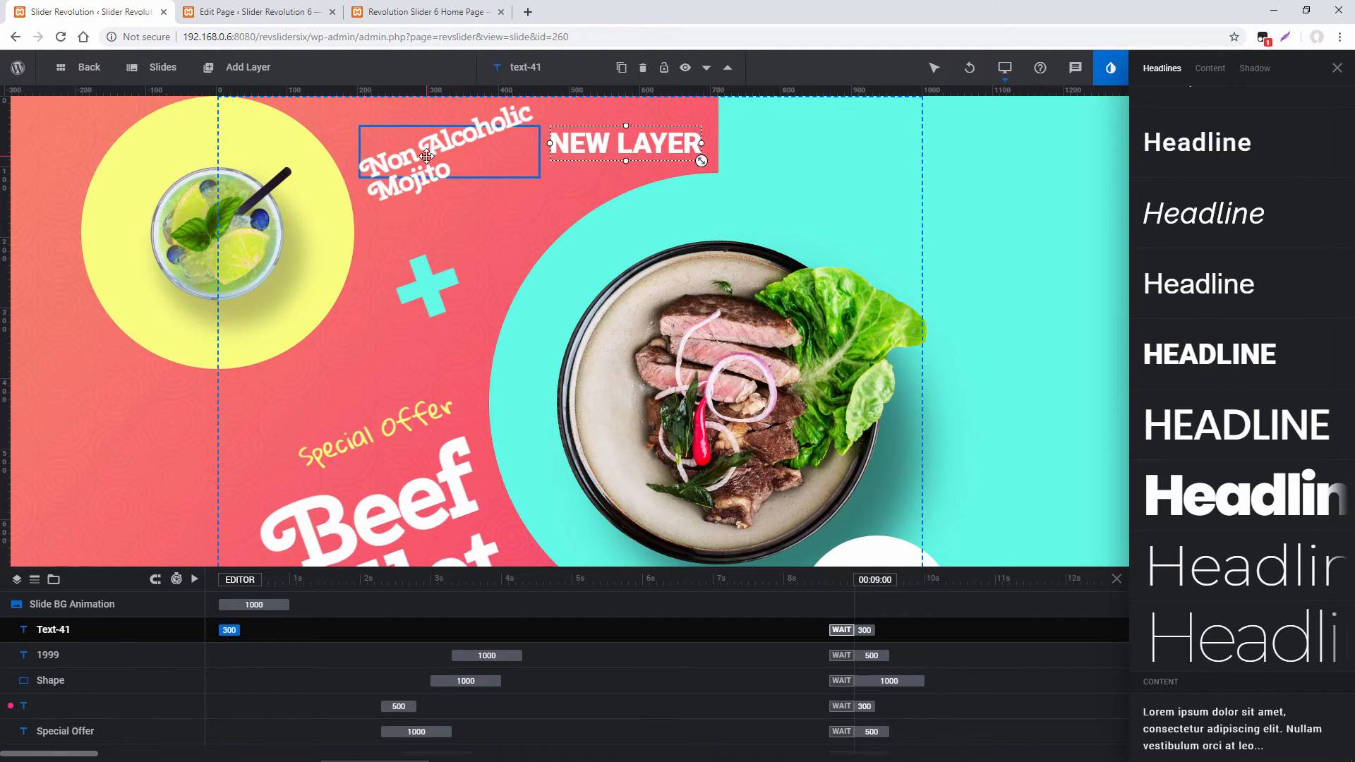
- Give the Non Alcoholic Mojito text a plain thin headline style, then open Undo
left_click(424, 155)
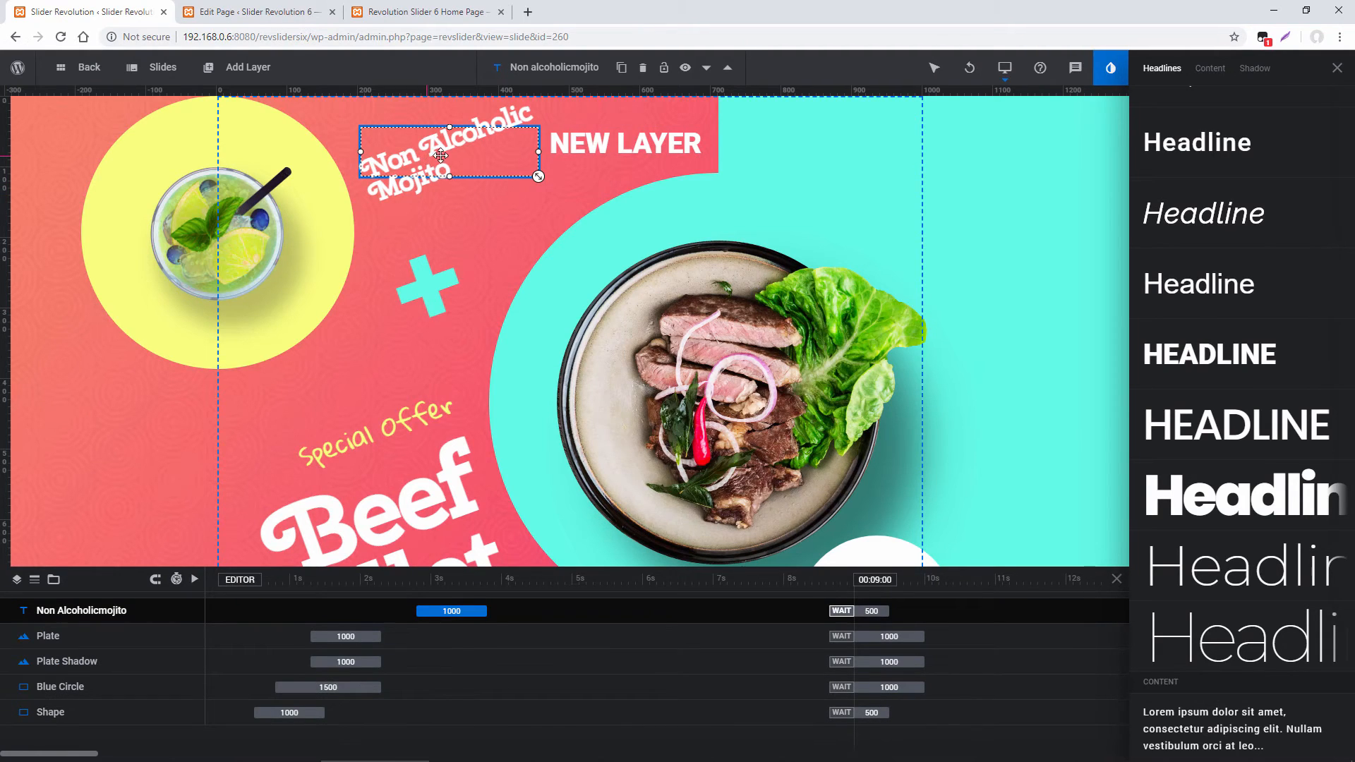
mouse_move(1204, 213)
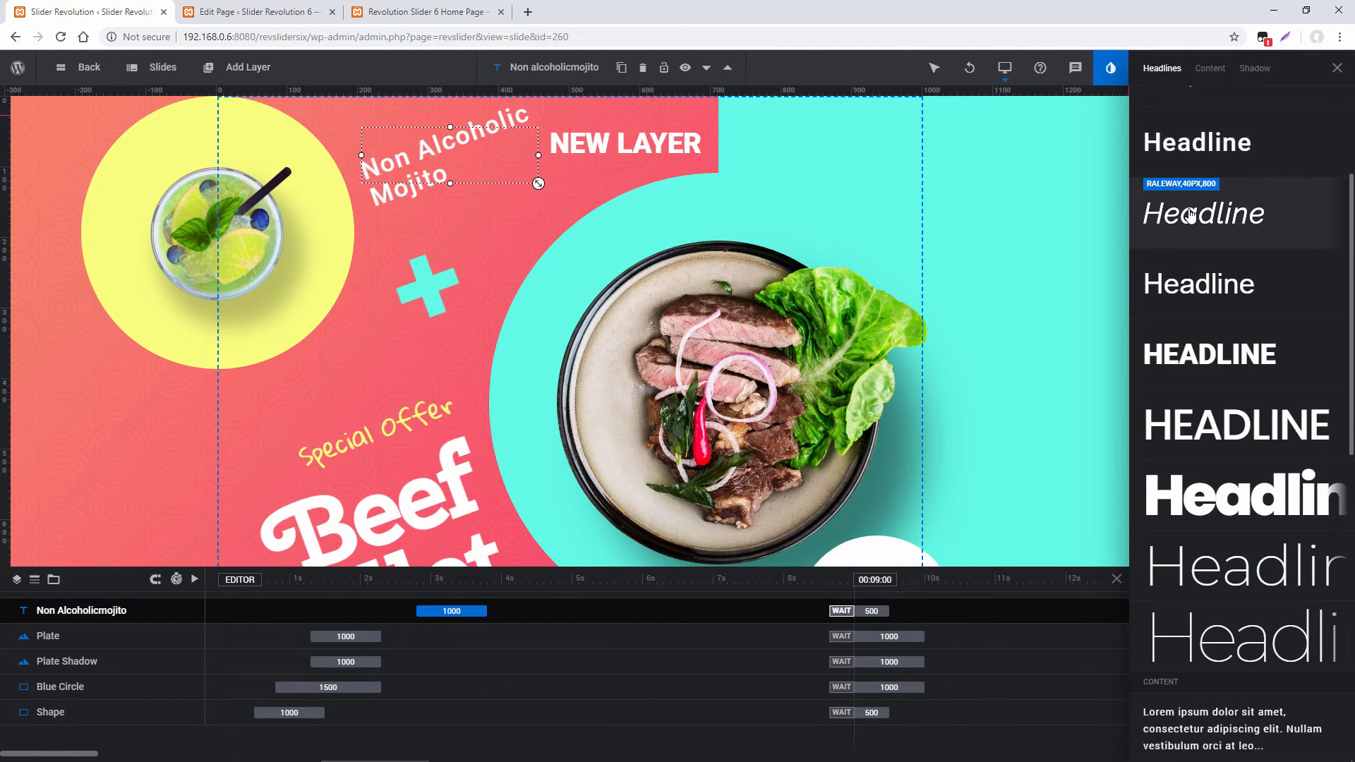
left_click(1199, 284)
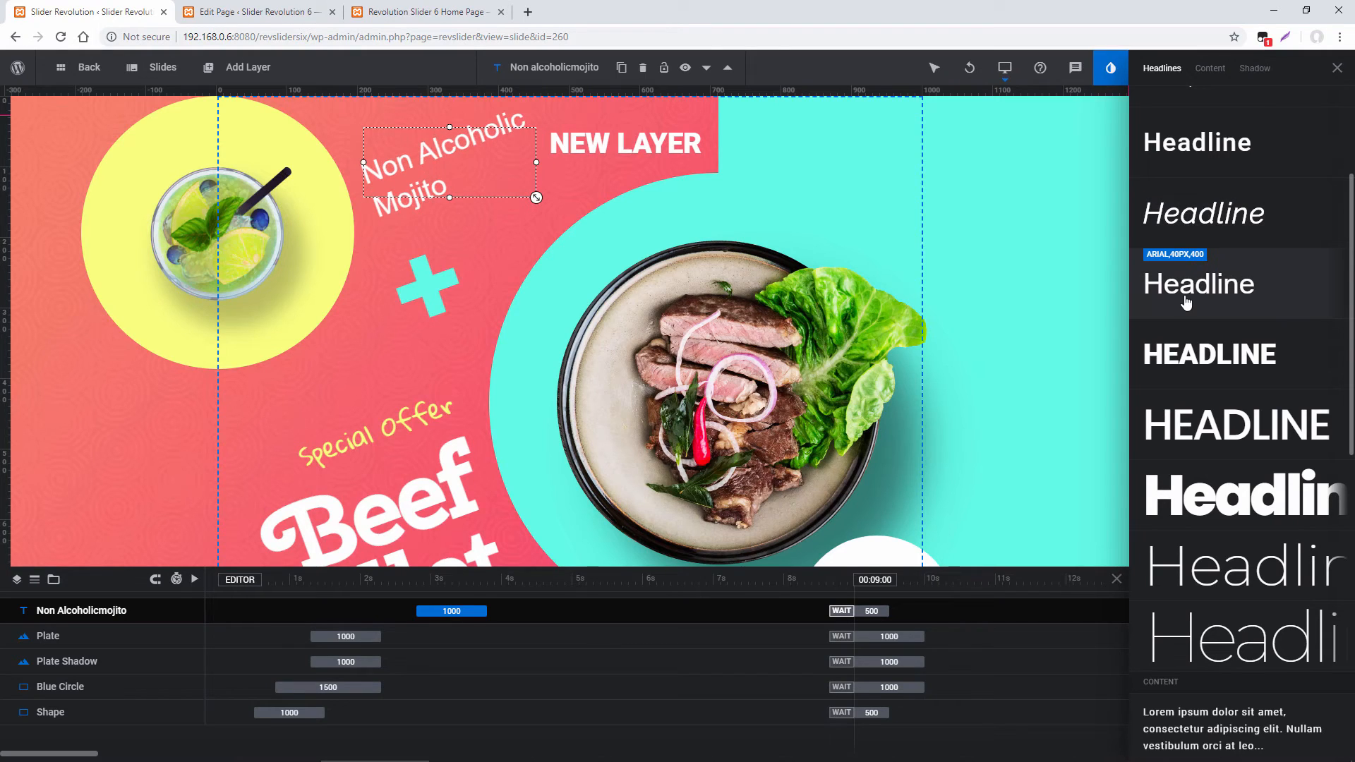
mouse_move(1056, 222)
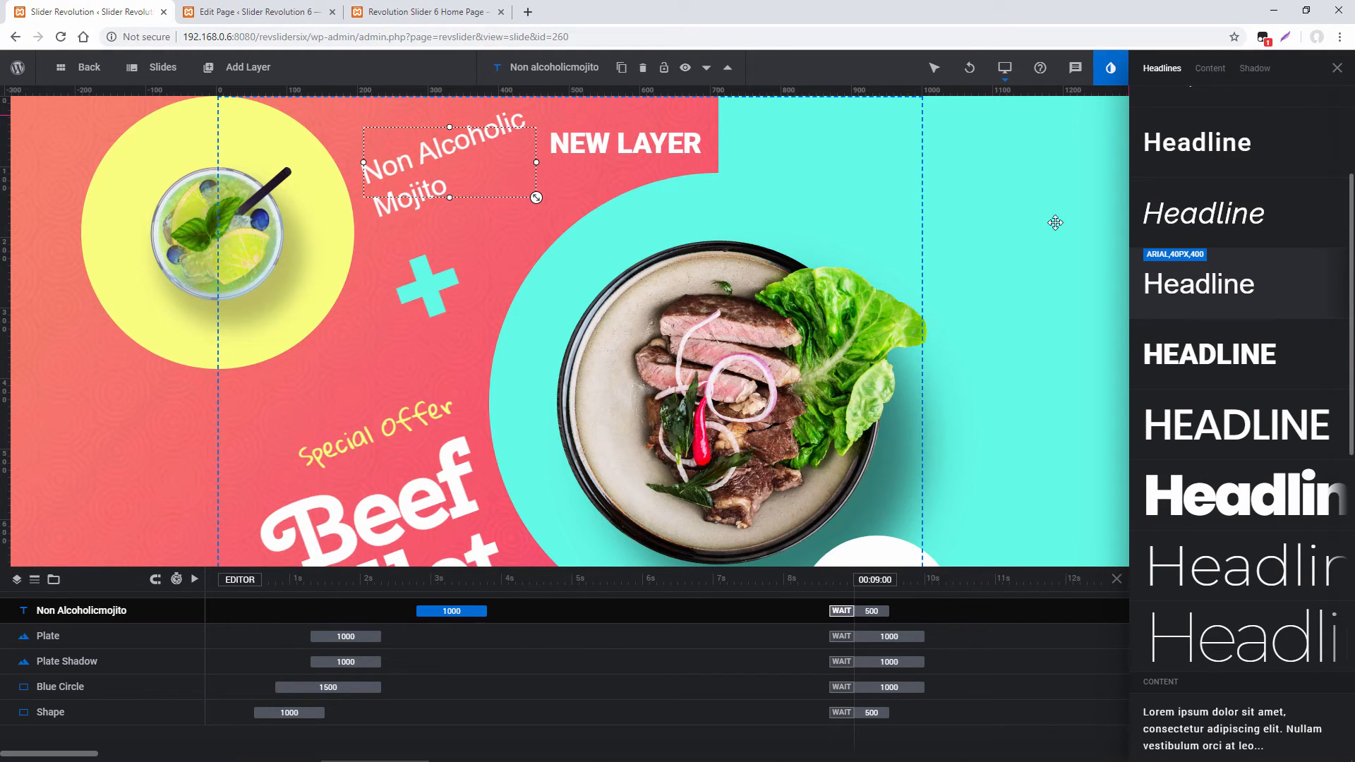
left_click(935, 68)
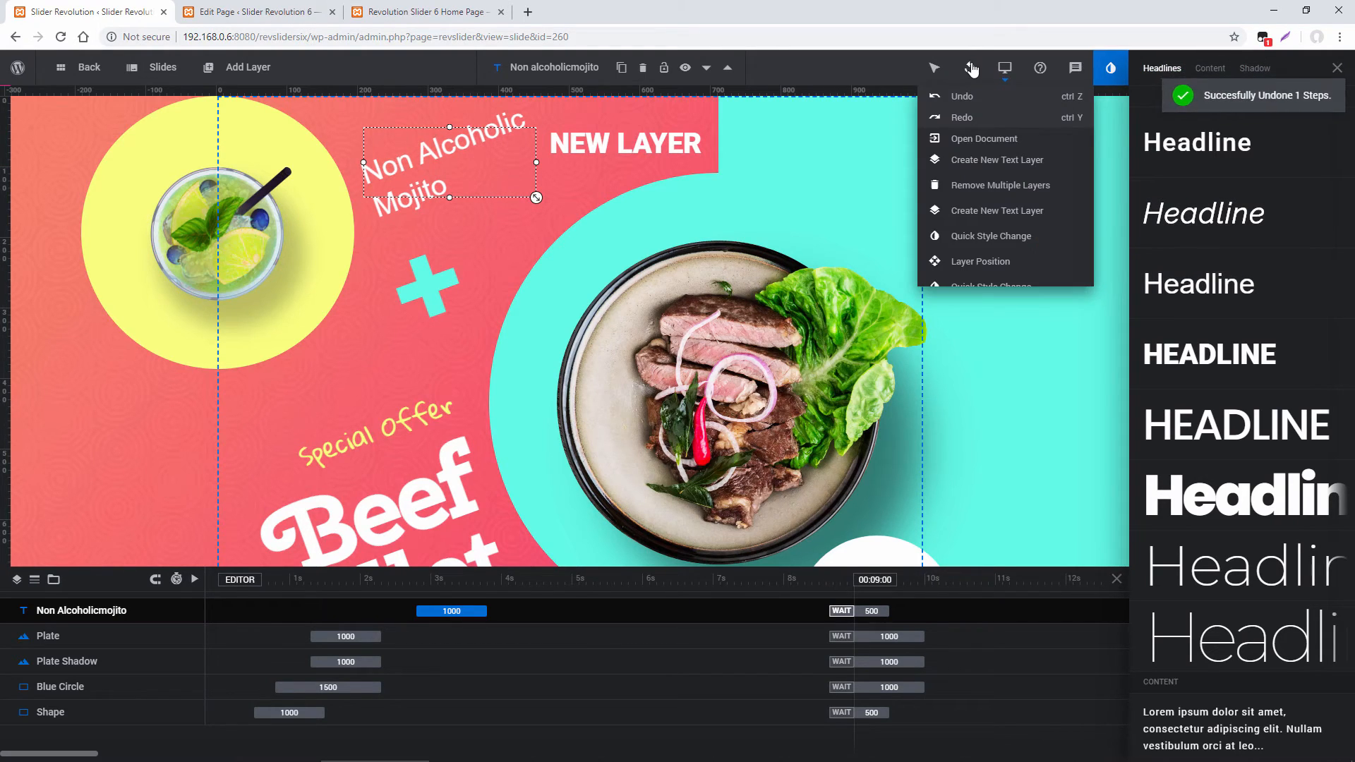
- Revert the text layers to their earlier styles and enter New Layer's text editing
left_click(961, 96)
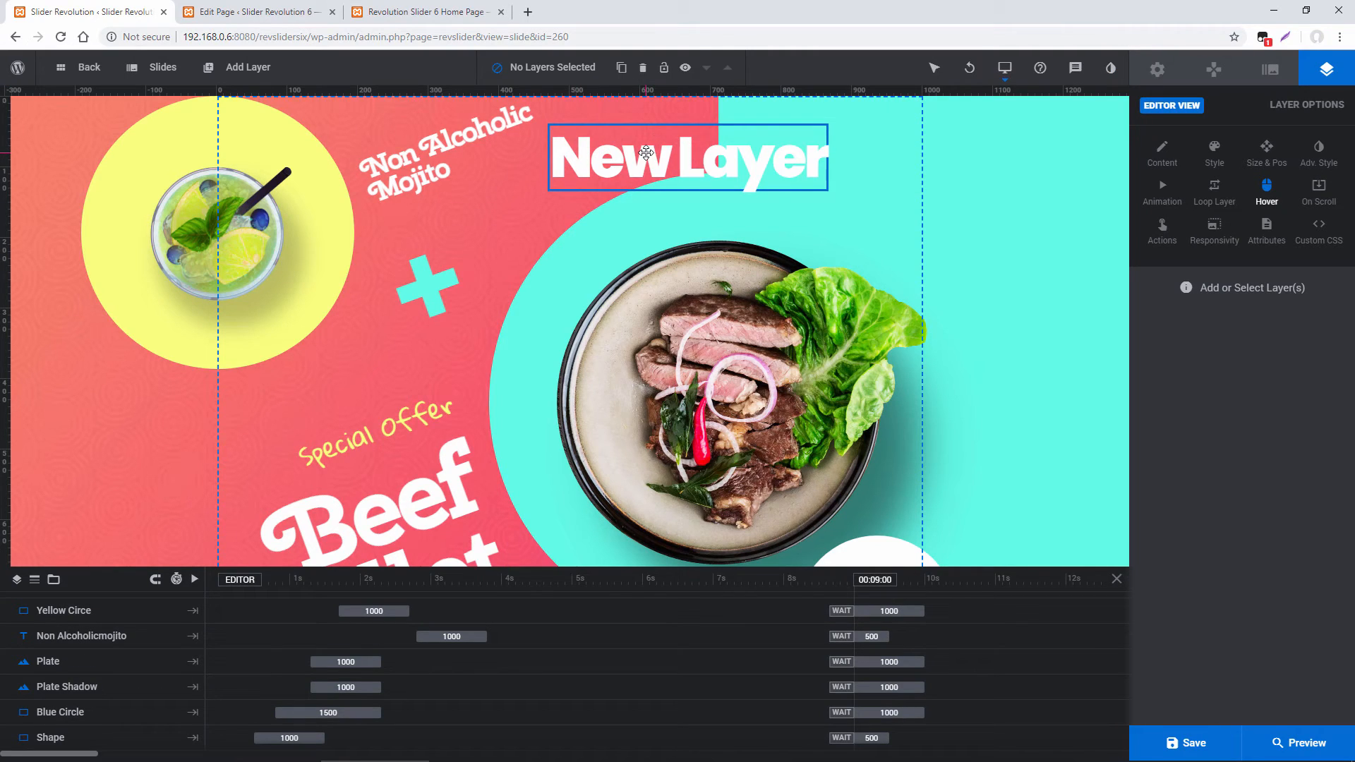
mouse_move(596, 148)
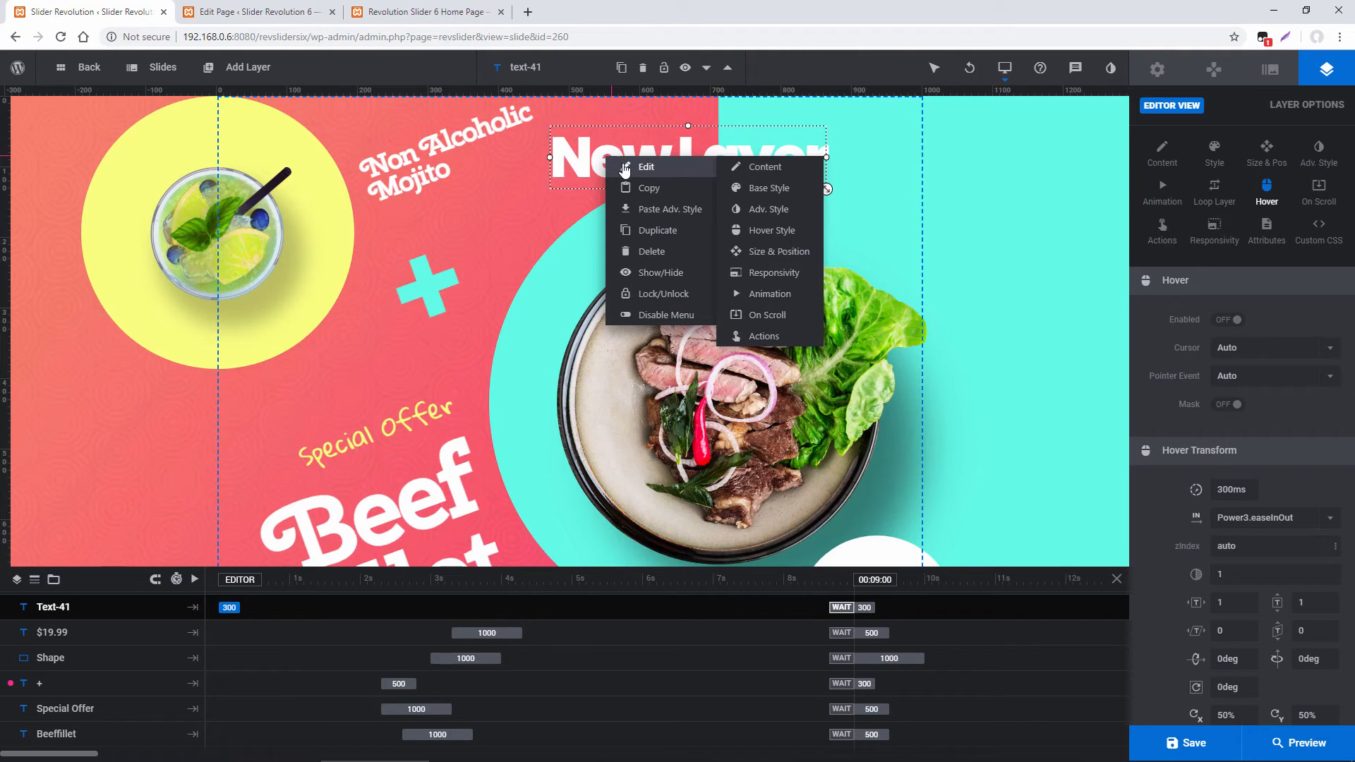
left_click(764, 167)
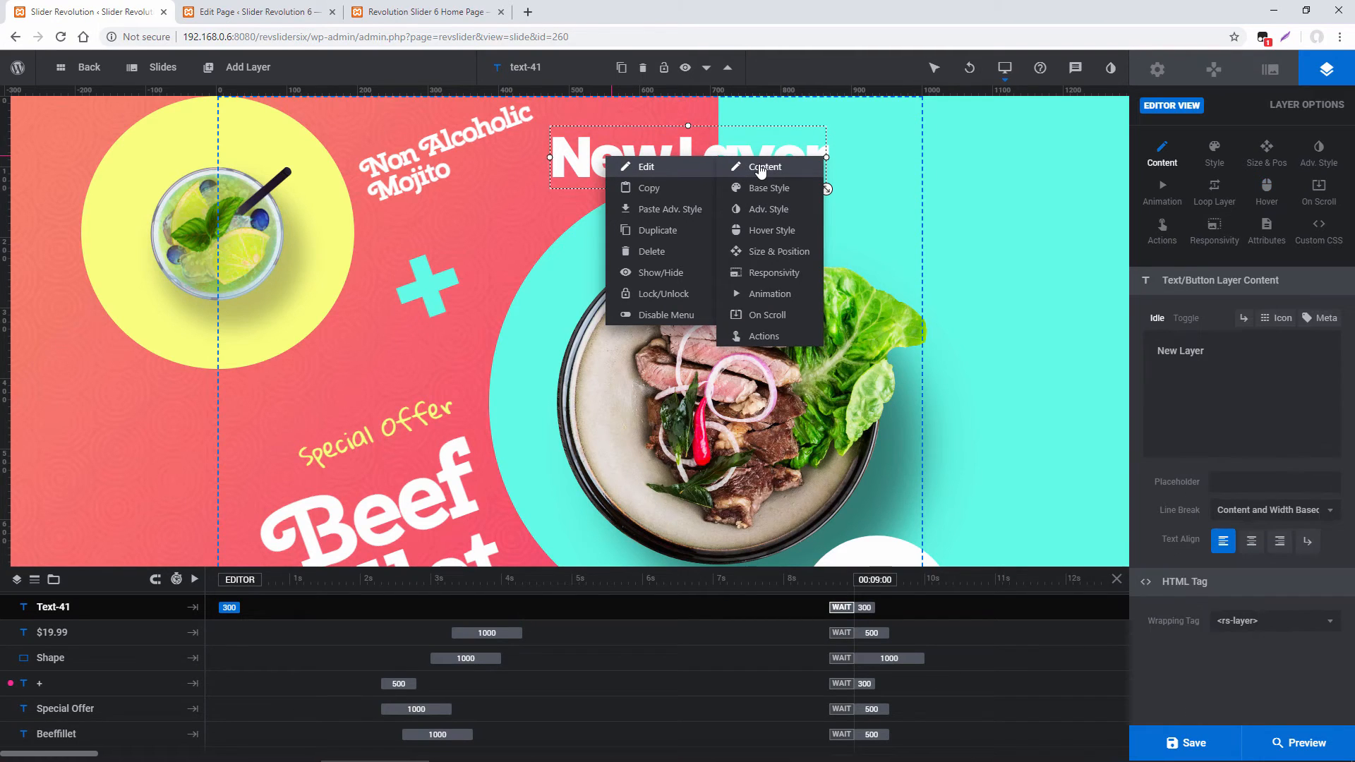
left_click(764, 167)
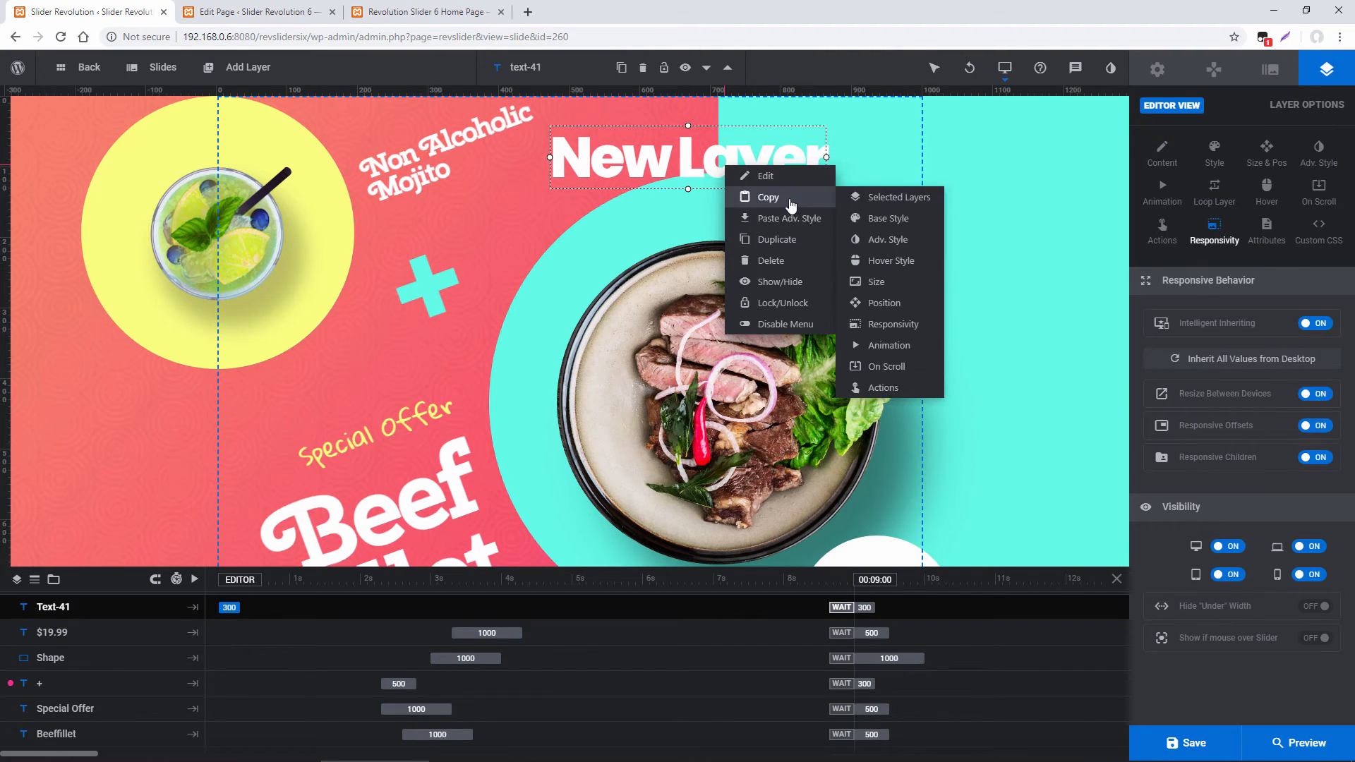
mouse_move(900, 197)
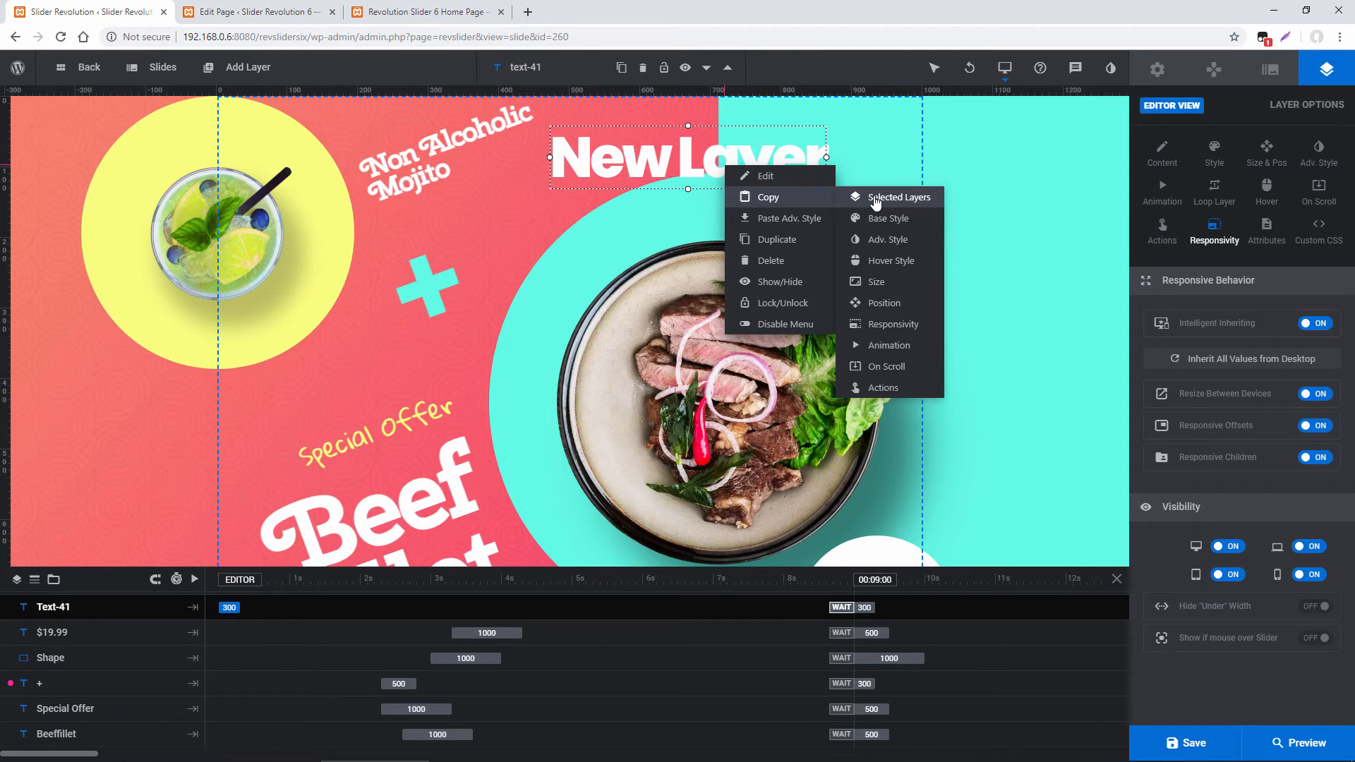
mouse_move(888, 217)
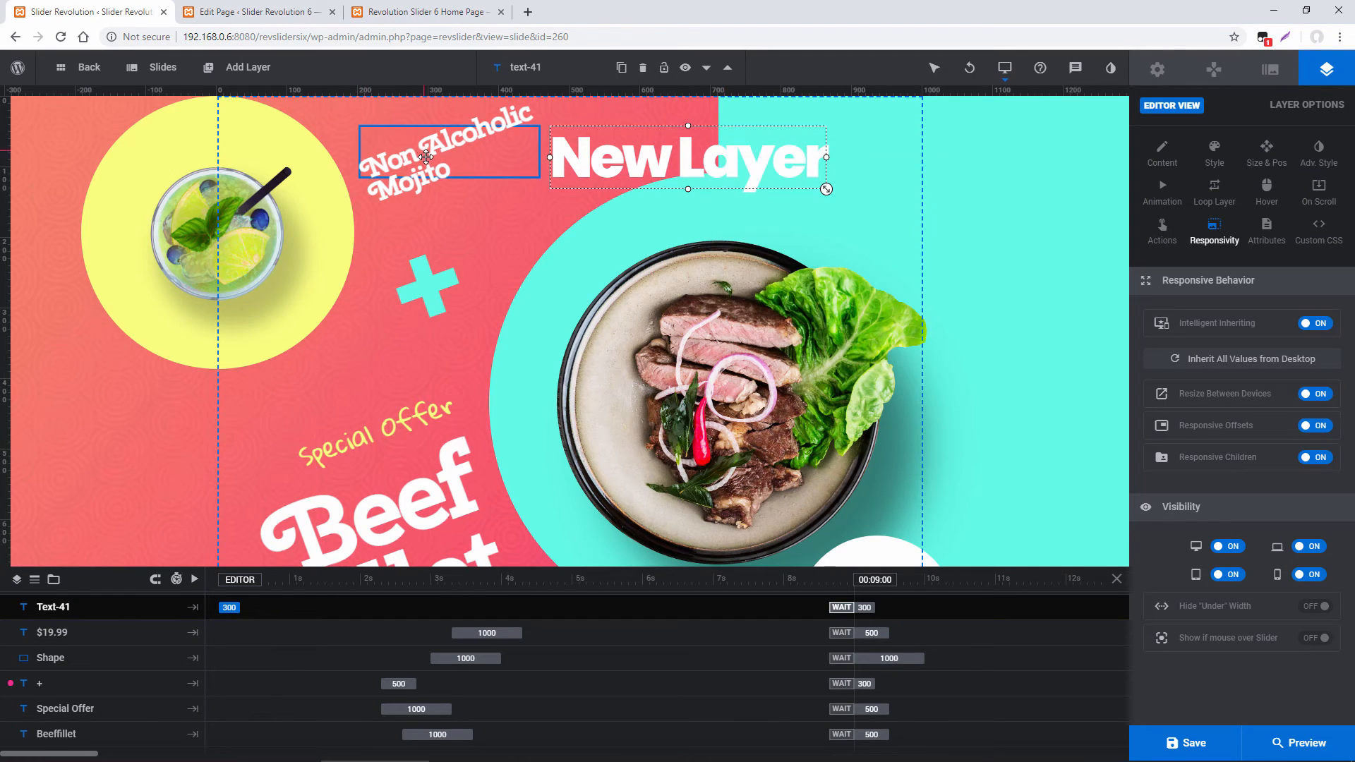
- Hide and re-show the Non Alcoholic Mojito layer from its right-click menu
right_click(424, 157)
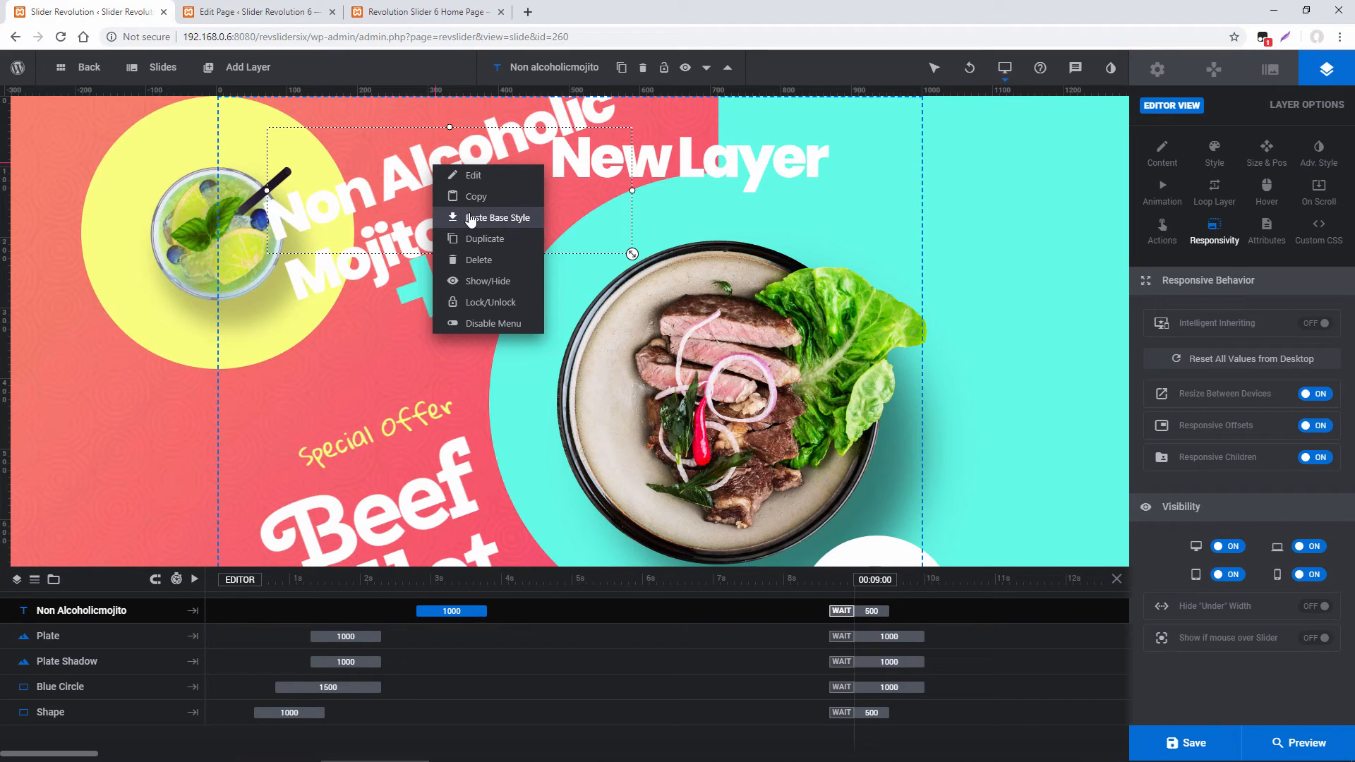
mouse_move(484, 239)
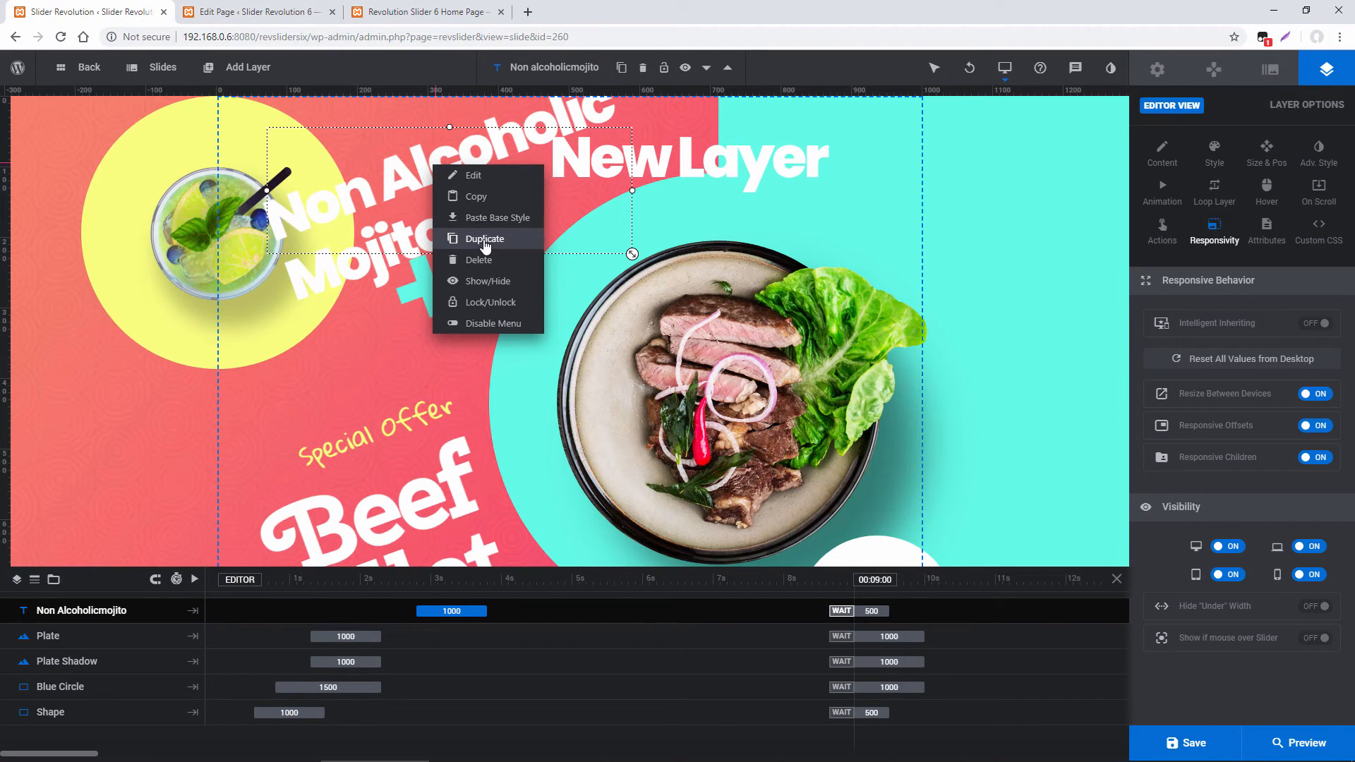
left_click(489, 281)
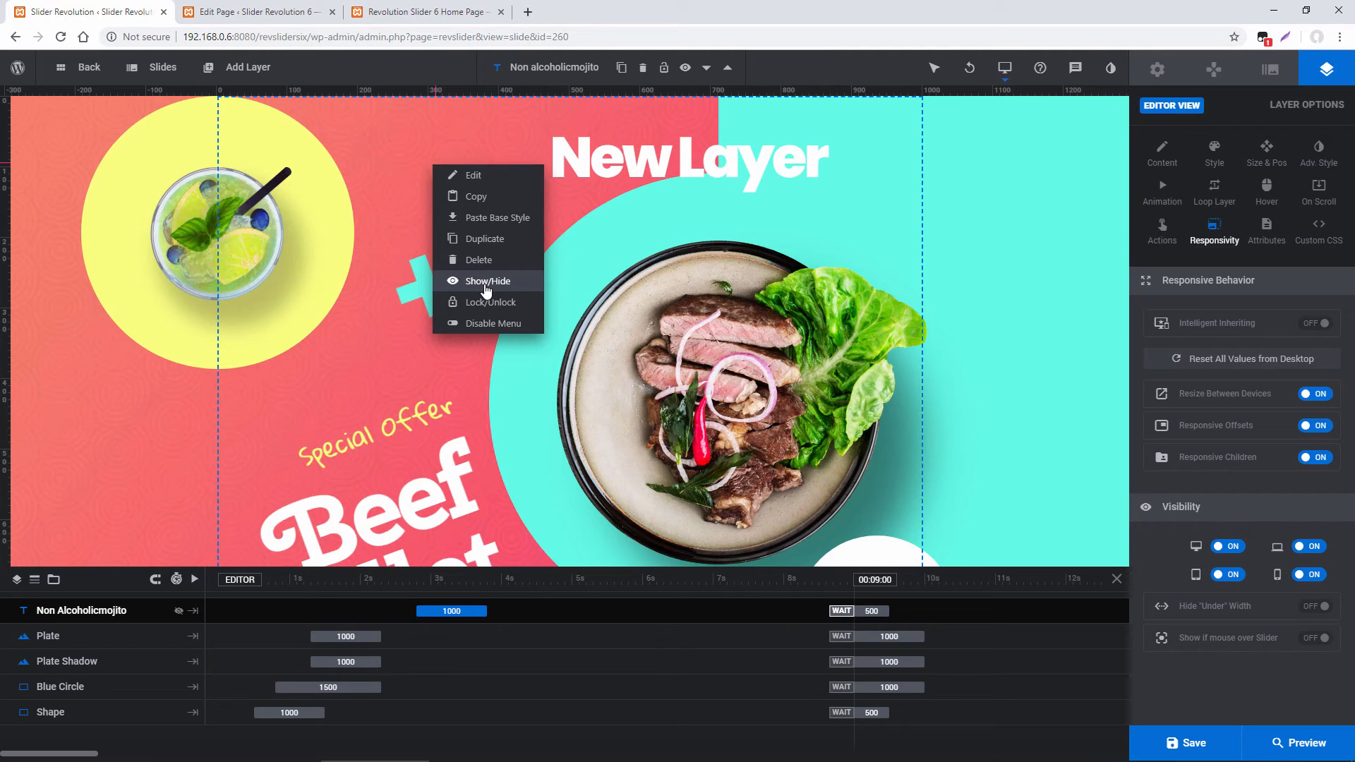
left_click(487, 281)
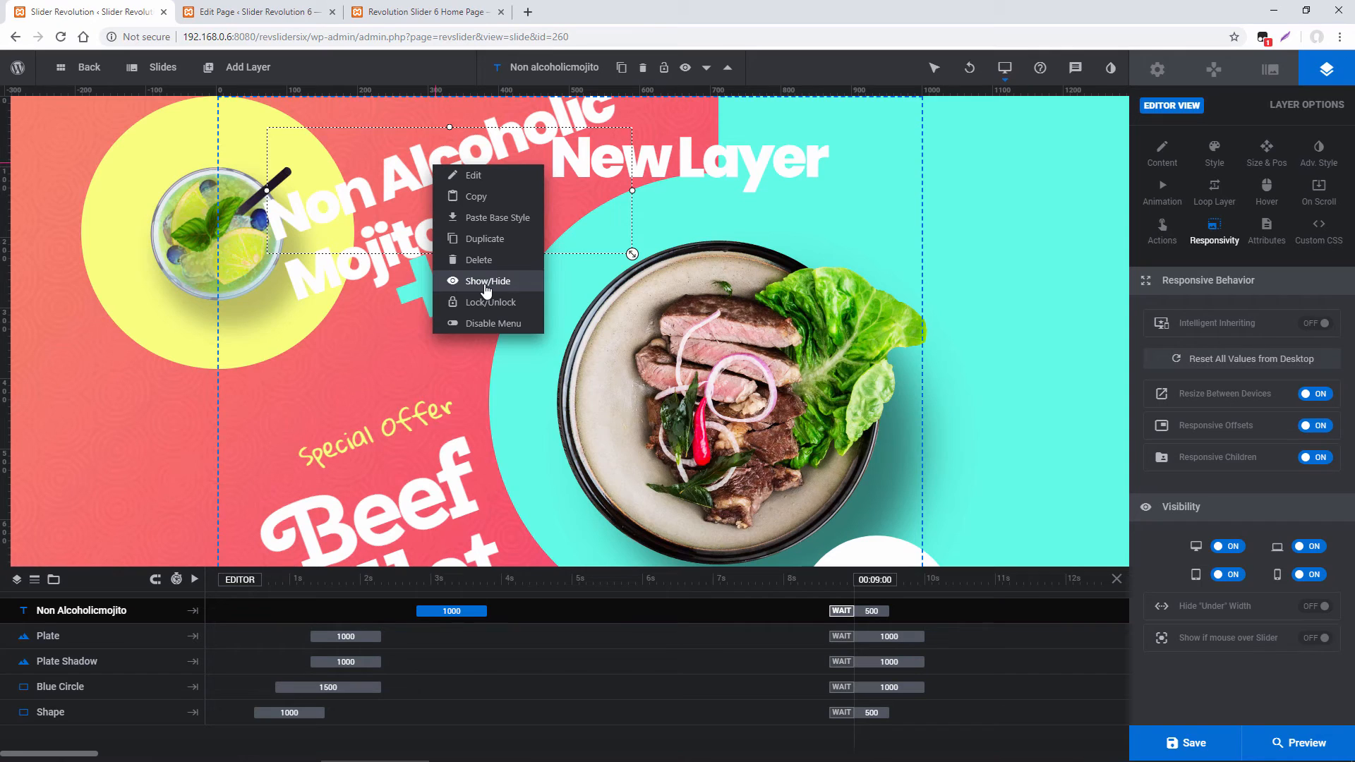
mouse_move(476, 246)
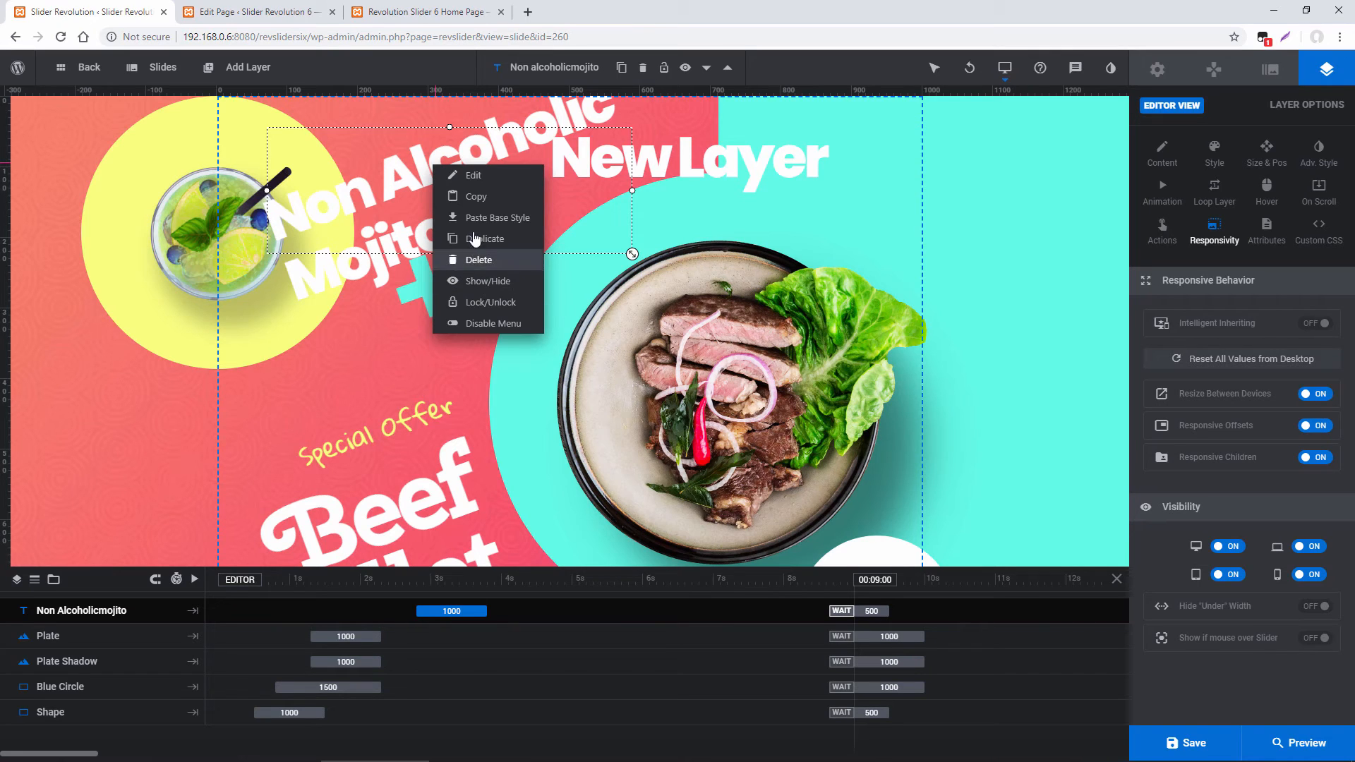
mouse_move(476, 196)
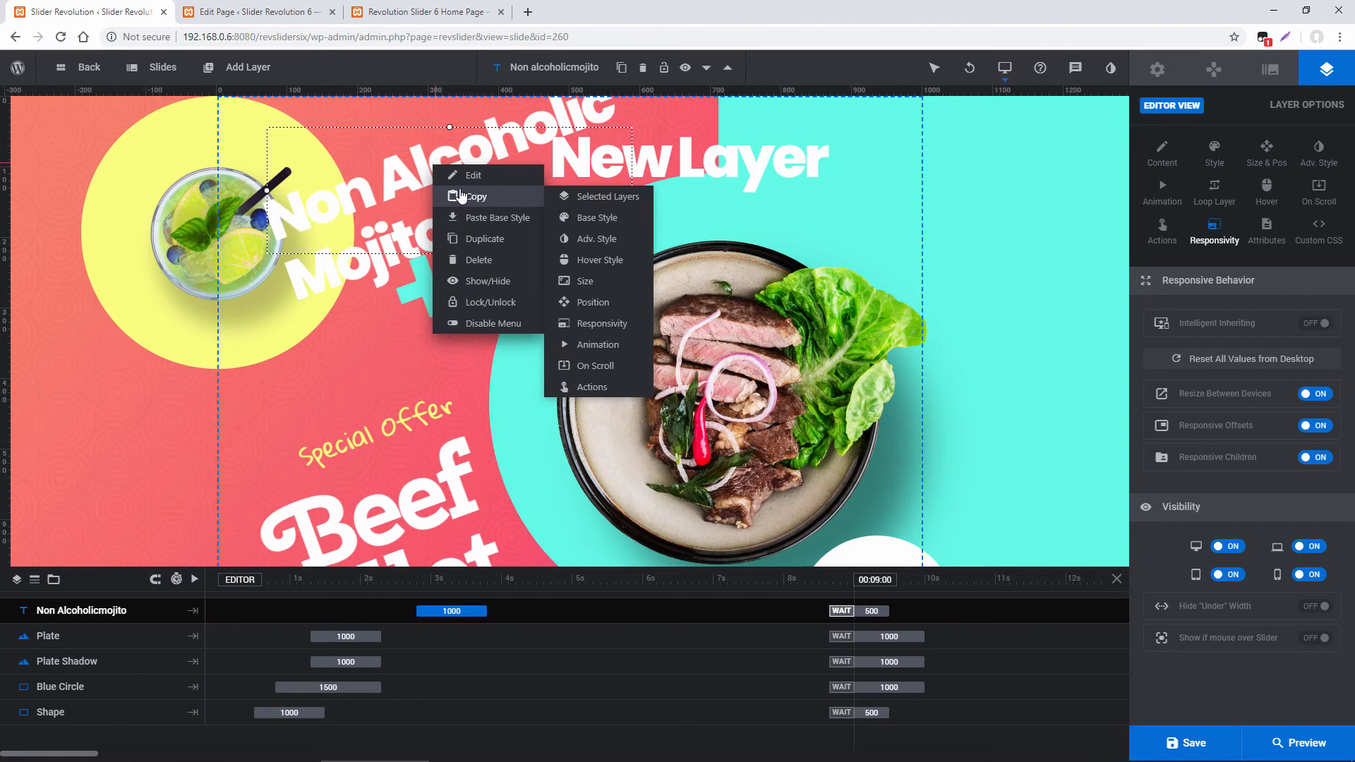
- Paste the copied Non Alcoholic Mojito text layer onto the Healthy Breakfast slide
left_click(151, 66)
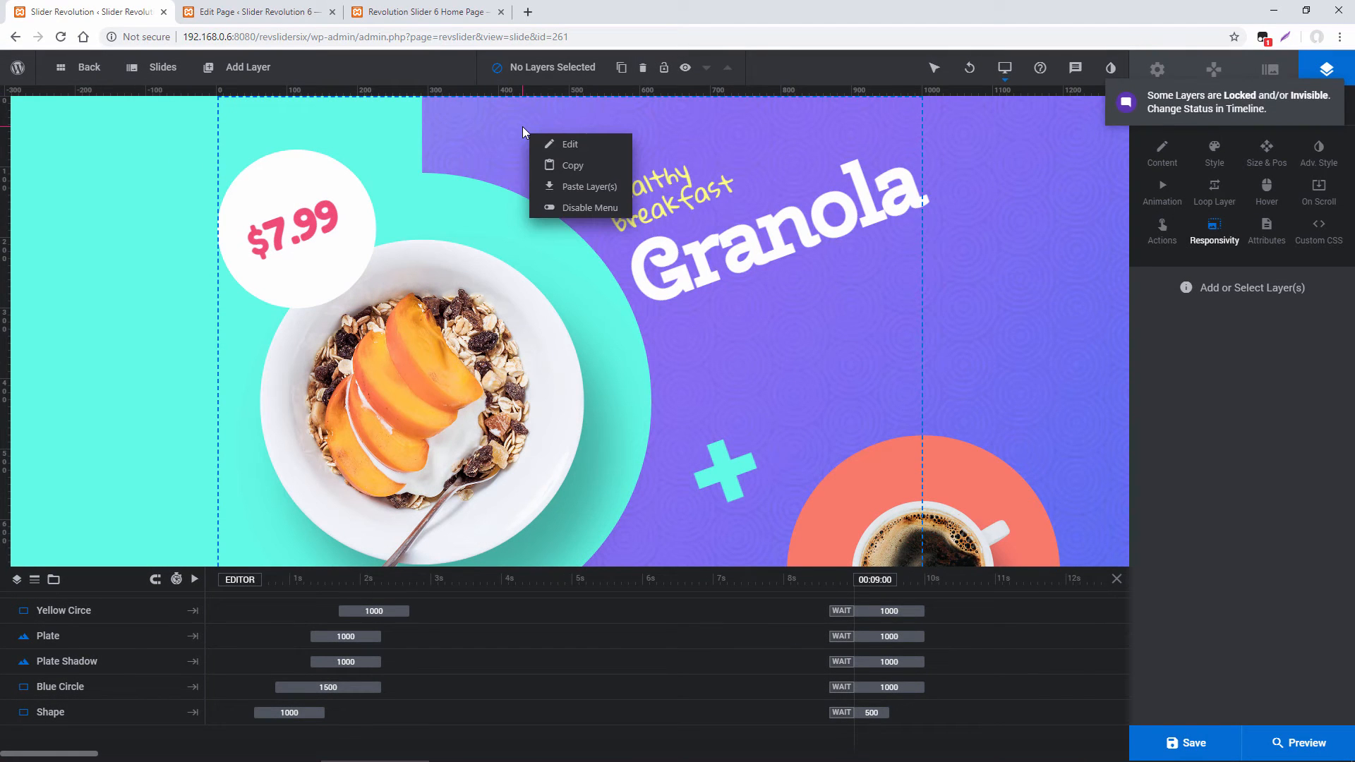
left_click(590, 186)
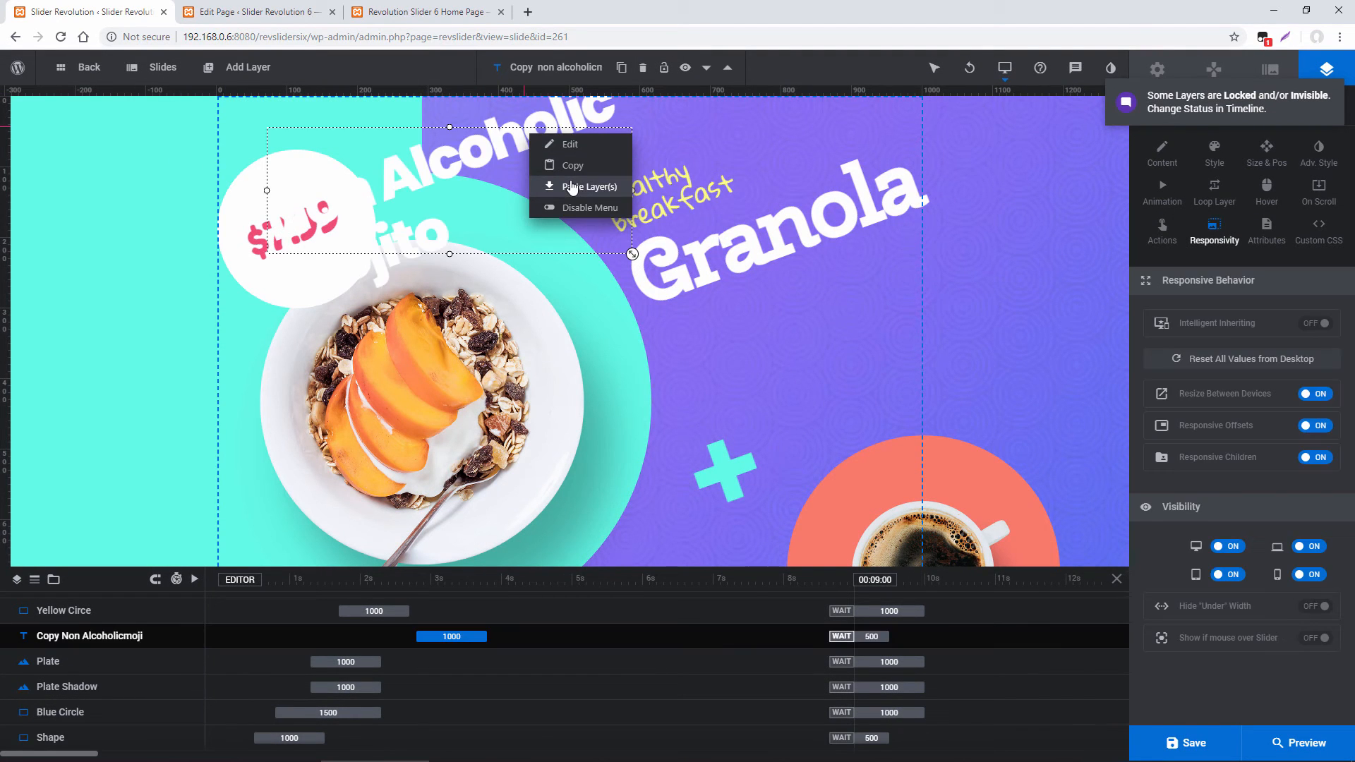
left_click(592, 186)
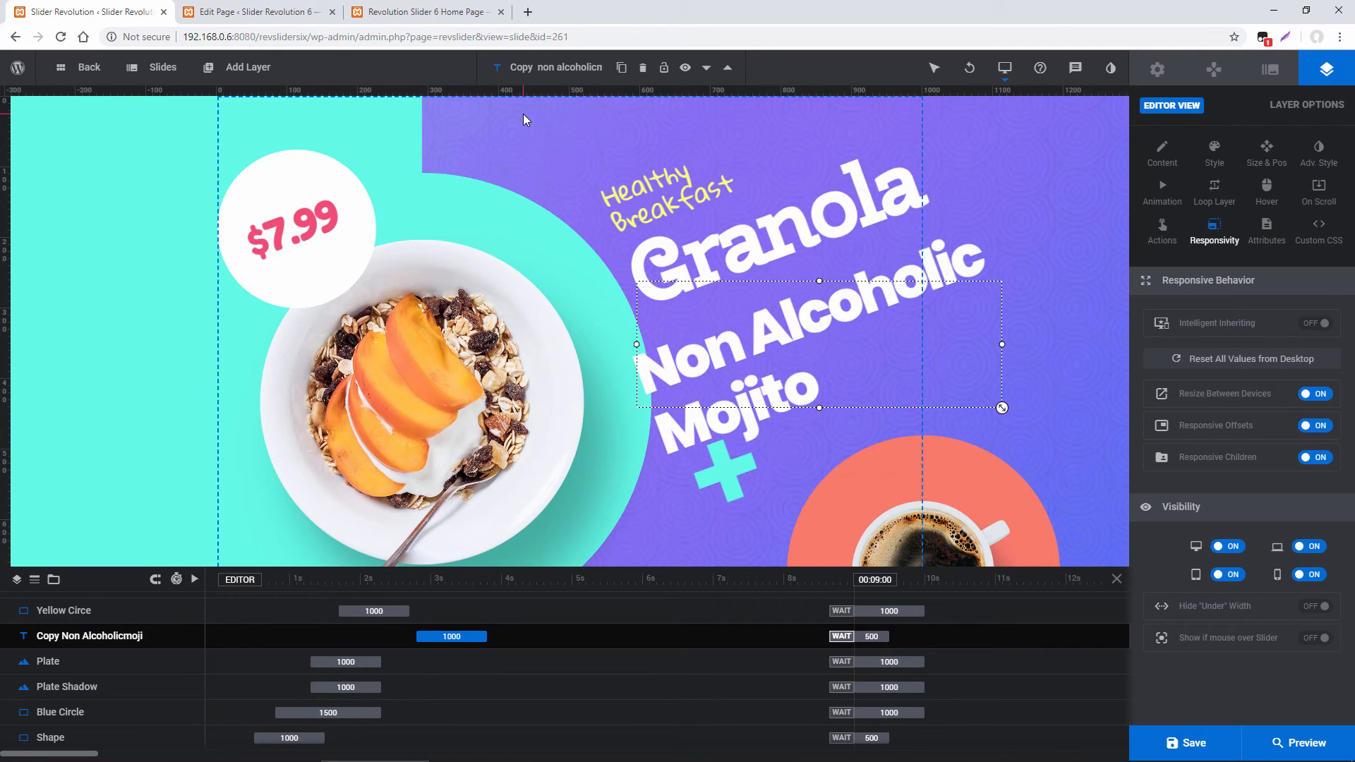
- Copy the Healthy Breakfast slide background and paste it onto the Special Offer slide
right_click(522, 118)
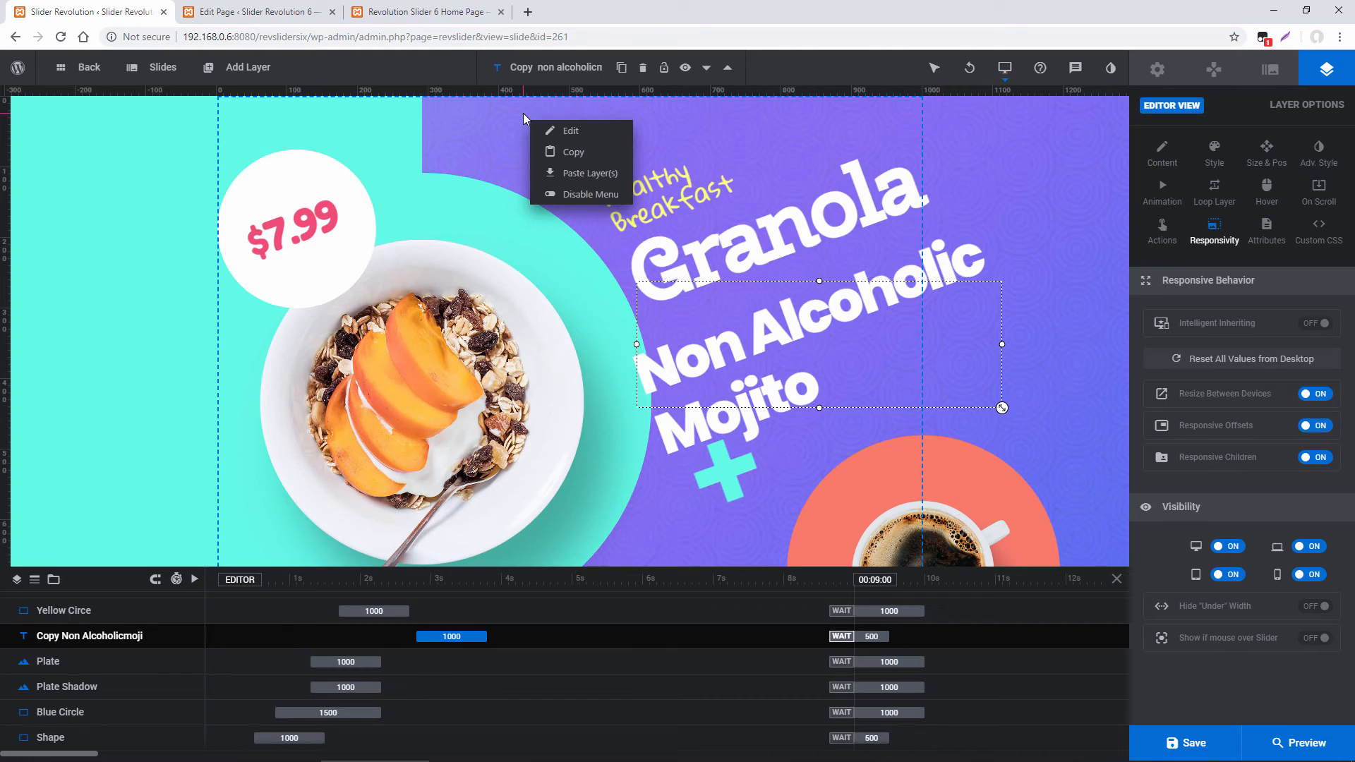
mouse_move(573, 151)
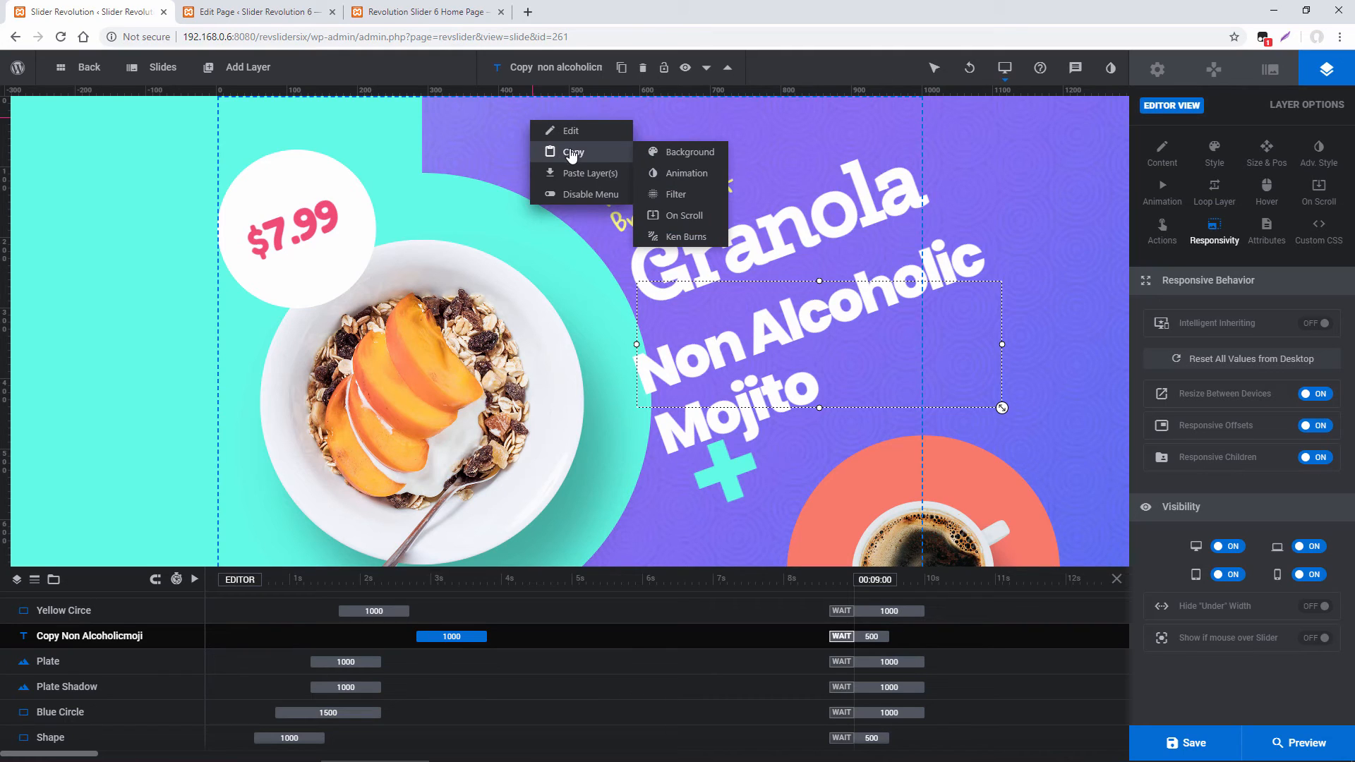
mouse_move(689, 151)
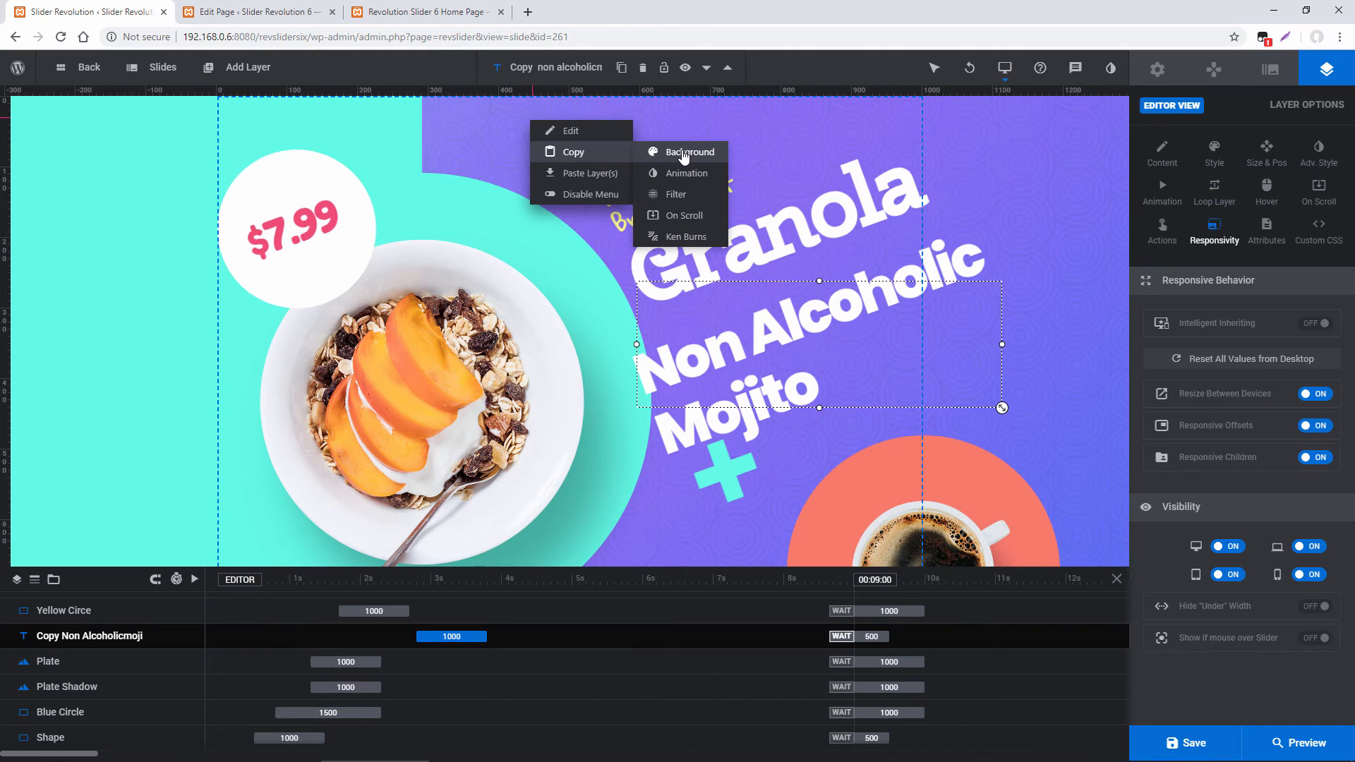
mouse_move(685, 173)
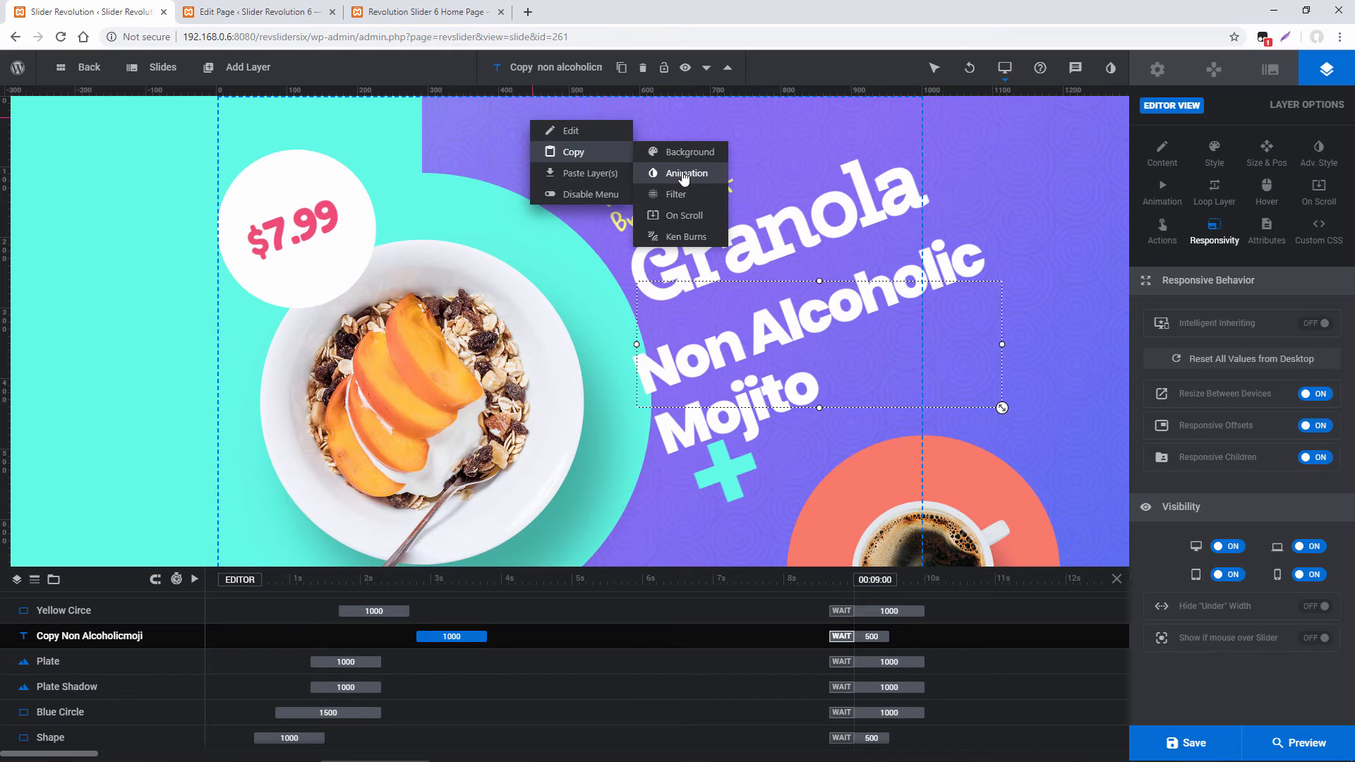
mouse_move(689, 151)
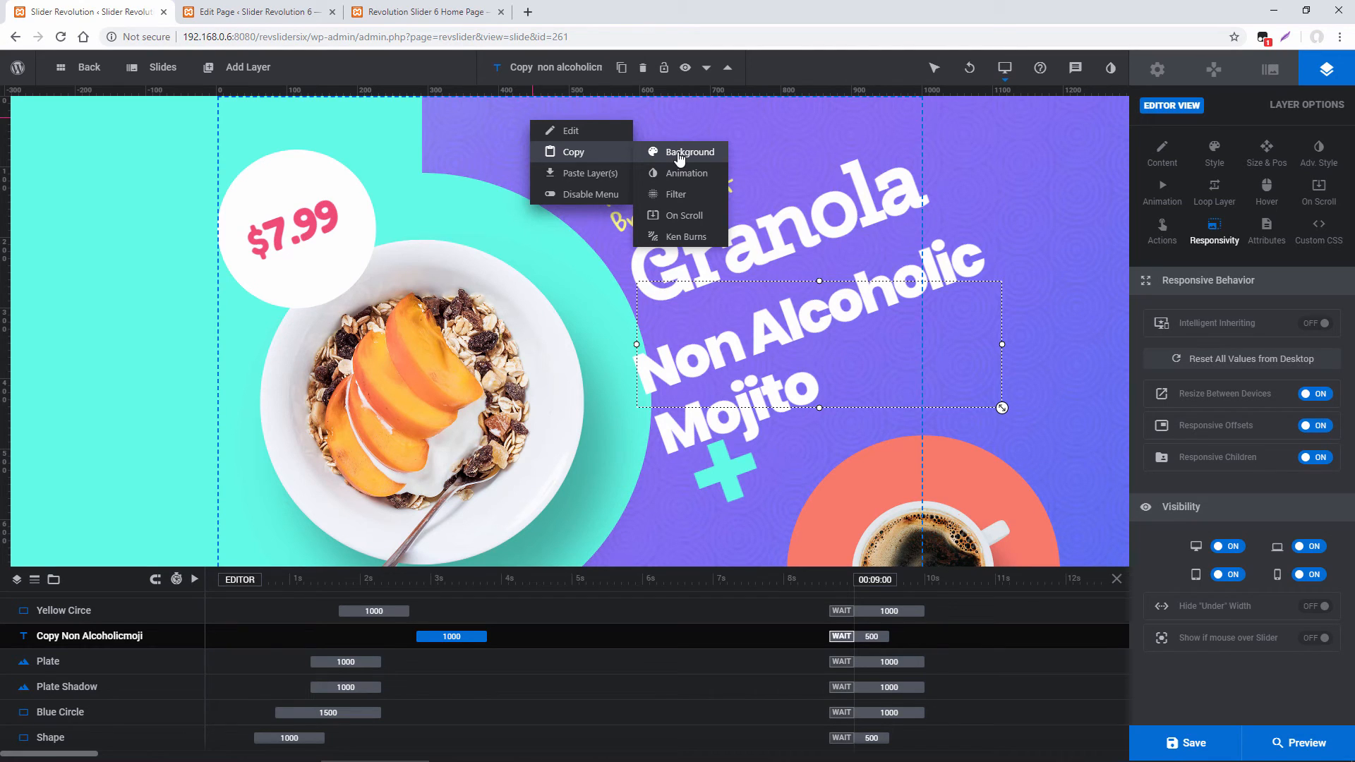
left_click(162, 66)
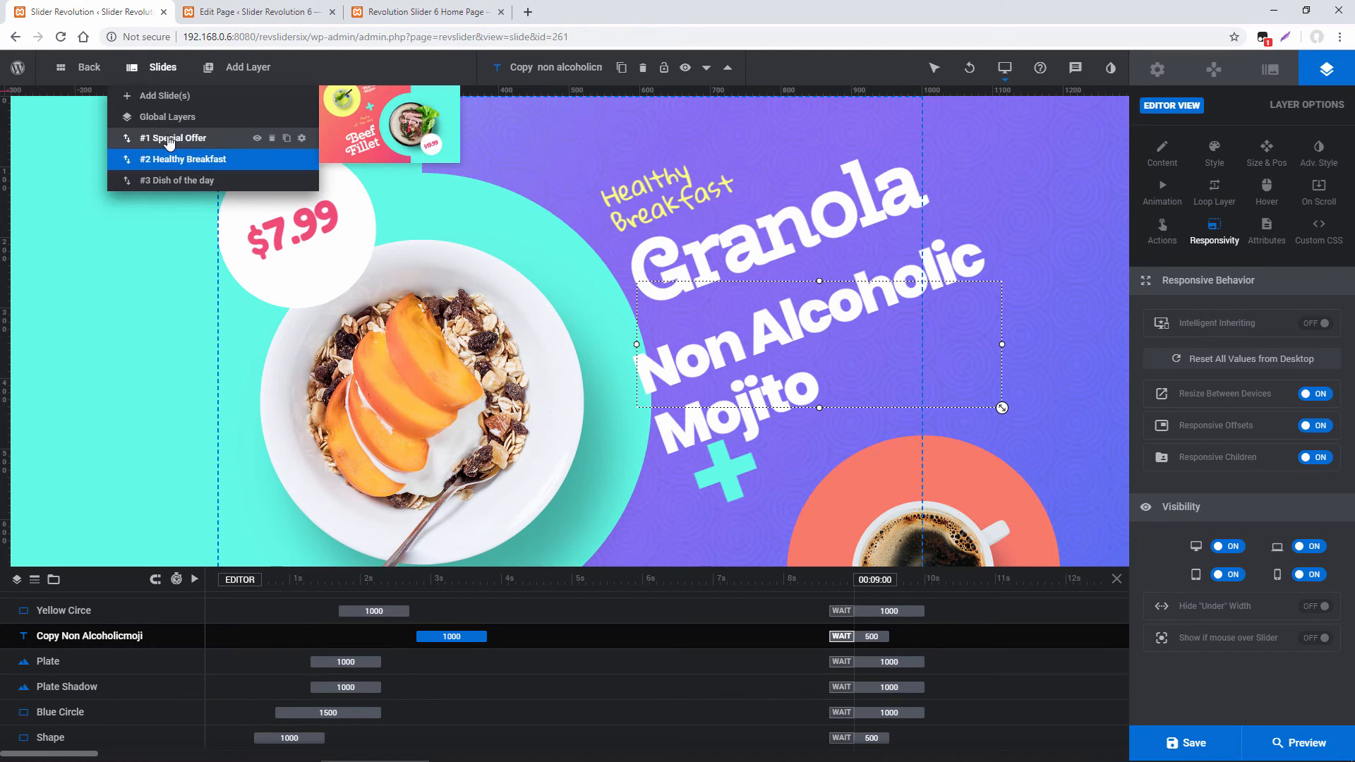
left_click(175, 137)
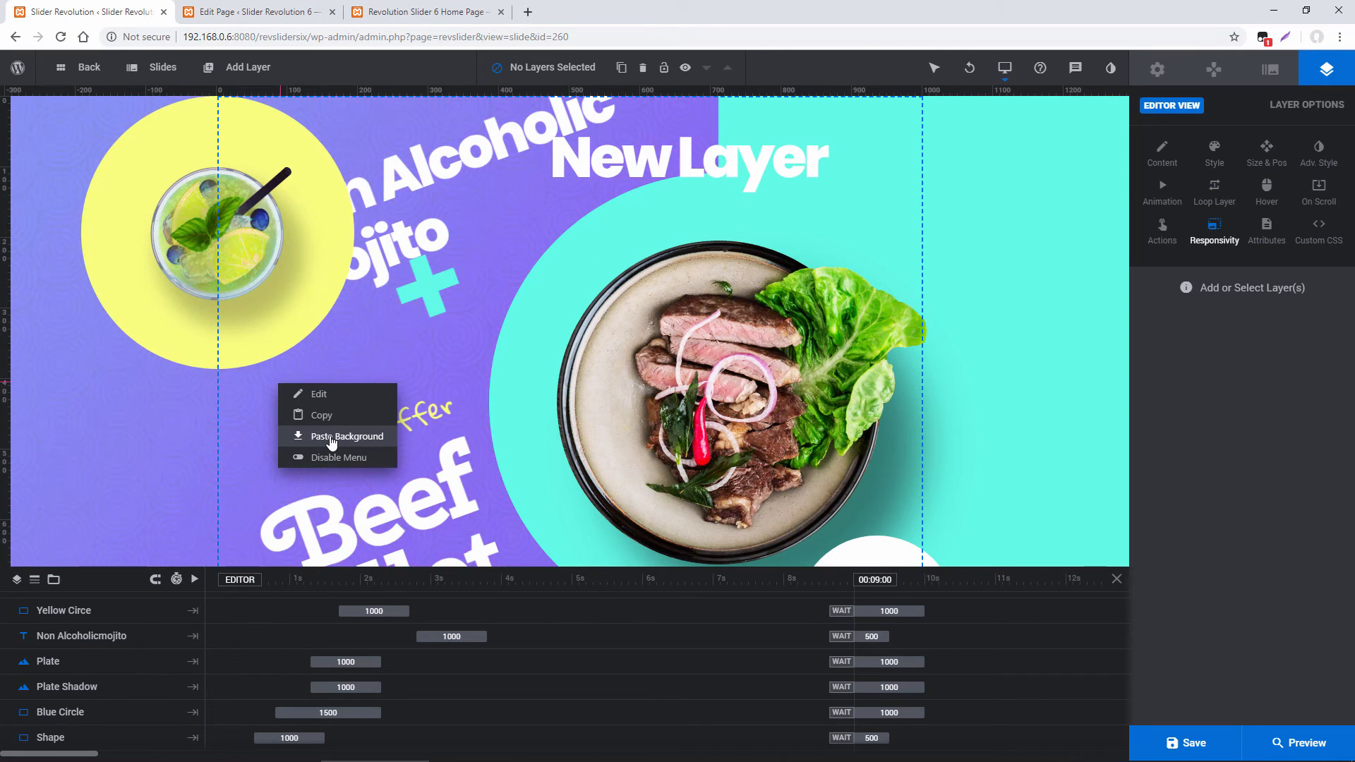
left_click(347, 437)
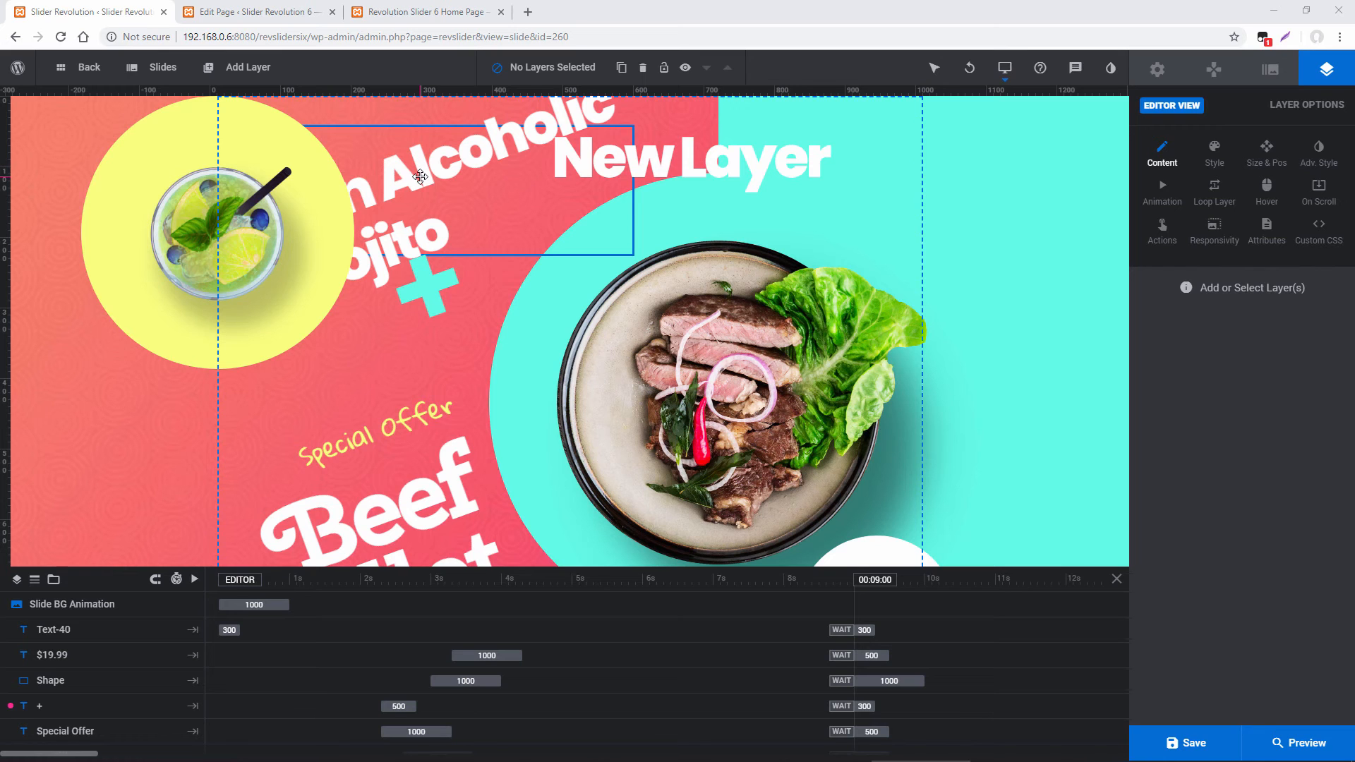
- Add the Fitness Club module from the template library to the module dashboard
left_click(87, 68)
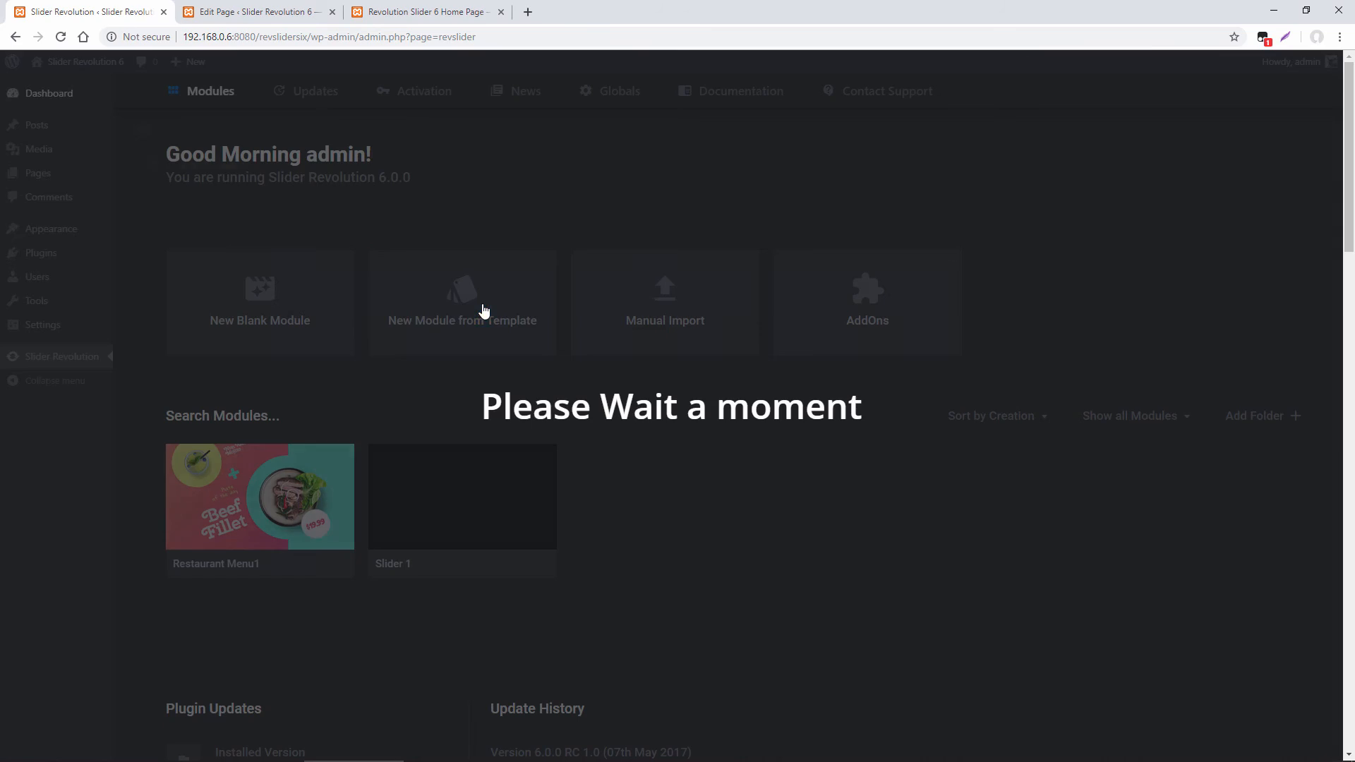
left_click(463, 302)
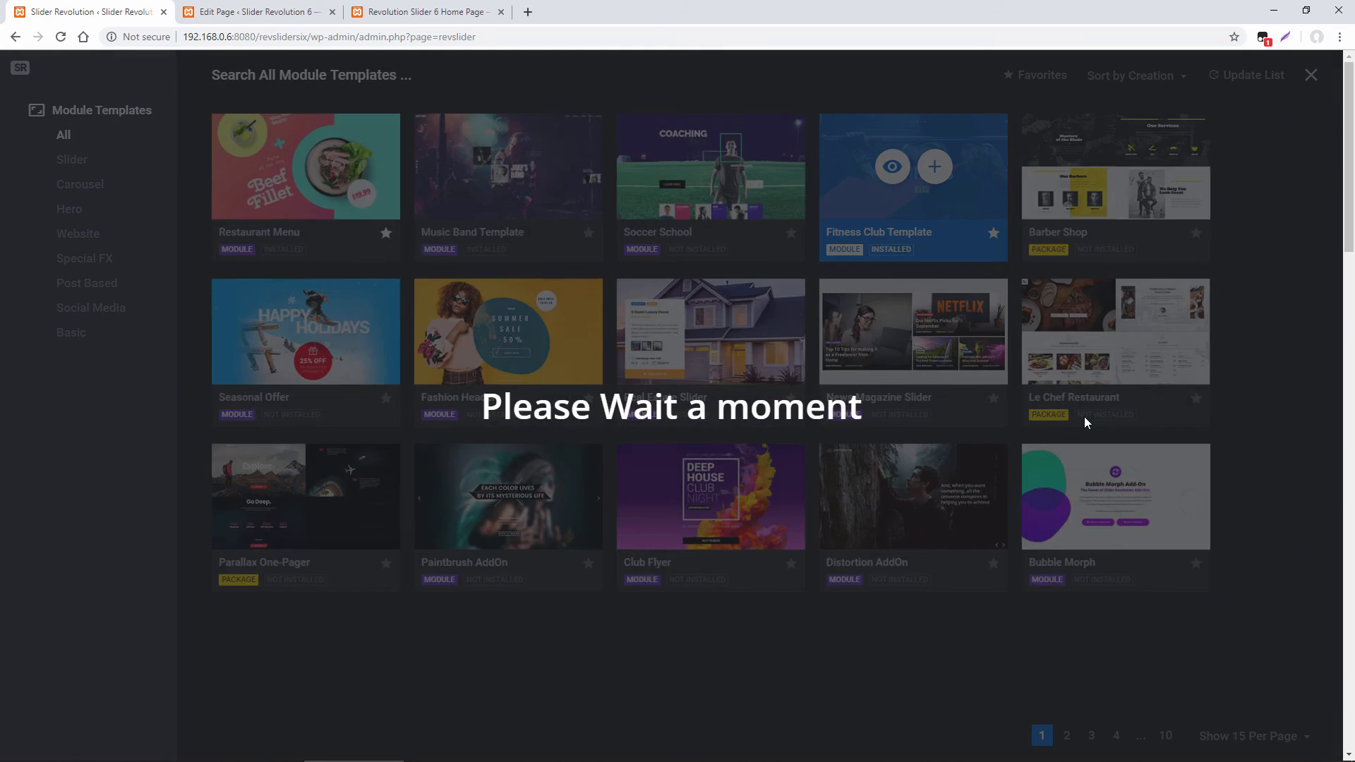
left_click(1310, 75)
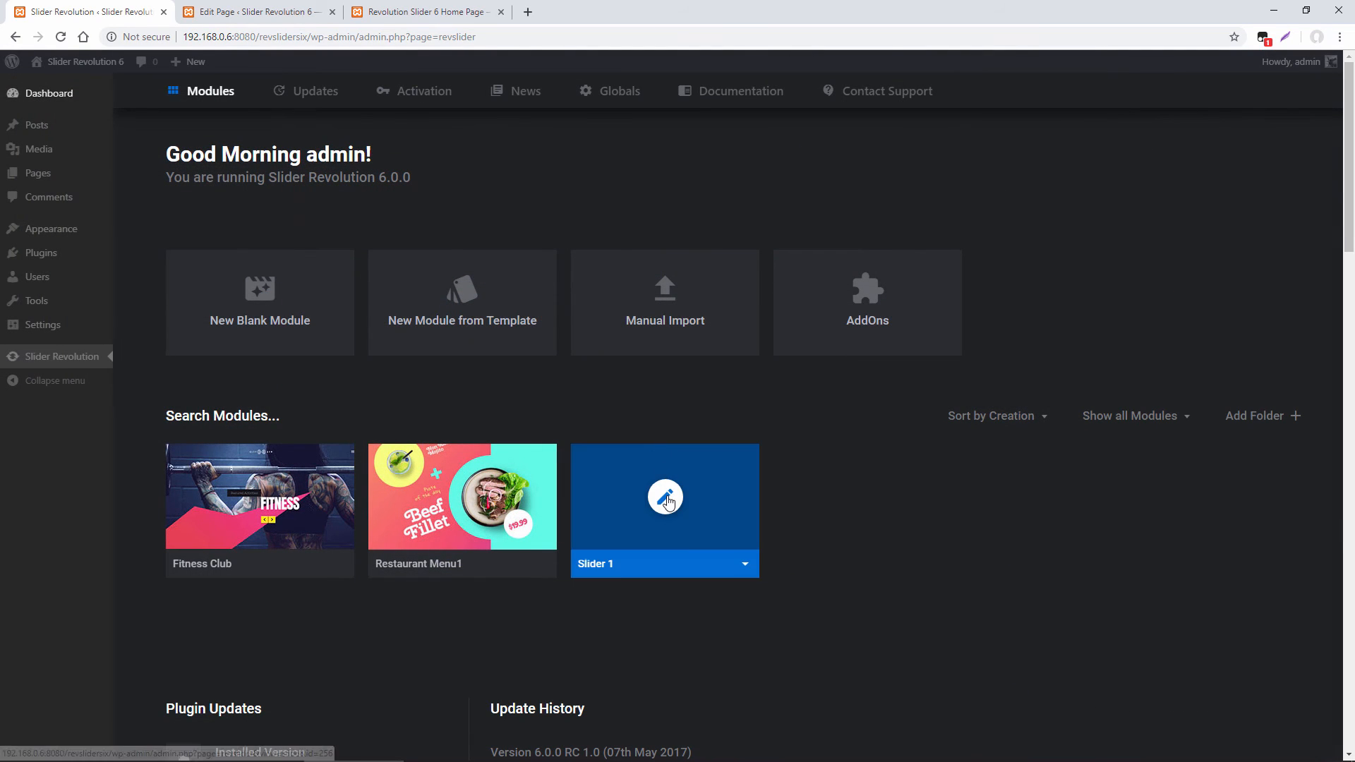
- Add the Fitness Club template's Crossfit slide into Slider 1
left_click(665, 498)
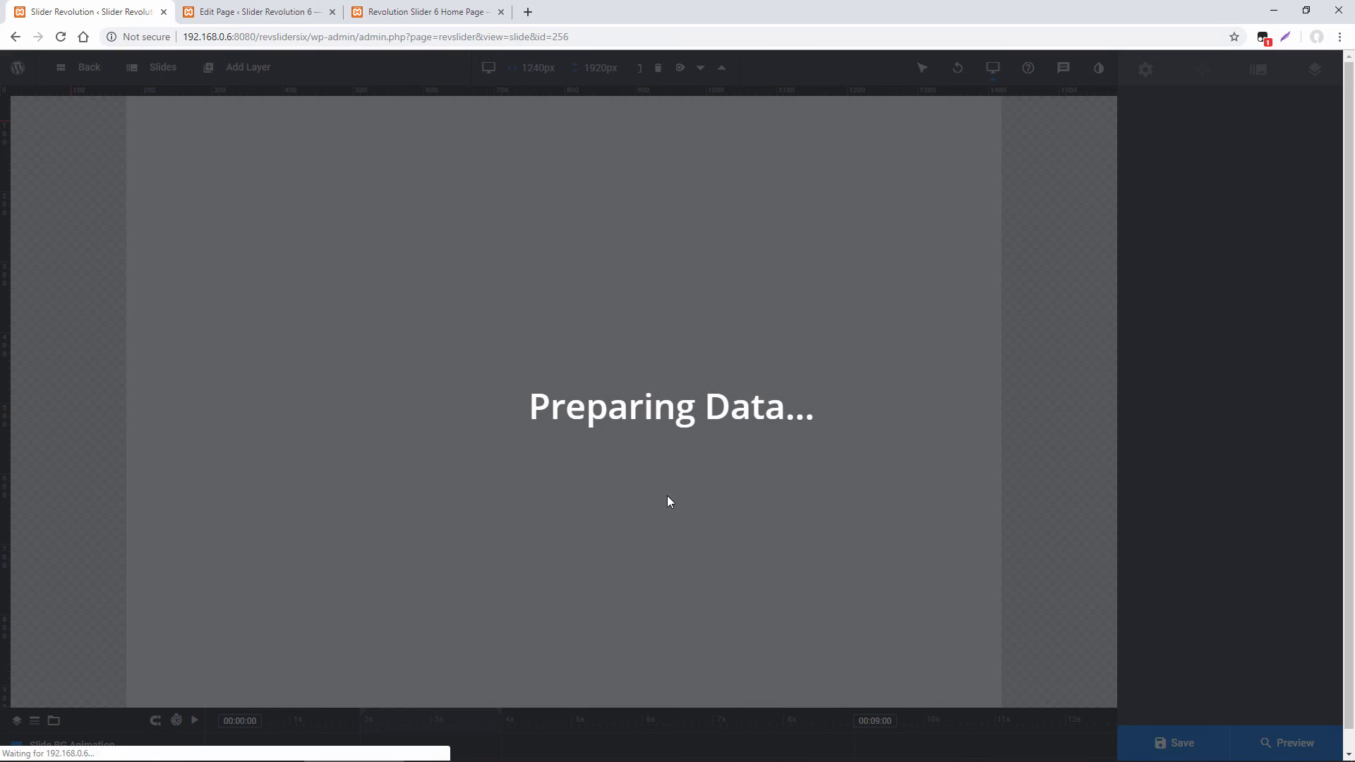
left_click(162, 66)
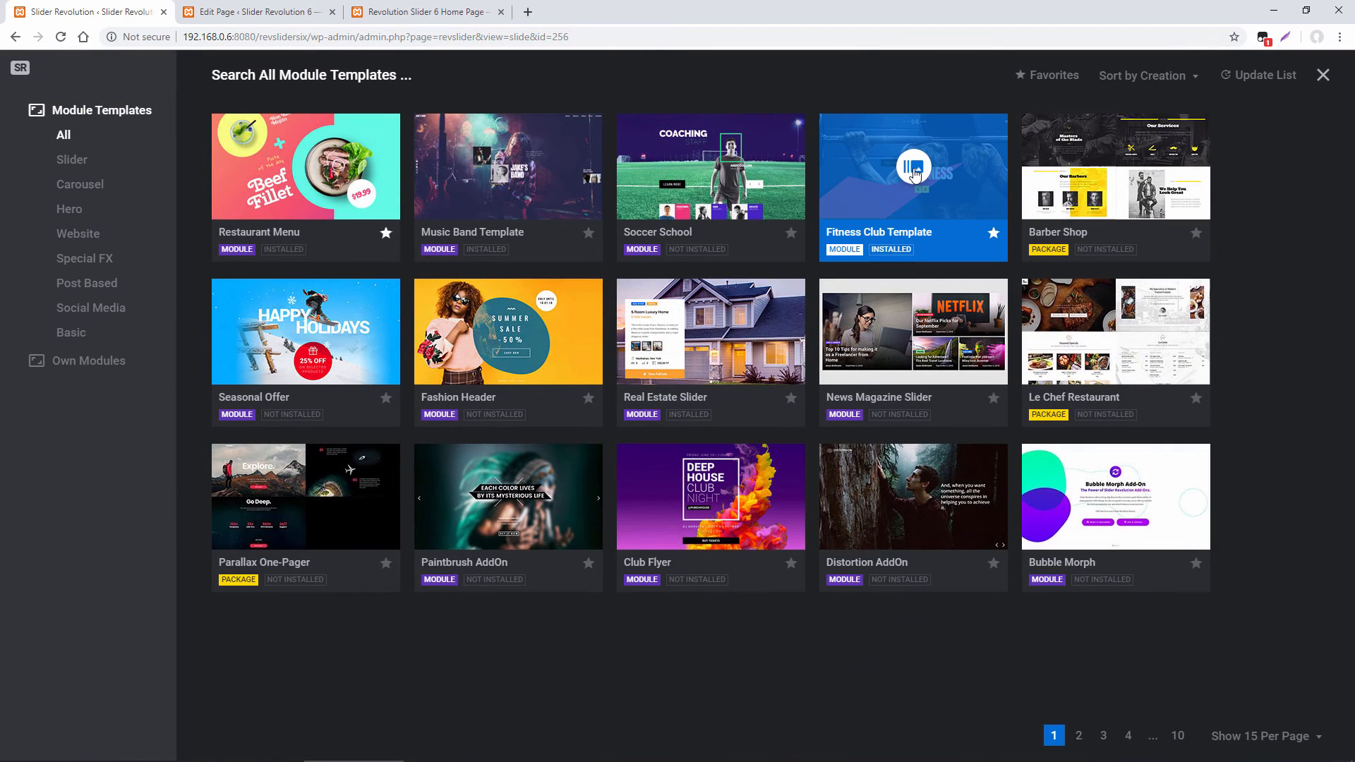
left_click(912, 167)
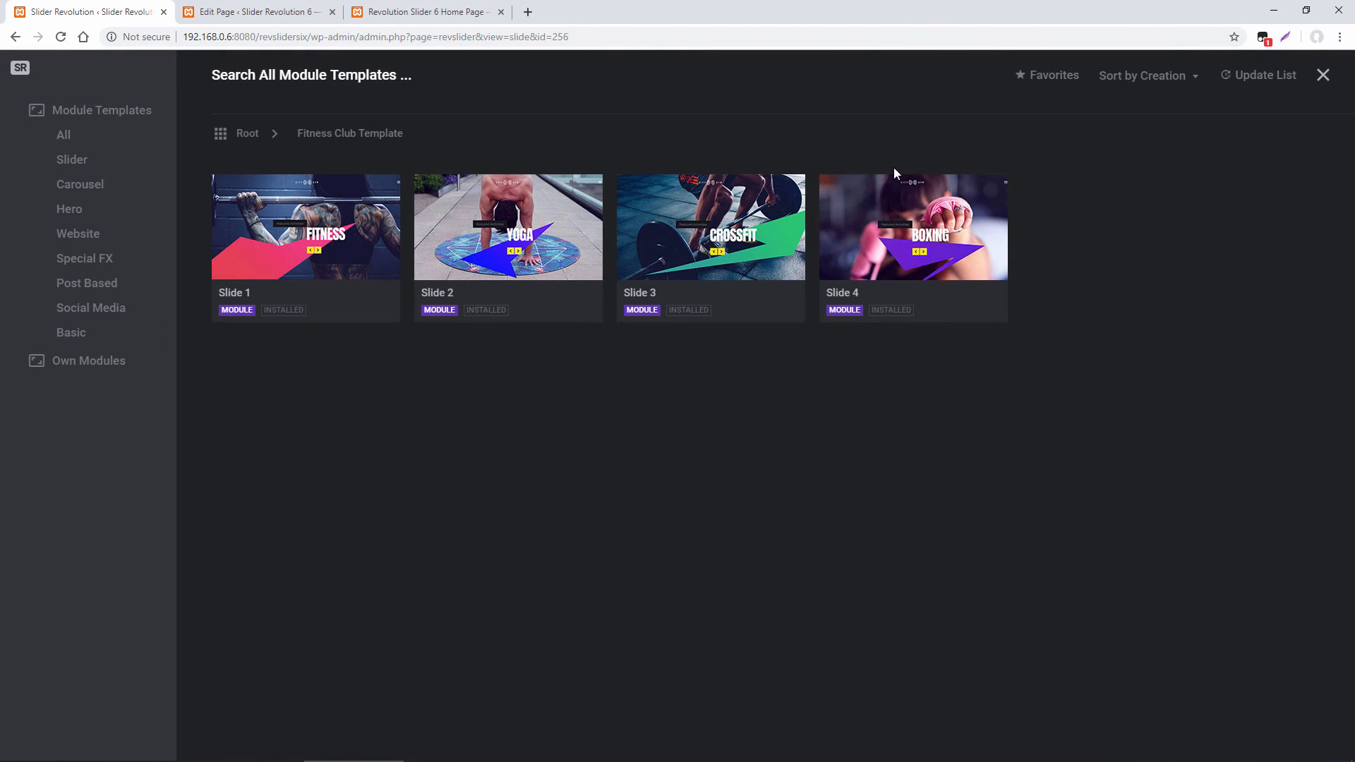
mouse_move(701, 119)
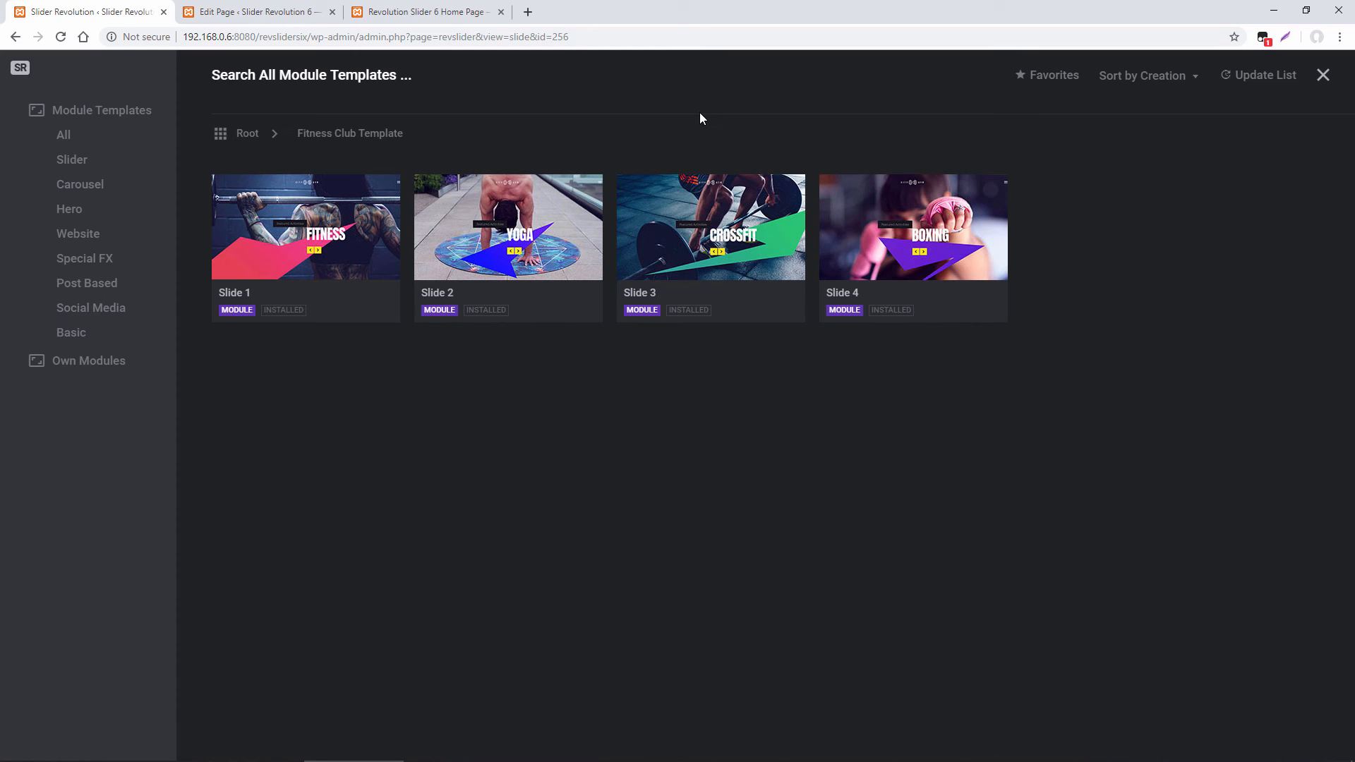
mouse_move(710, 231)
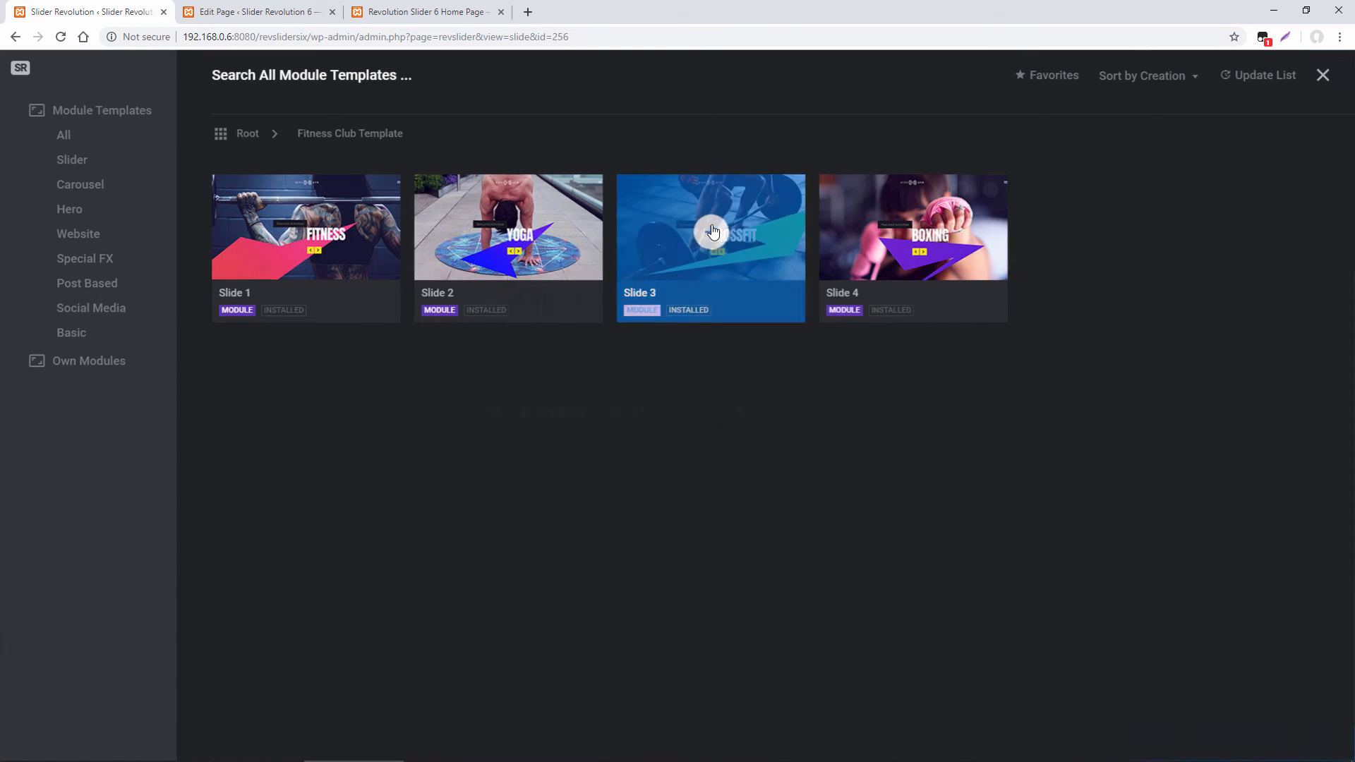
left_click(710, 228)
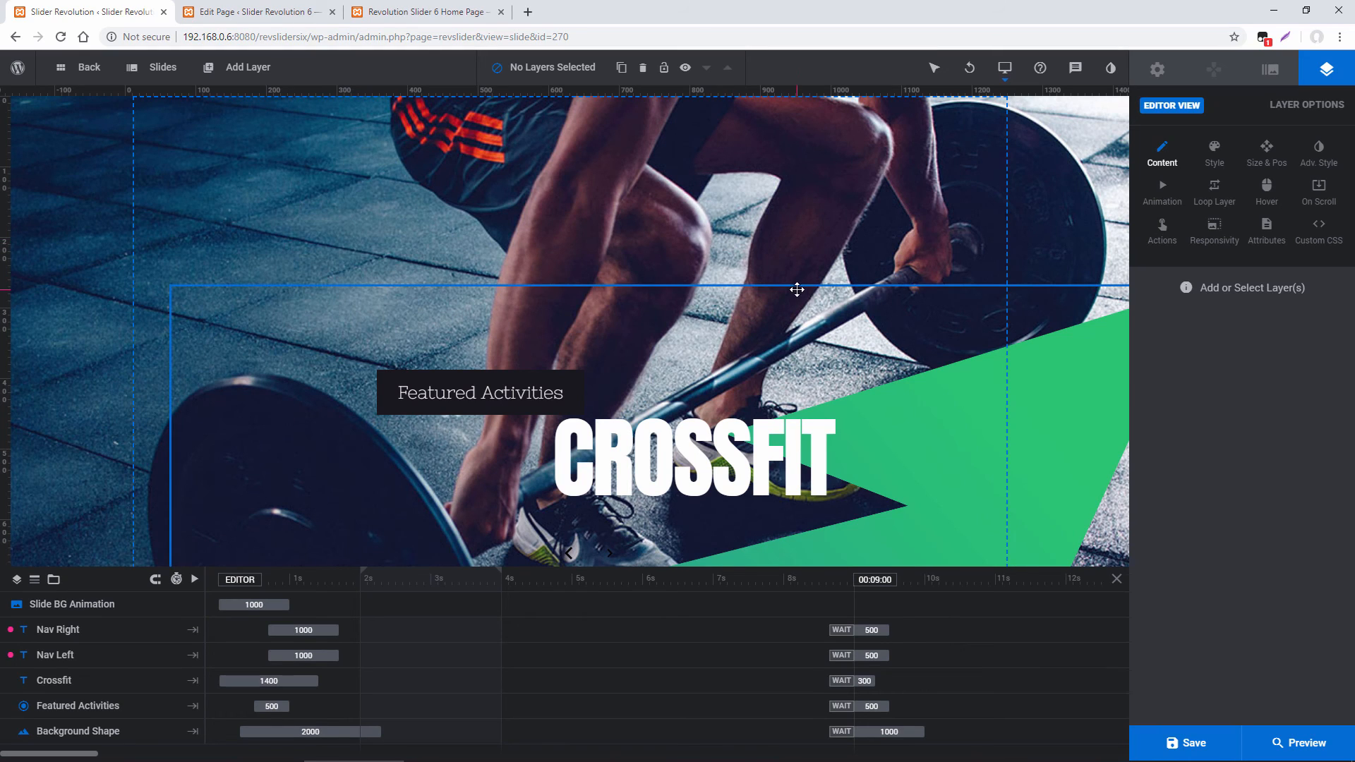
mouse_move(930, 396)
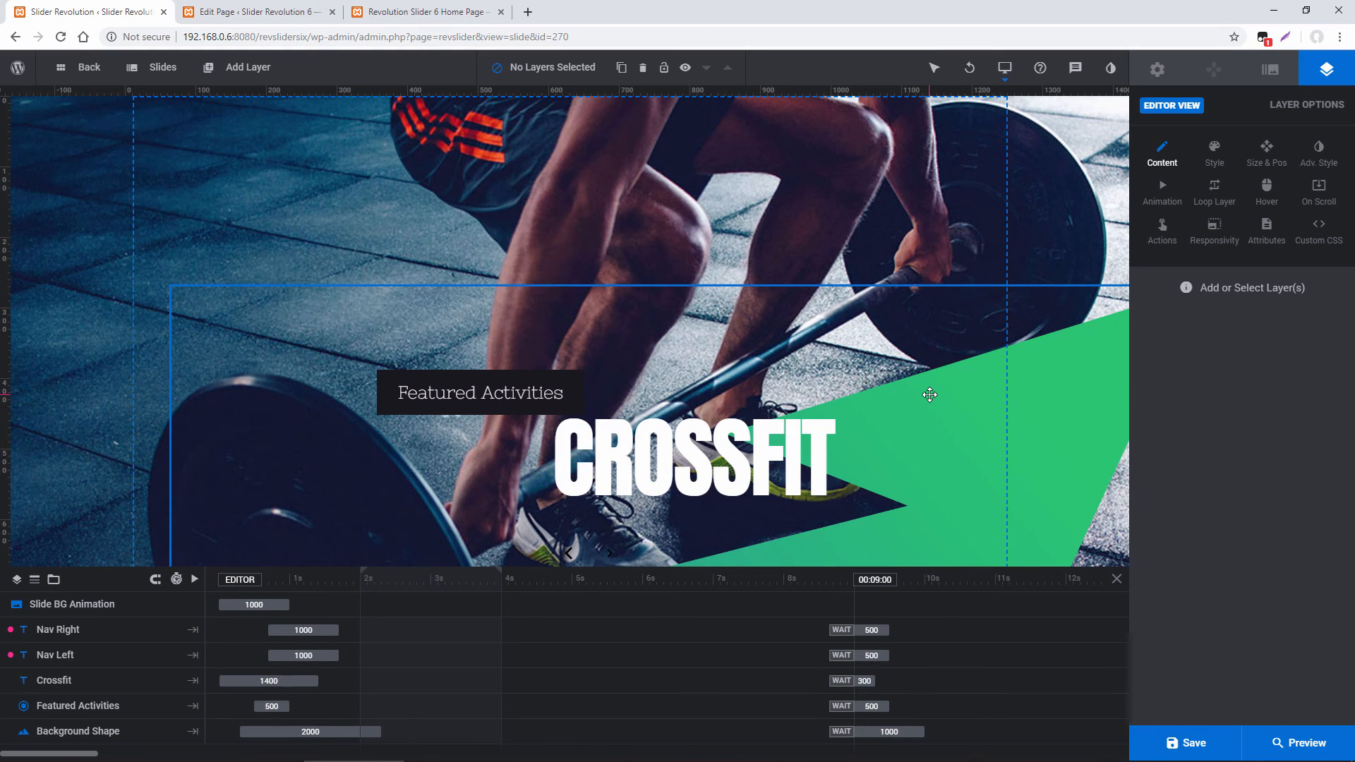
- Paste the copied Crossfit background shape layer onto the first New Slide
right_click(930, 395)
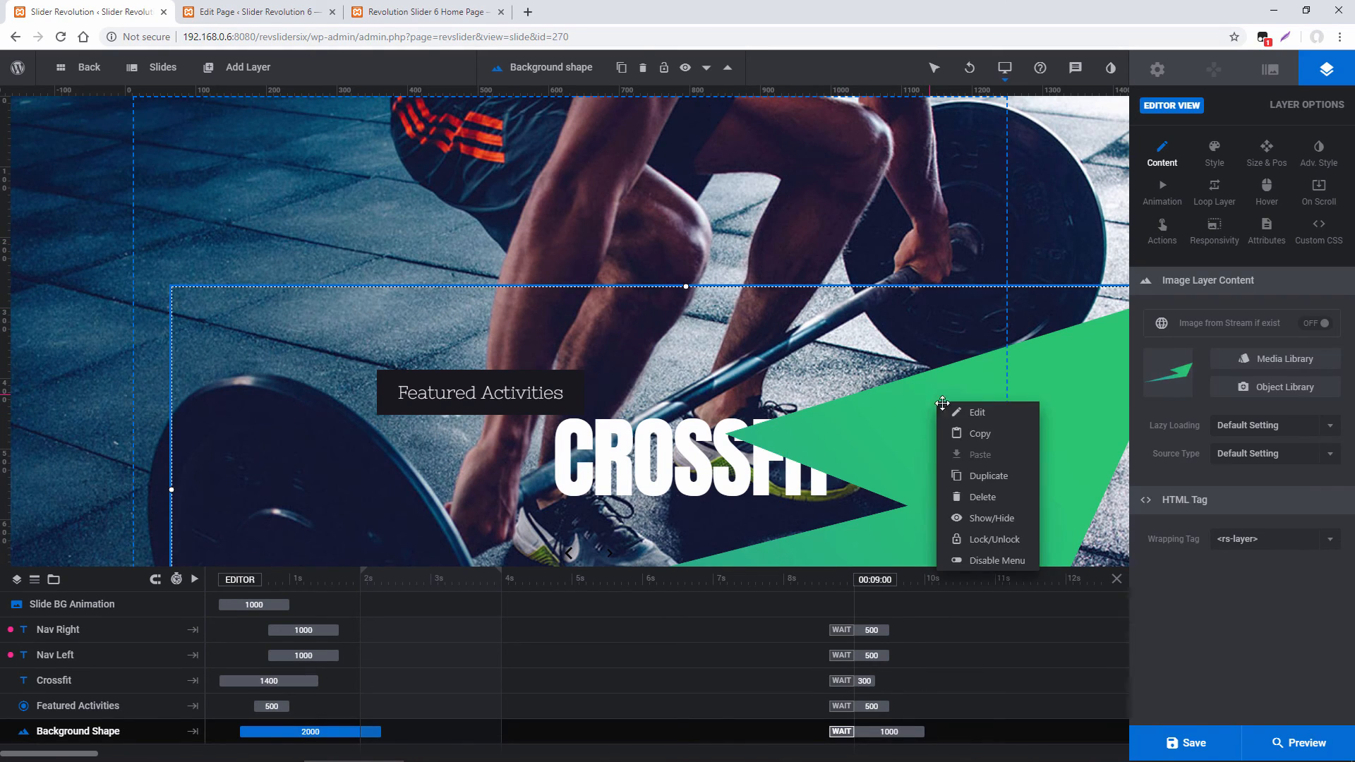
left_click(161, 66)
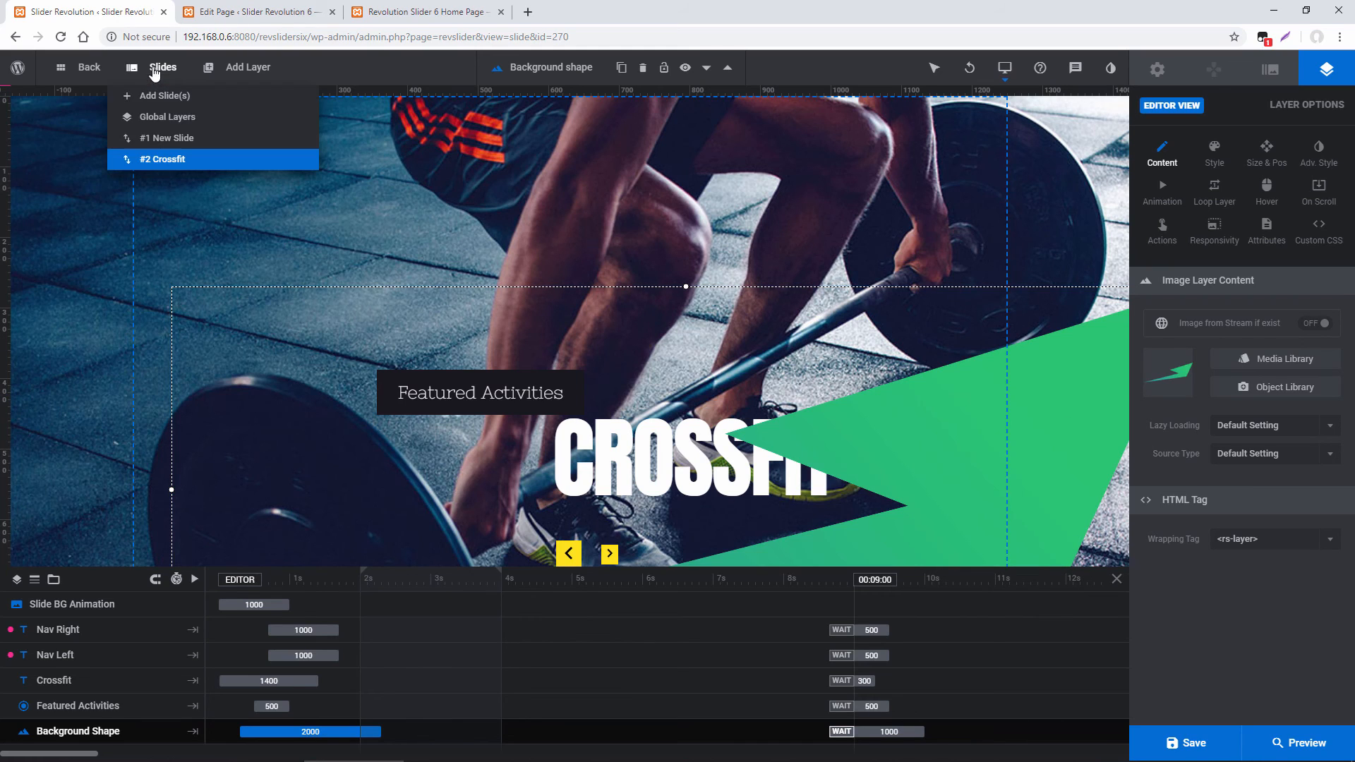
left_click(168, 138)
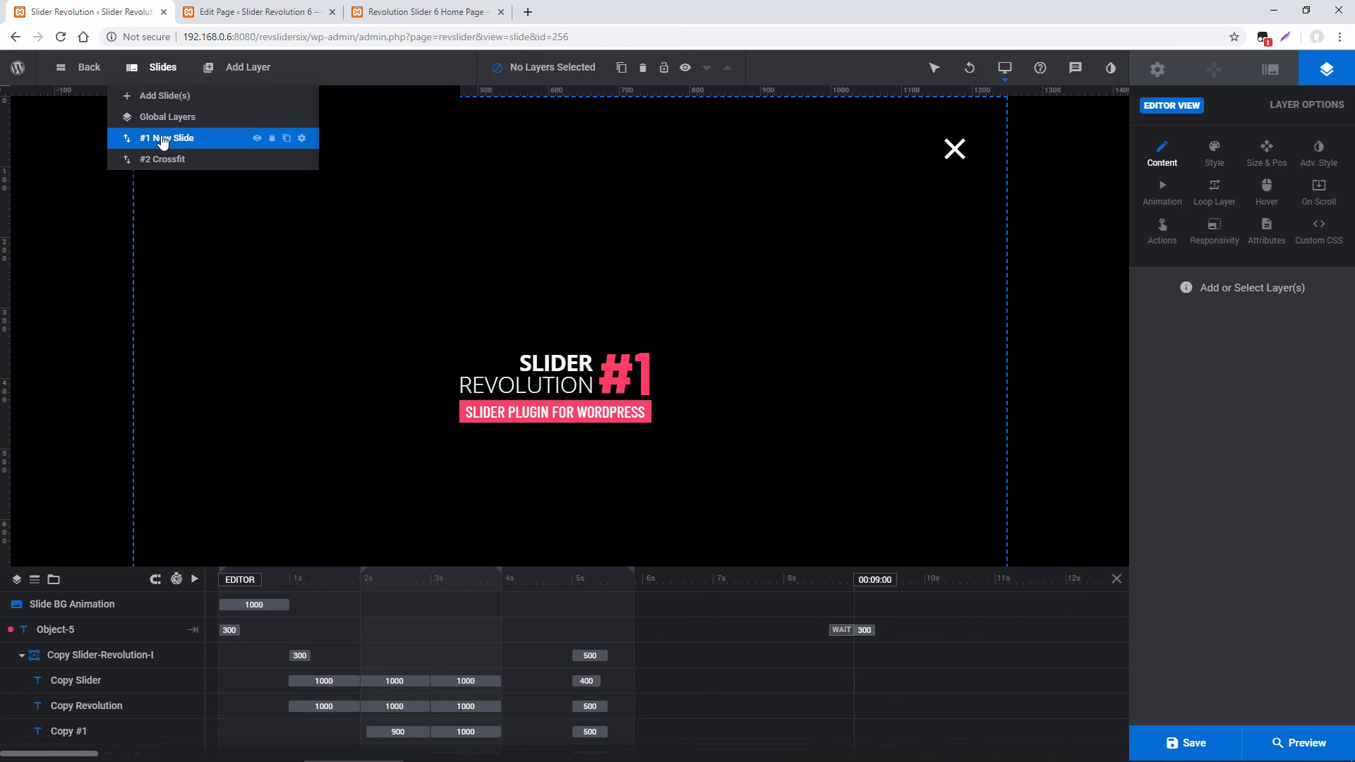
right_click(733, 269)
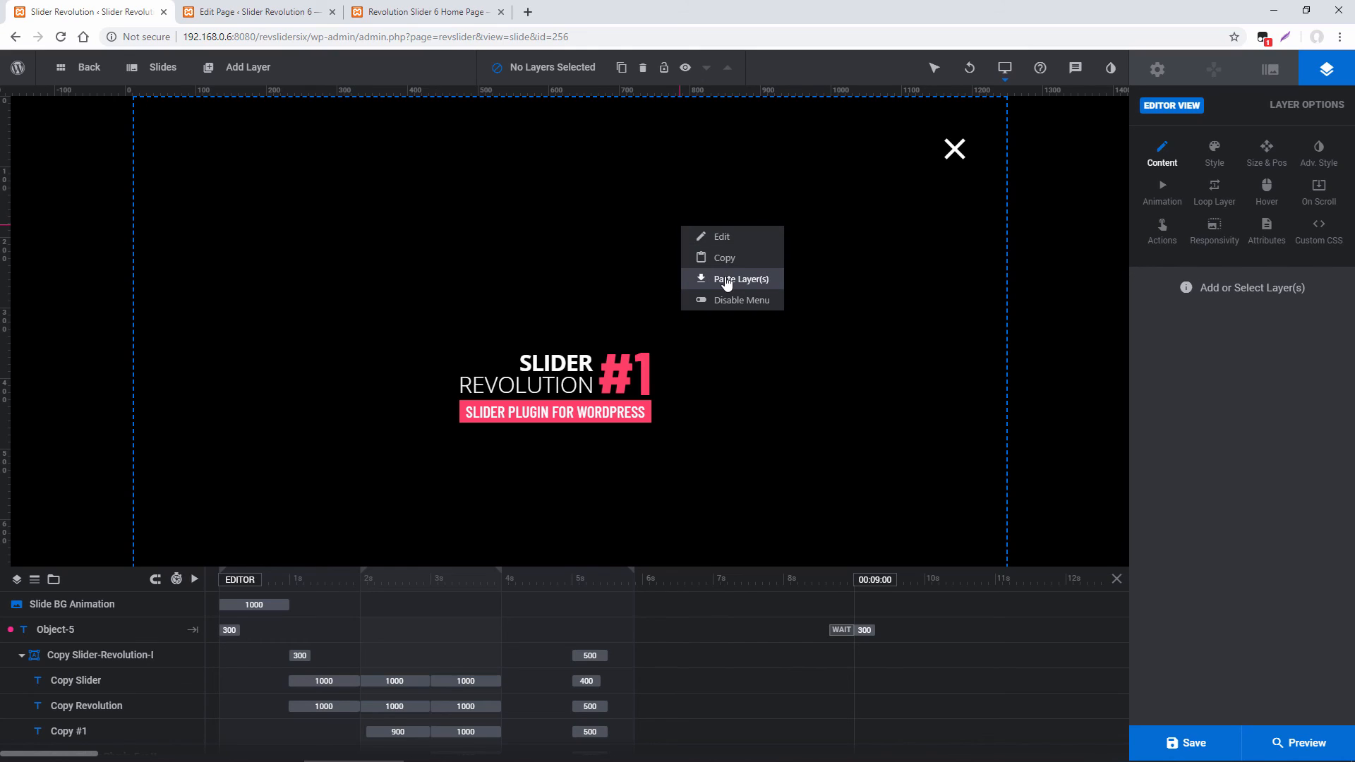
left_click(740, 278)
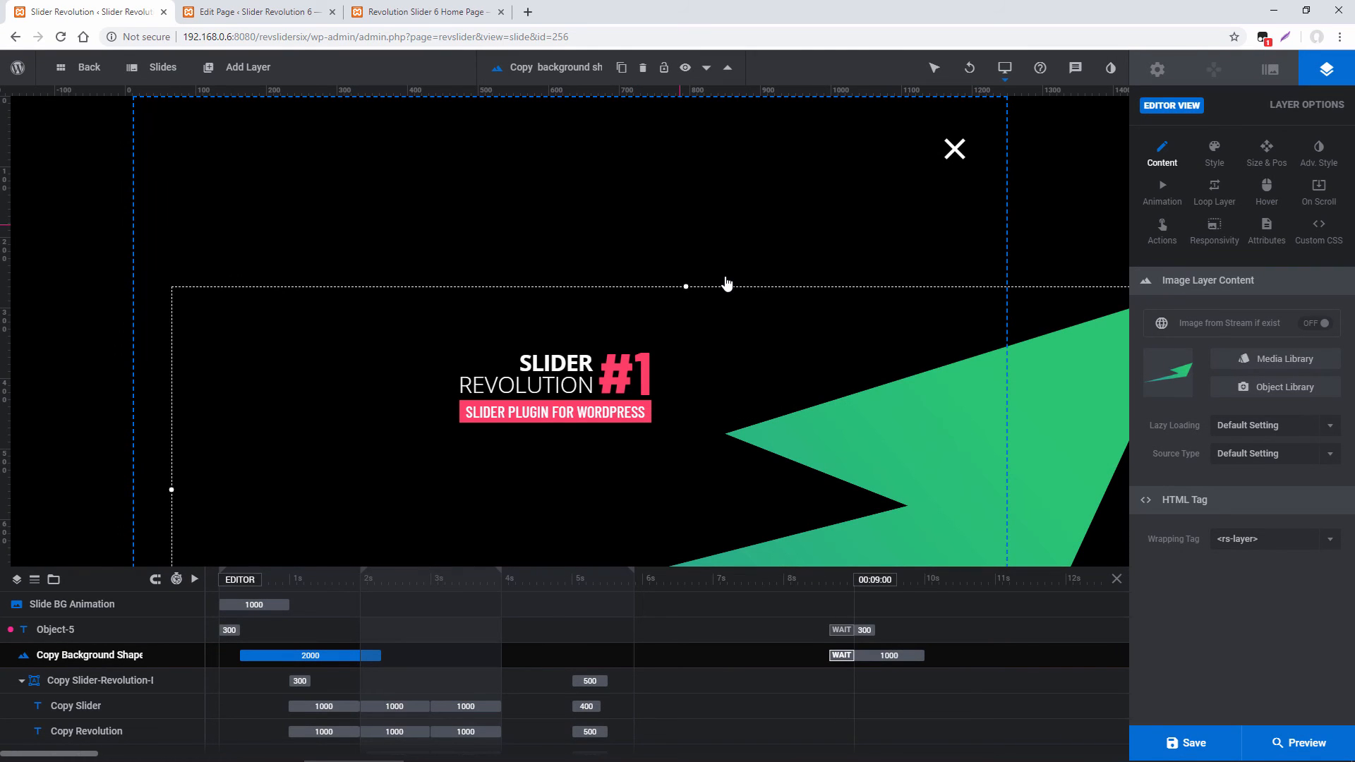
- Delete the Crossfit slide from the slider
left_click(161, 68)
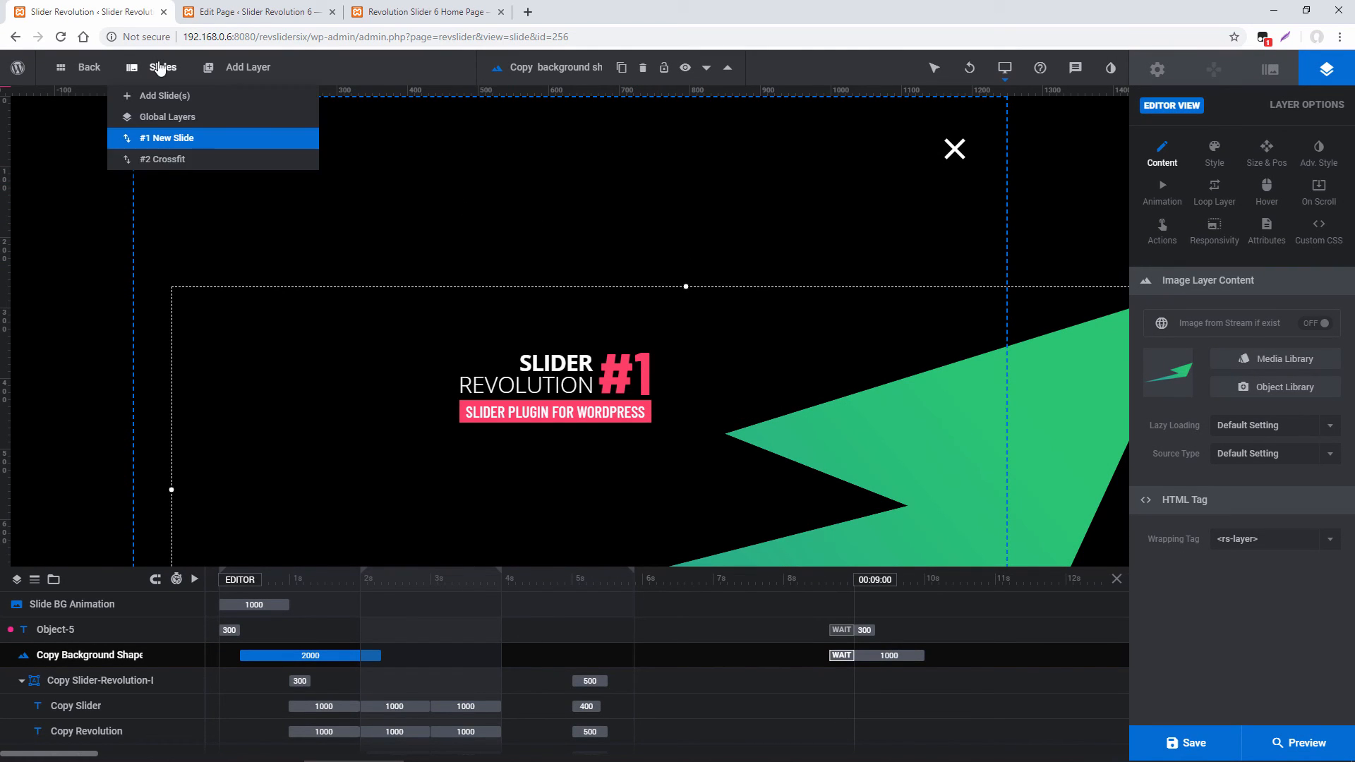
mouse_move(162, 160)
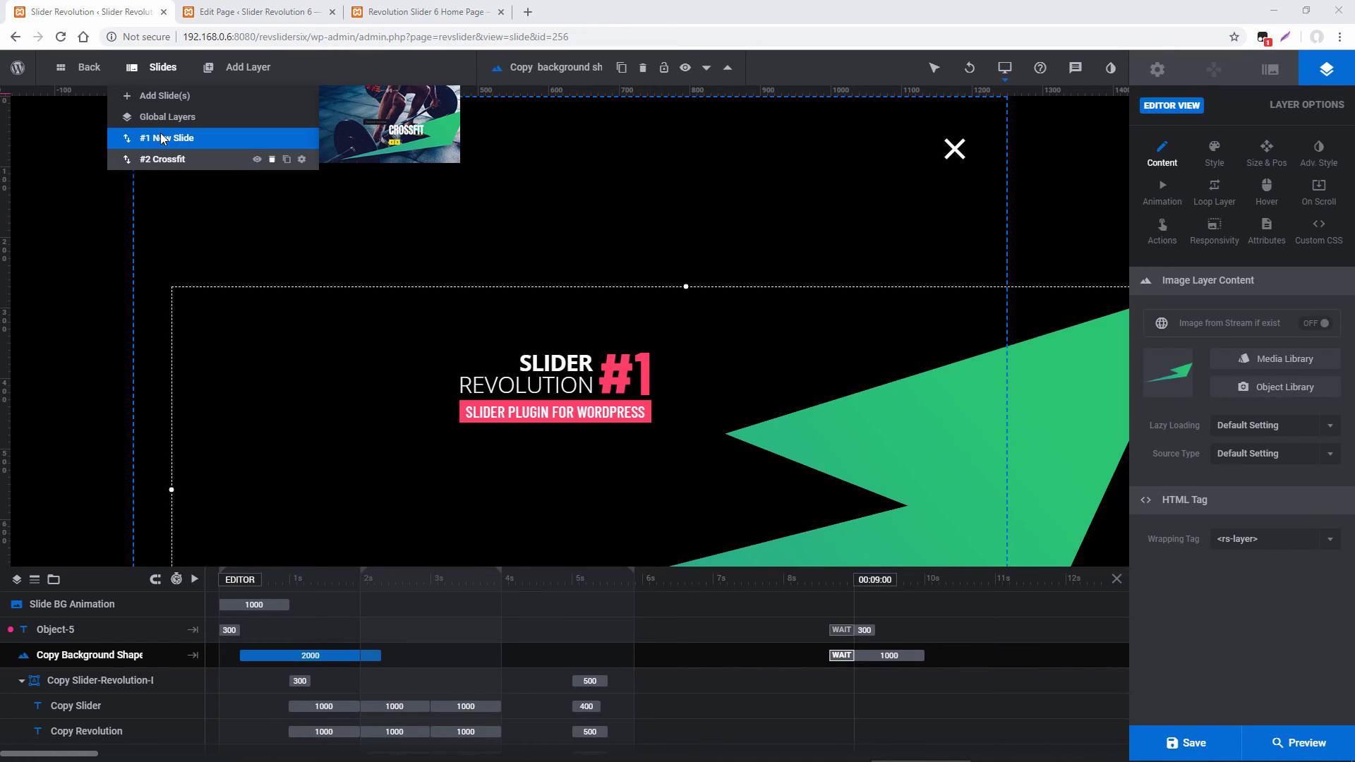
left_click(271, 160)
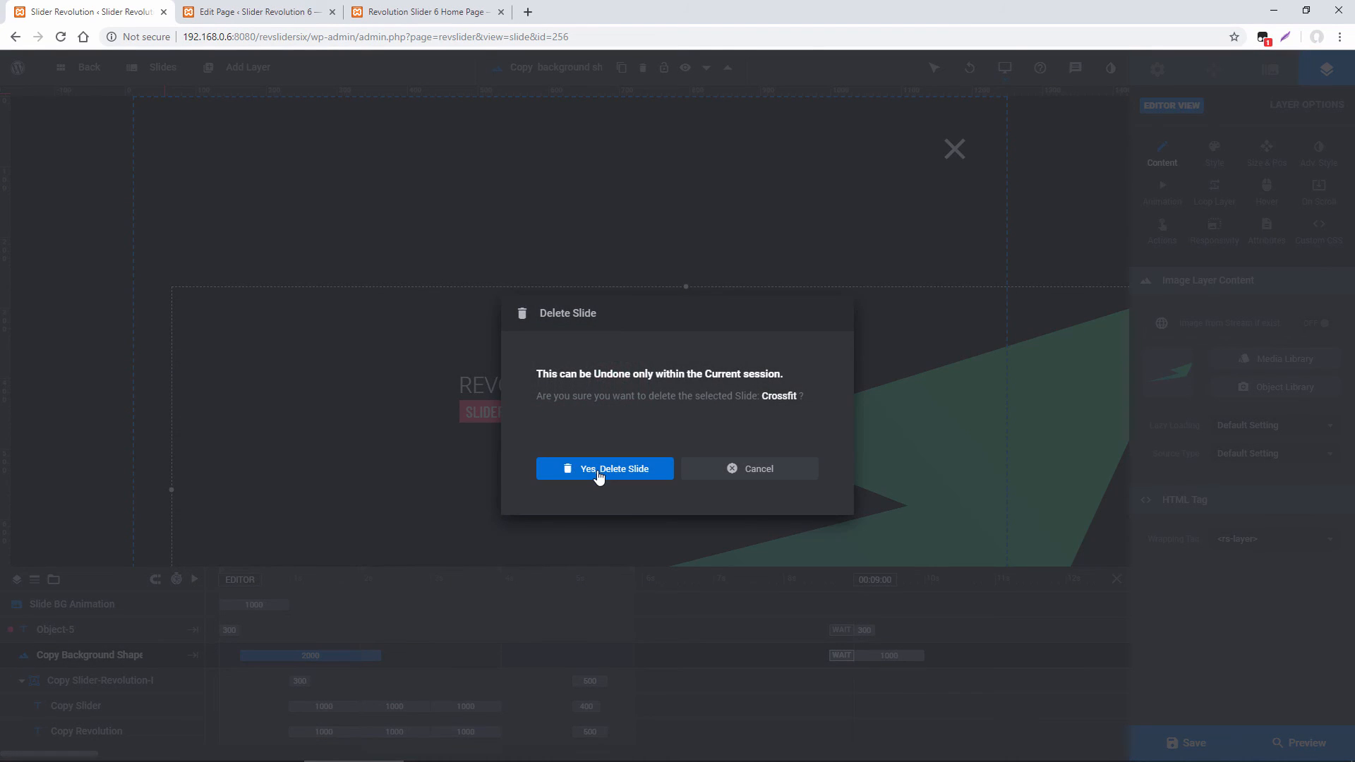
left_click(604, 469)
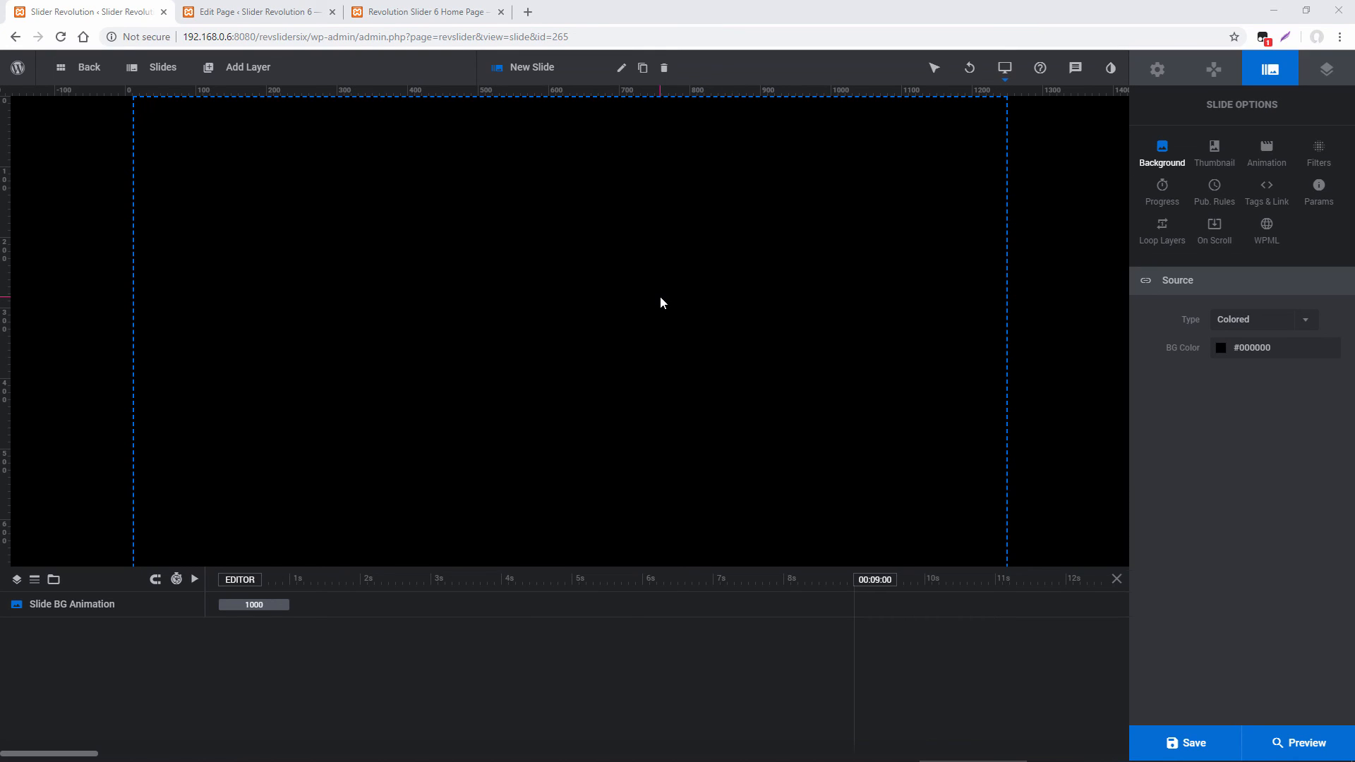
mouse_move(251, 90)
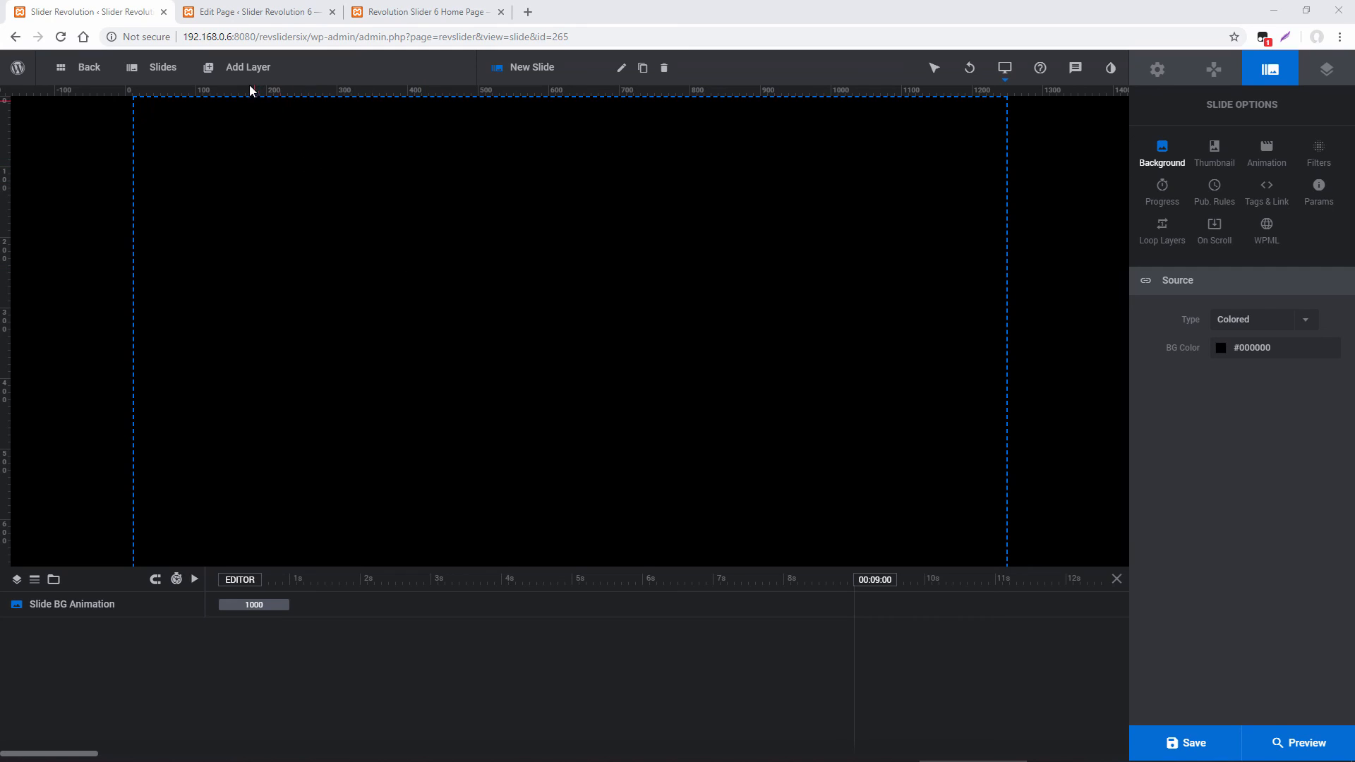
- Add a bold Poppins quick-style headline text layer reading New Layer to the empty slide
left_click(248, 66)
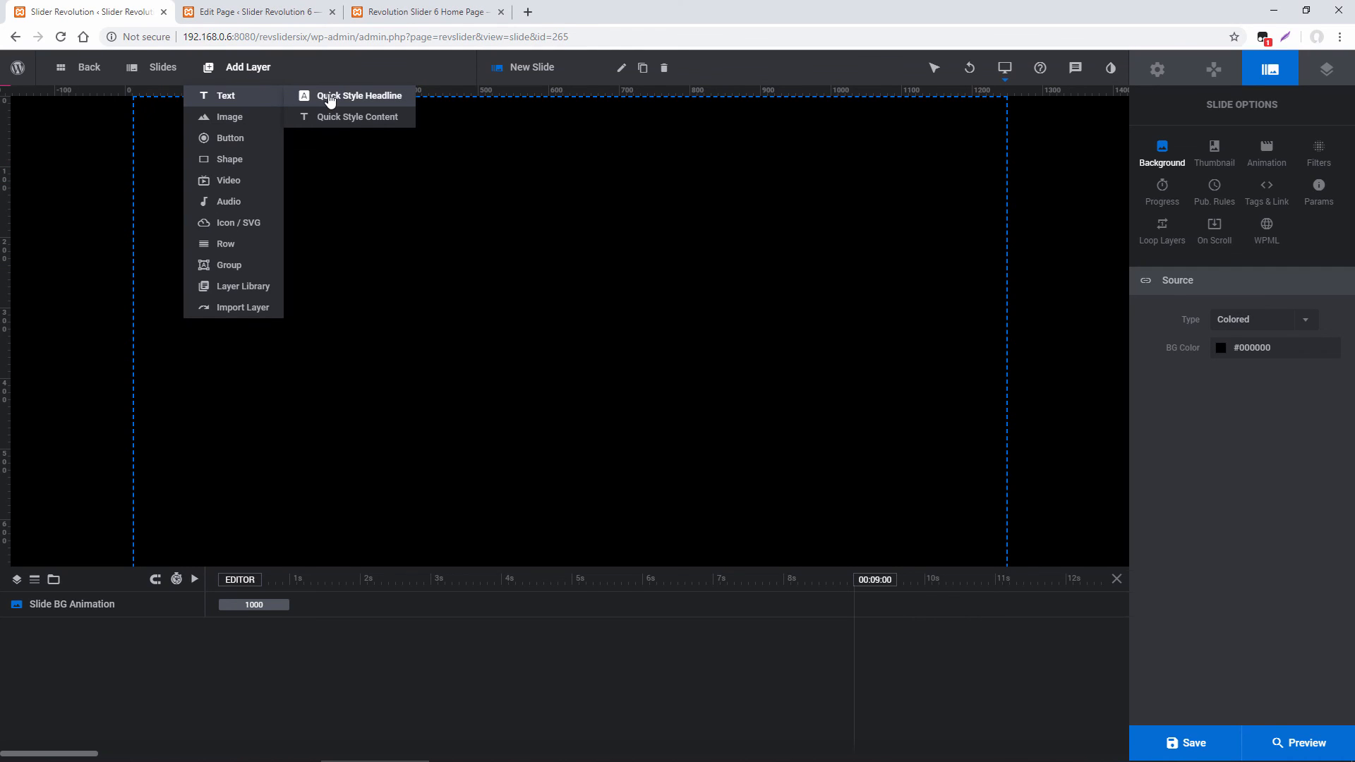
left_click(357, 95)
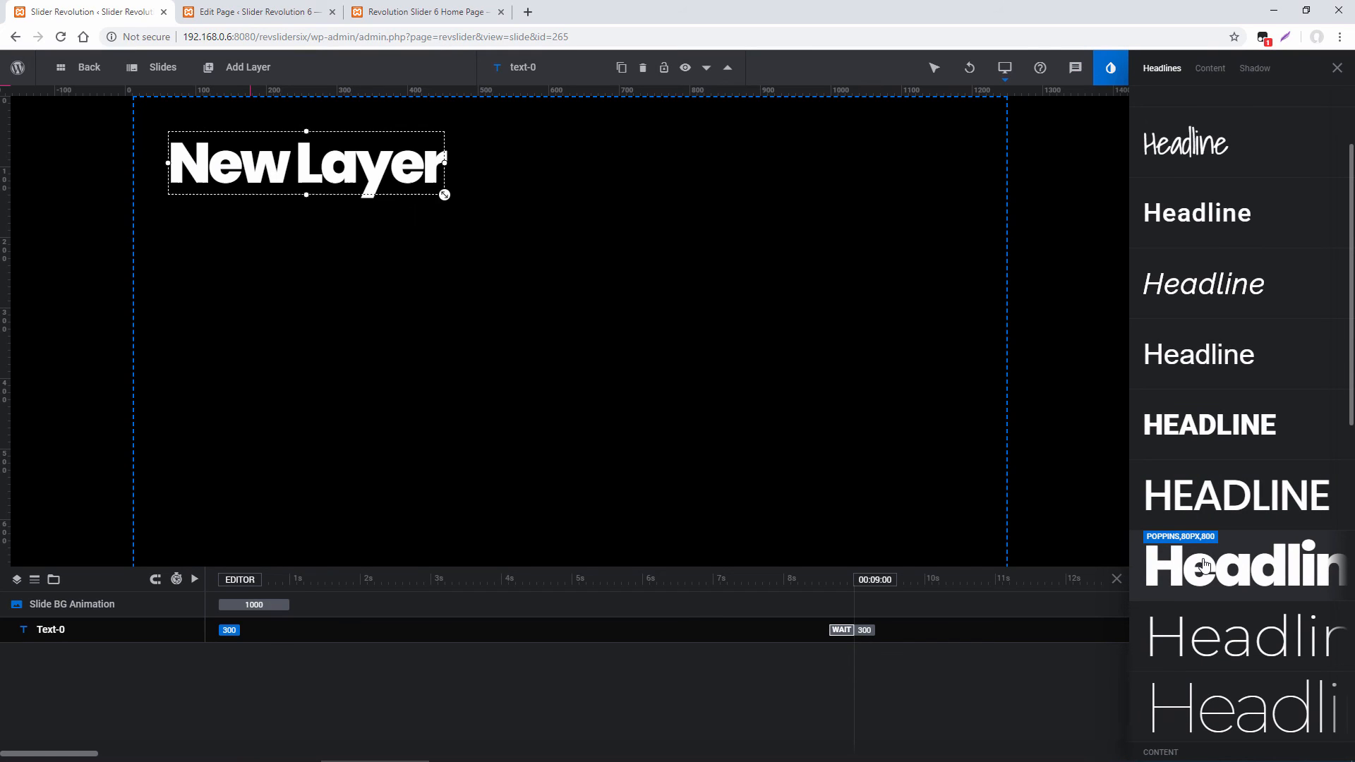
left_click(1324, 68)
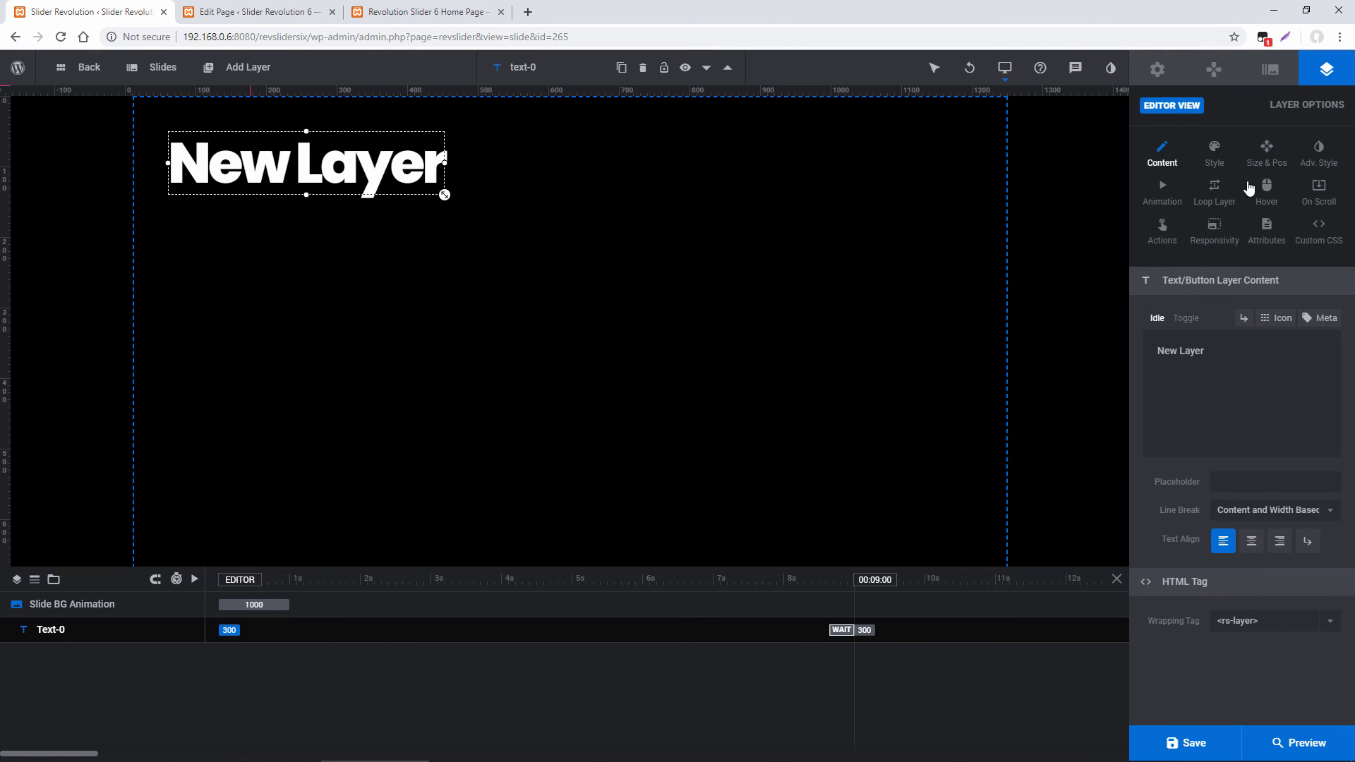
left_click(1162, 185)
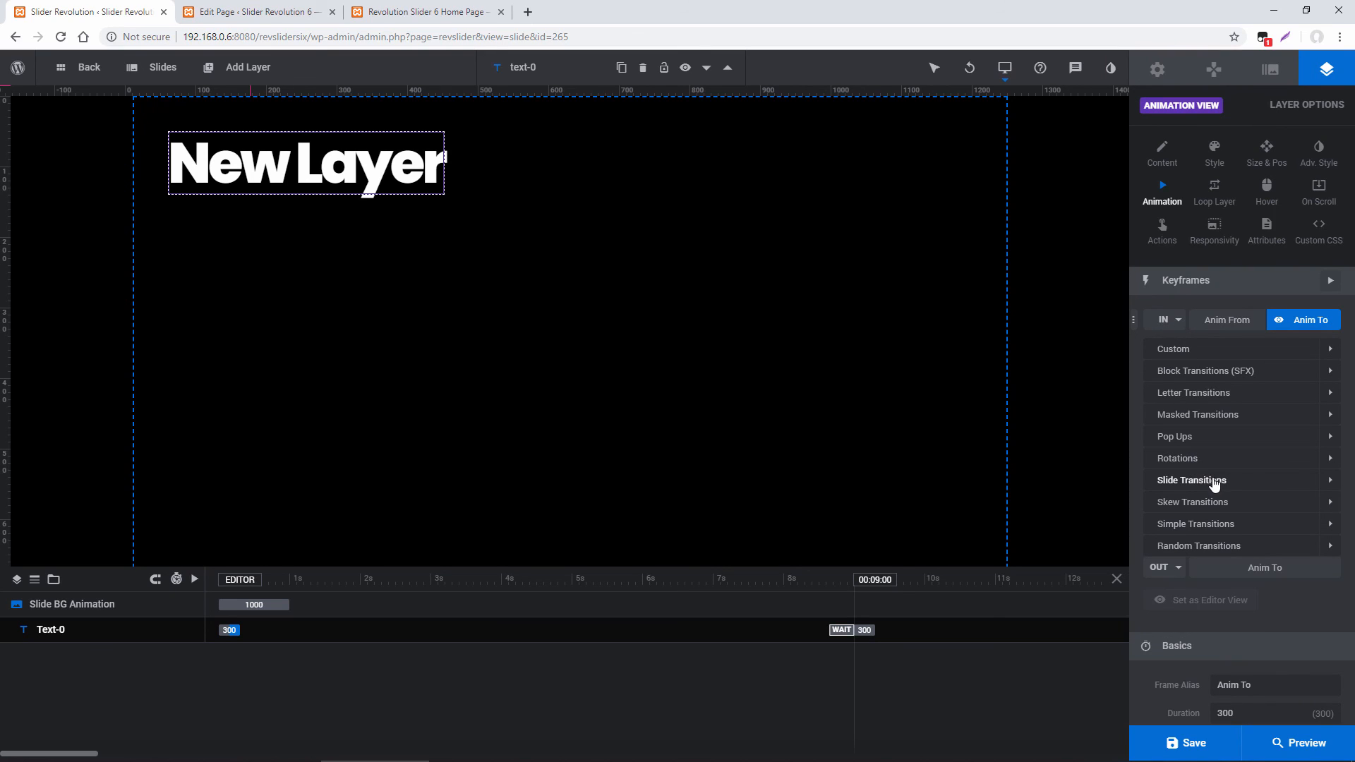
- Set the headline's in-animation to the Long Slide from Left preset
left_click(1192, 480)
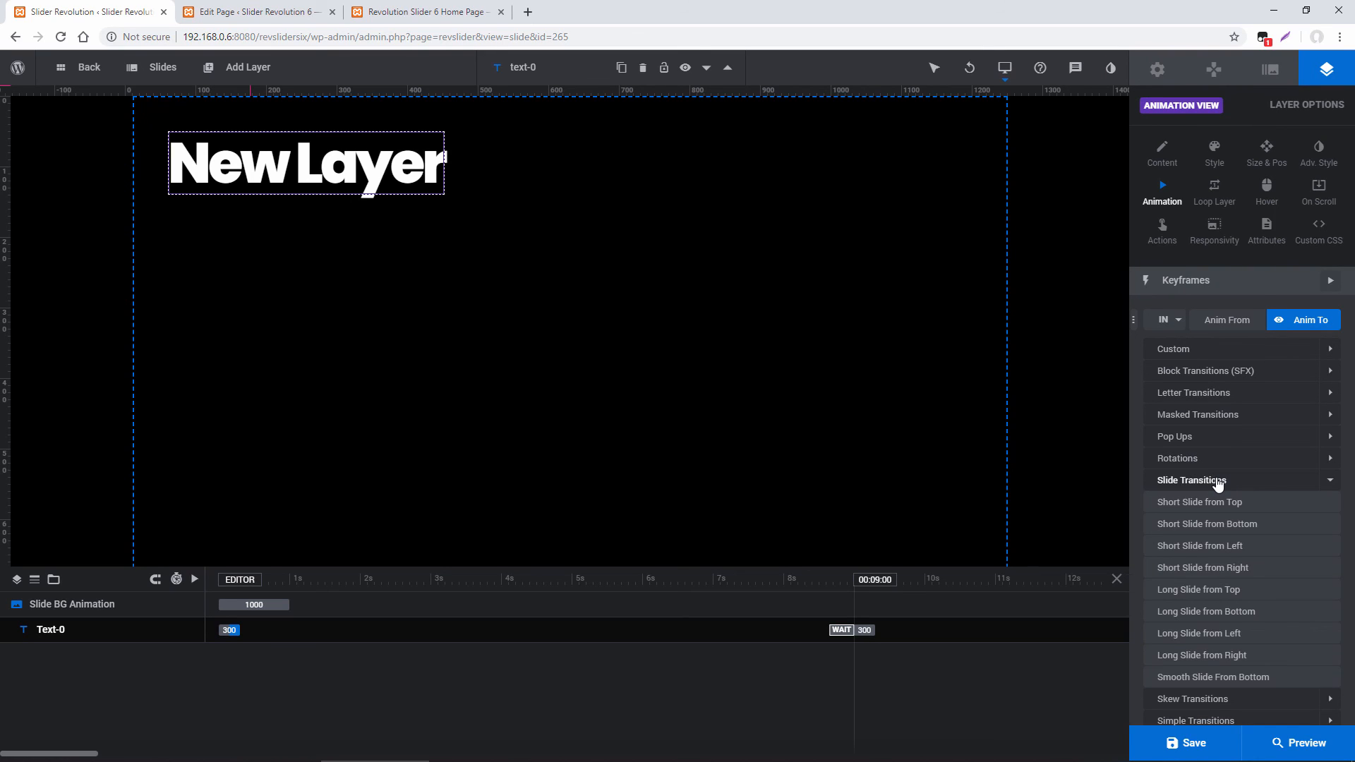
left_click(1200, 634)
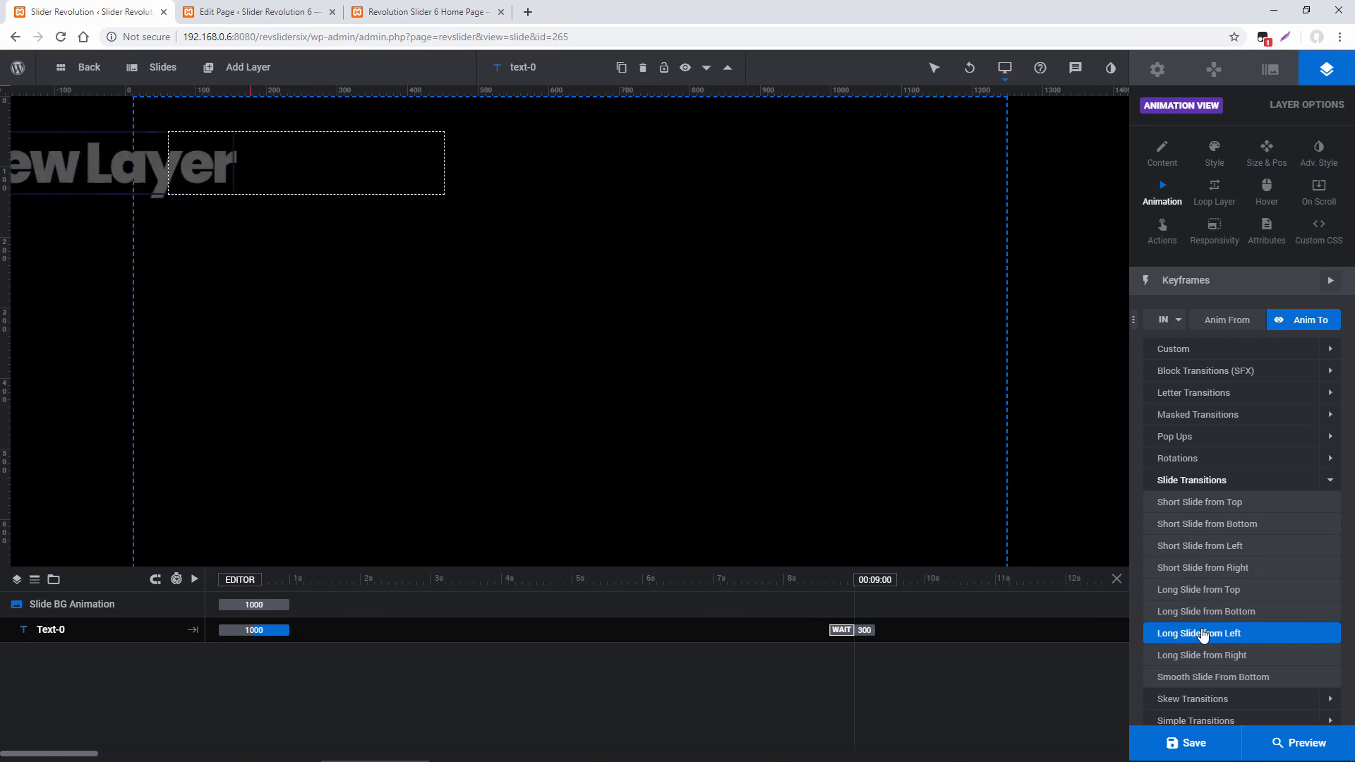
left_click(1204, 634)
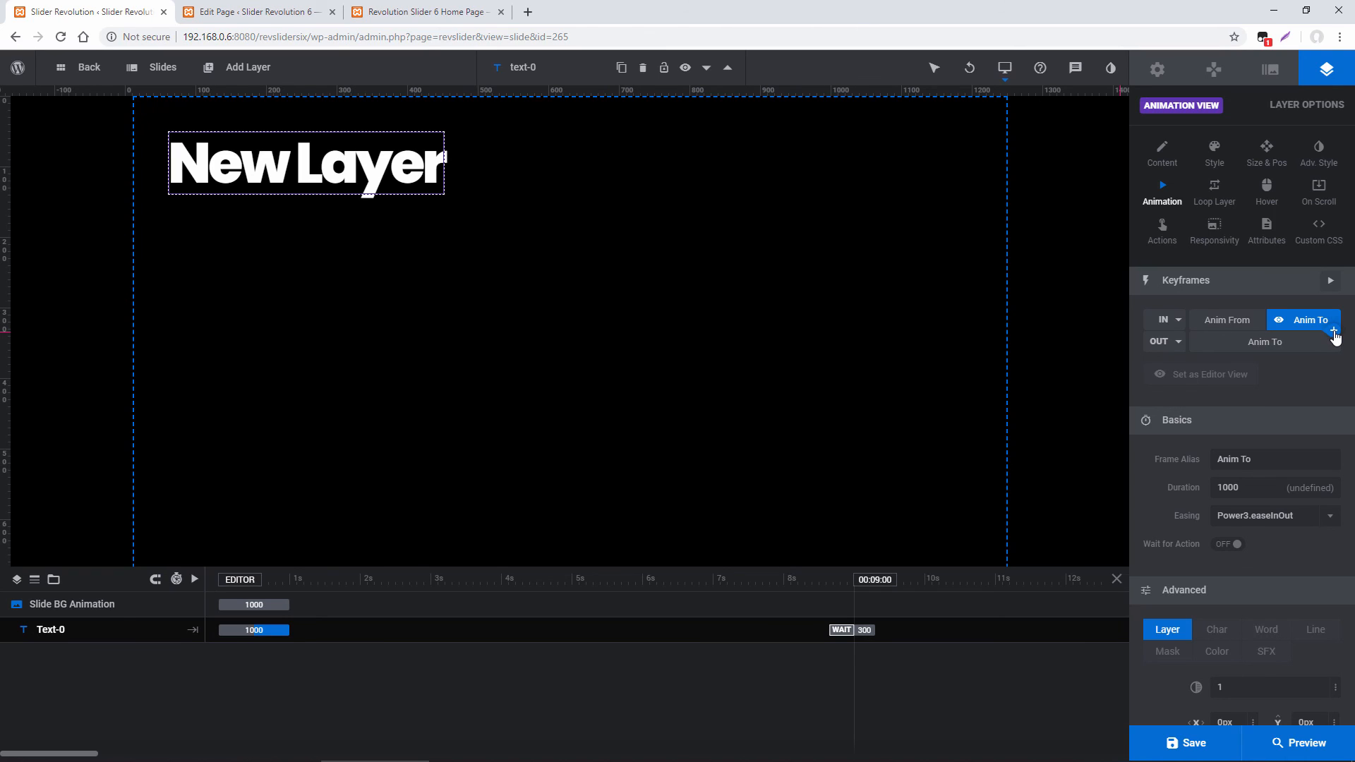
- Add a keyframe at about 3 s that moves the text to Wrapper Center
left_click(1334, 333)
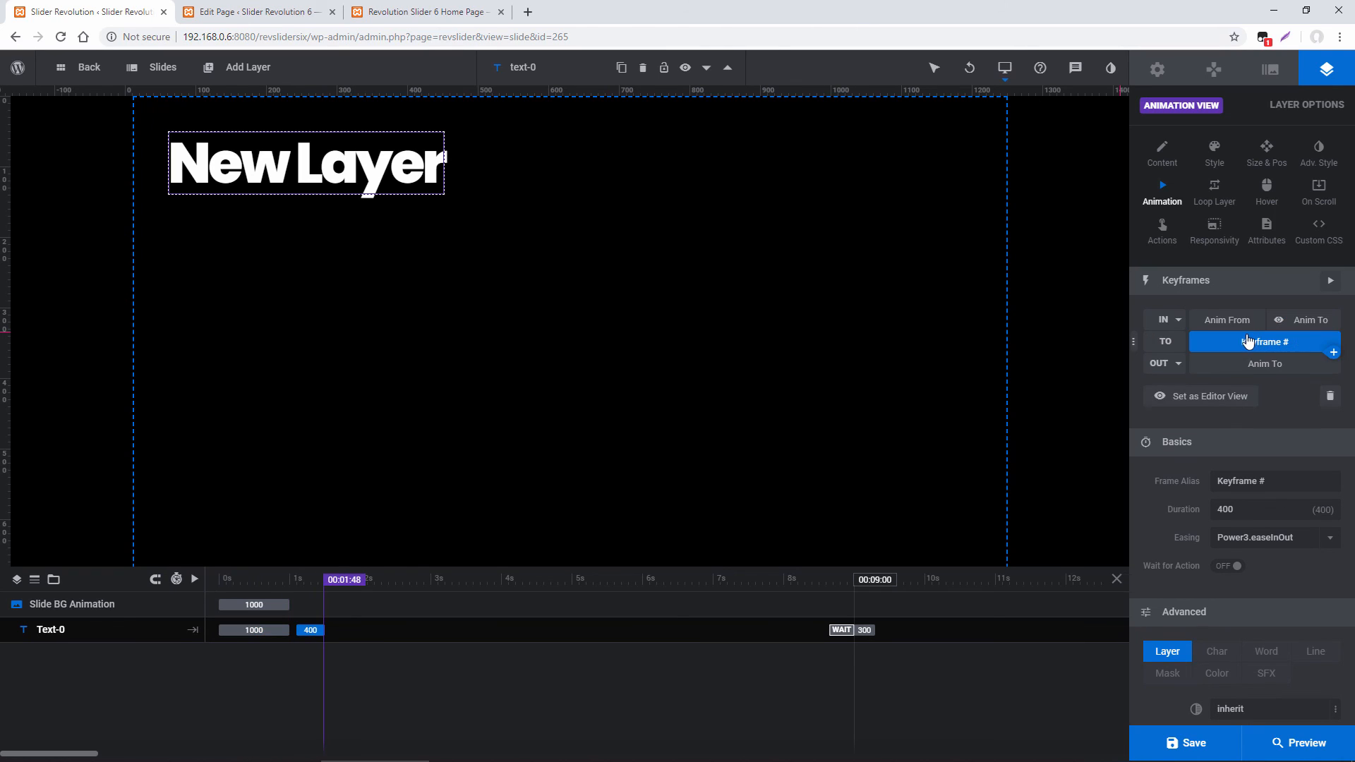
mouse_move(710, 445)
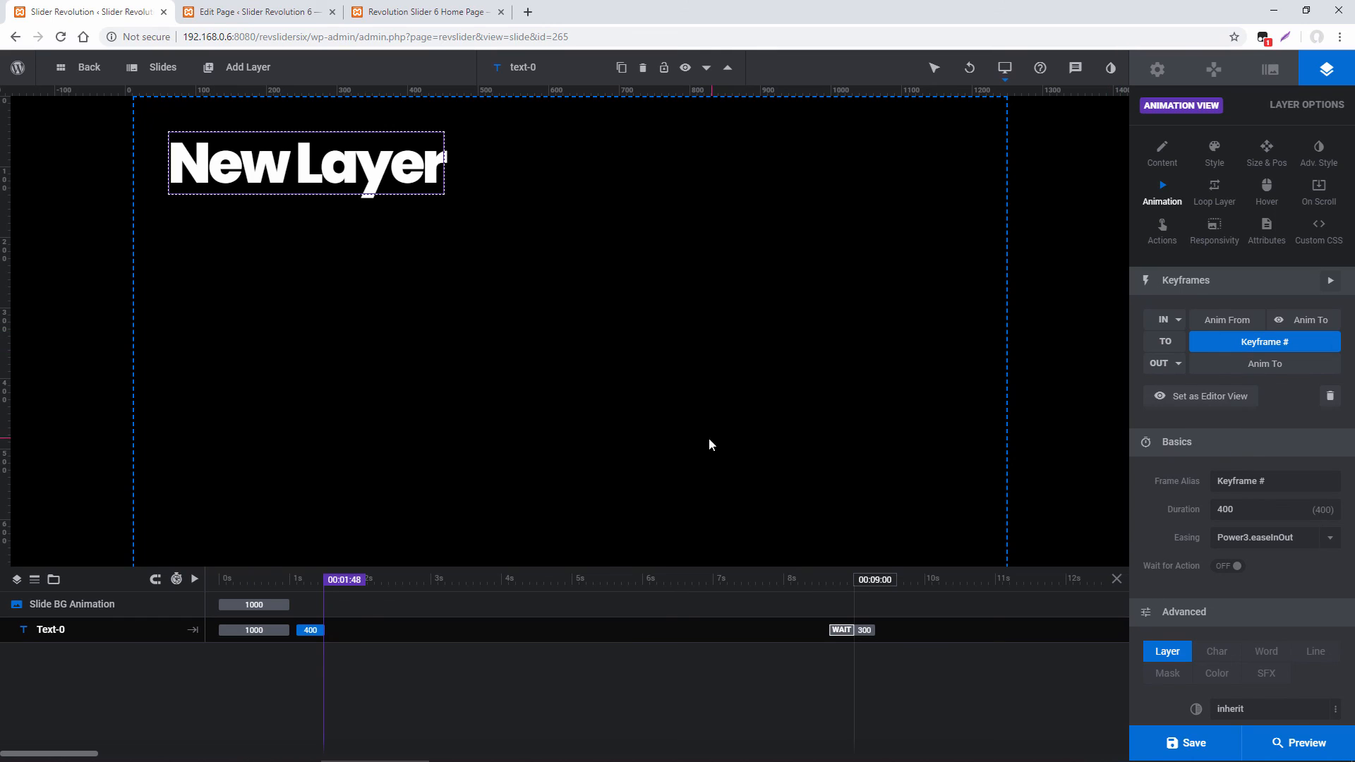
mouse_move(834, 448)
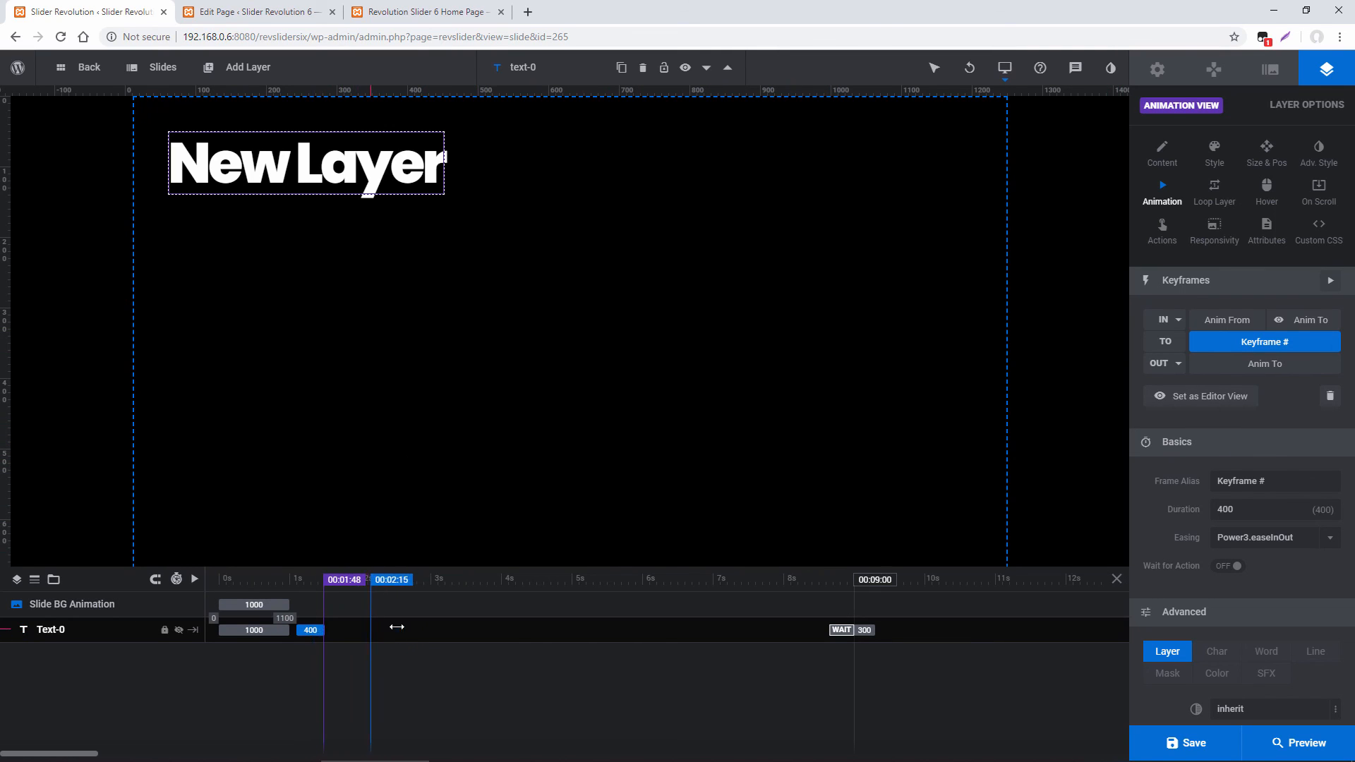
left_click(1305, 319)
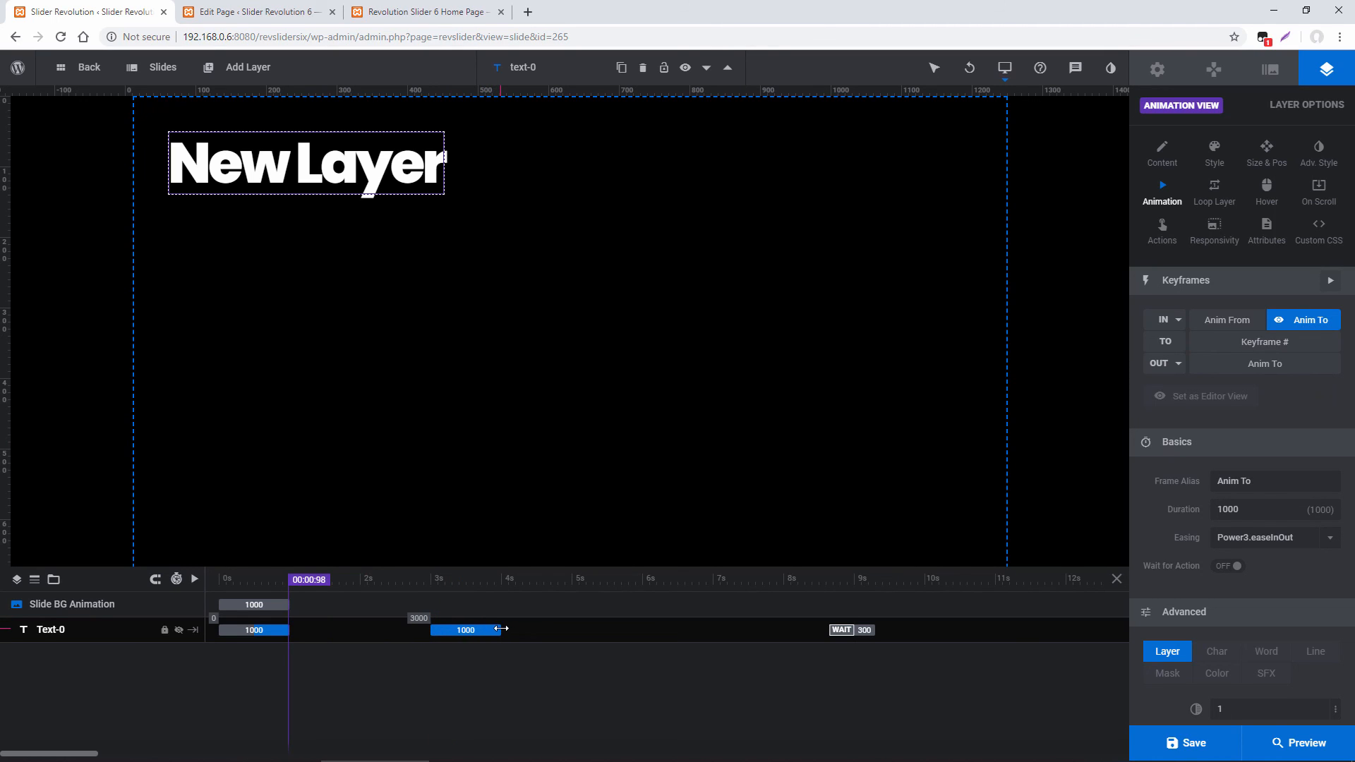
left_click(1262, 342)
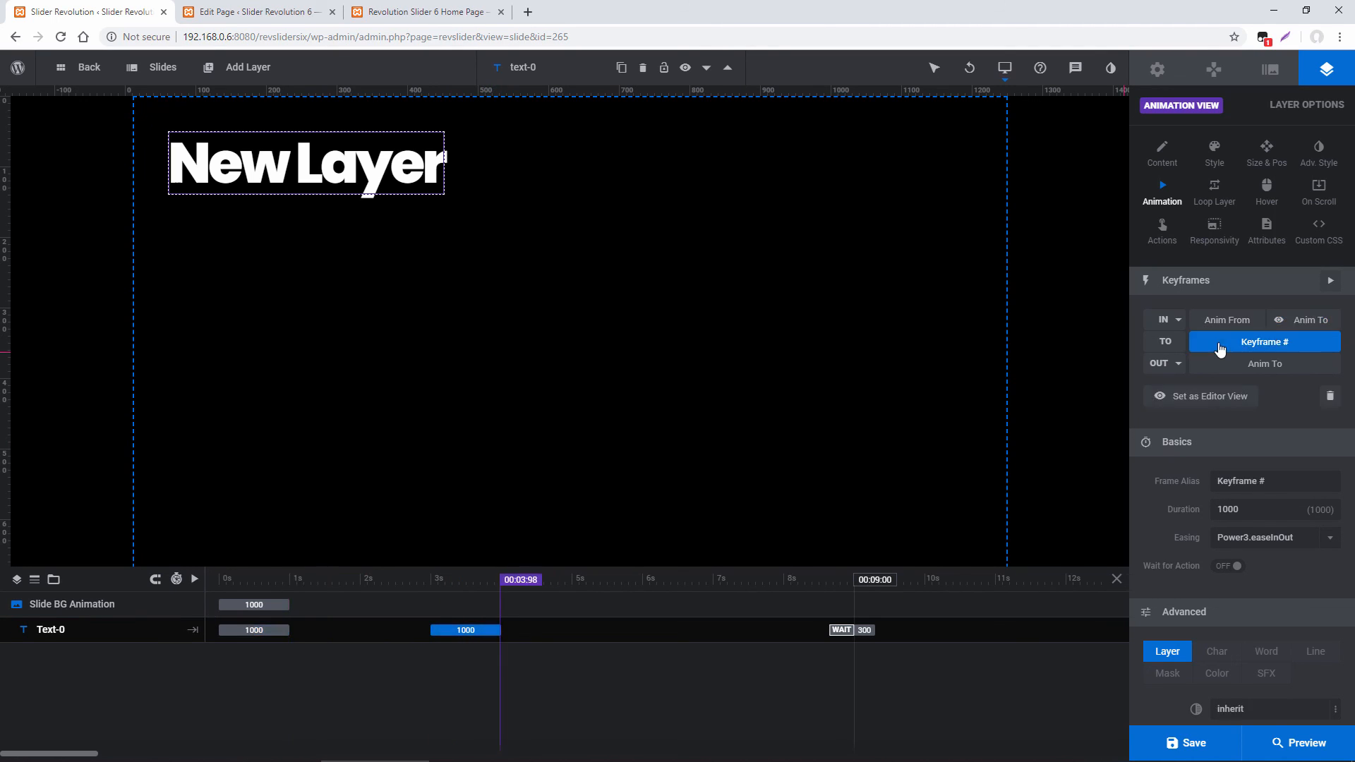
scroll("down", 3)
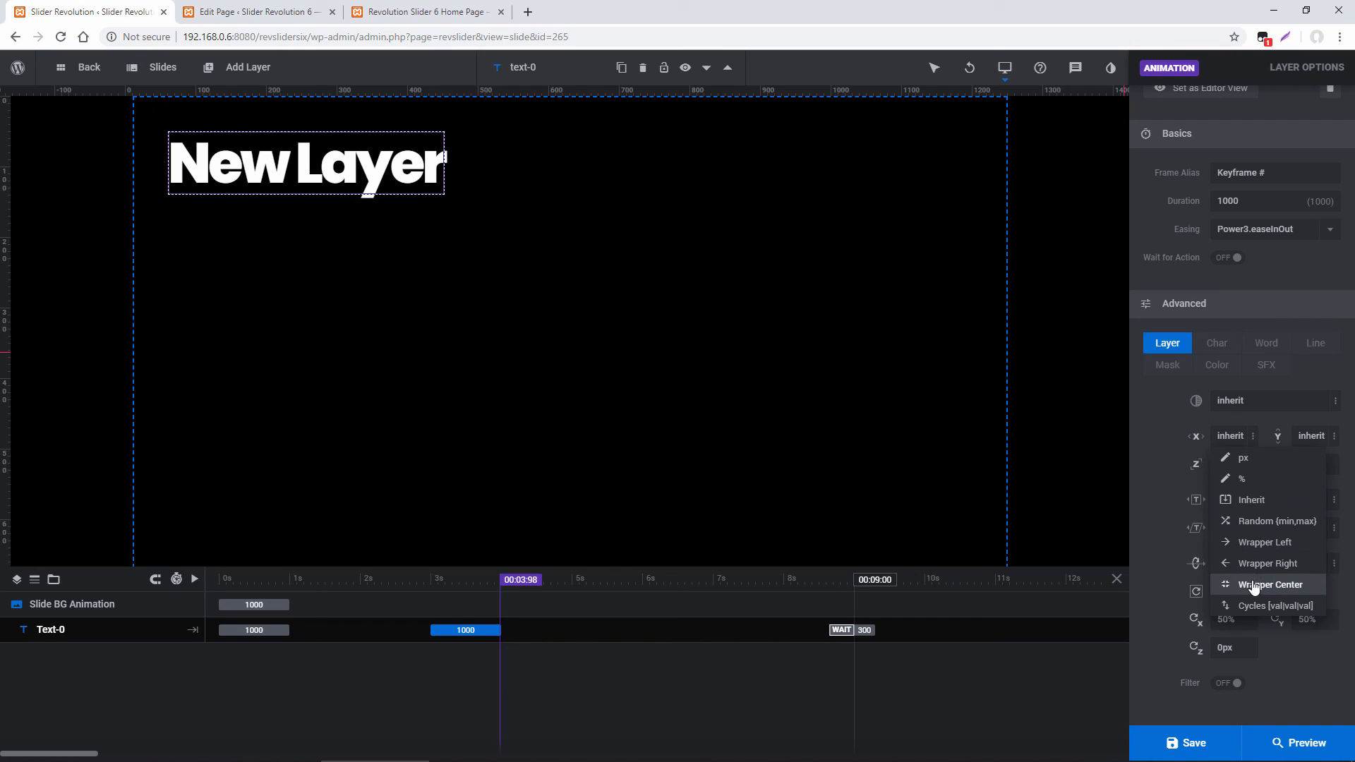
left_click(1272, 584)
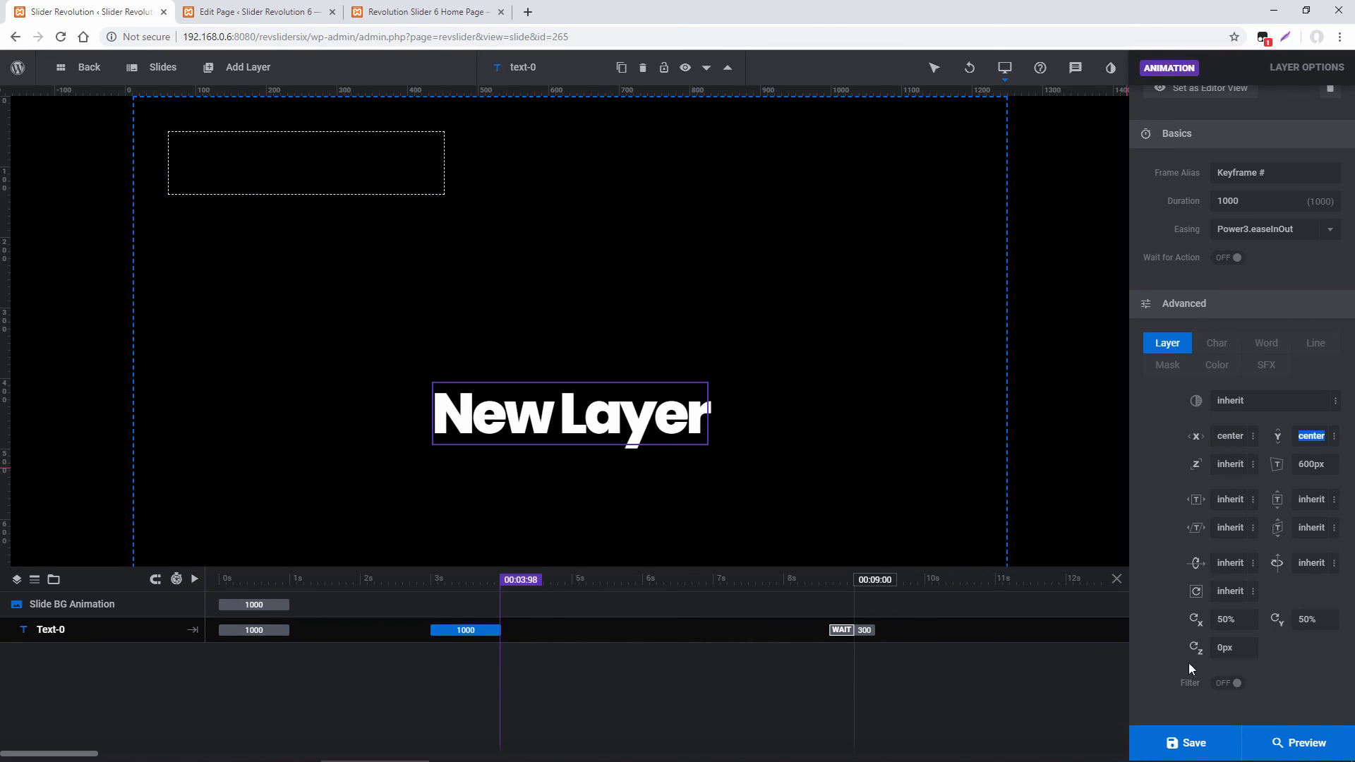
- Save the slide, preview the New Layer animation, and close the preview
left_click(1185, 744)
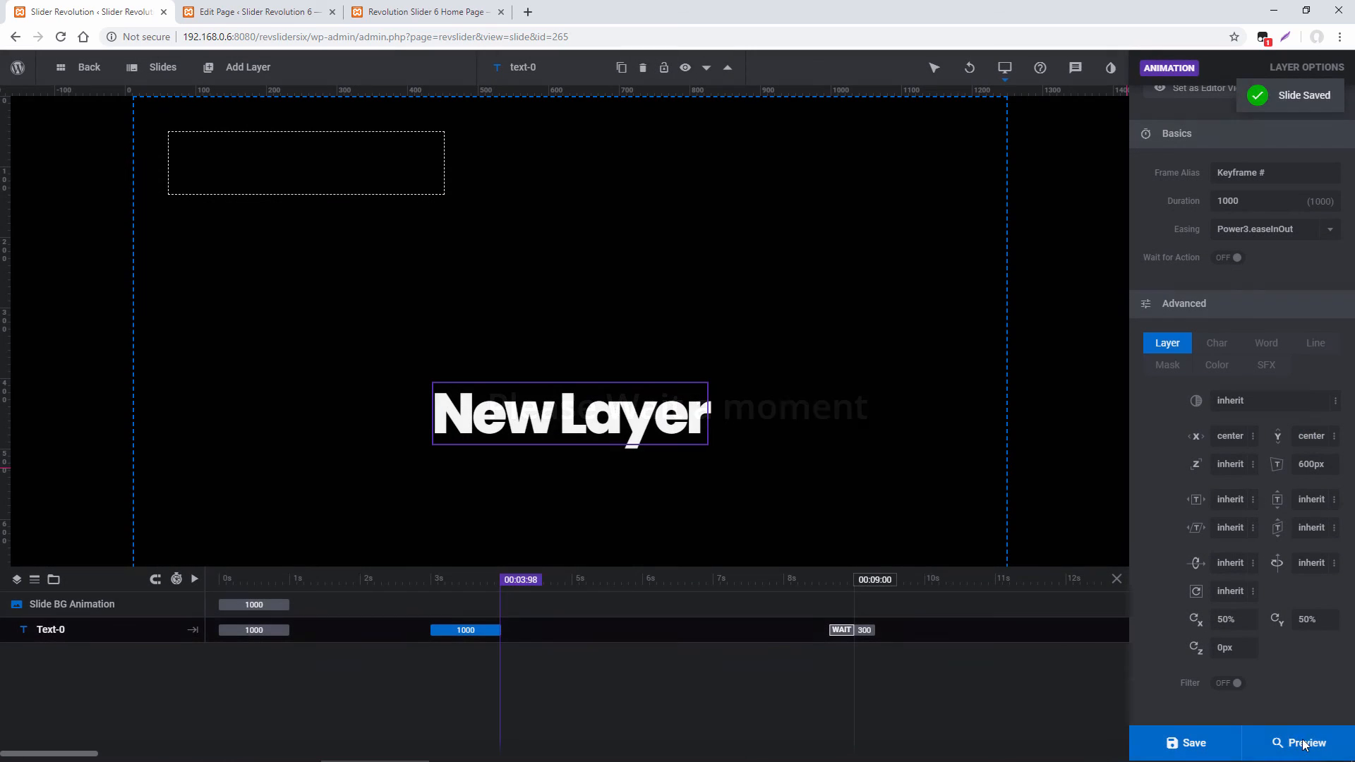
left_click(1304, 743)
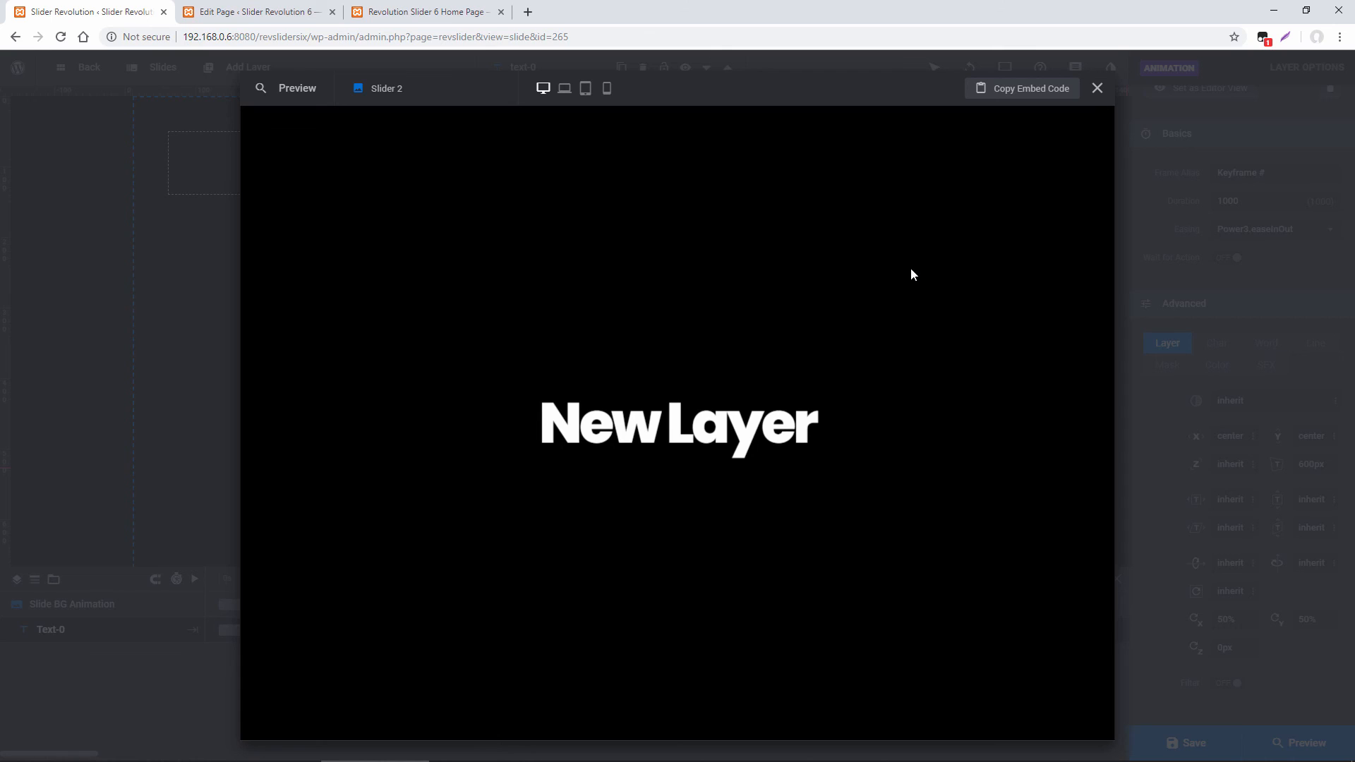
mouse_move(1097, 111)
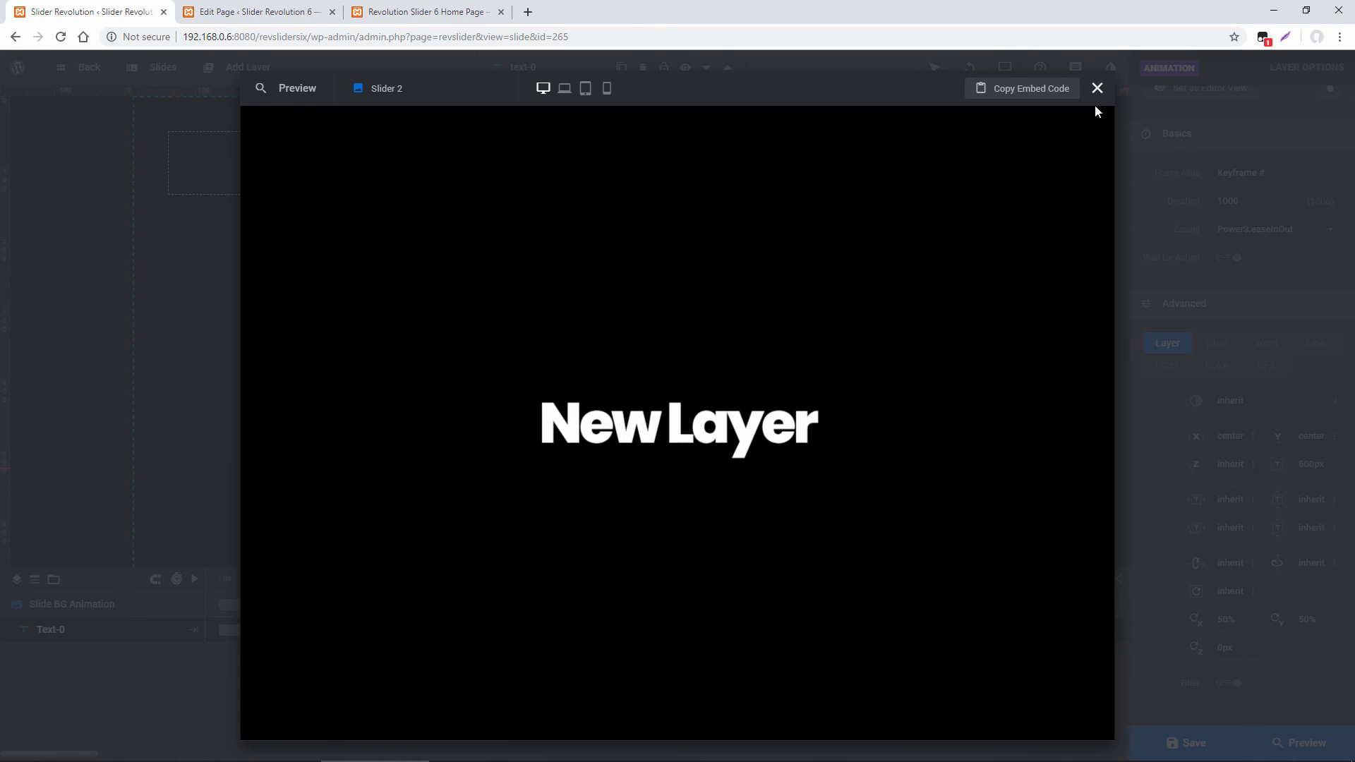
left_click(1097, 87)
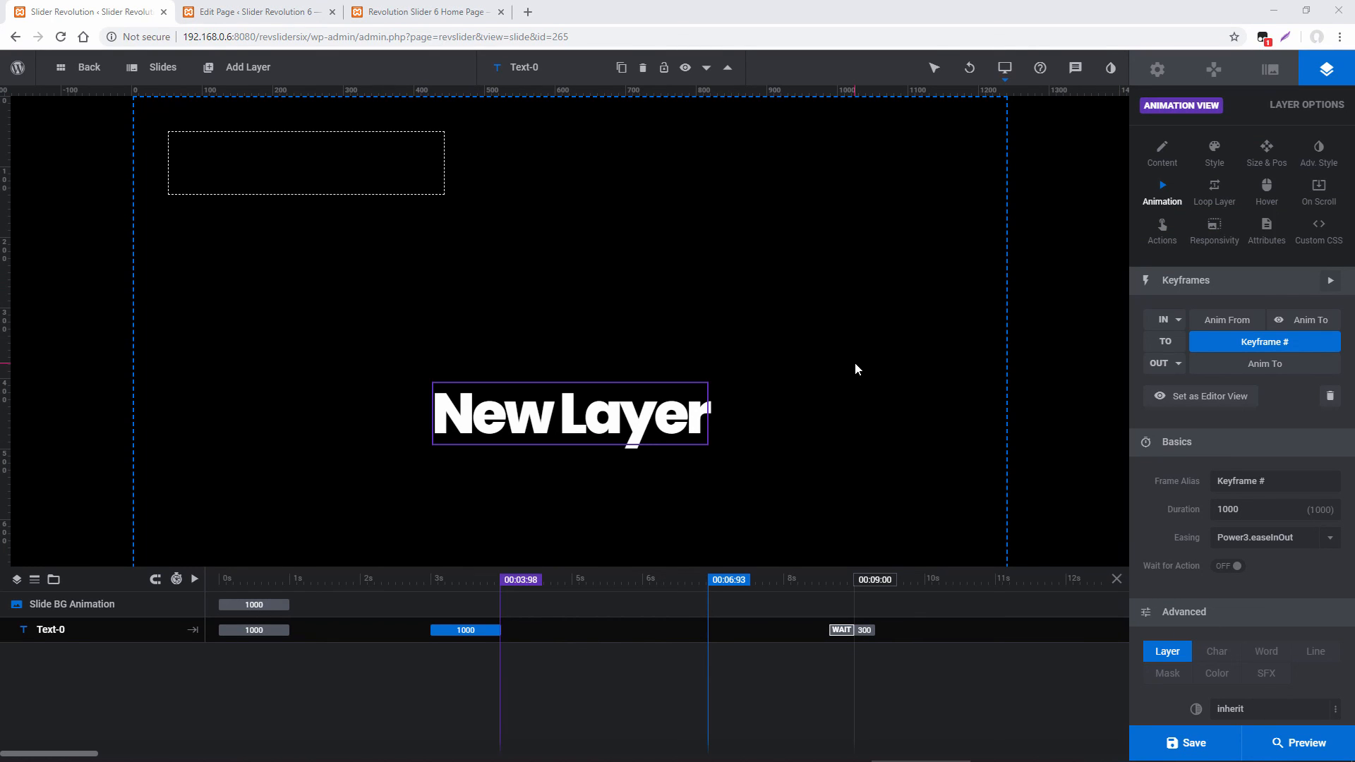